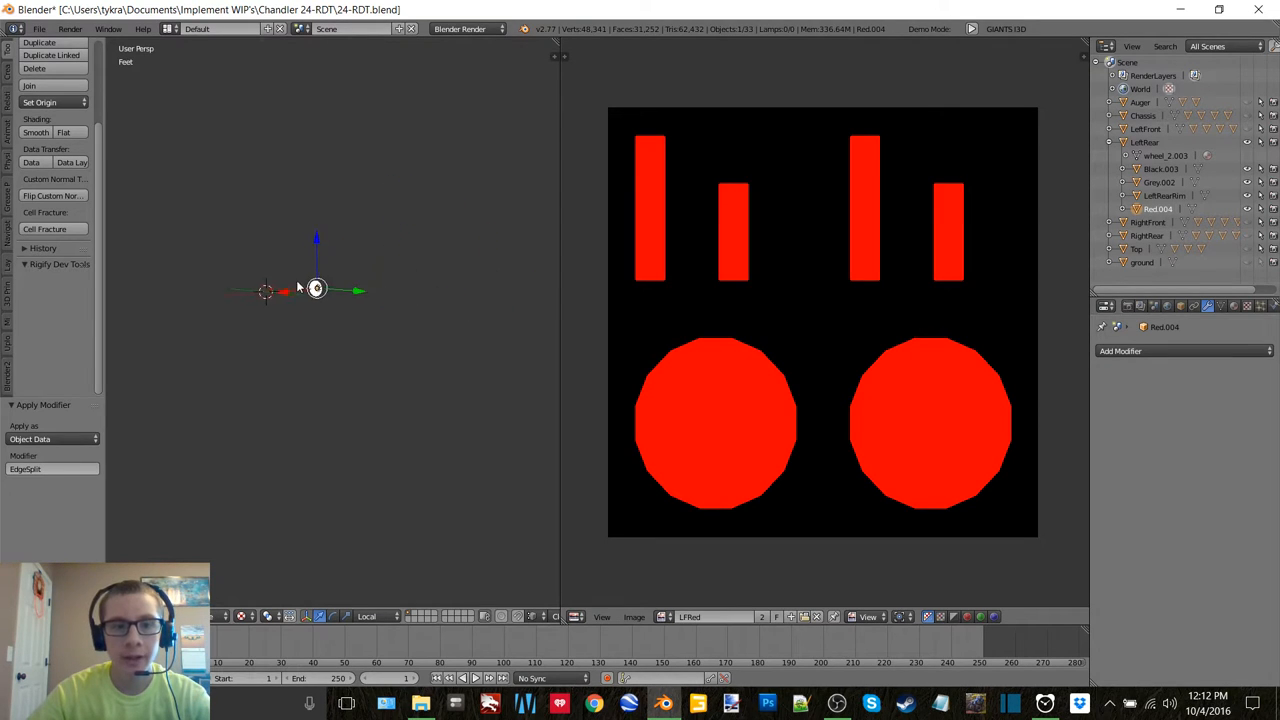
Step: Make the LeftRear wheel object active and show its Rubber material settings
{"action": "left_click_drag", "start_coordinate": [316, 290], "coordinate": [412, 332]}
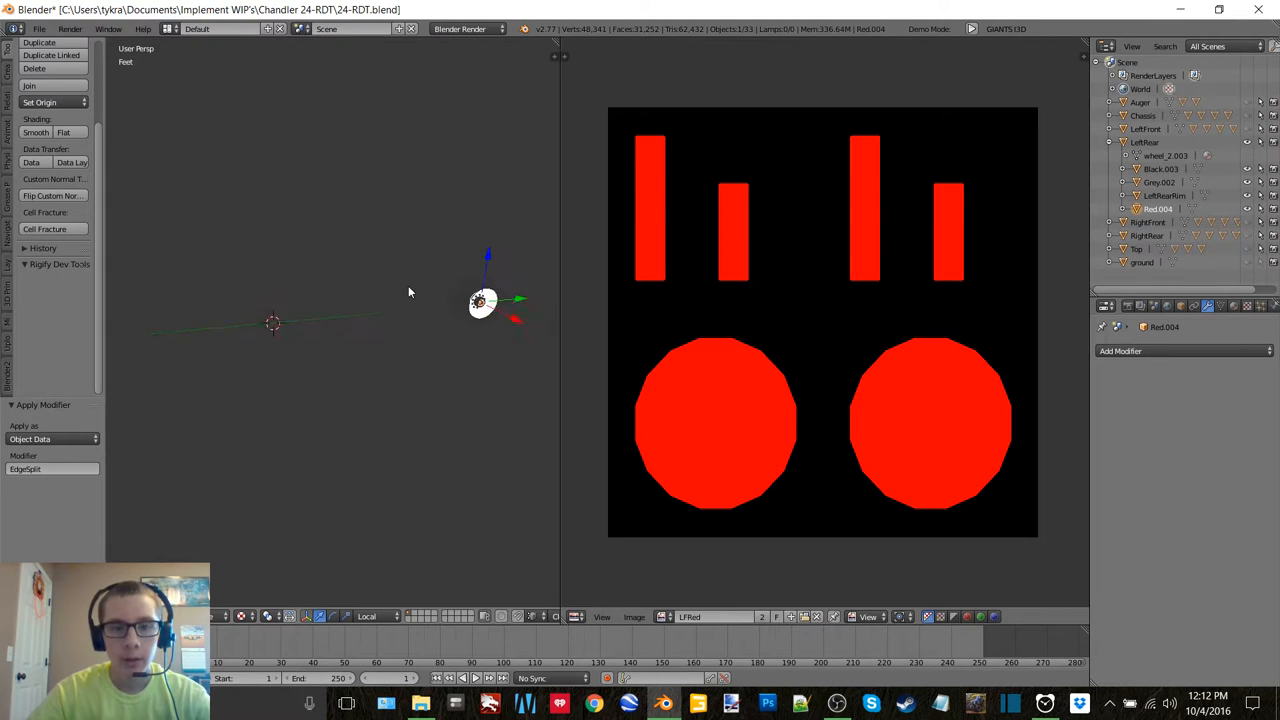
{"action": "left_click_drag", "start_coordinate": [484, 302], "coordinate": [408, 298]}
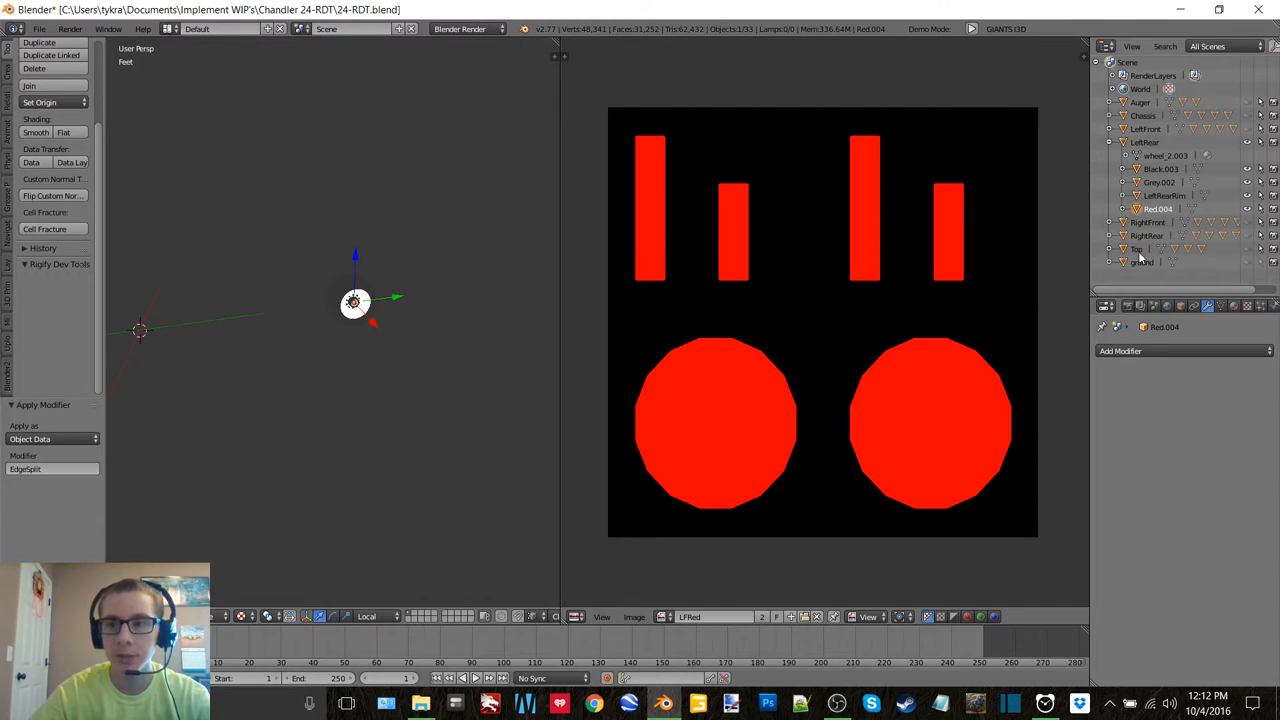
{"action": "left_click", "coordinate": [1144, 142]}
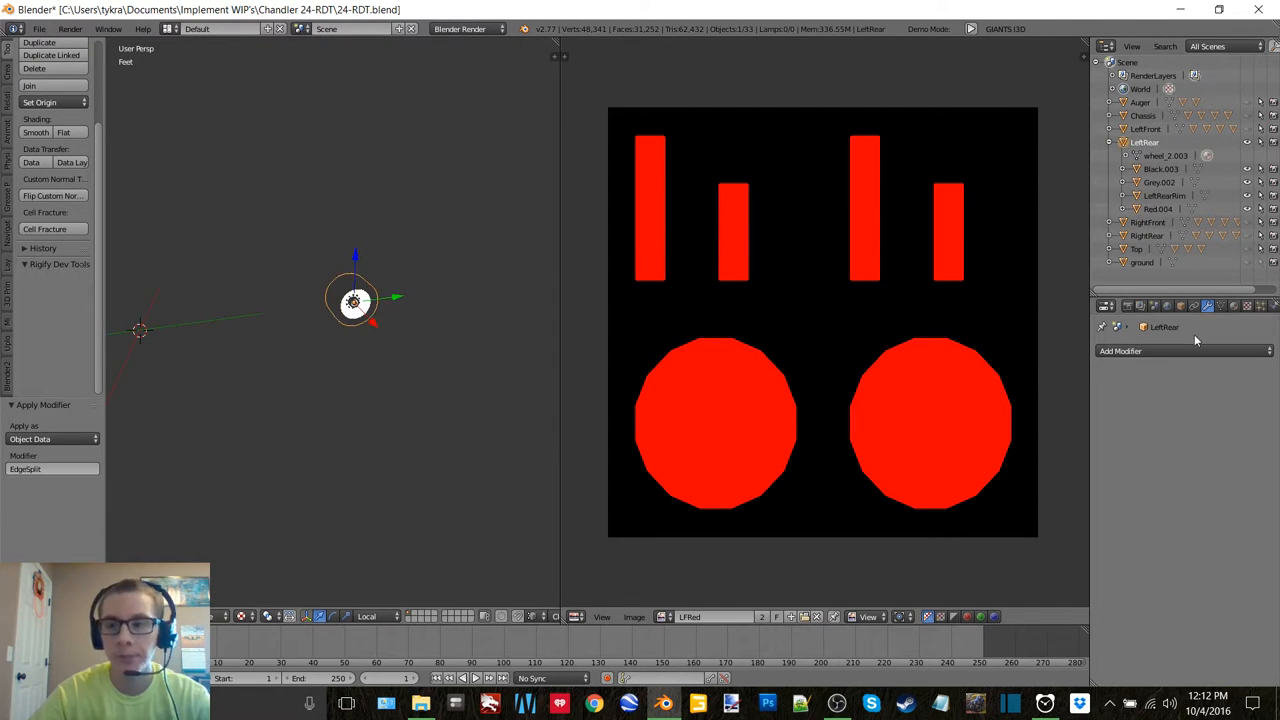
{"action": "left_click", "coordinate": [1232, 306]}
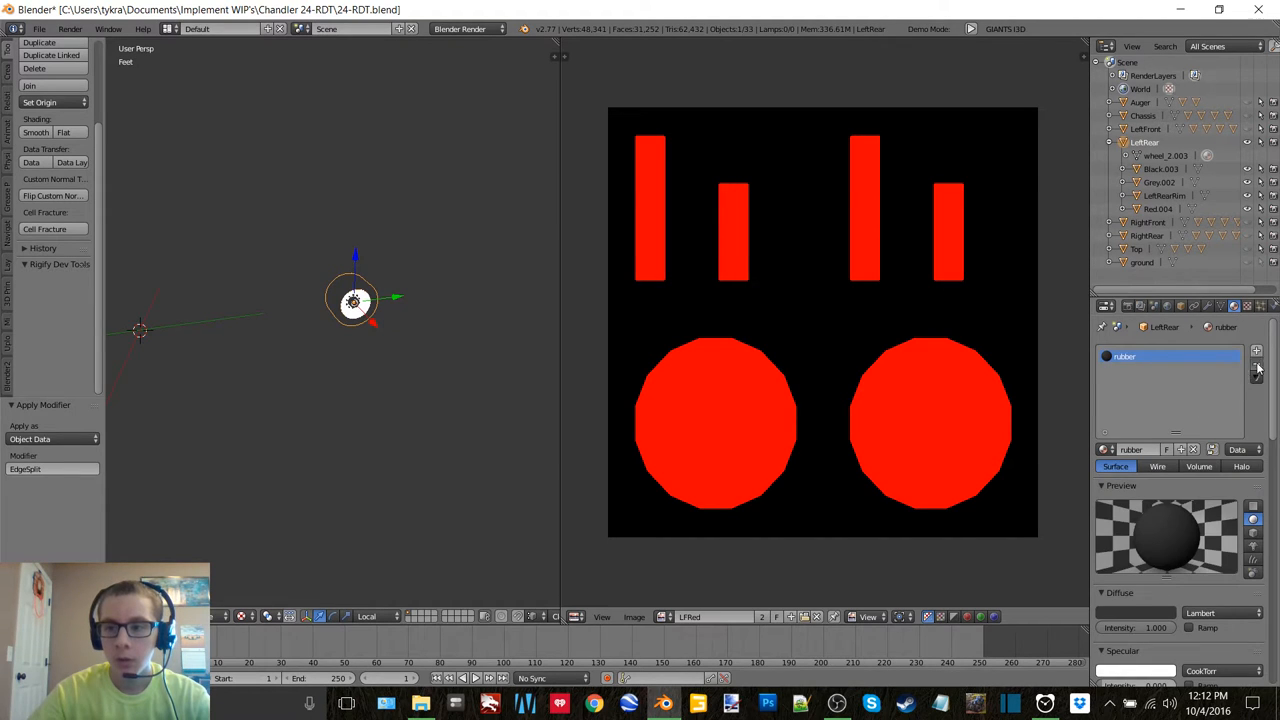
Step: Check the diffuse colours of Grey.003, LeftRearRim and Red.004, then return to LeftRear
{"action": "left_click", "coordinate": [1256, 362]}
{"action": "type", "text": "LRGrey"}
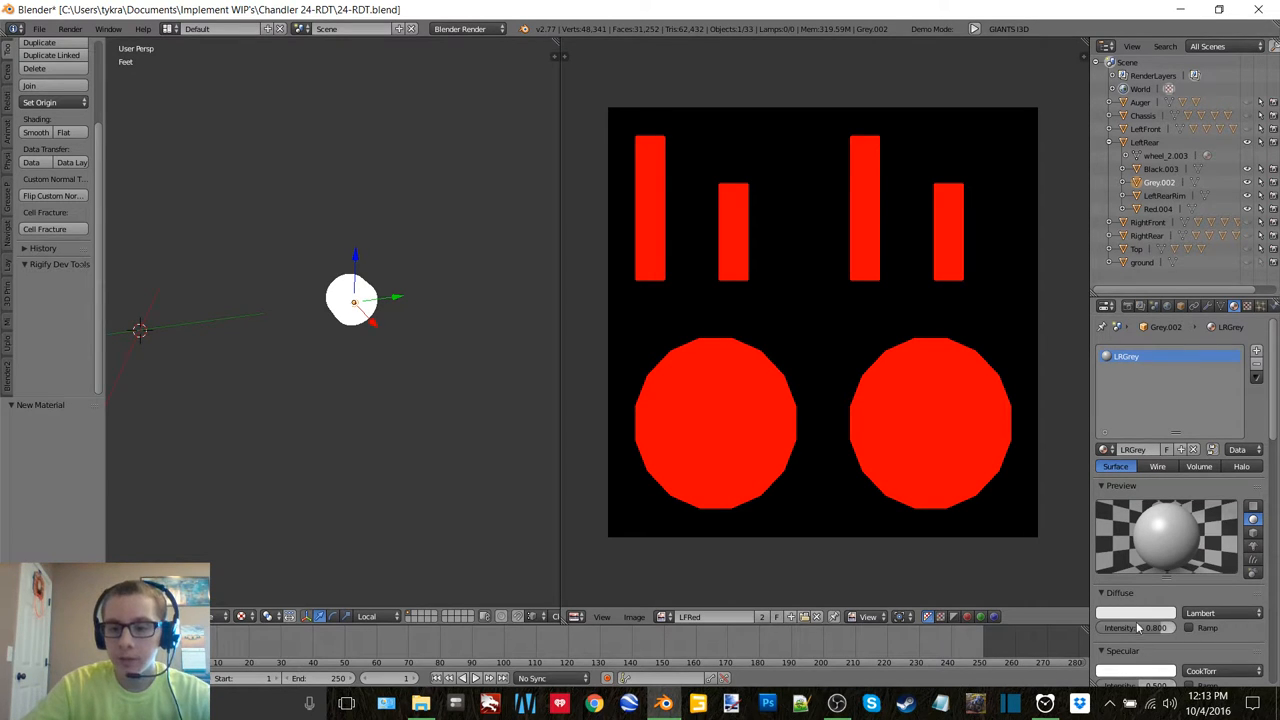
{"action": "left_click", "coordinate": [1136, 612]}
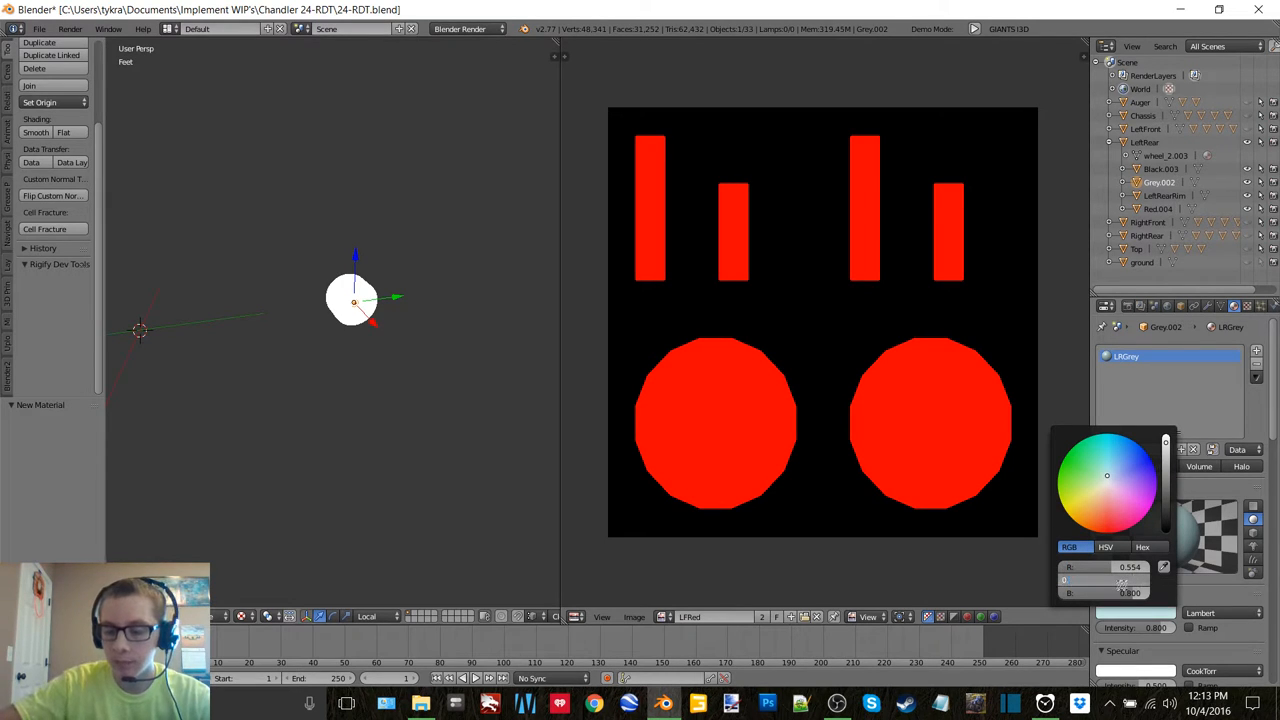
{"action": "left_click", "coordinate": [1112, 480]}
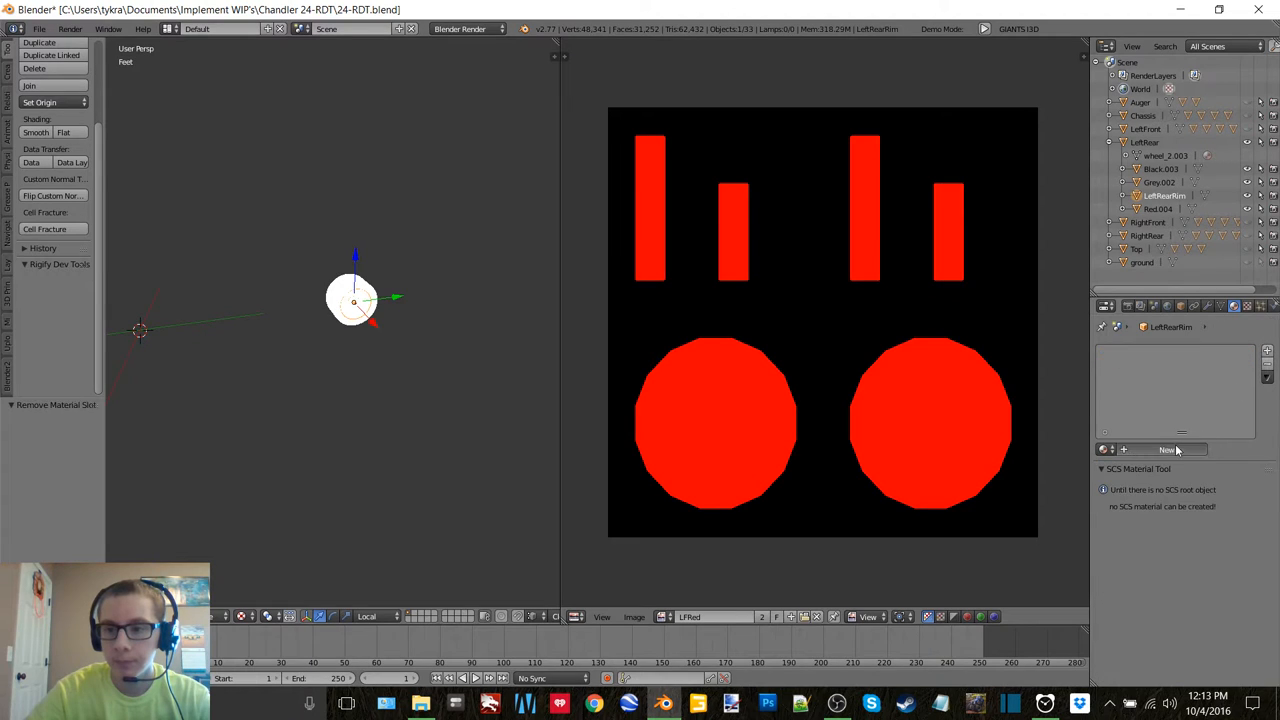
{"action": "left_click", "coordinate": [1168, 448]}
{"action": "type", "text": "LRRim"}
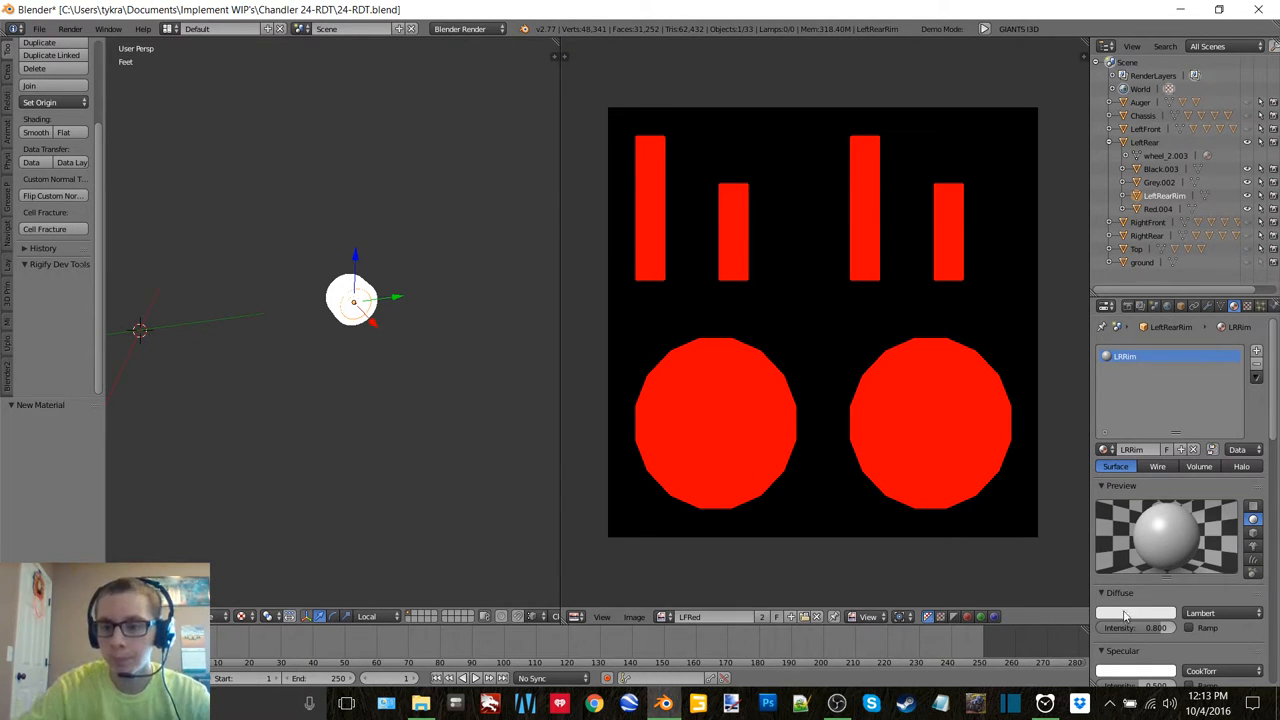
{"action": "left_click", "coordinate": [1136, 612]}
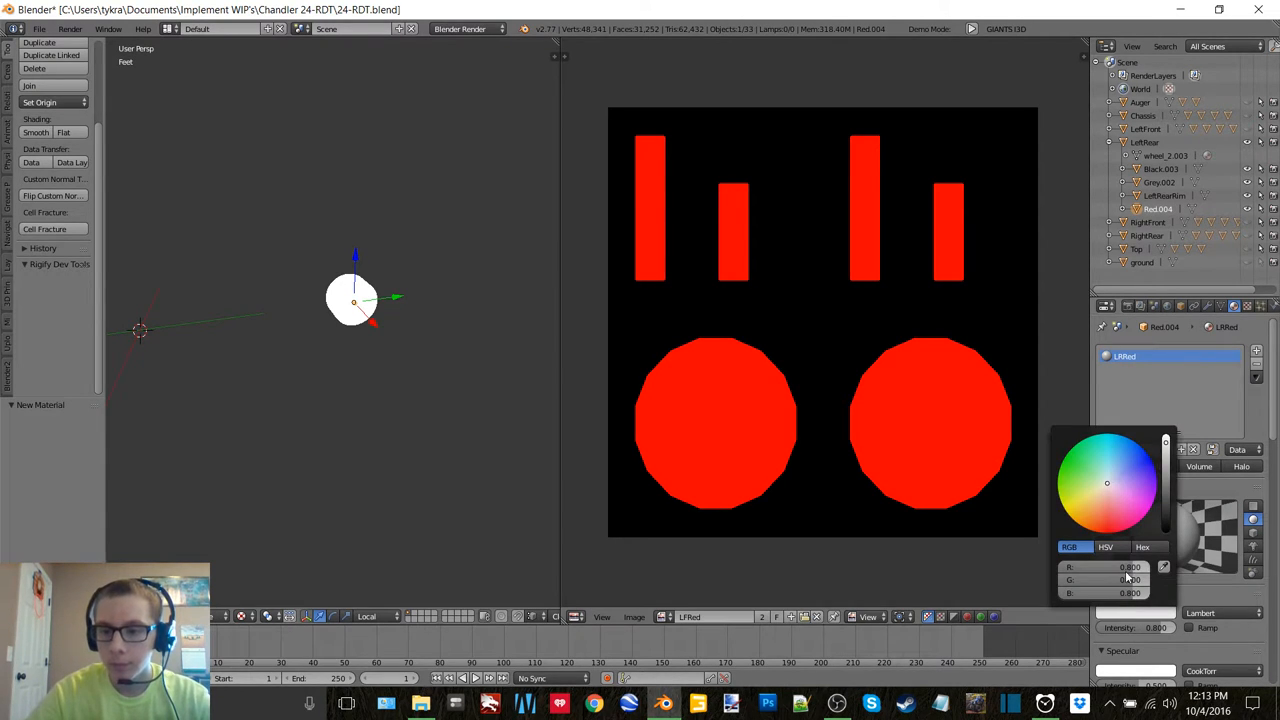
{"action": "left_click", "coordinate": [1136, 524]}
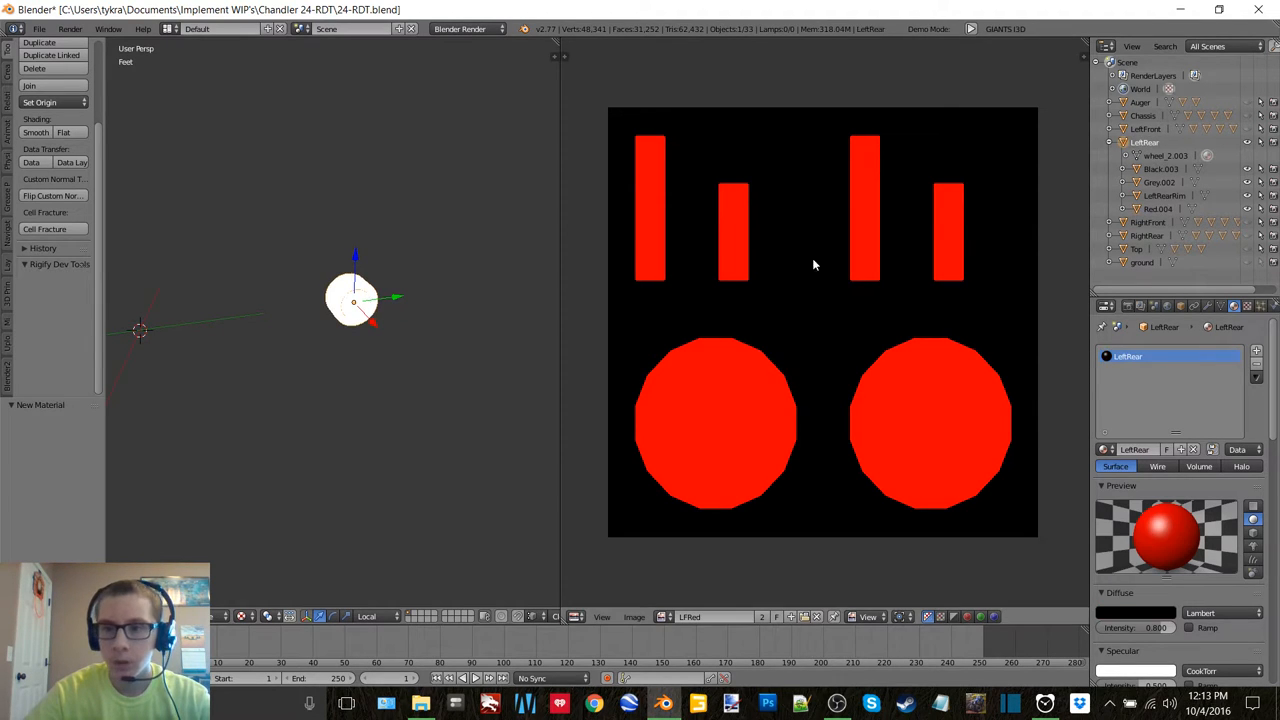
Step: Bake the LeftRear wheel's UVs onto a new 2048 px image and save it as PNG in Textures
{"action": "key", "text": "Tab"}
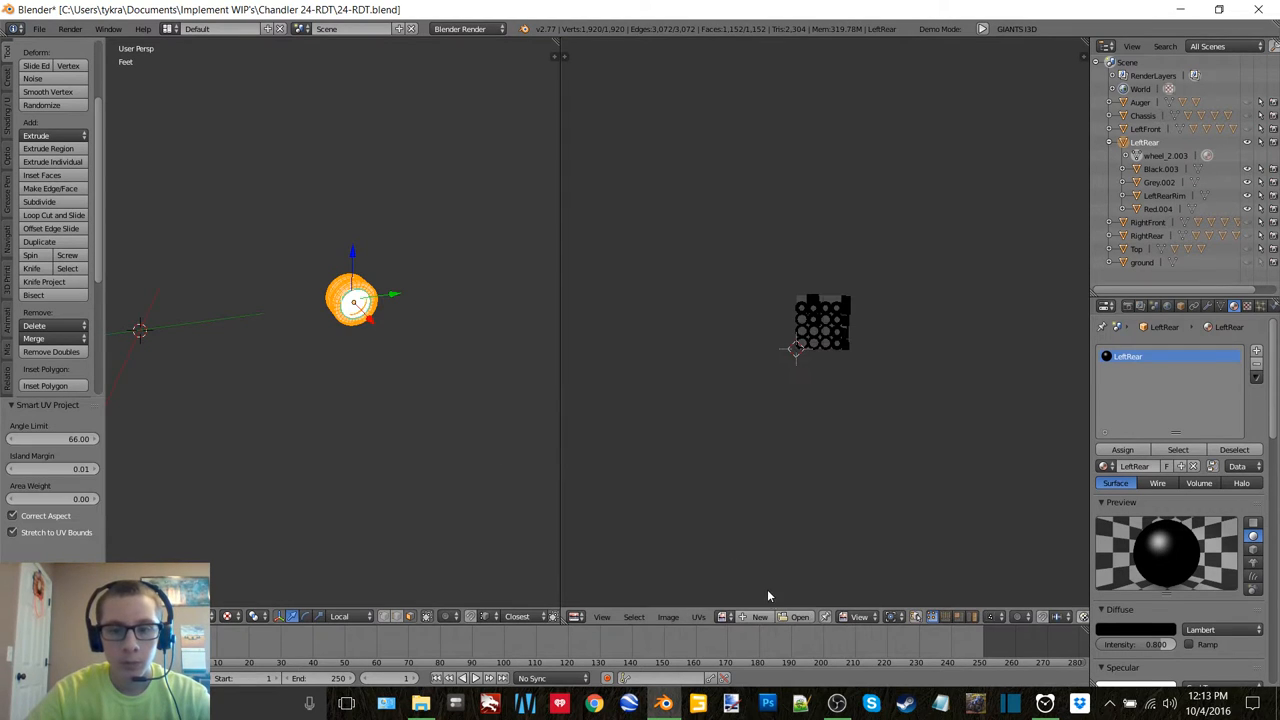
{"action": "left_click", "coordinate": [760, 616]}
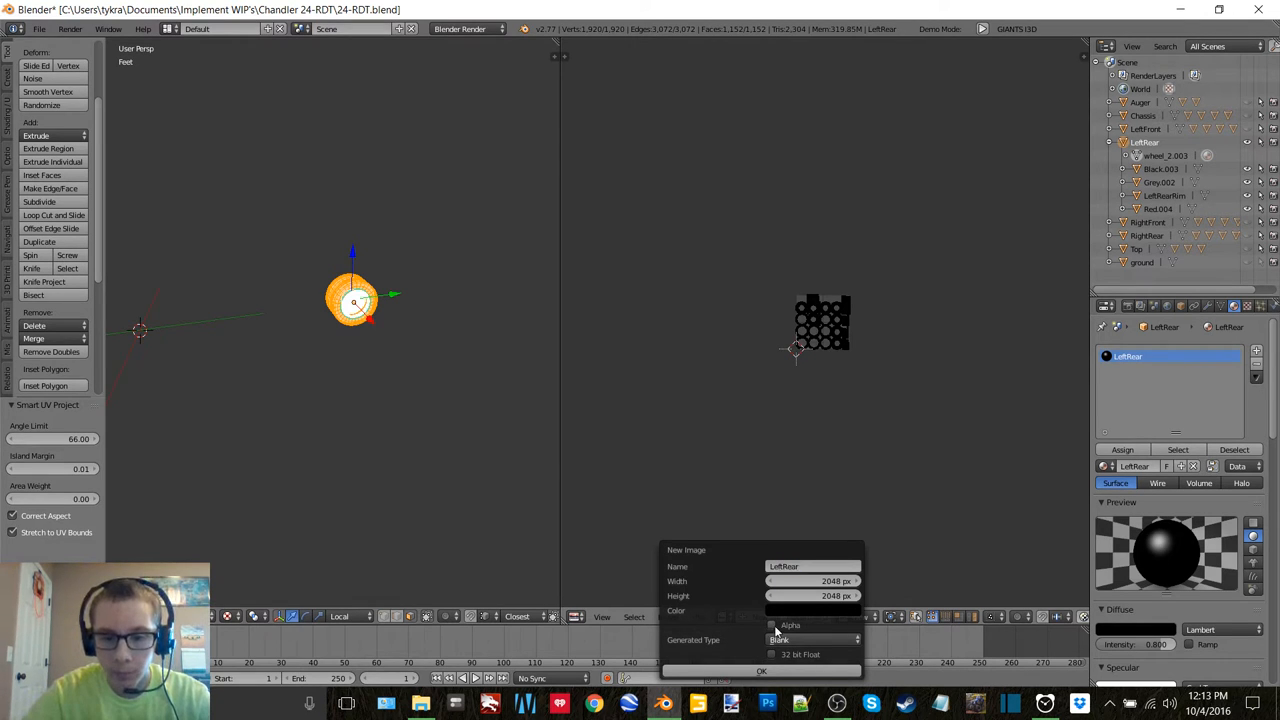
{"action": "left_click", "coordinate": [760, 670]}
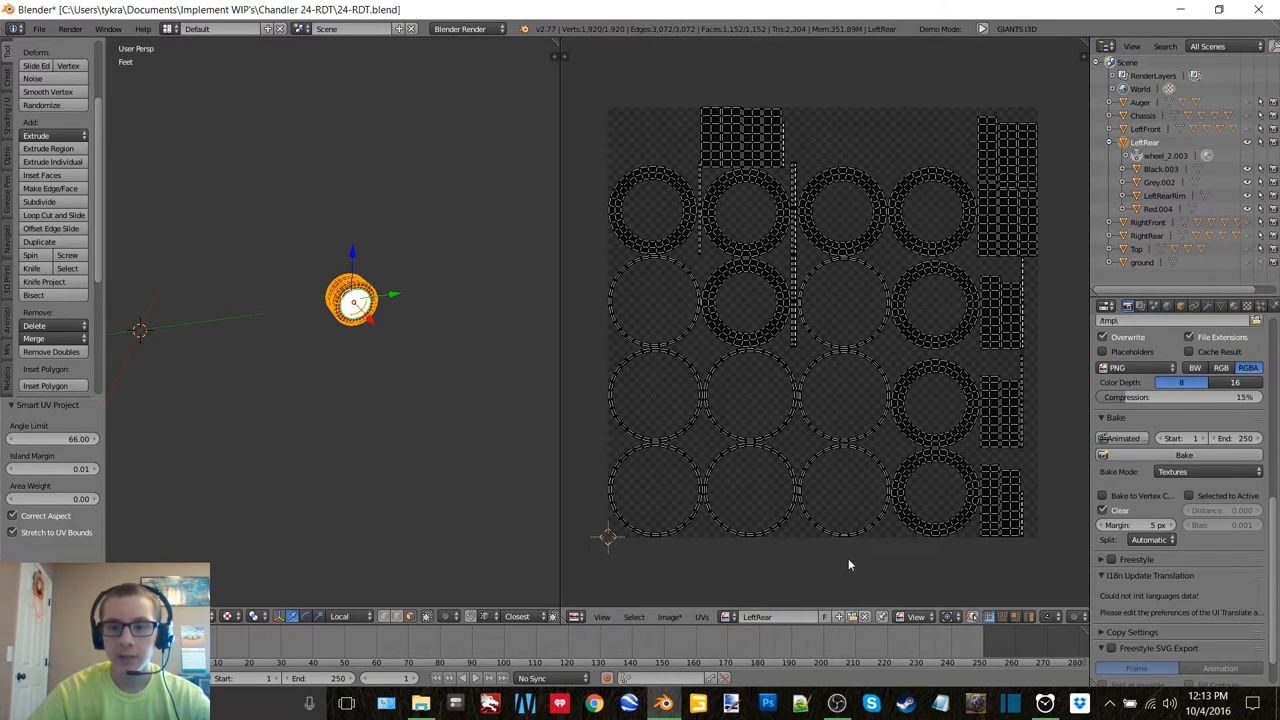
{"action": "left_click", "coordinate": [668, 616]}
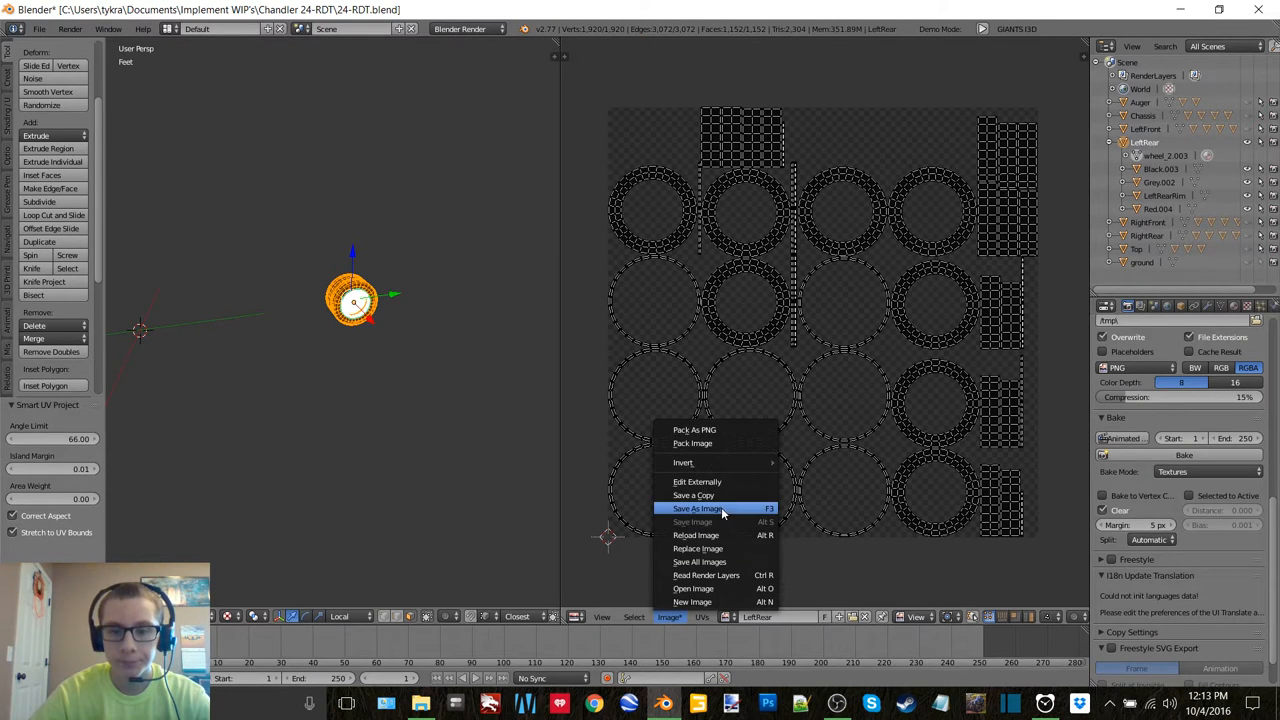
{"action": "left_click", "coordinate": [696, 510]}
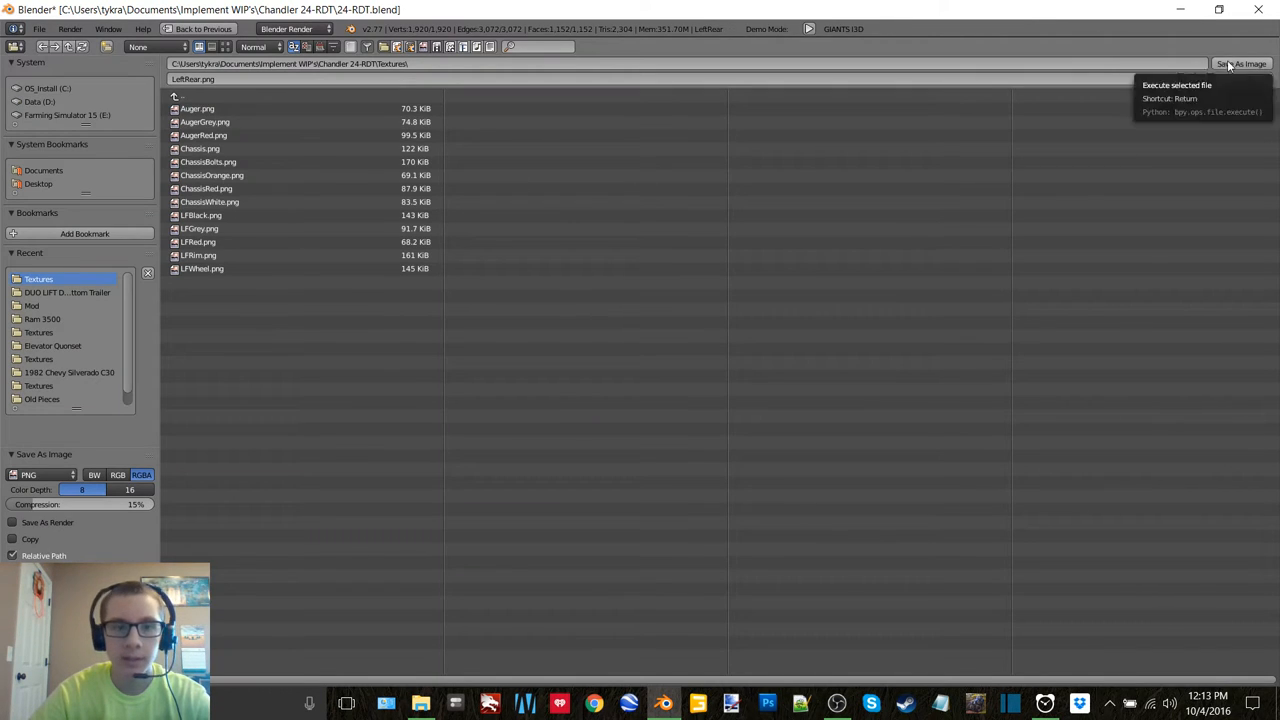
{"action": "left_click", "coordinate": [1242, 64]}
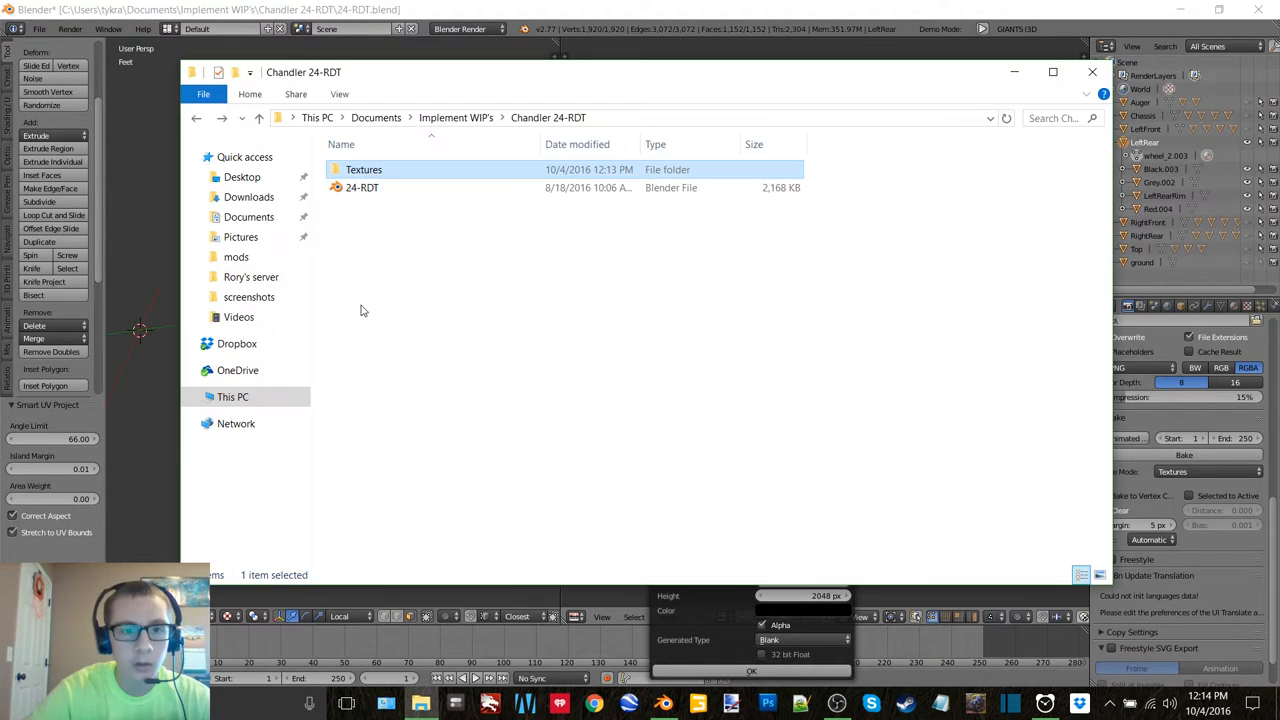
Step: List the Textures folder in Details view and confirm a new image for the LRWheel texture
{"action": "double_click", "coordinate": [364, 168]}
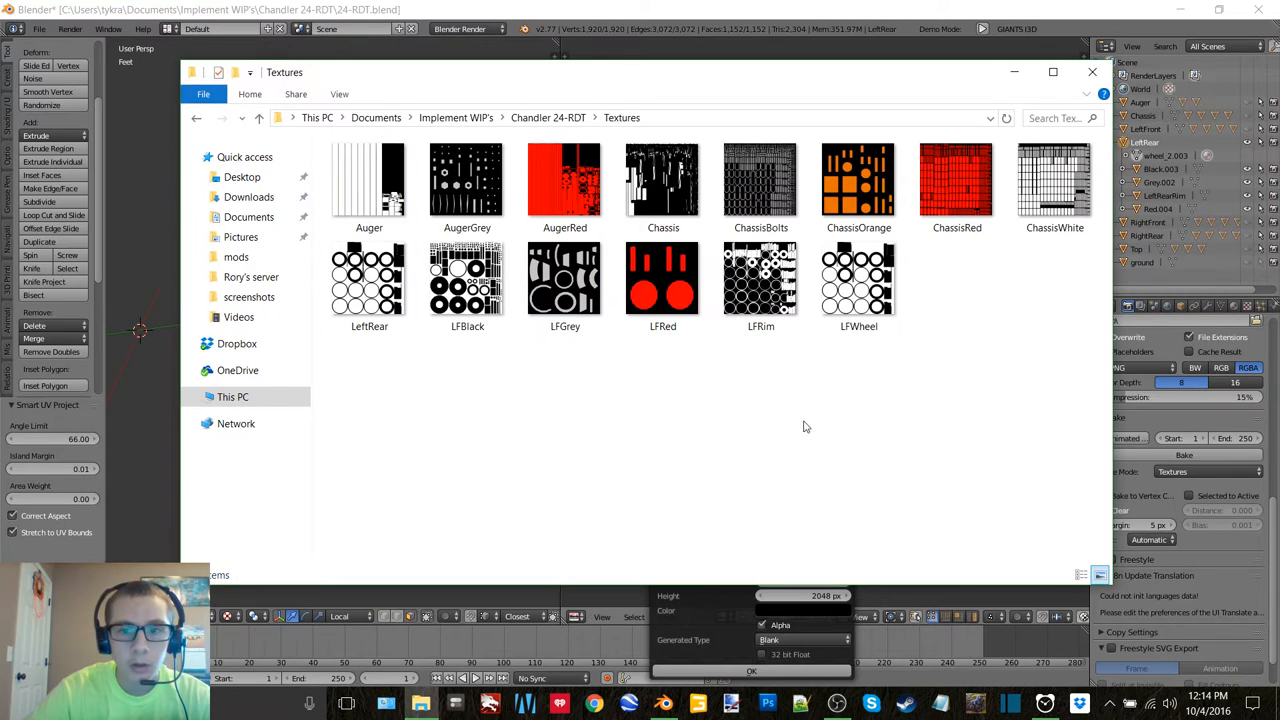
{"action": "left_click", "coordinate": [368, 280]}
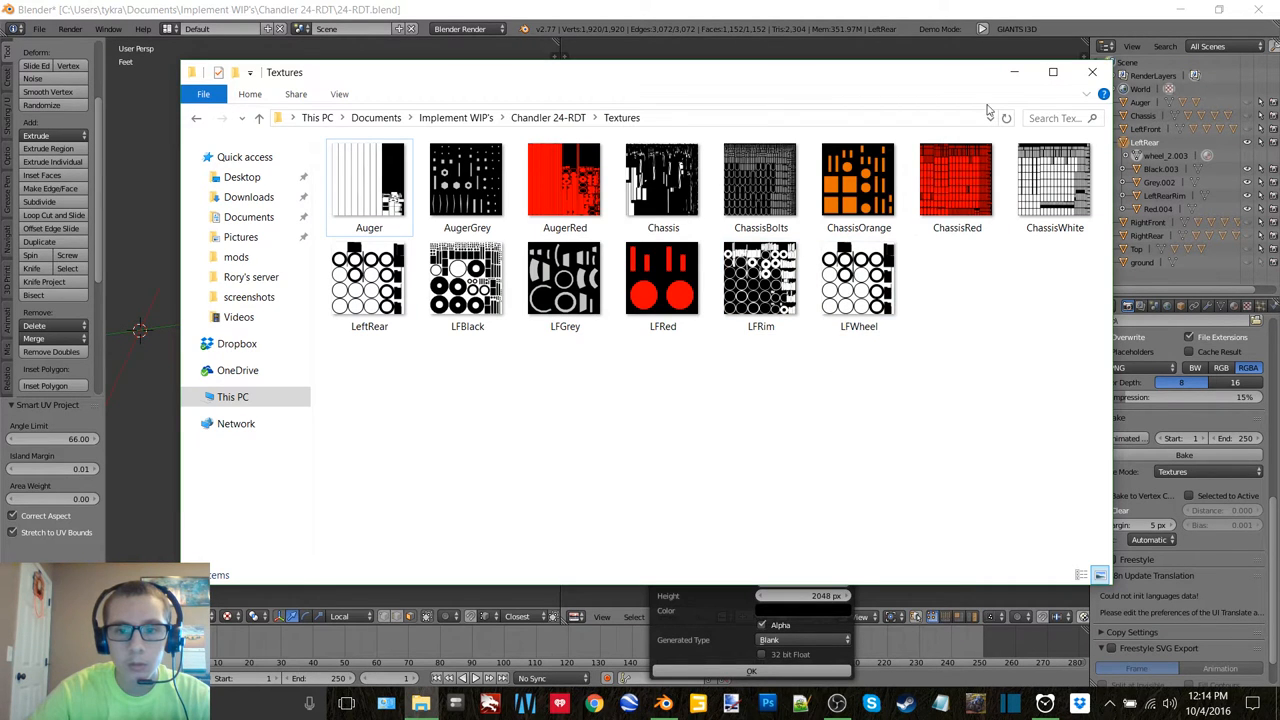
{"action": "mouse_move", "coordinate": [1014, 72]}
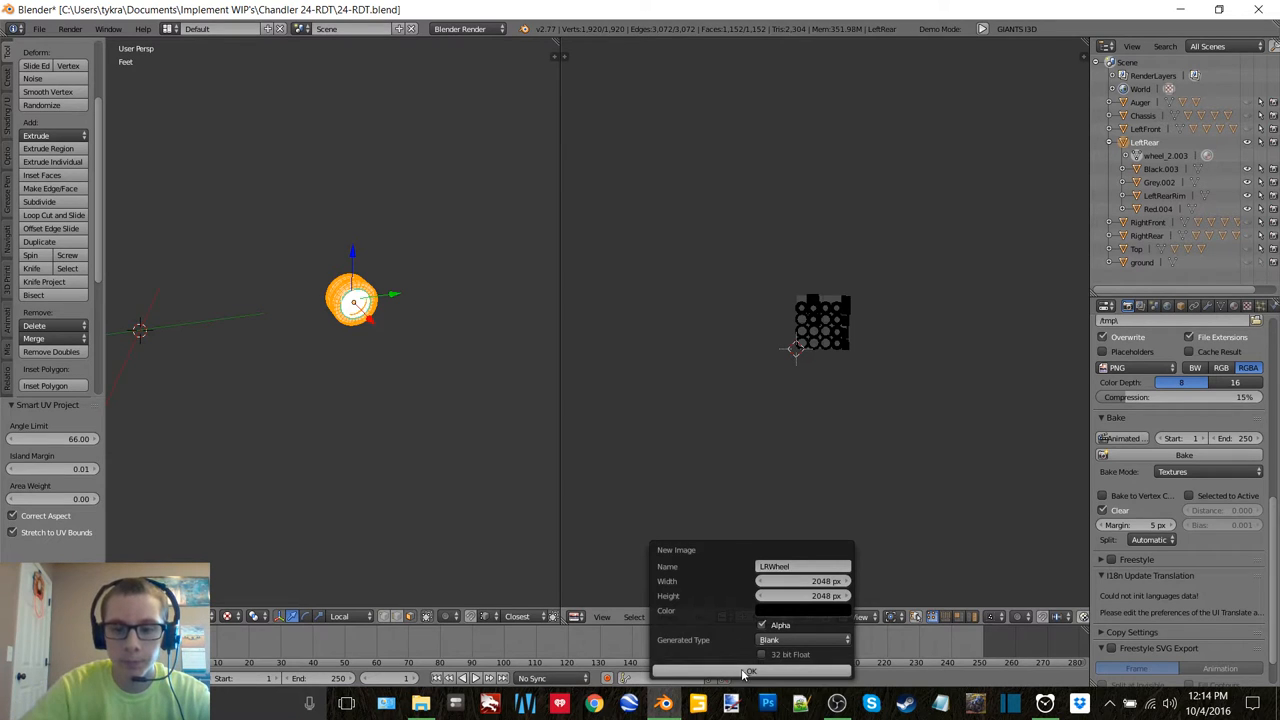
{"action": "left_click", "coordinate": [748, 672]}
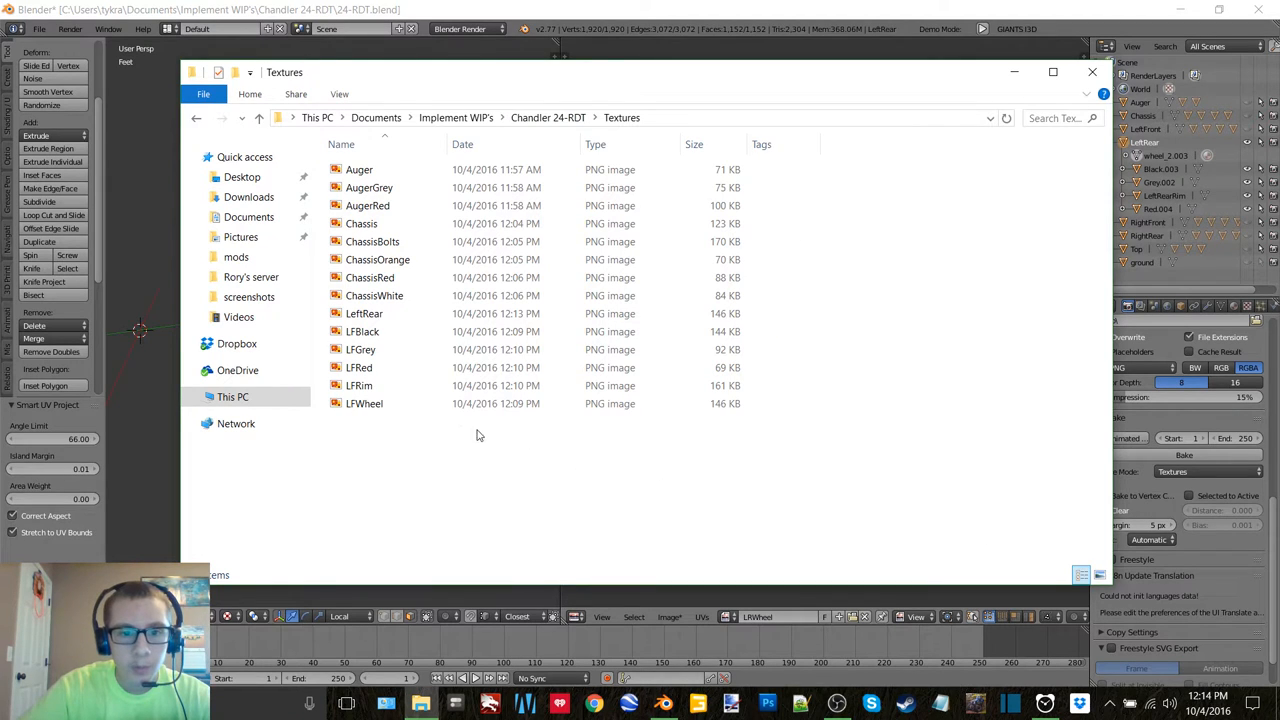
{"action": "mouse_move", "coordinate": [544, 420]}
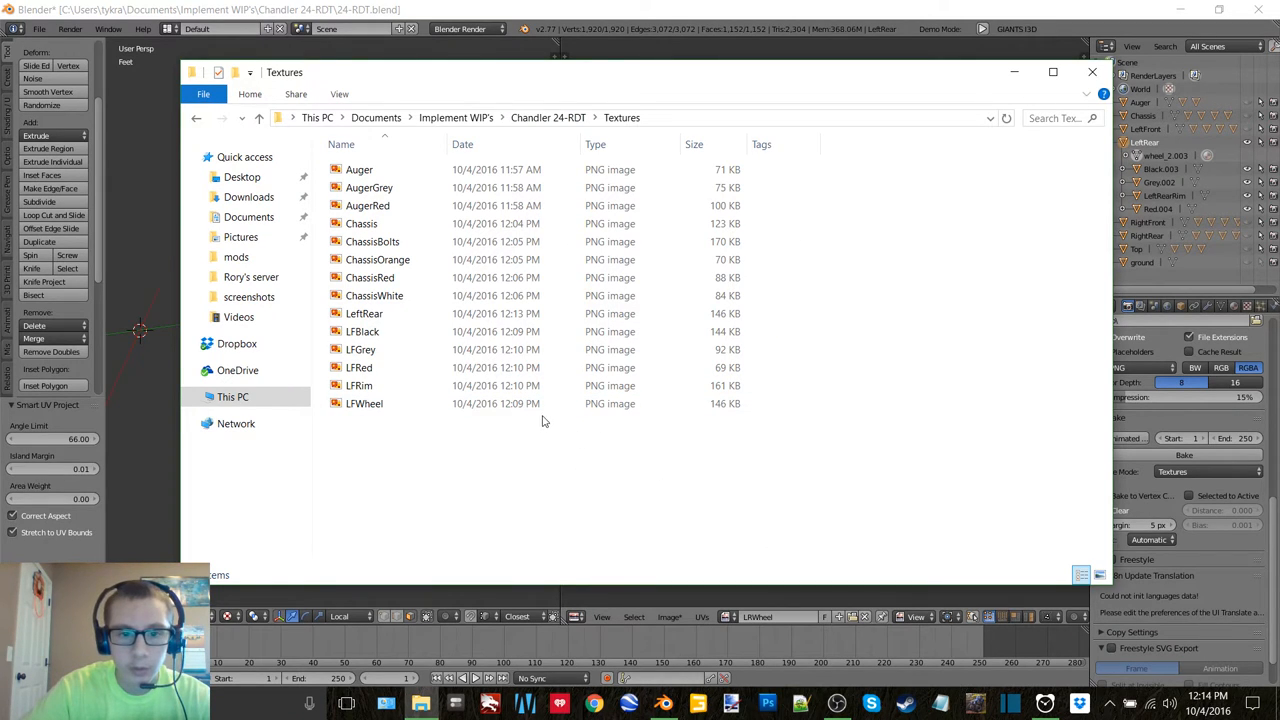
{"action": "left_click", "coordinate": [364, 312]}
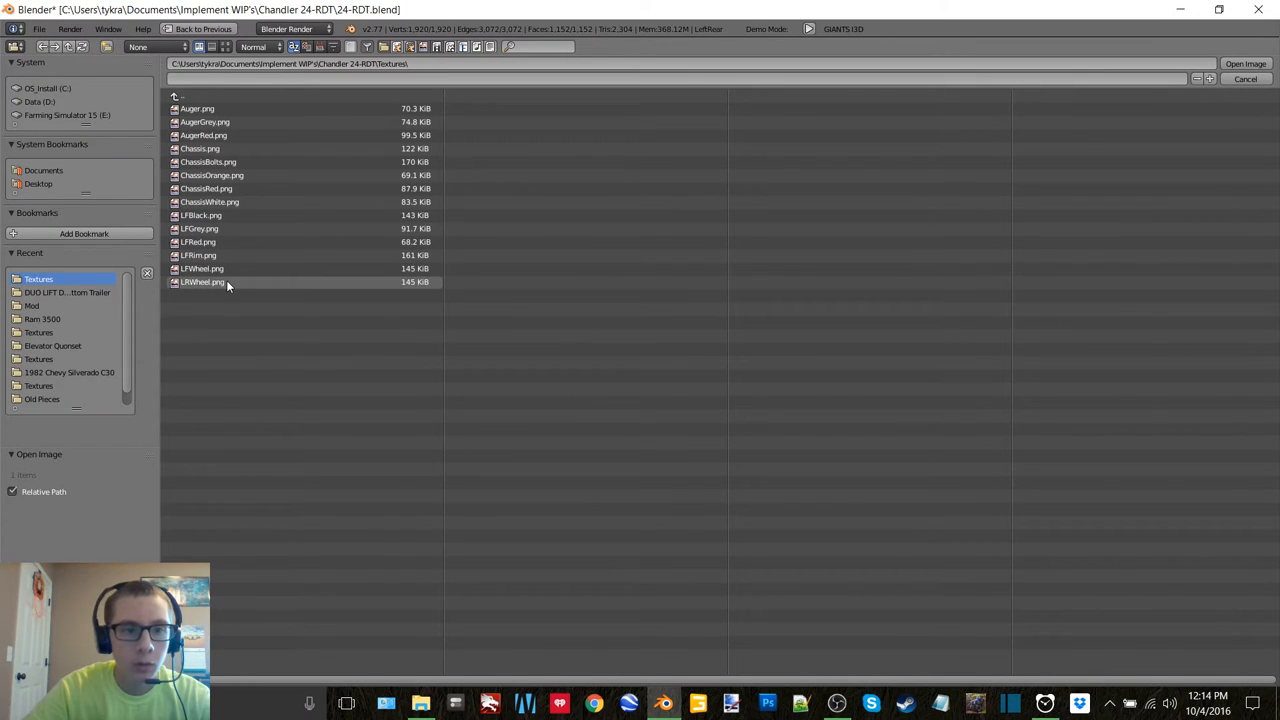
Step: Load the saved wheel texture, then create a new 2048 px image named LRBlack for the black part
{"action": "left_click", "coordinate": [202, 282]}
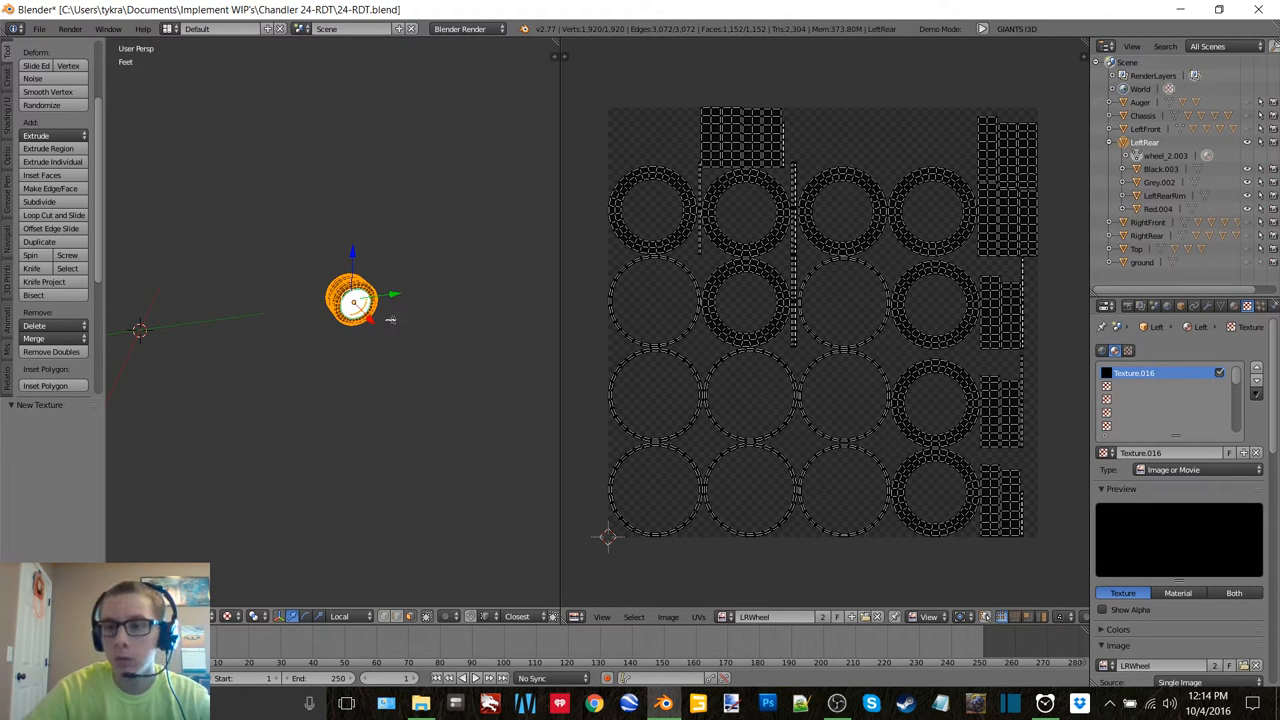
{"action": "key", "text": "Tab"}
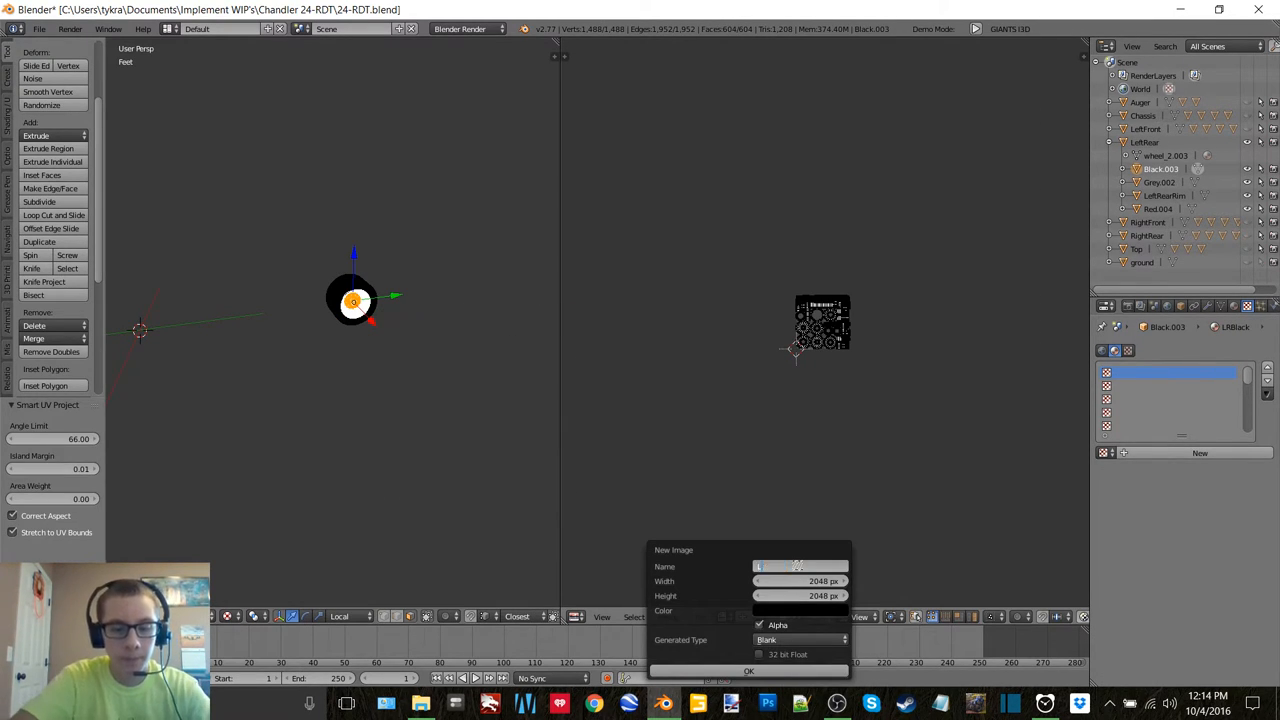
{"action": "type", "text": "LRBlack"}
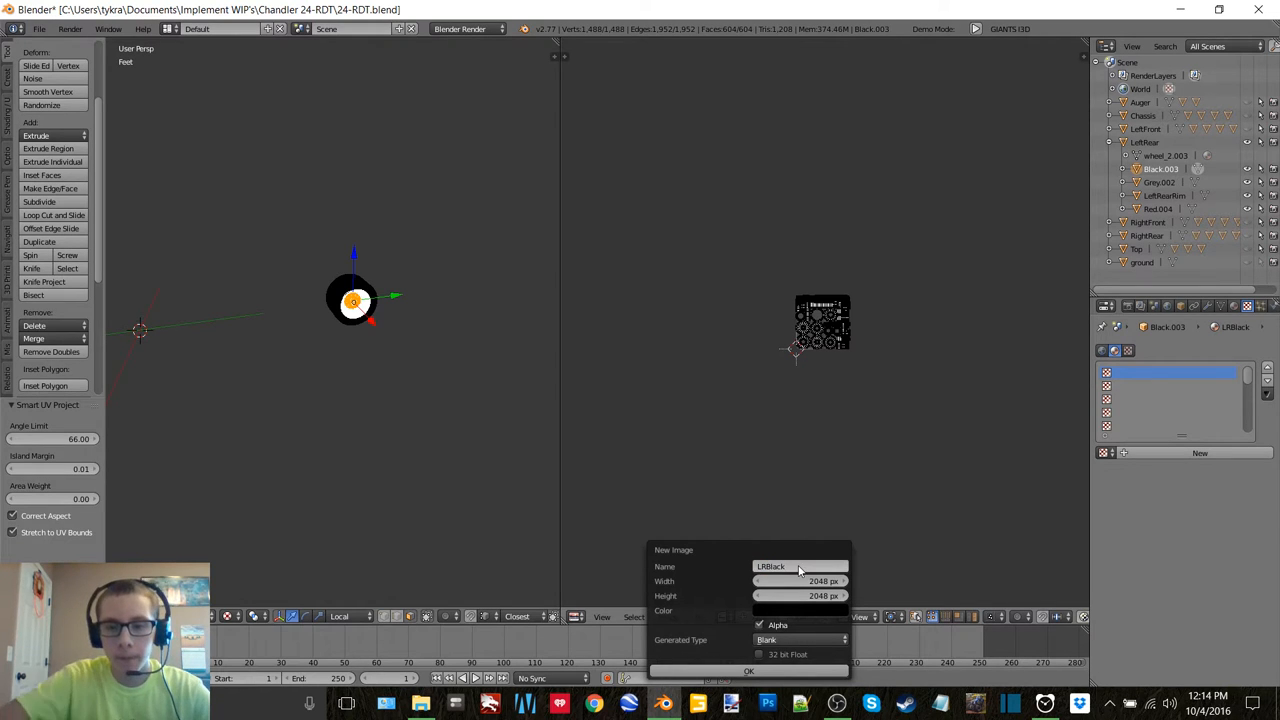
{"action": "left_click", "coordinate": [748, 670]}
{"action": "type", "text": "LRGrey"}
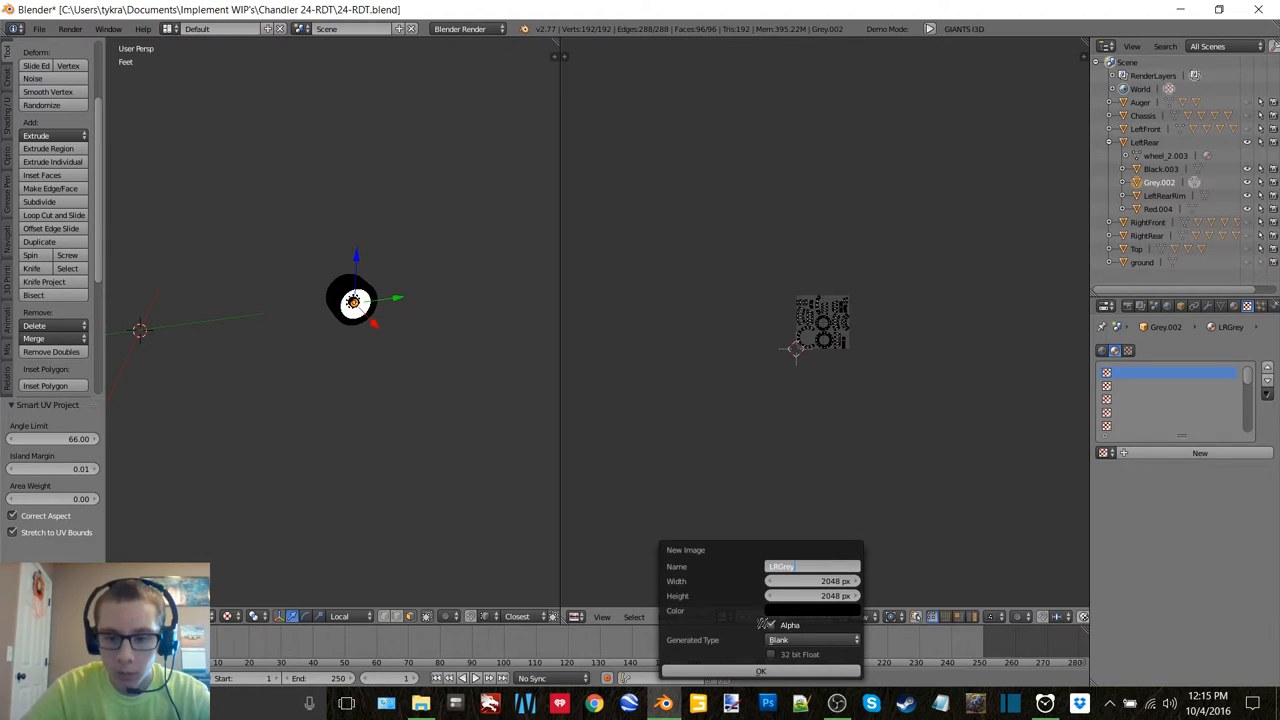
Step: Bake the grey part's texture into its new image and save it as LRGrey in Textures
{"action": "left_click", "coordinate": [760, 670]}
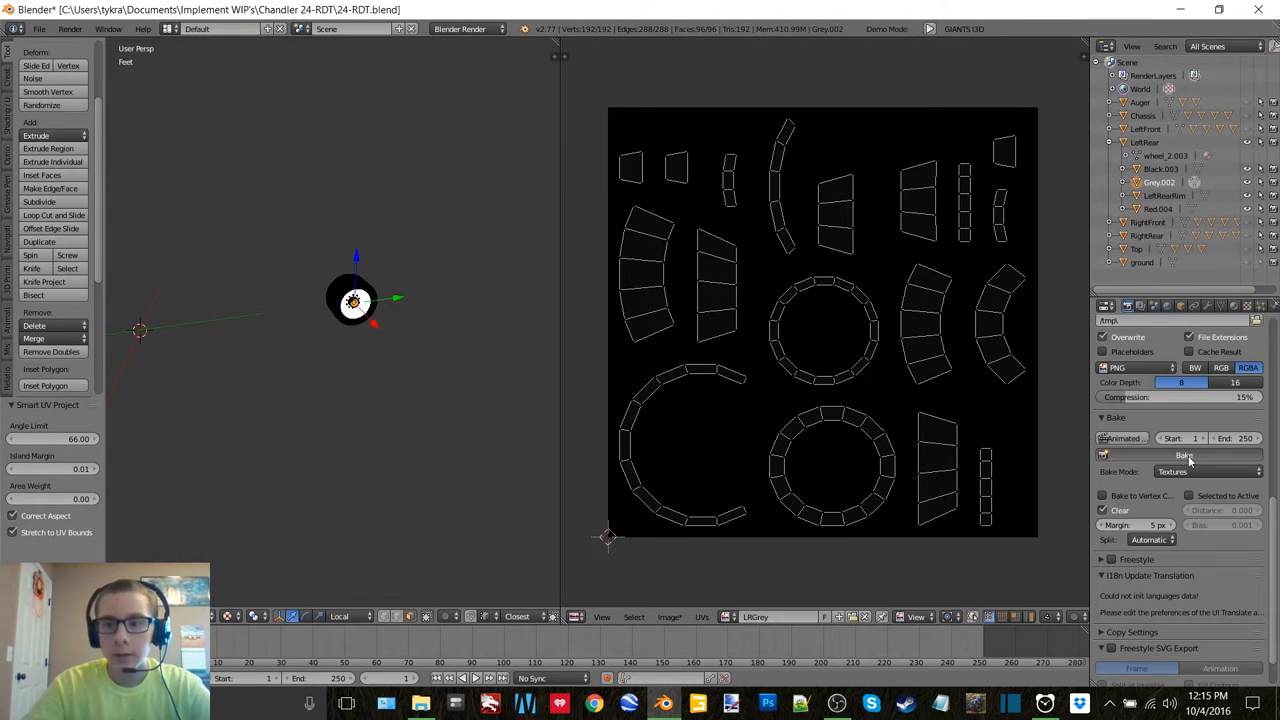
{"action": "left_click", "coordinate": [668, 616]}
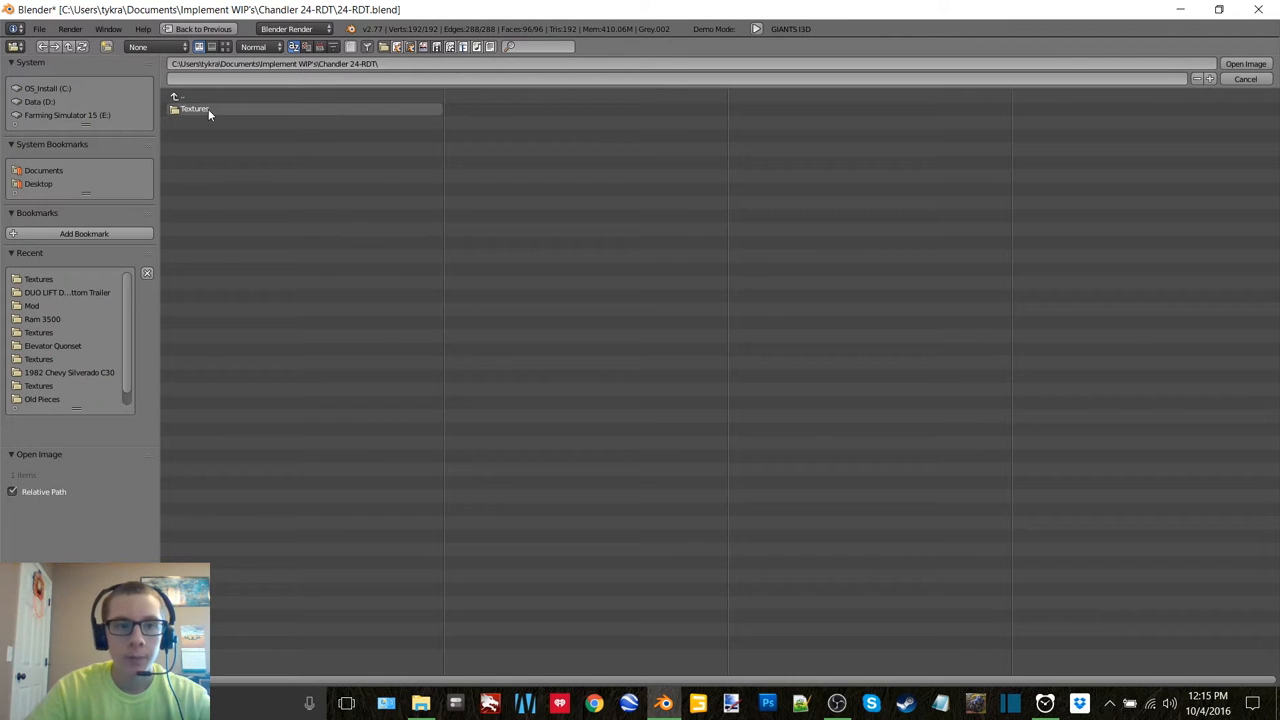
{"action": "left_click", "coordinate": [1244, 64]}
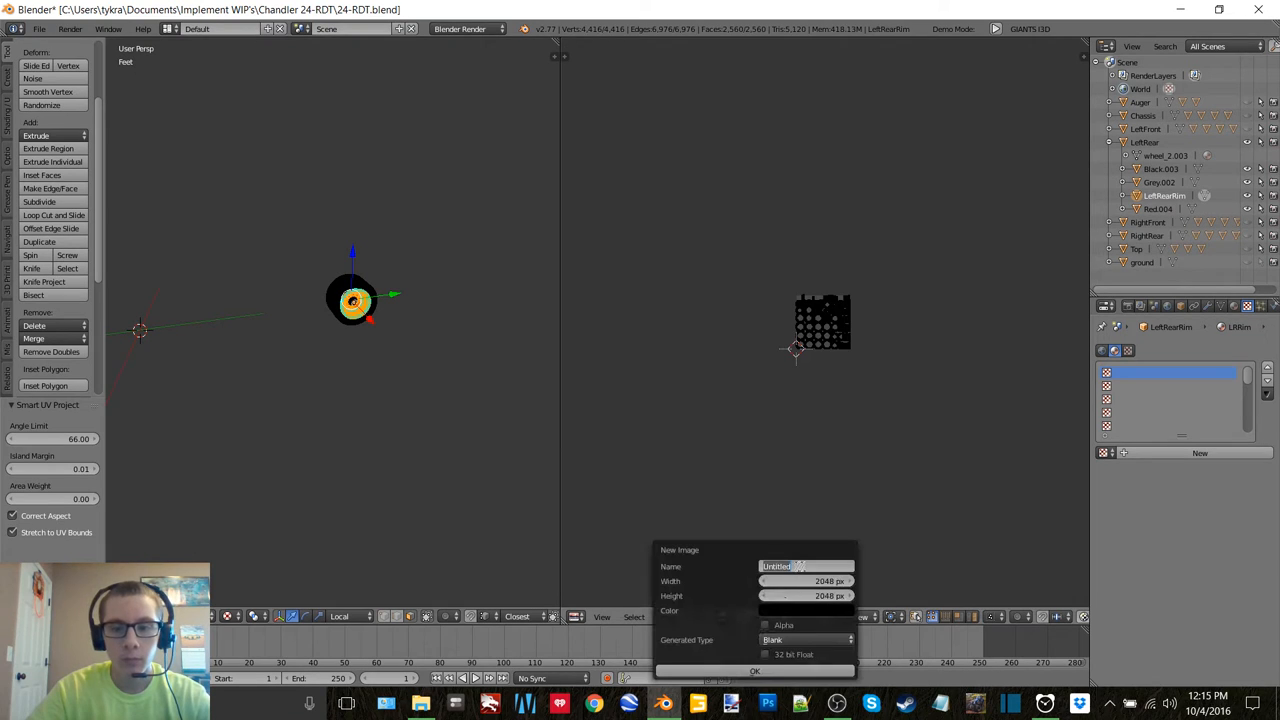
Step: Create a 2048 px image named LRRim and save it as LRRim.png in Textures
{"action": "type", "text": "LRRim"}
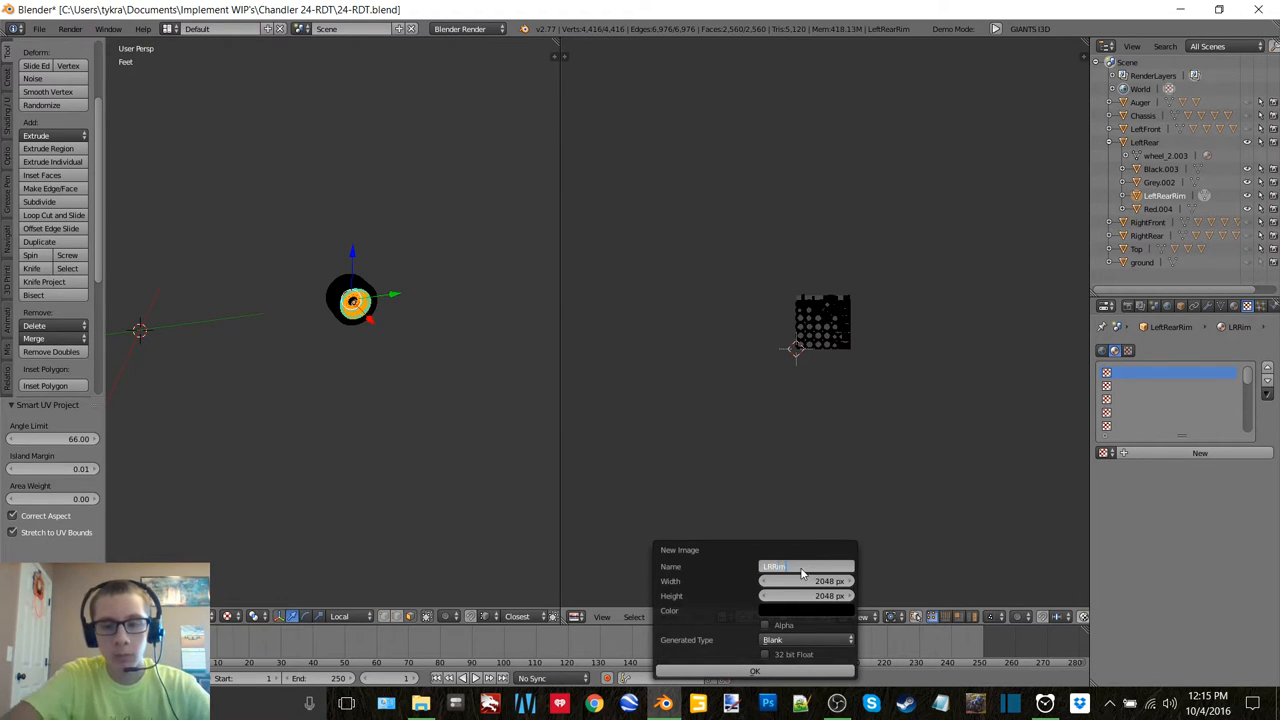
{"action": "left_click", "coordinate": [754, 670]}
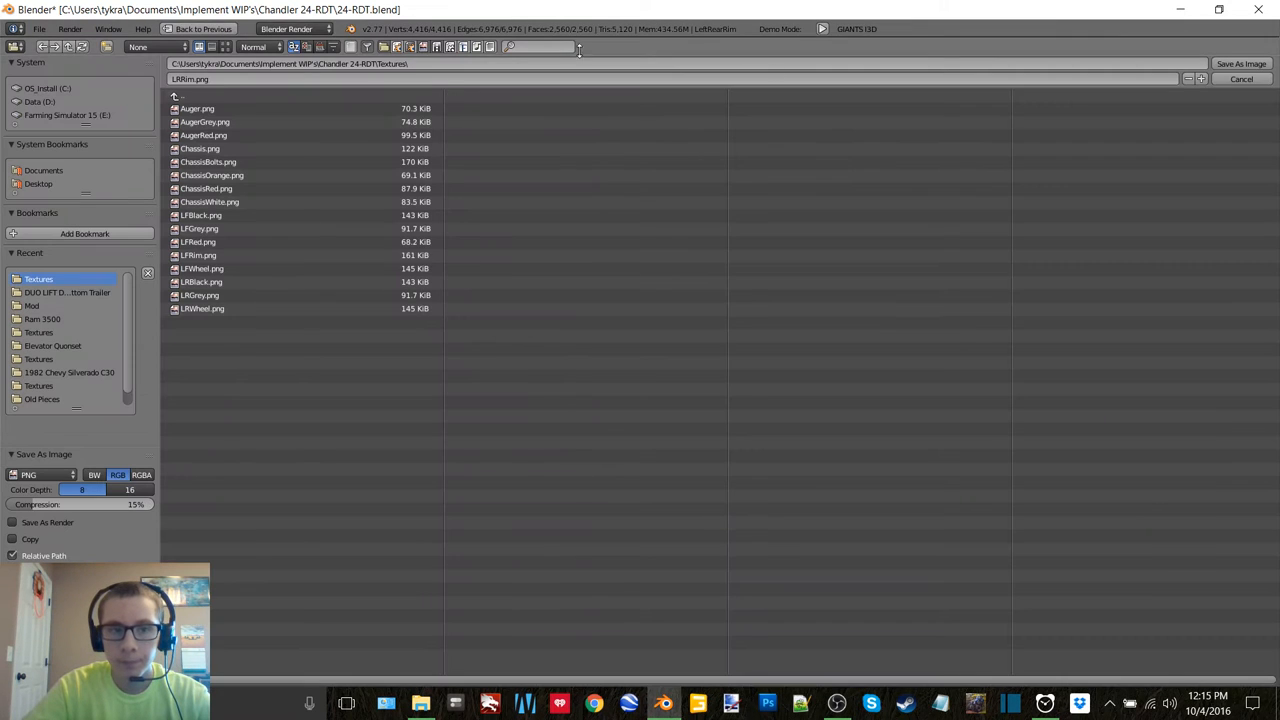
{"action": "left_click", "coordinate": [1240, 80]}
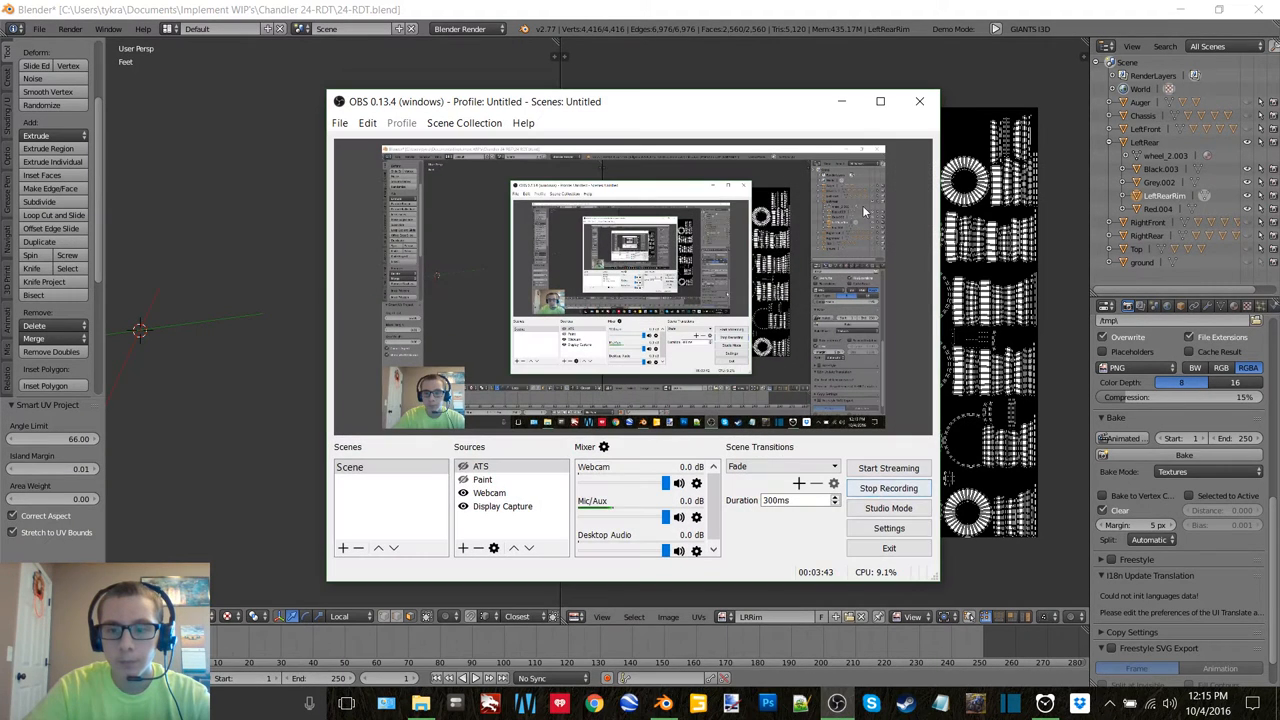
Step: Check OBS Studio is still recording, then return to Blender's Open Image browser
{"action": "left_click", "coordinate": [920, 100]}
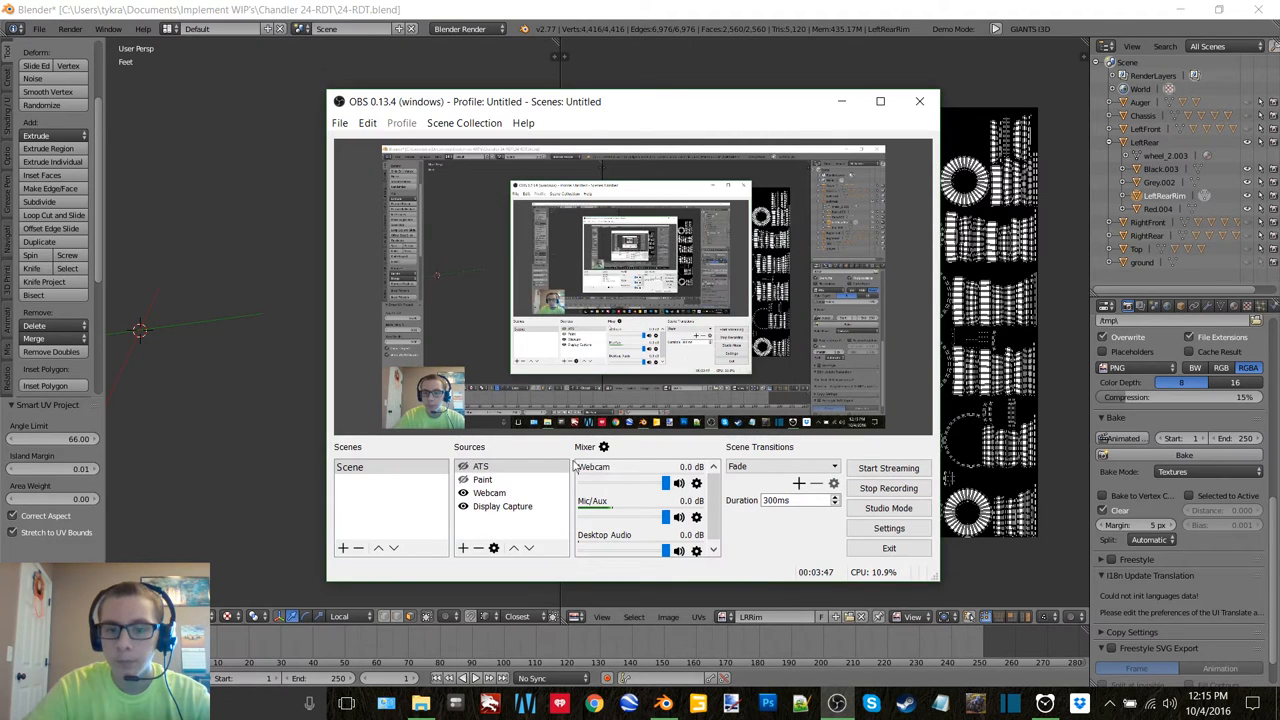
{"action": "left_click", "coordinate": [502, 506]}
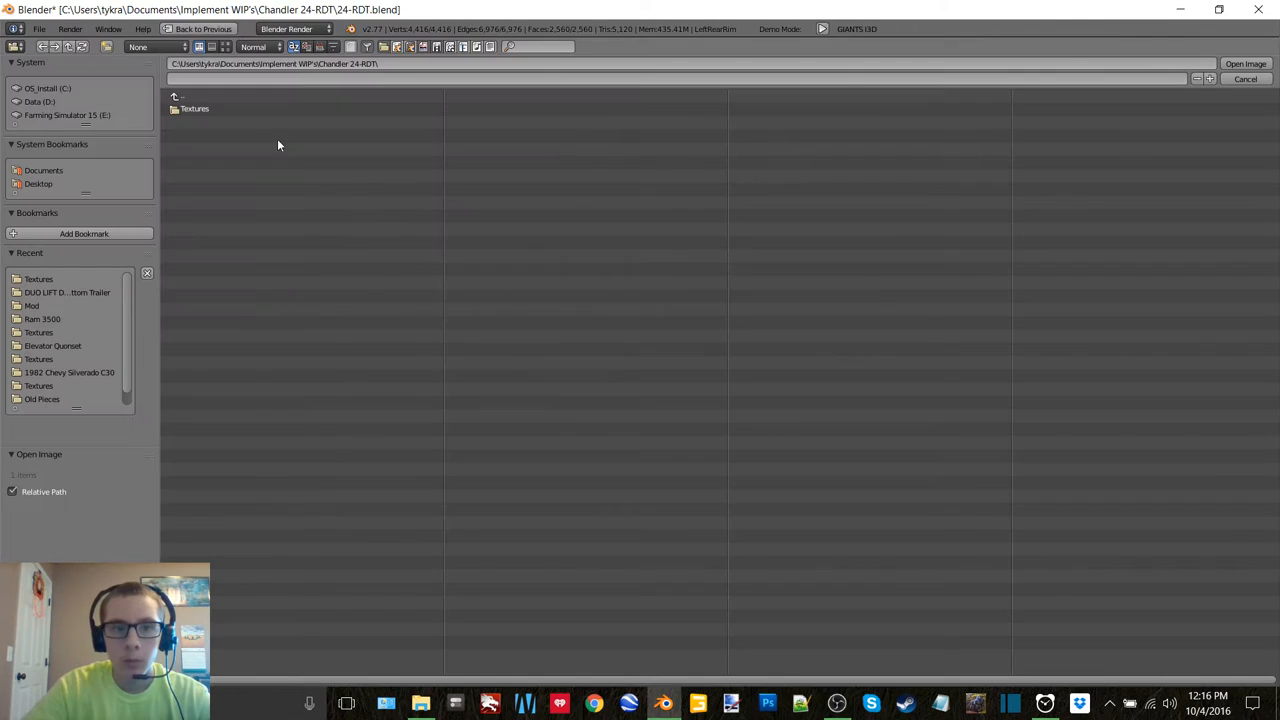
Step: Unwrap the red wheel part with Smart UV Project
{"action": "double_click", "coordinate": [194, 108]}
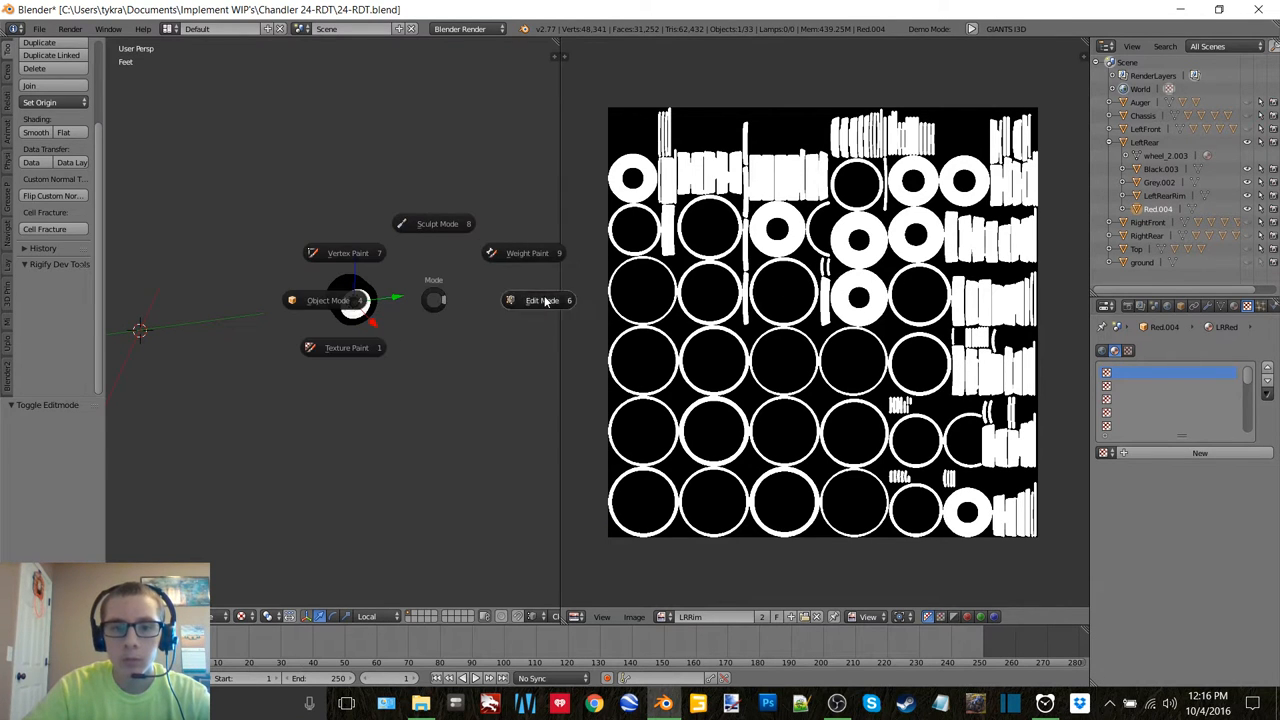
{"action": "left_click", "coordinate": [540, 300]}
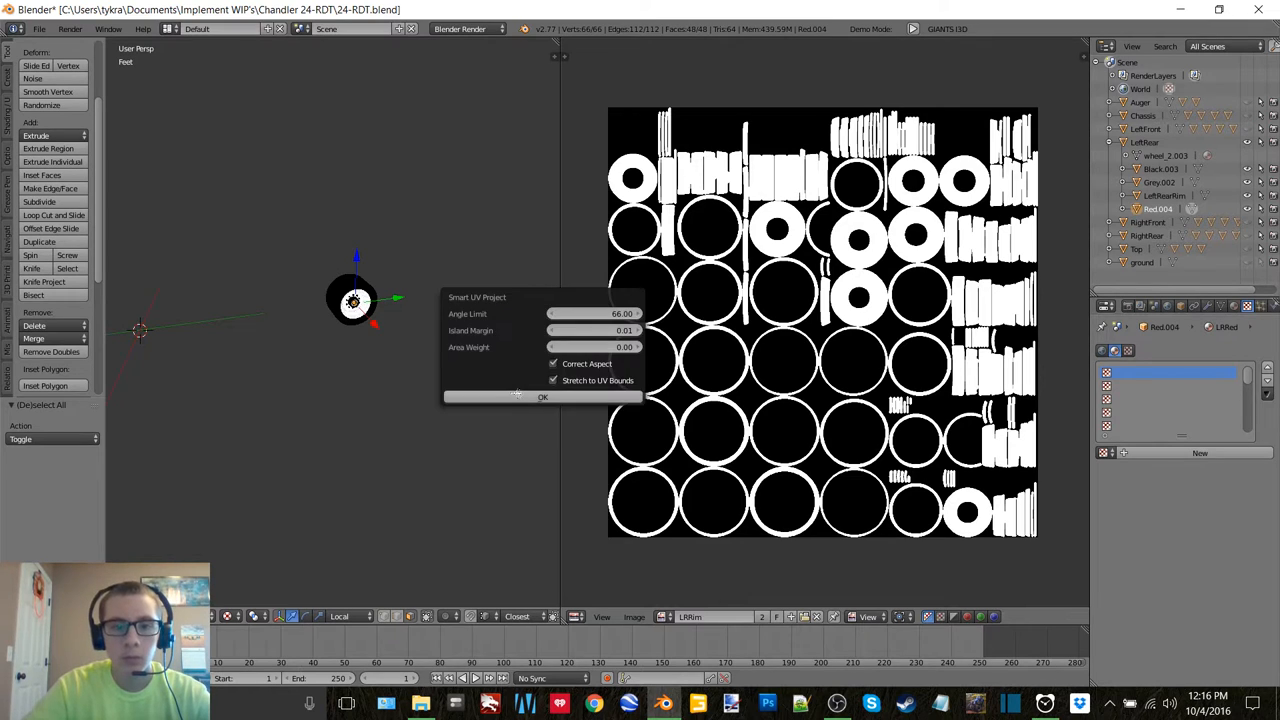
{"action": "left_click", "coordinate": [542, 396]}
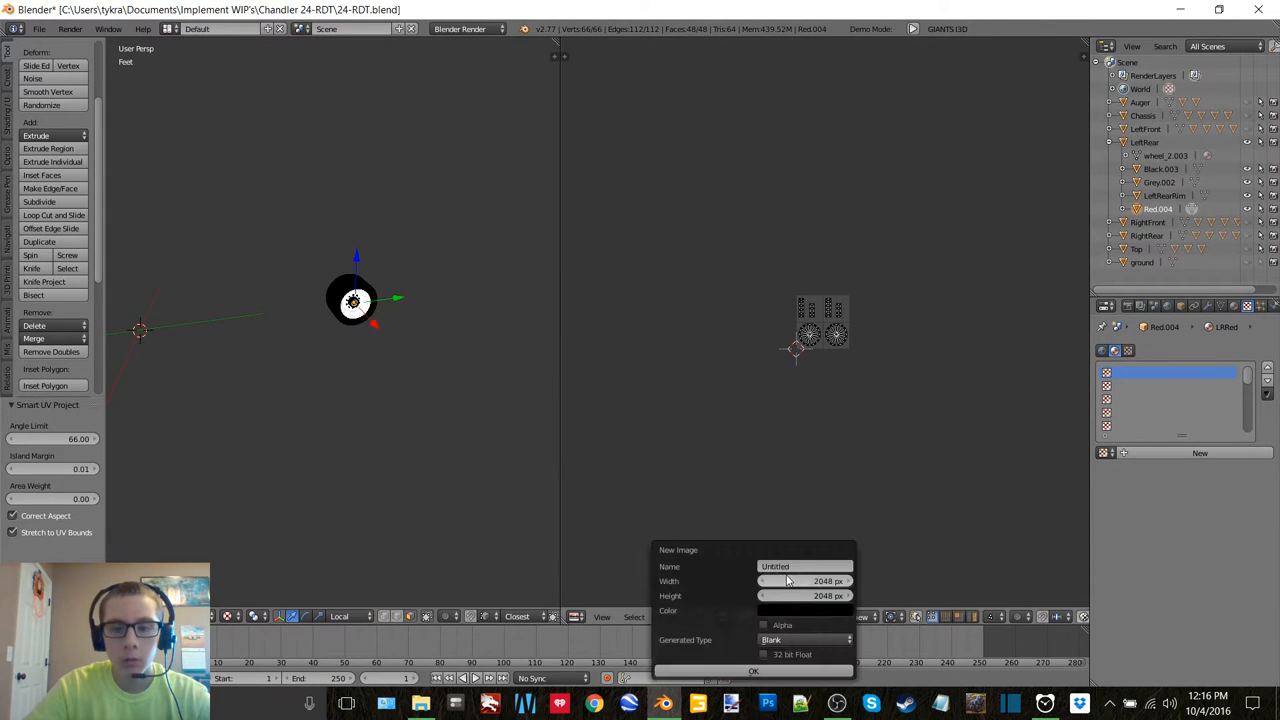
Step: Bake the red areas into a new 2048 px image named LRRed, then move to the RightRear wheel
{"action": "left_click", "coordinate": [804, 566]}
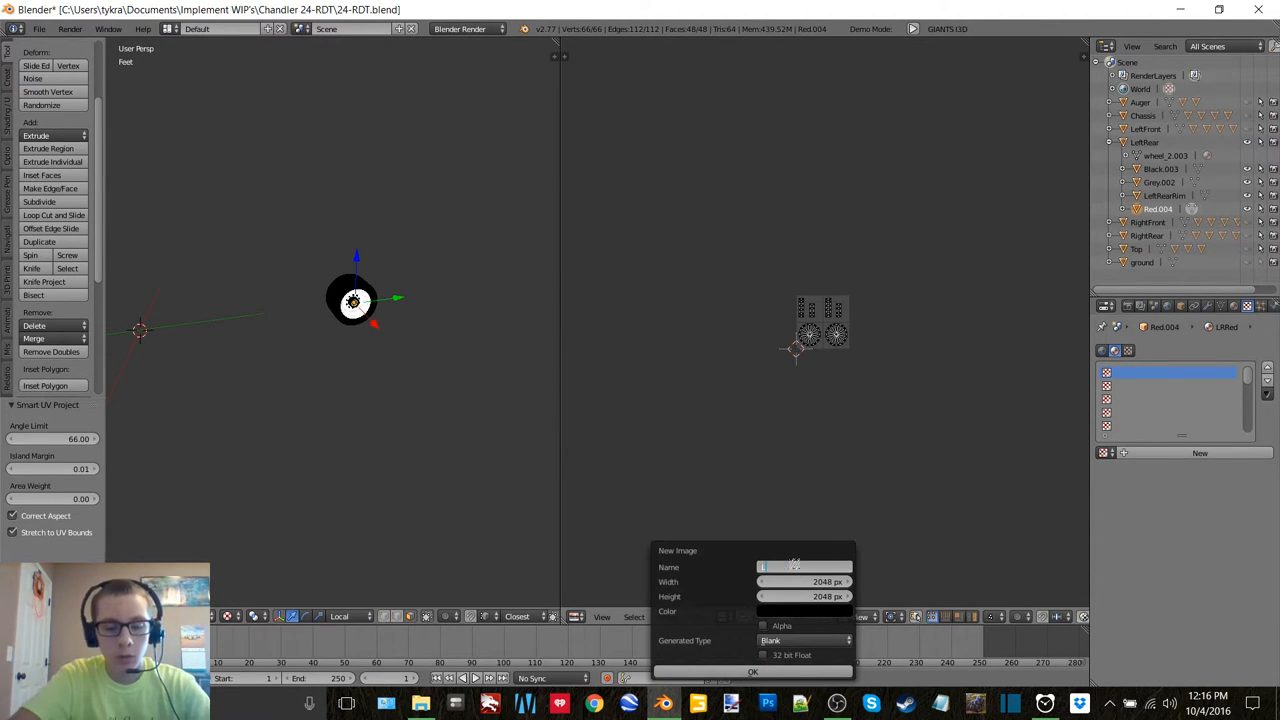
{"action": "type", "text": "LRRed"}
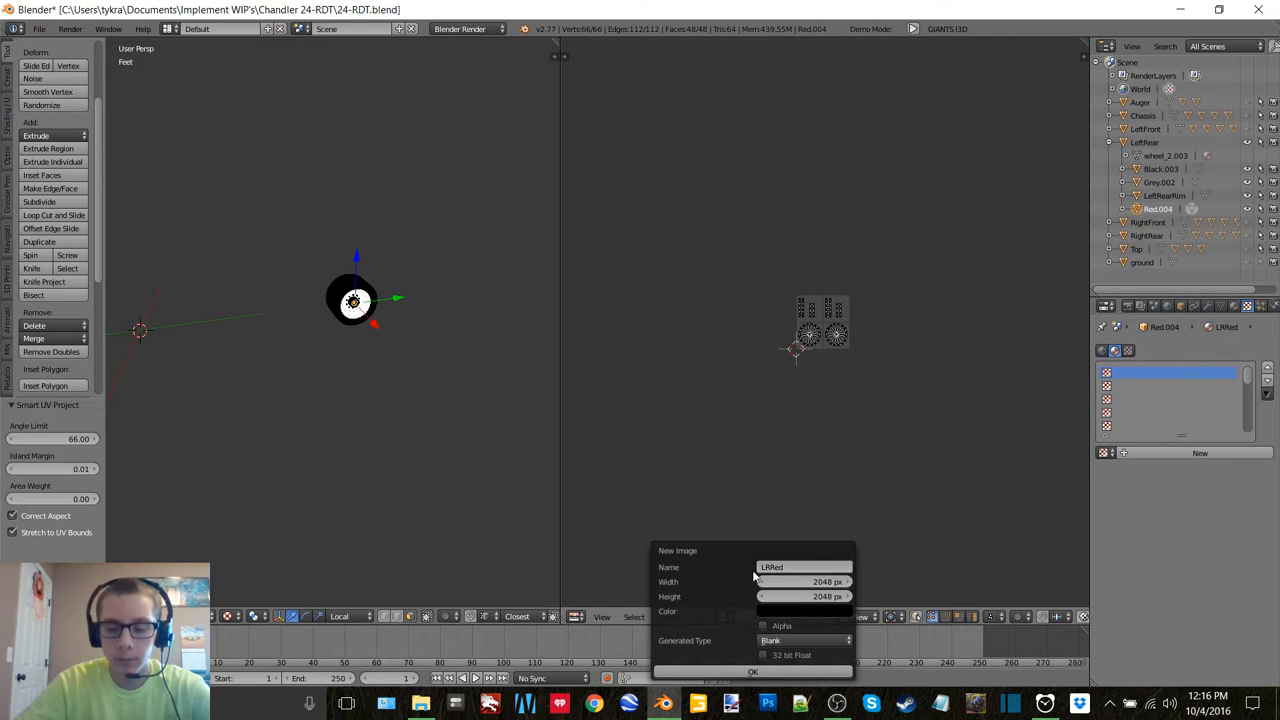
{"action": "left_click", "coordinate": [752, 672]}
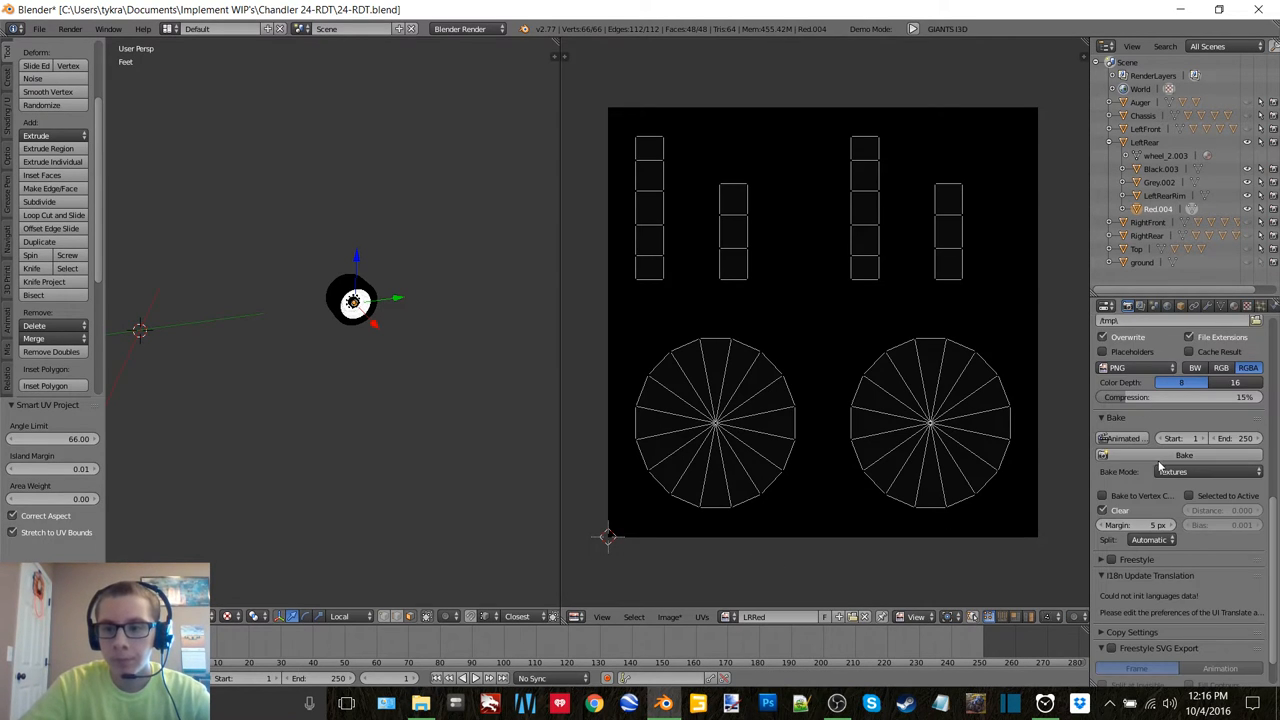
{"action": "left_click", "coordinate": [668, 616]}
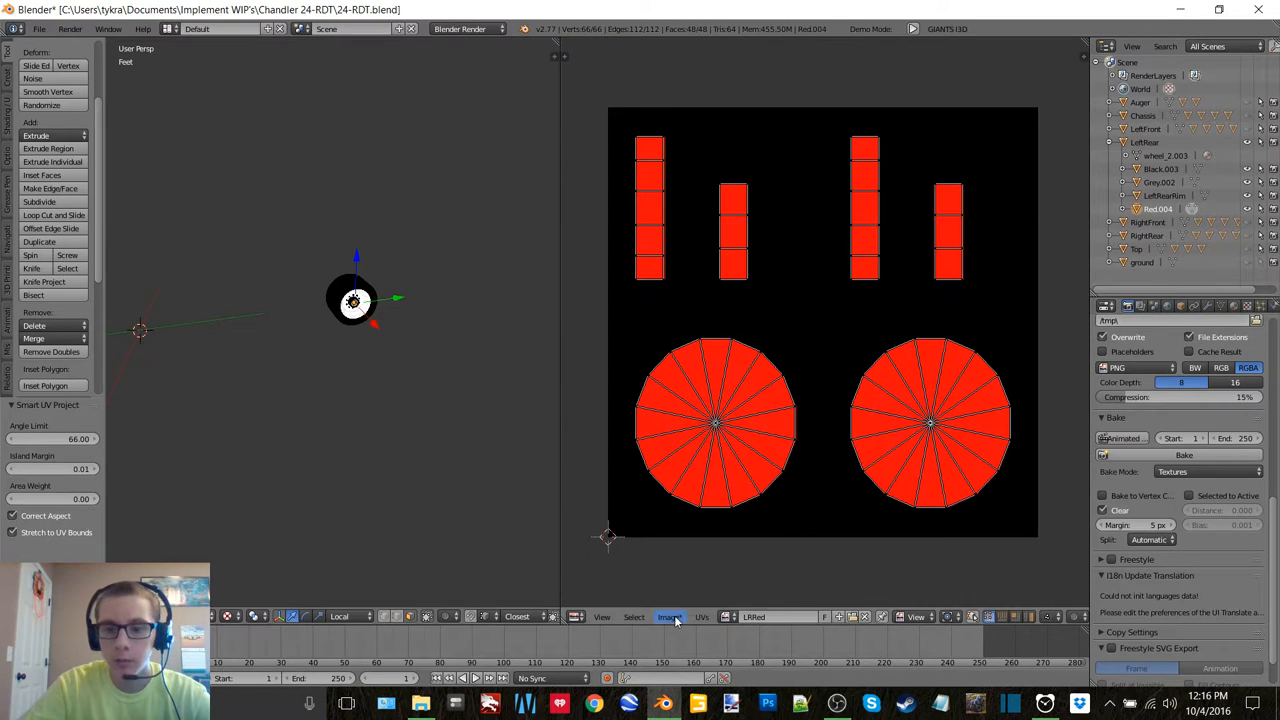
{"action": "left_click", "coordinate": [668, 616]}
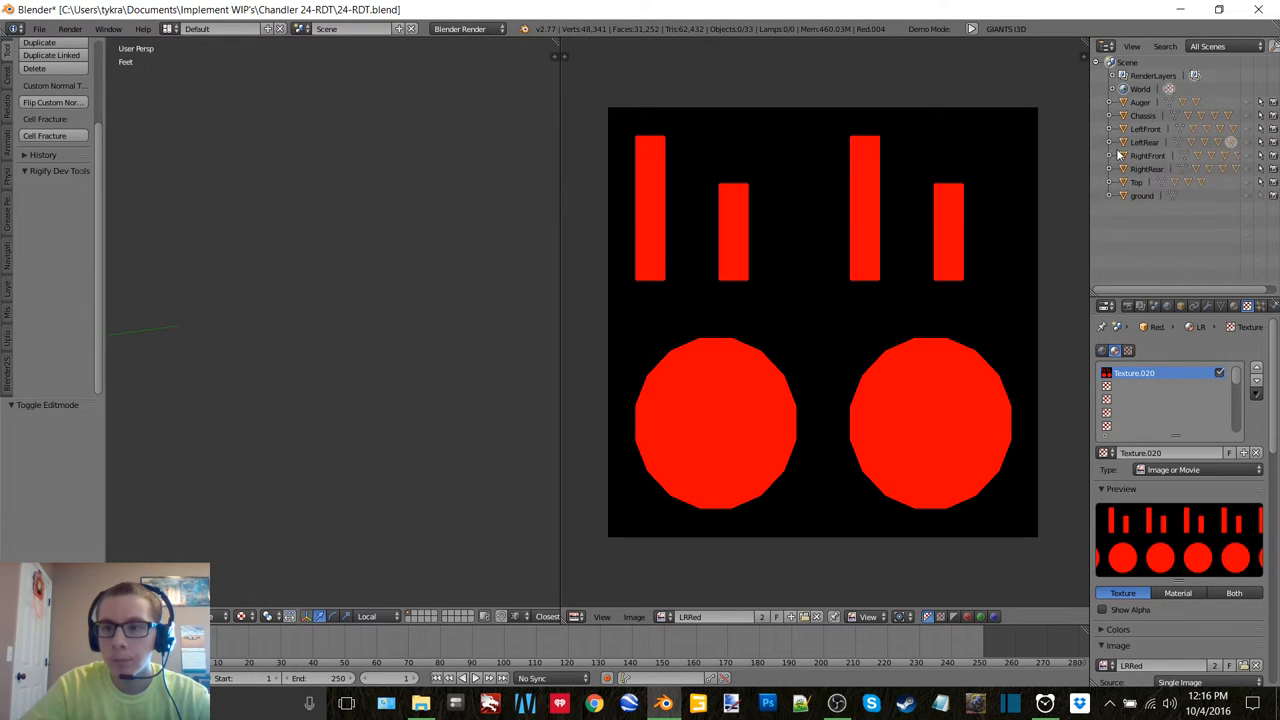
{"action": "left_click", "coordinate": [1110, 156]}
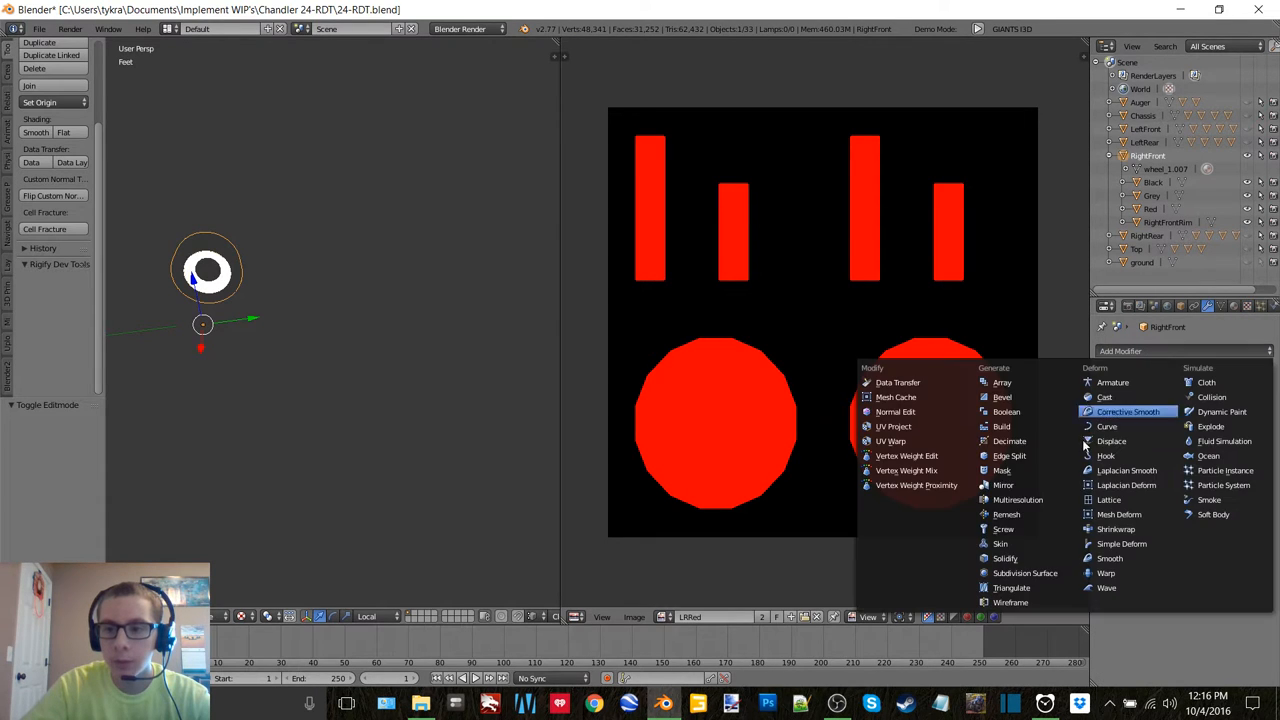
Step: Apply Solidify and Edge Split modifiers permanently to the RightFront wheel mesh
{"action": "left_click", "coordinate": [1004, 558]}
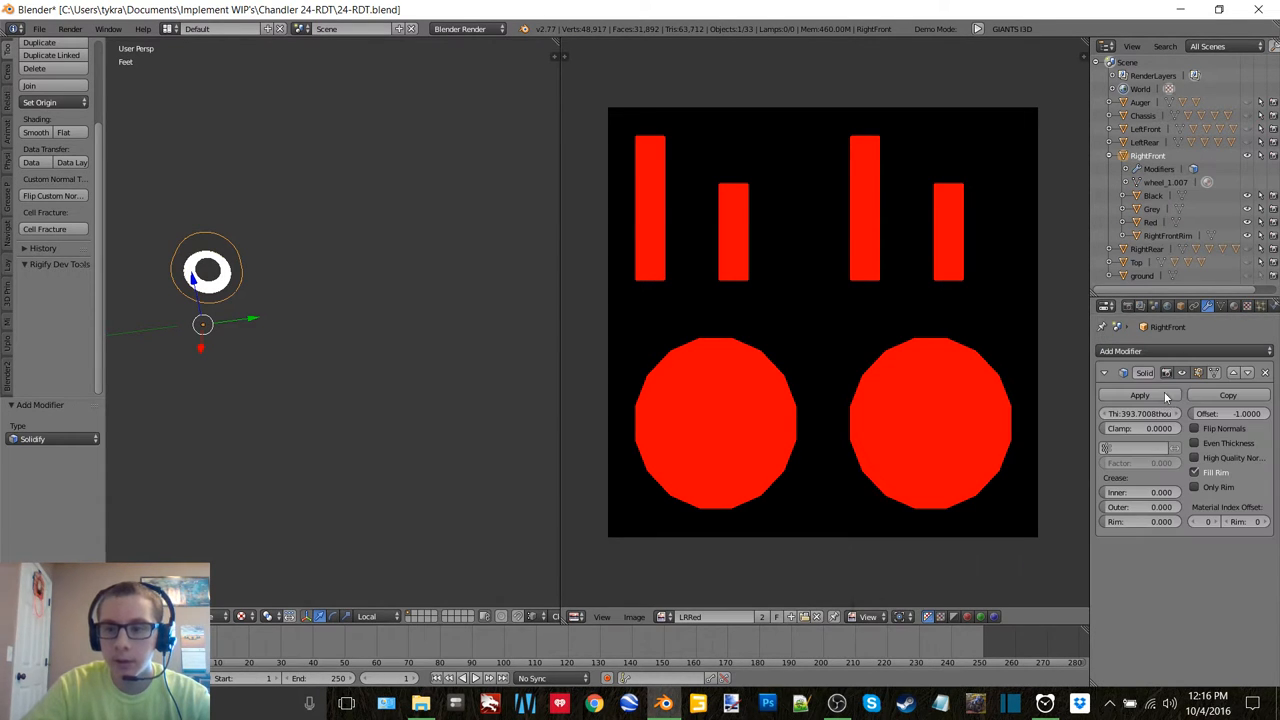
{"action": "left_click", "coordinate": [1120, 352]}
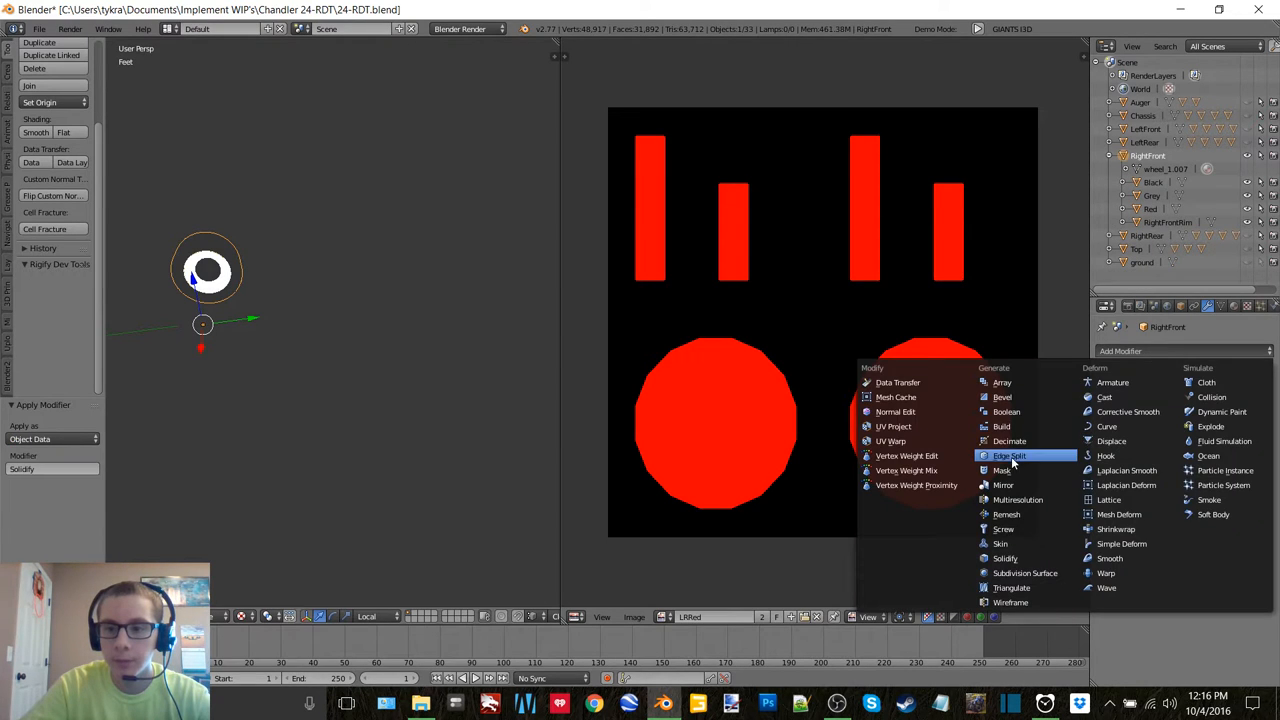
{"action": "left_click", "coordinate": [1010, 456]}
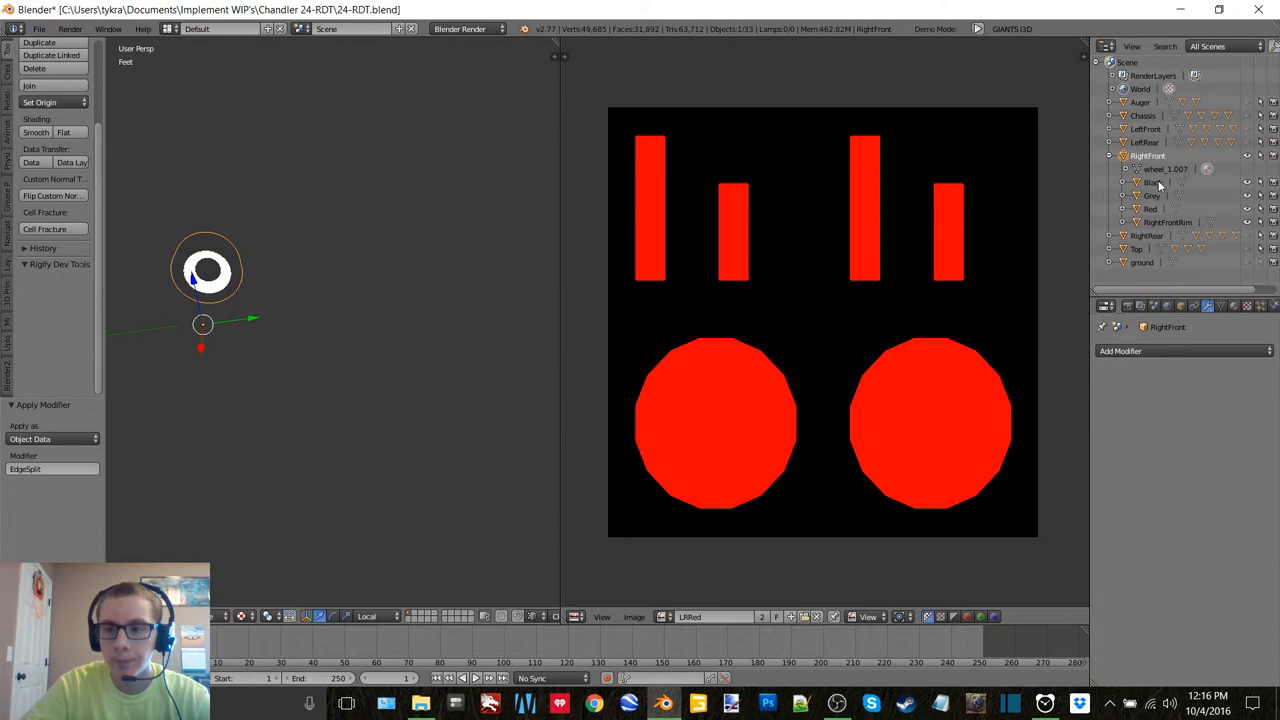
Step: Apply Solidify and Edge Split modifiers permanently to the Black and Red wheel parts
{"action": "left_click", "coordinate": [1154, 182]}
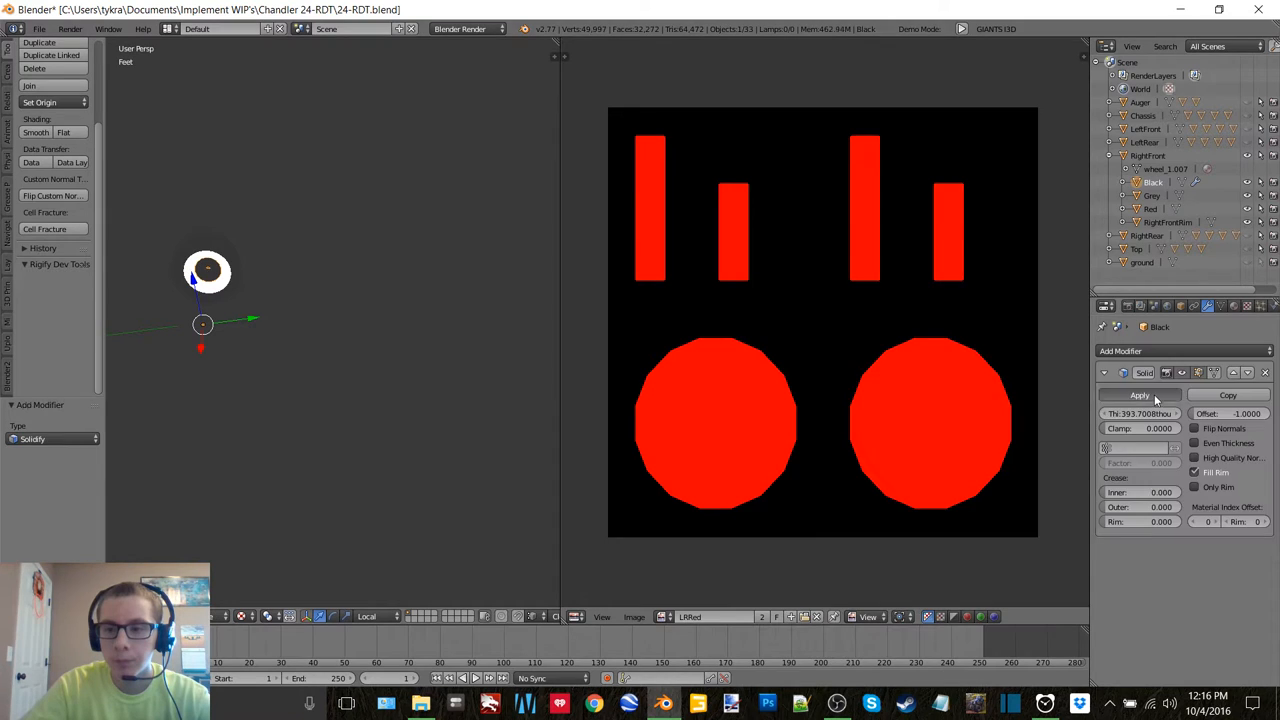
{"action": "left_click", "coordinate": [1140, 396]}
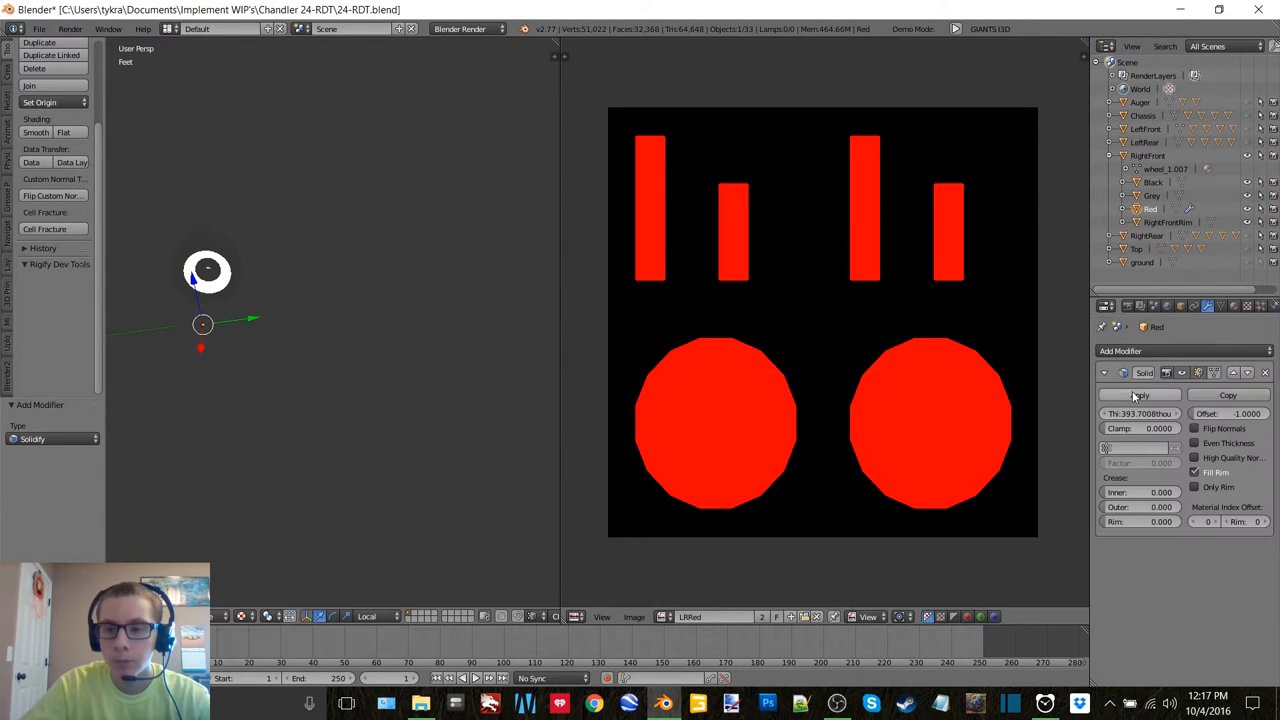
{"action": "left_click", "coordinate": [1120, 352]}
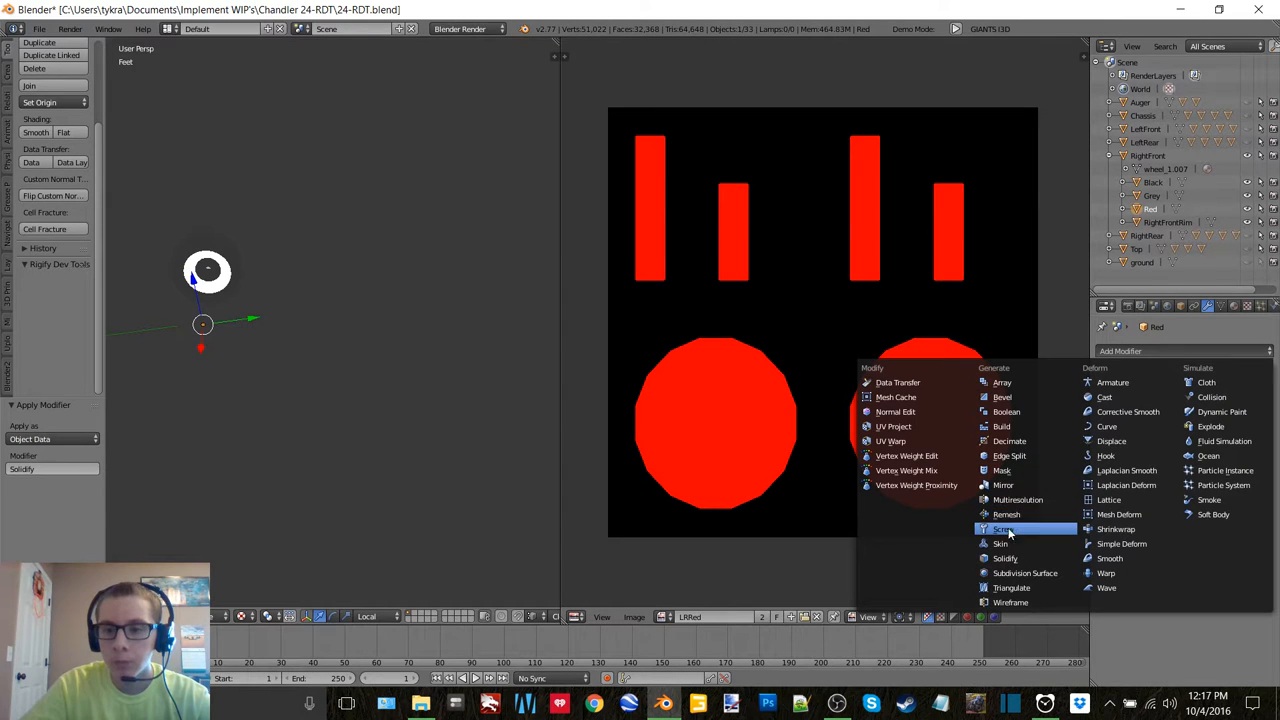
{"action": "left_click", "coordinate": [1010, 456]}
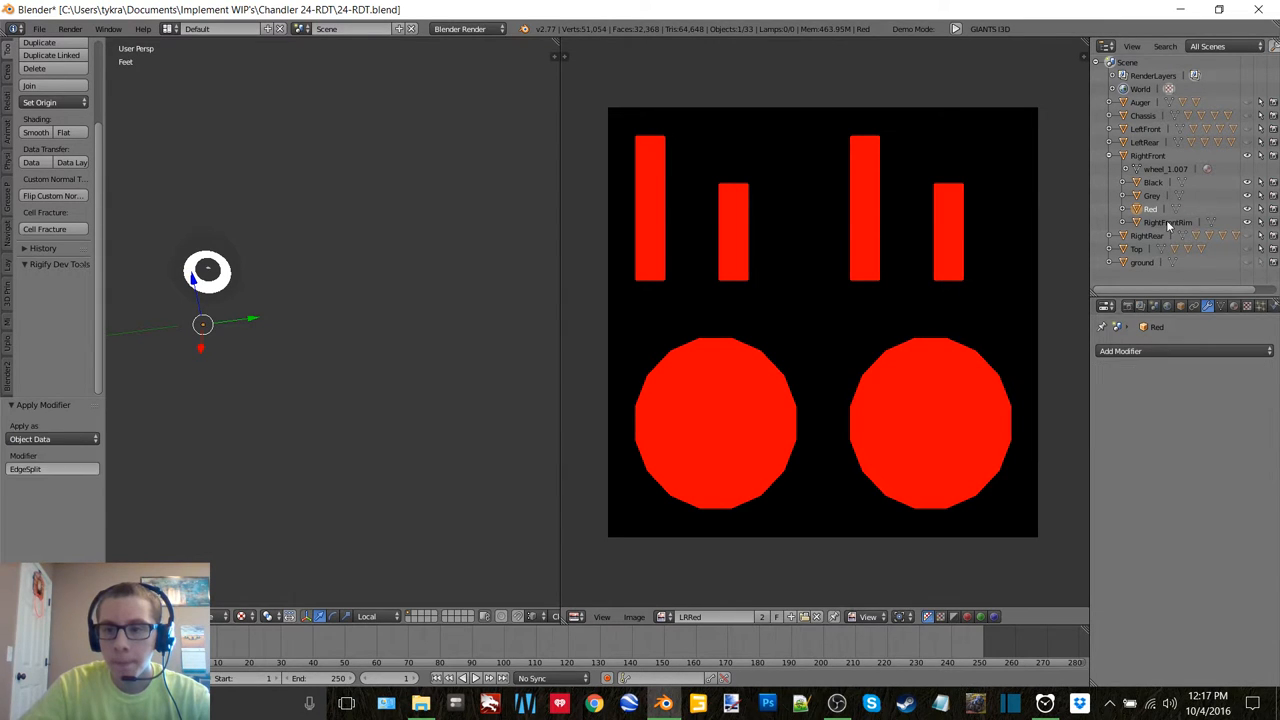
{"action": "left_click", "coordinate": [1168, 222]}
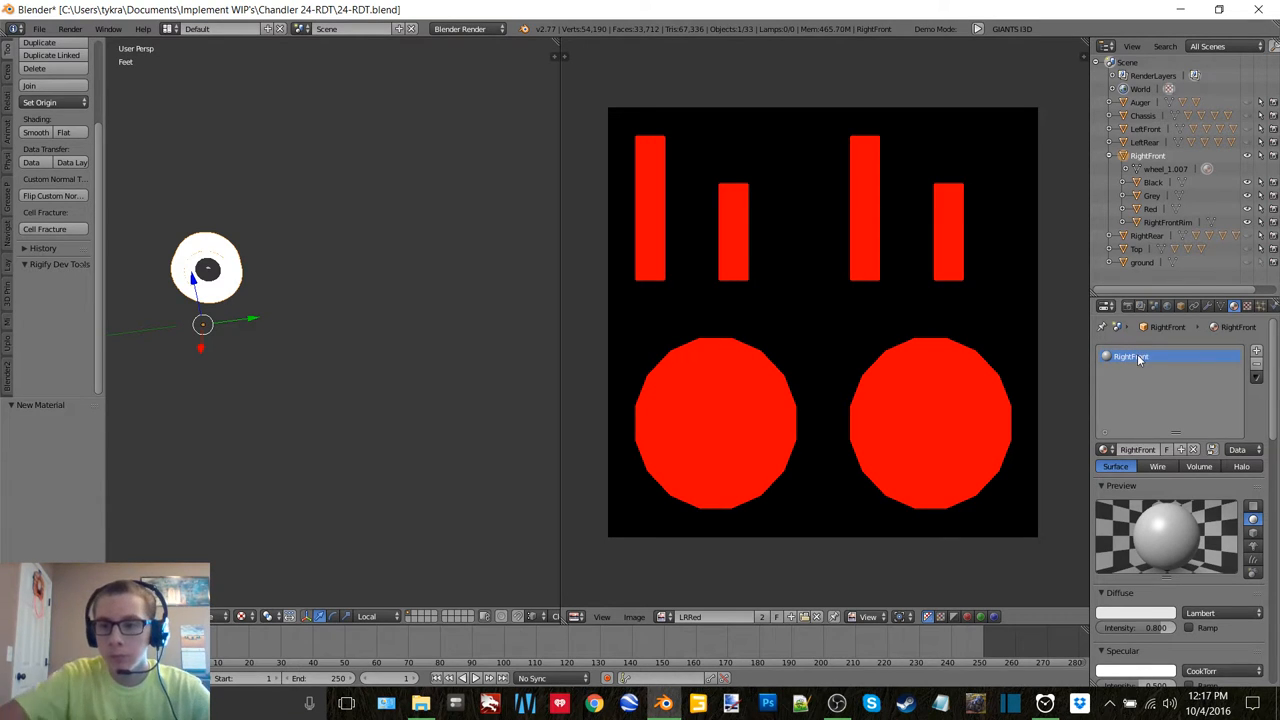
Step: Give the RightFront wheel, Black, Grey, Red and rim parts new RF-named materials
{"action": "left_click", "coordinate": [1136, 612]}
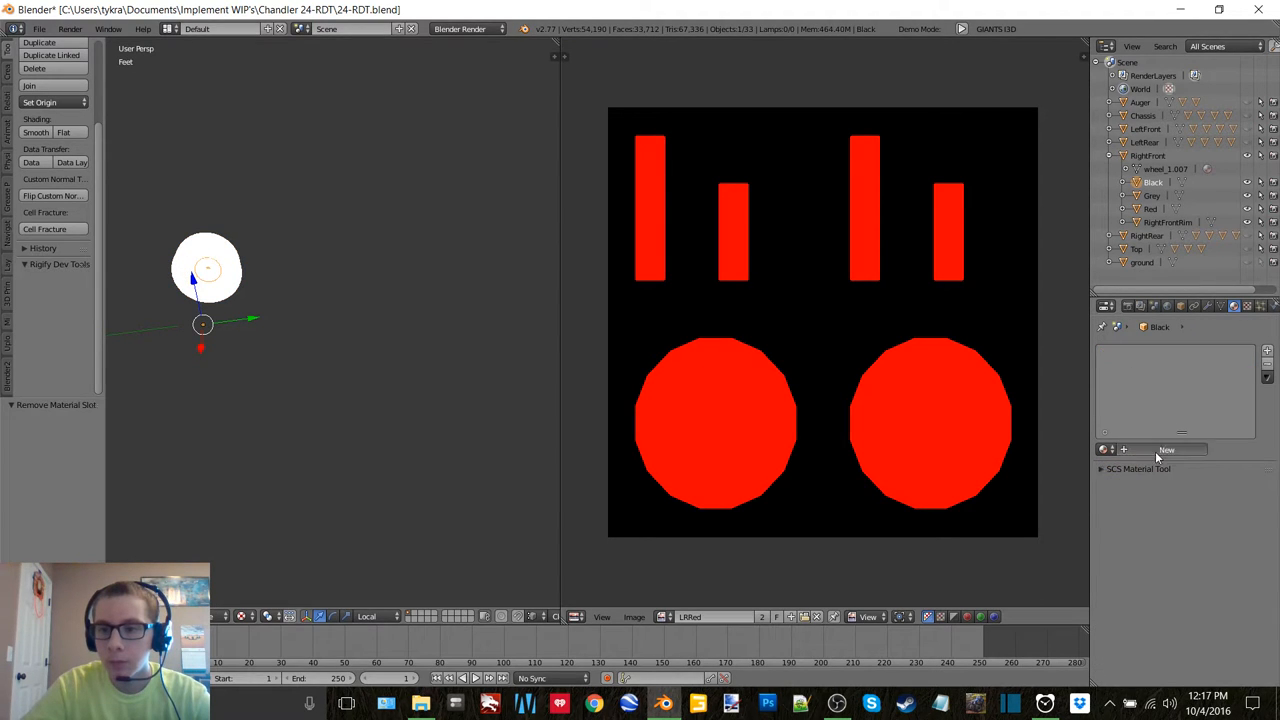
{"action": "left_click", "coordinate": [1168, 450]}
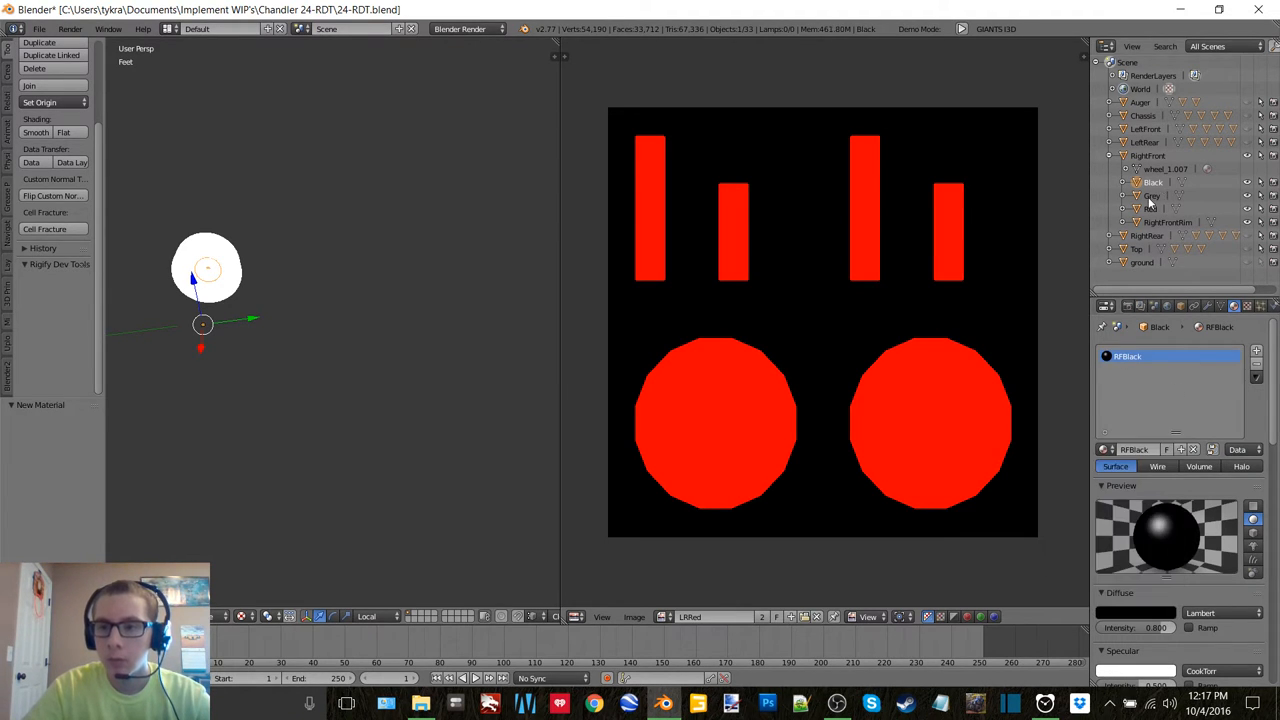
{"action": "left_click", "coordinate": [1152, 196]}
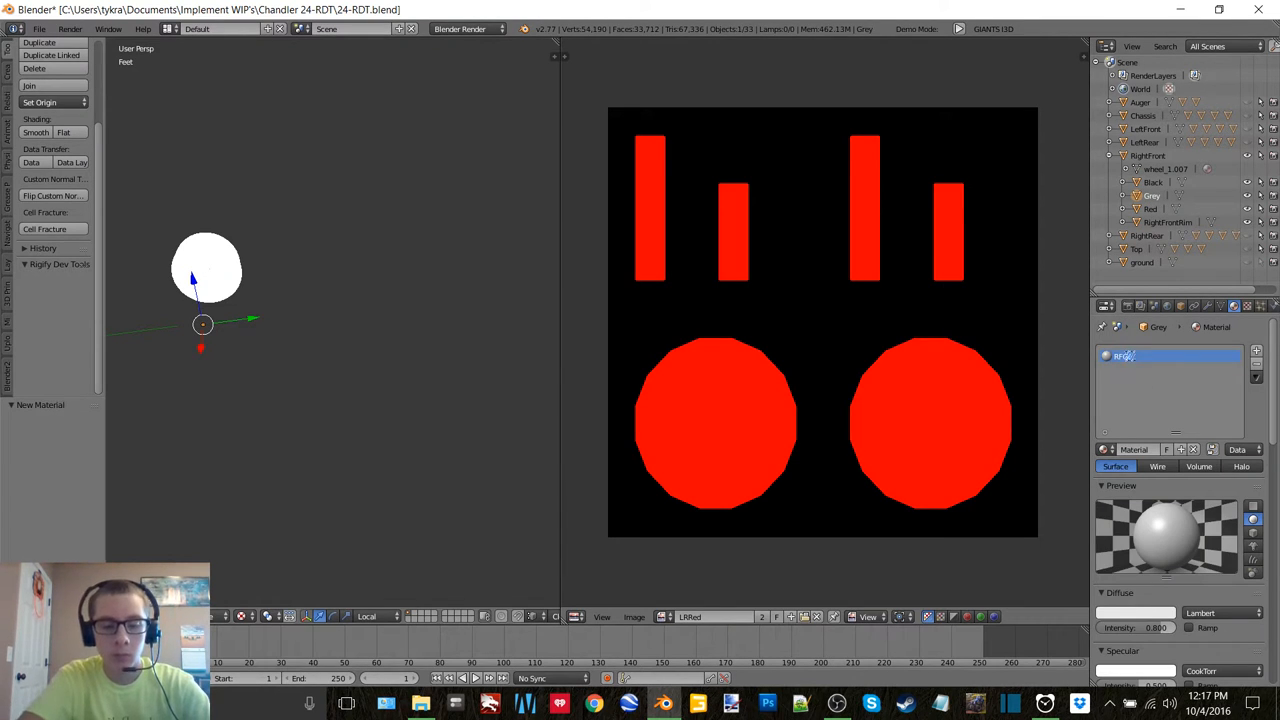
{"action": "left_click", "coordinate": [1136, 612]}
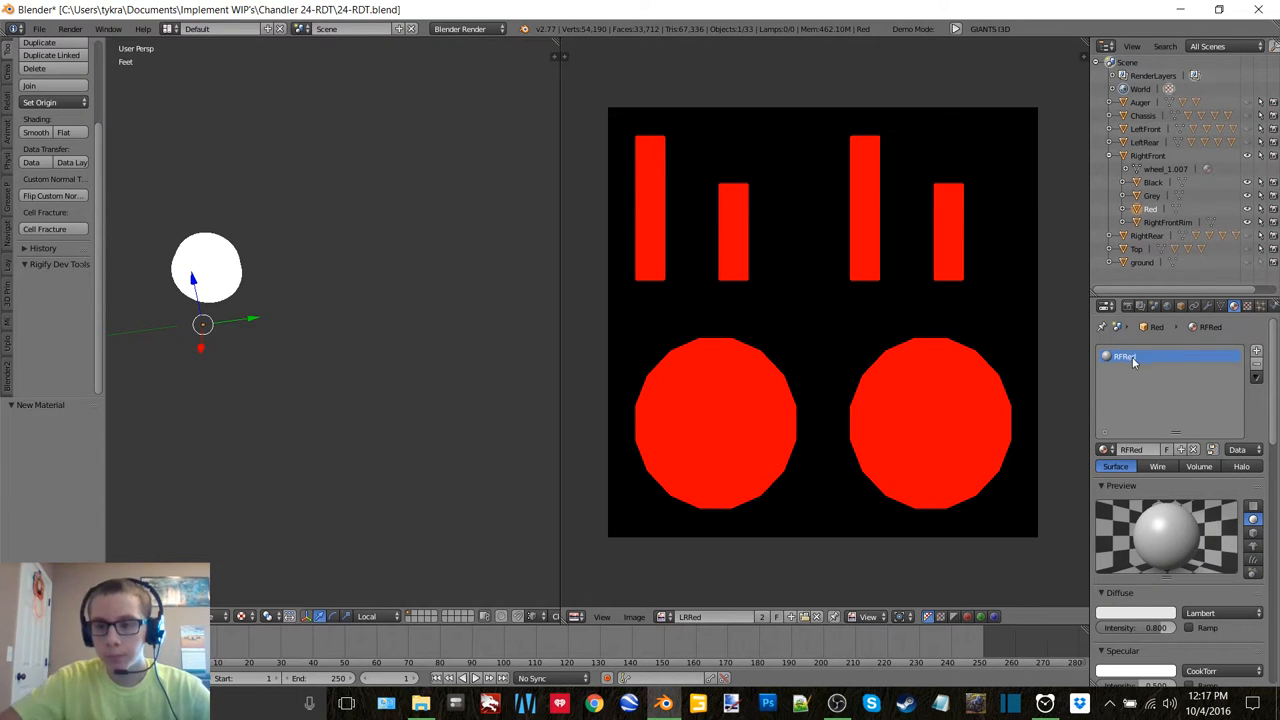
{"action": "left_click", "coordinate": [1136, 612]}
{"action": "type", "text": "RFRim"}
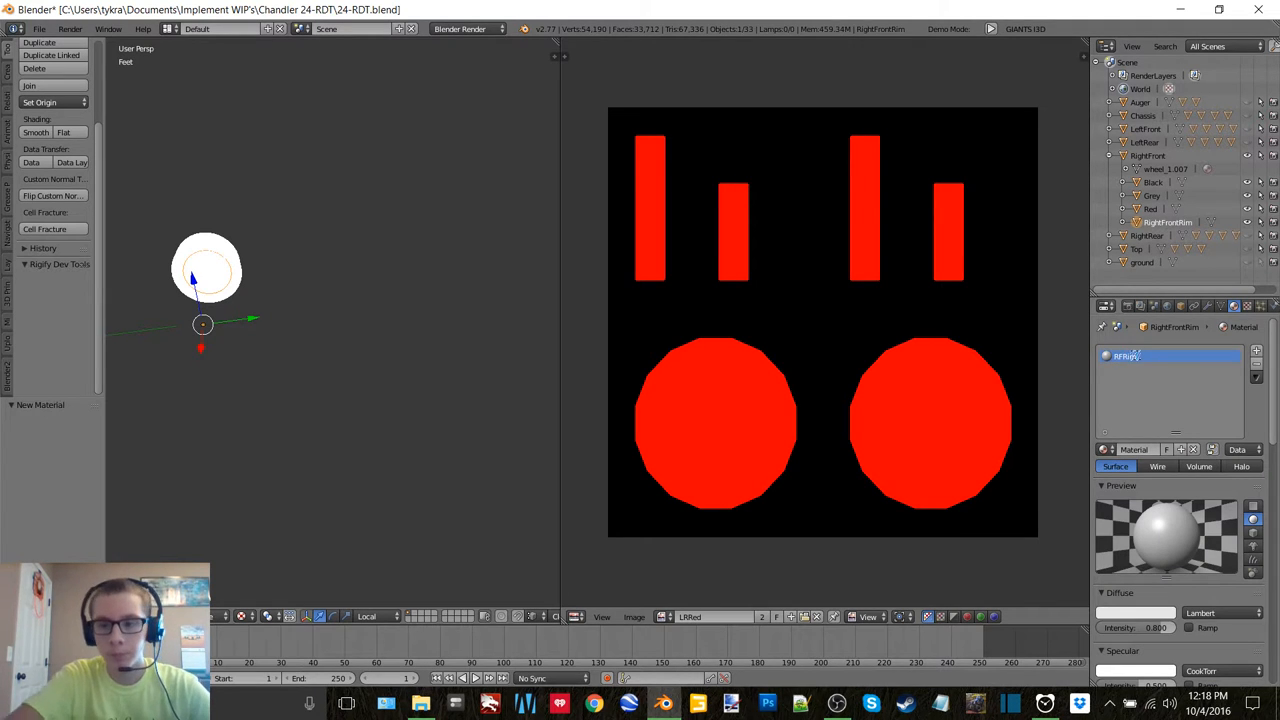
{"action": "left_click", "coordinate": [1136, 612]}
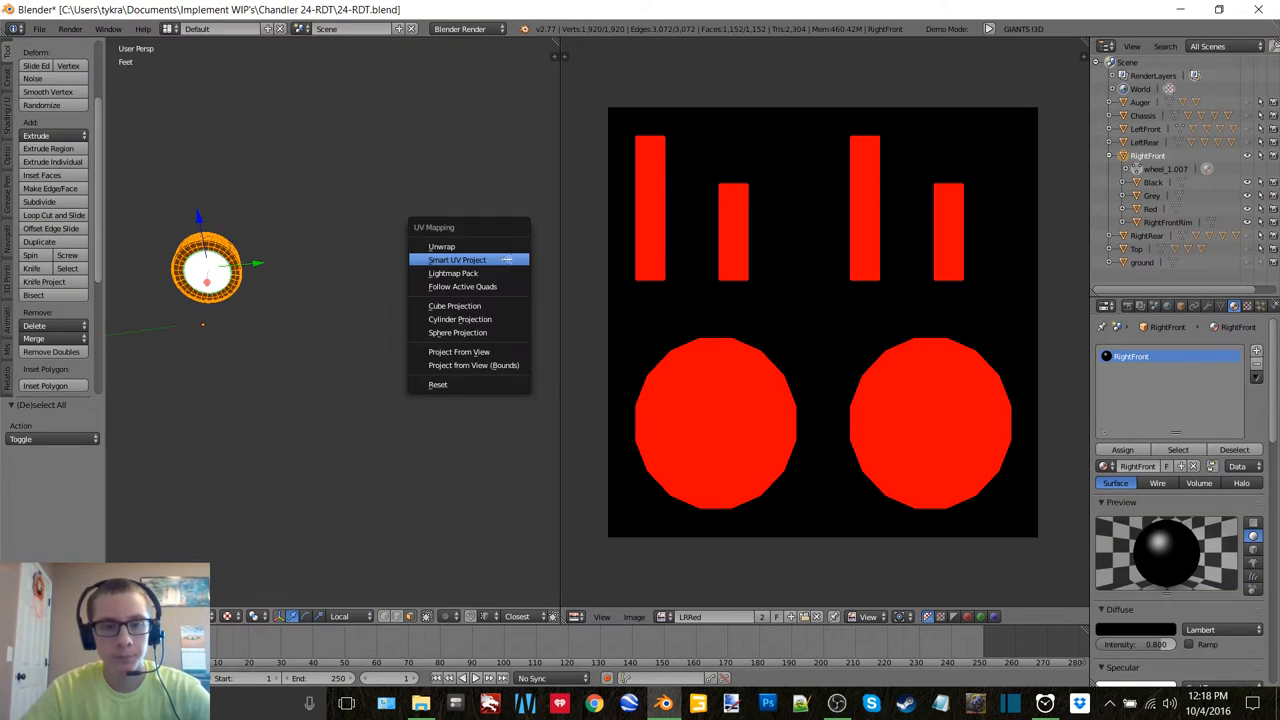
Step: Unwrap RightFront, bake it into a new 2048 px RFWheel image and add a texture slot for it
{"action": "left_click", "coordinate": [456, 260]}
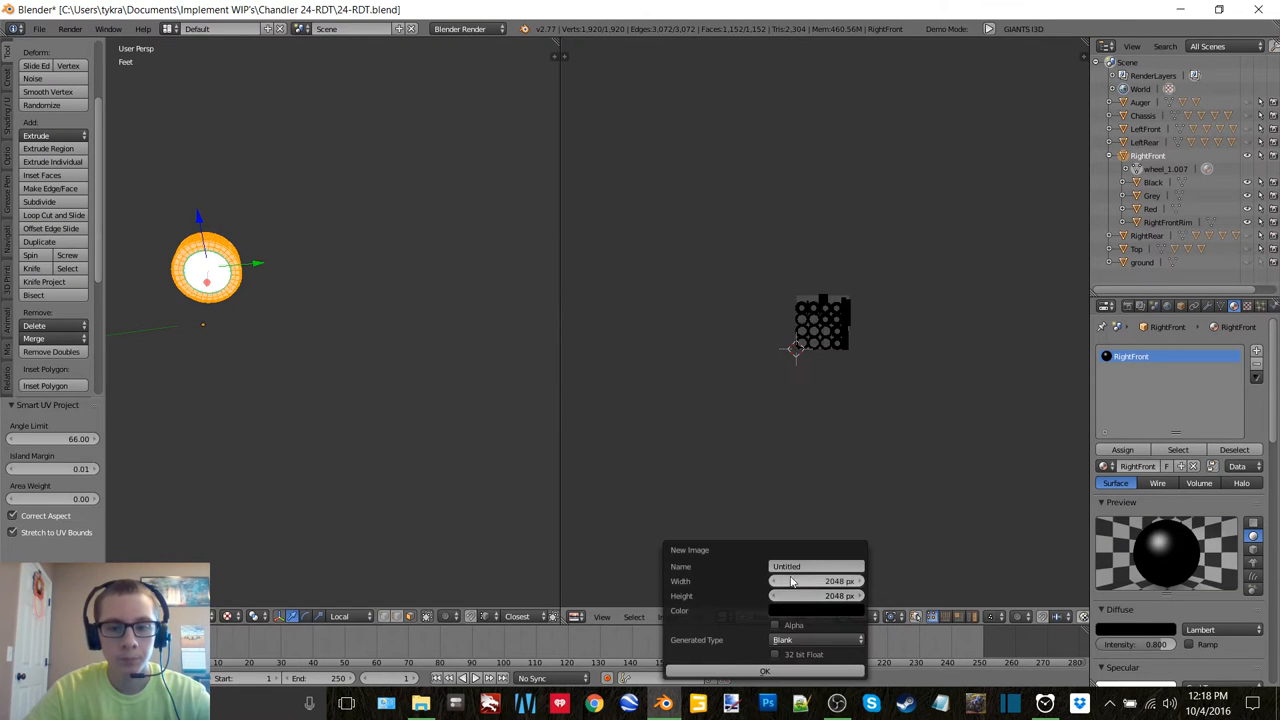
{"action": "left_click", "coordinate": [816, 566]}
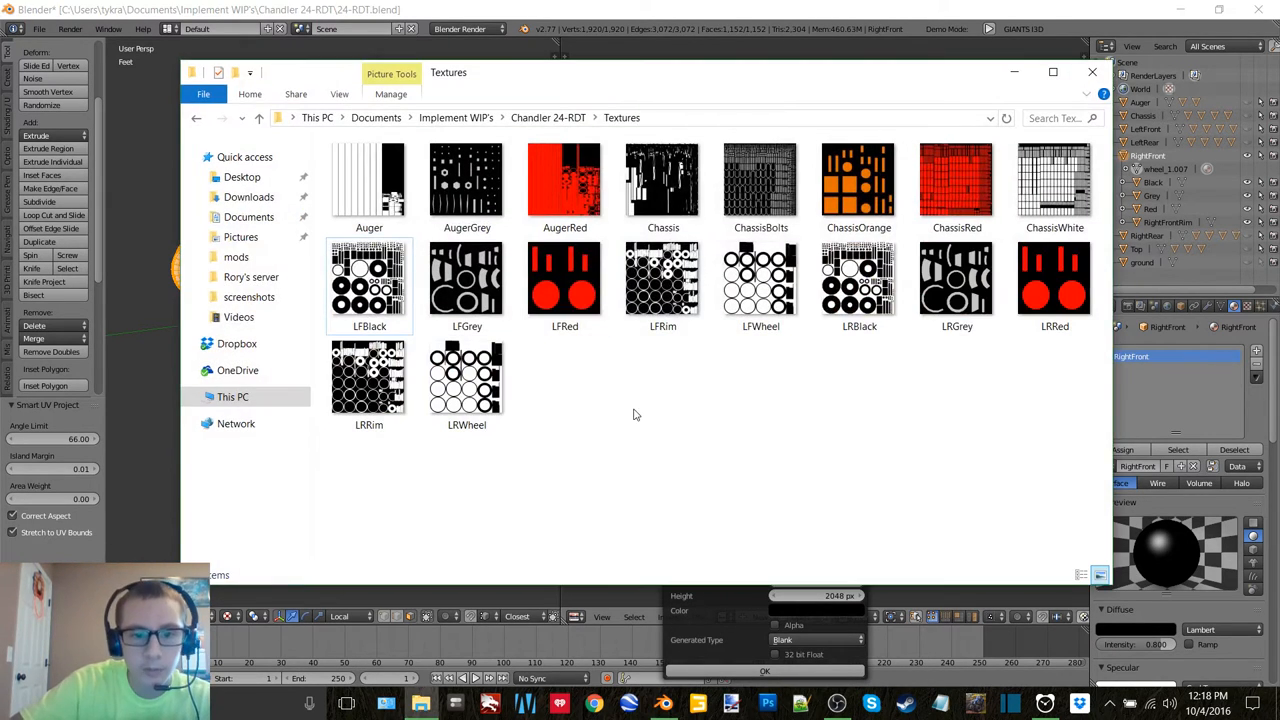
{"action": "mouse_move", "coordinate": [792, 360]}
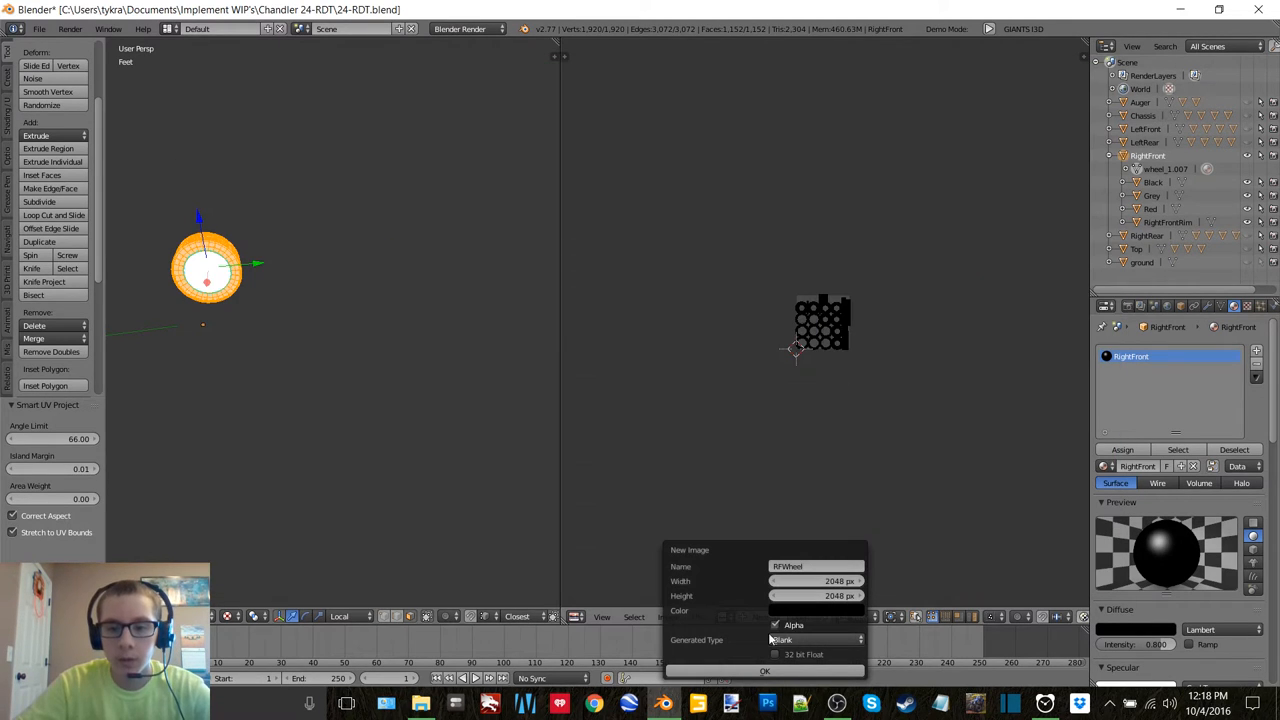
{"action": "left_click", "coordinate": [764, 670]}
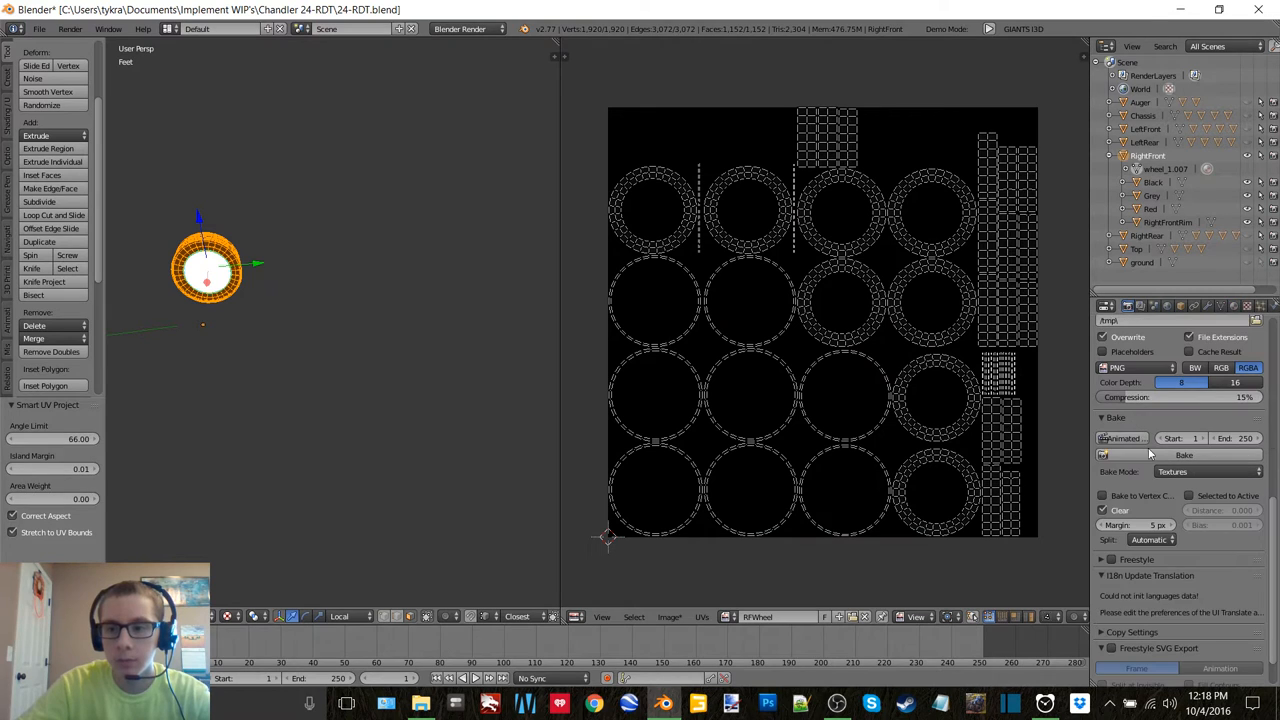
{"action": "left_click", "coordinate": [670, 616]}
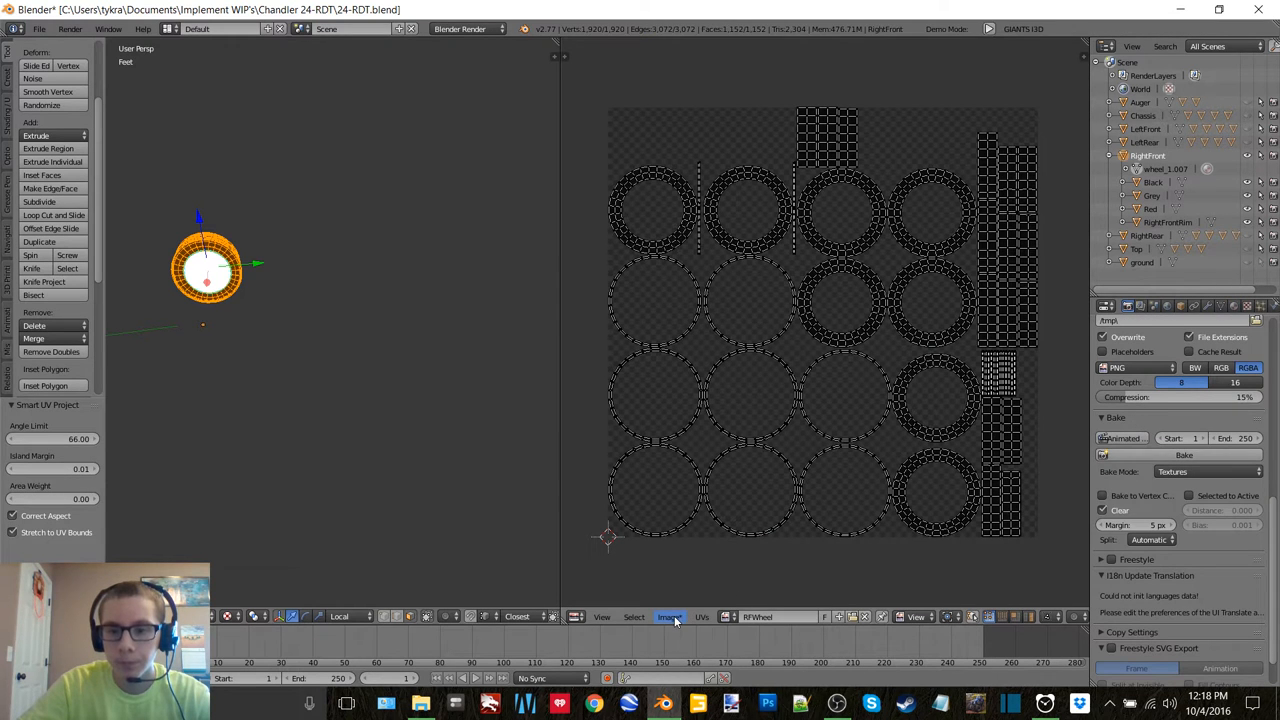
{"action": "left_click", "coordinate": [668, 616]}
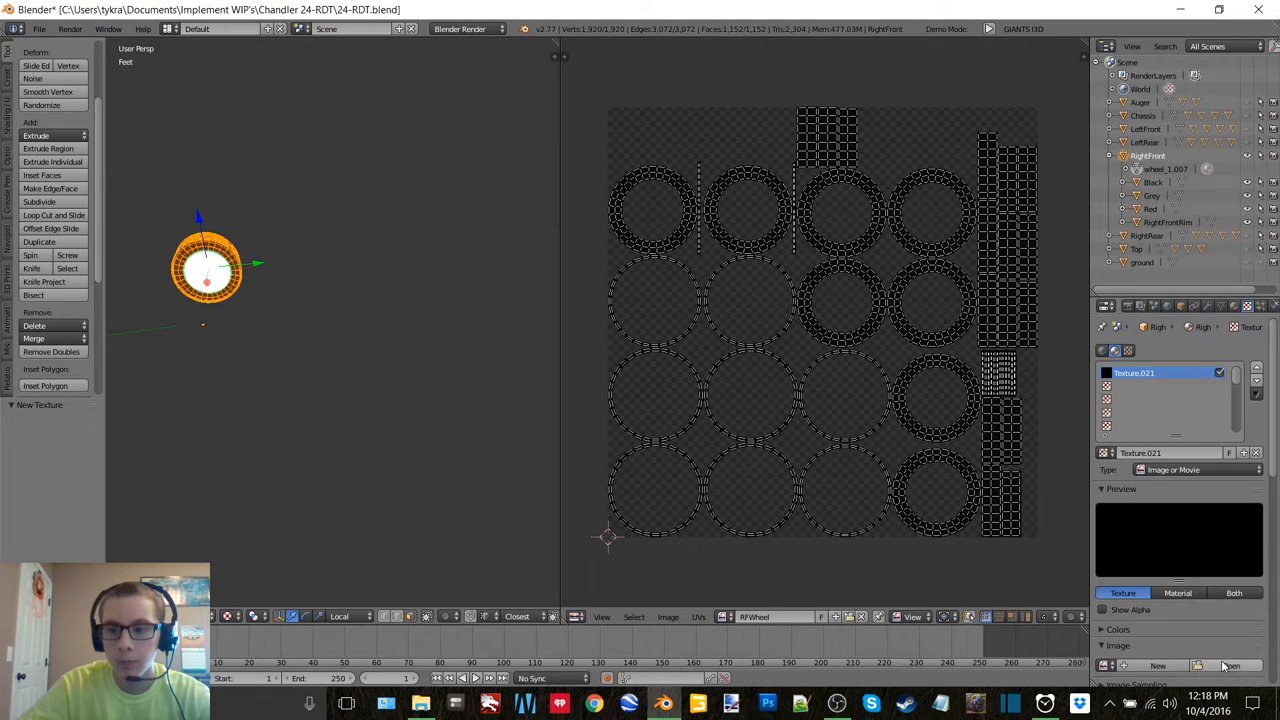
{"action": "left_click", "coordinate": [1232, 664]}
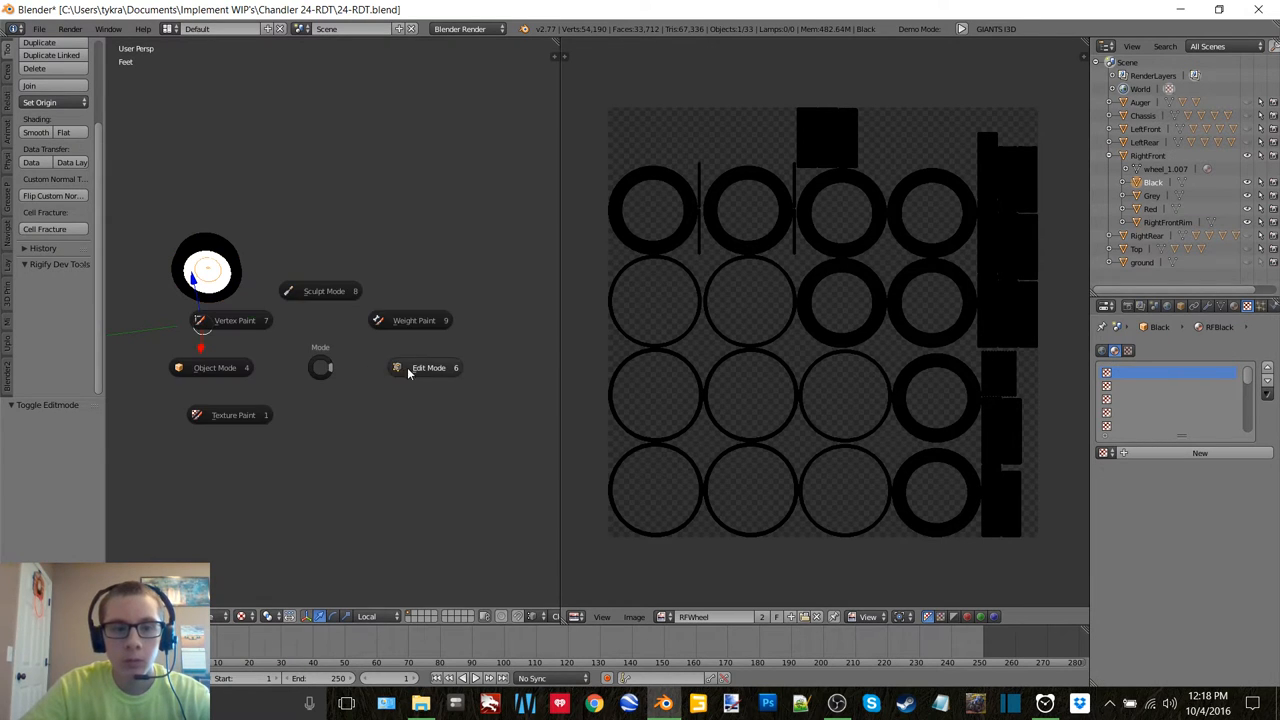
Step: Bake the wheel's Black part into a new 2048 px RFBlack image and add its texture
{"action": "left_click", "coordinate": [428, 368]}
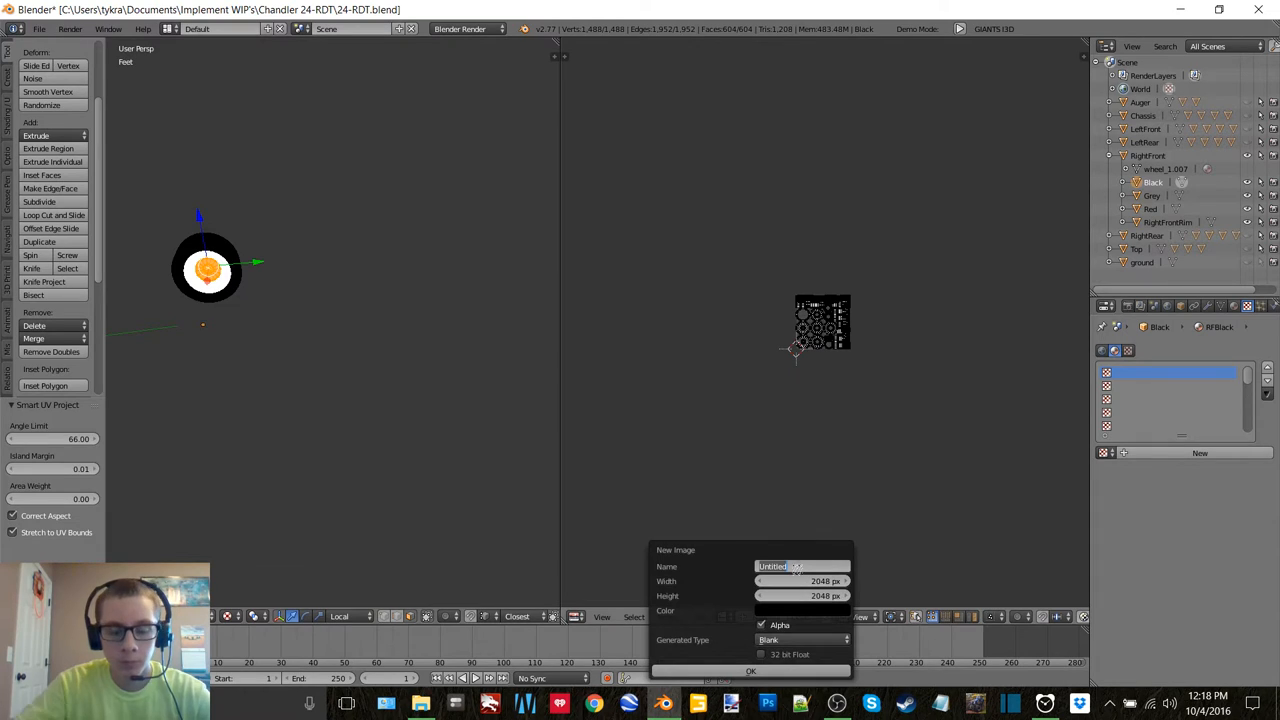
{"action": "type", "text": "RFBlack"}
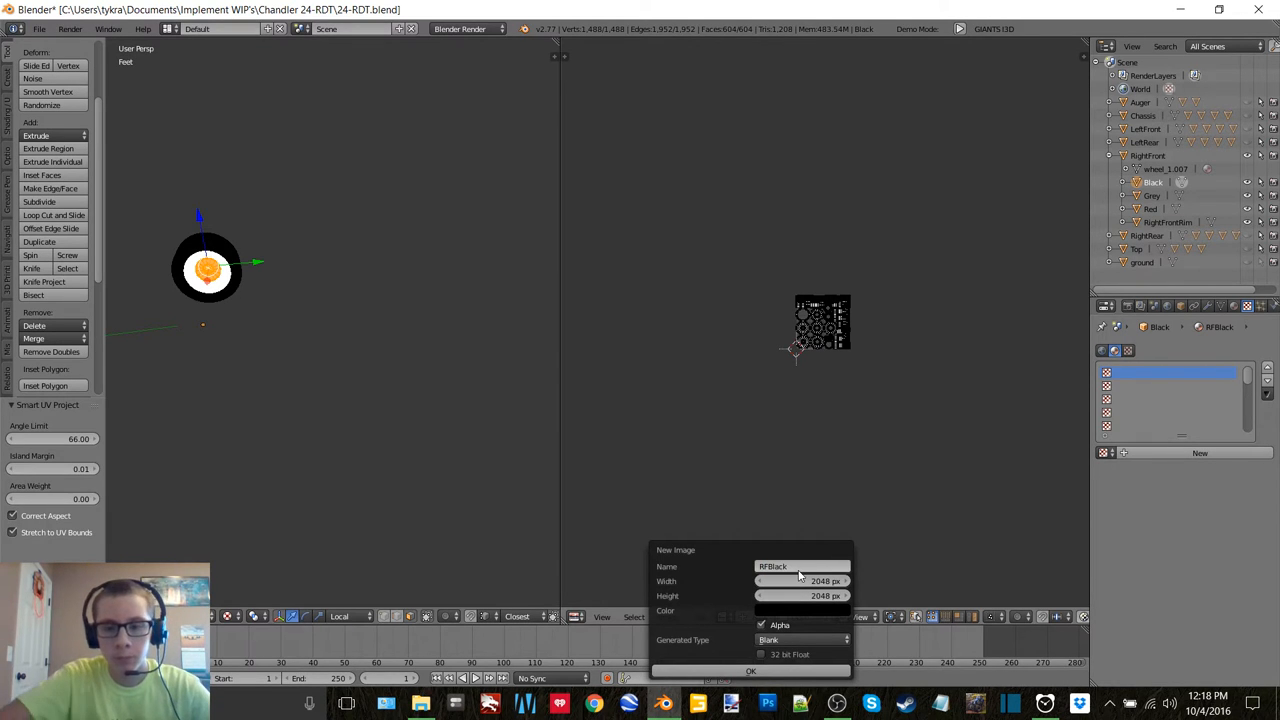
{"action": "left_click", "coordinate": [752, 670]}
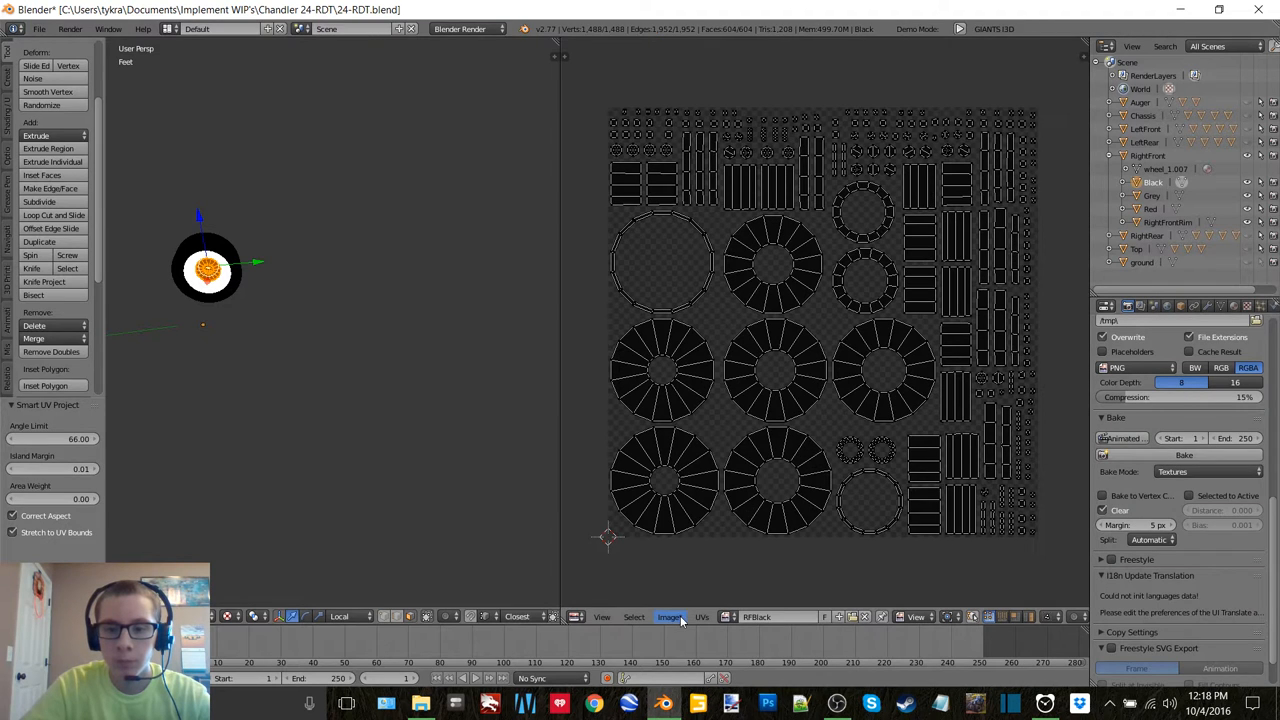
{"action": "left_click", "coordinate": [668, 616]}
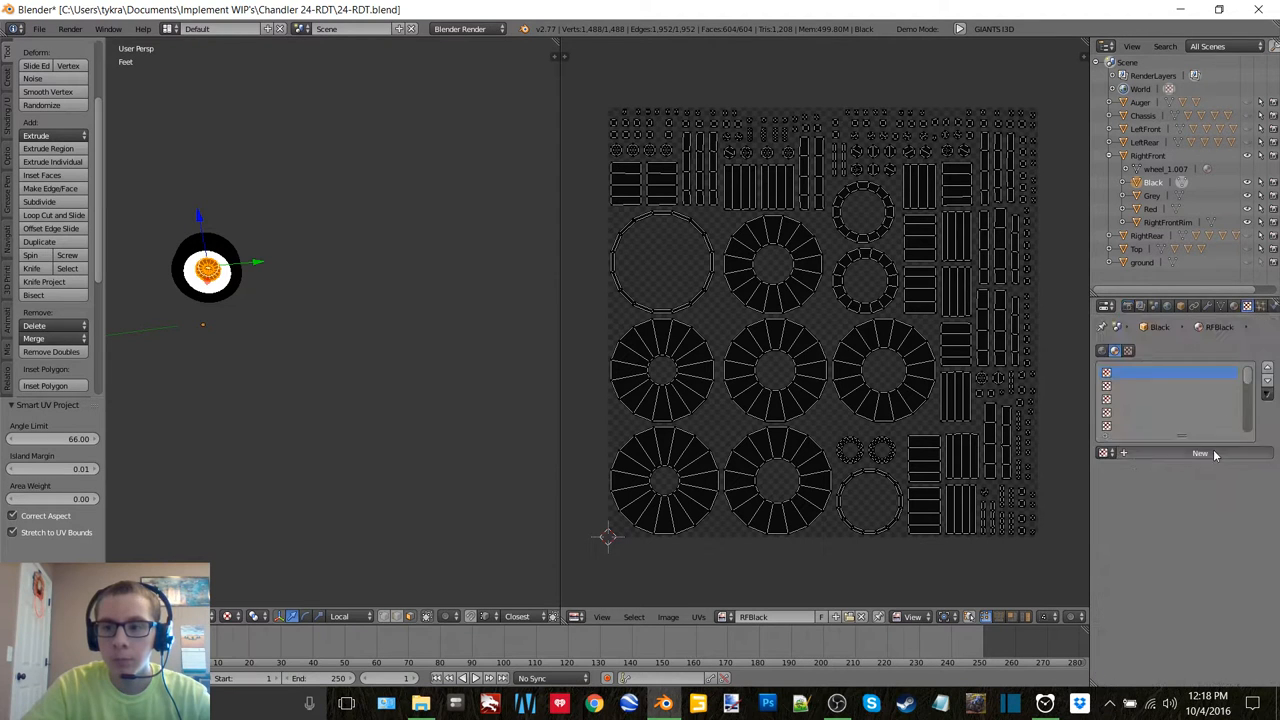
{"action": "left_click", "coordinate": [1200, 452]}
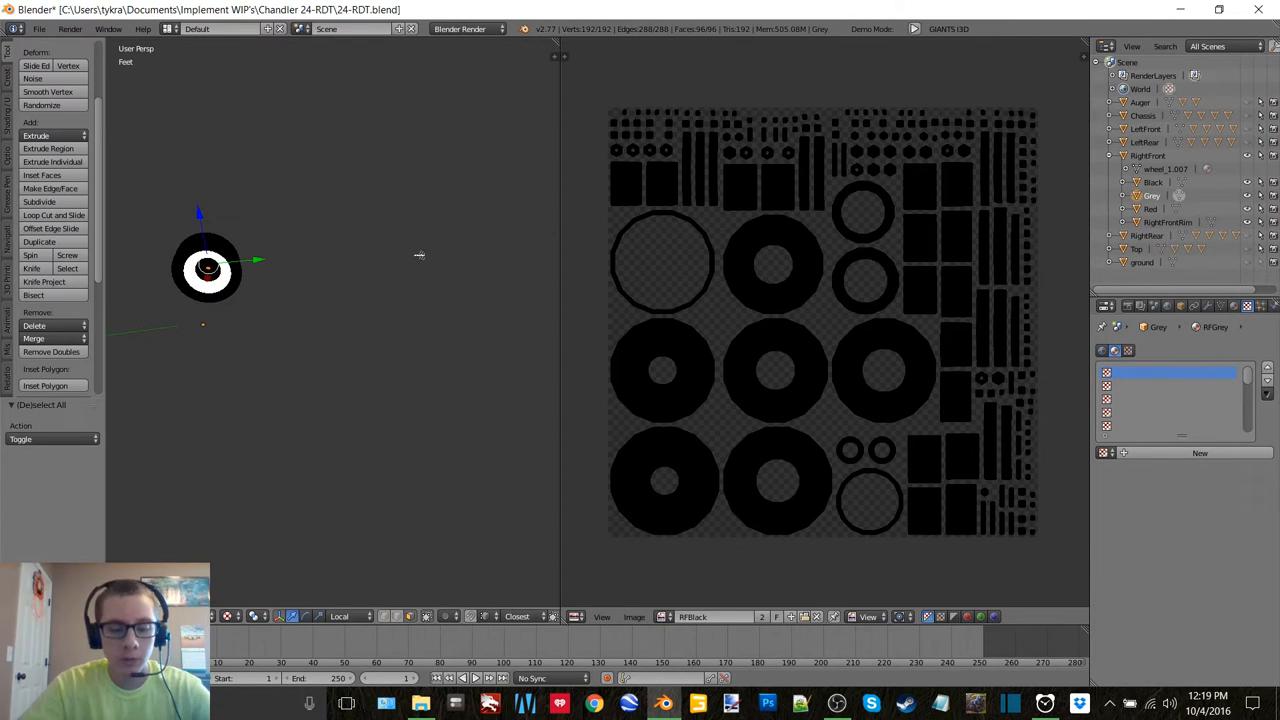
Step: Bake the Grey part into a new 2048 px RFGrey image and browse to the Textures folder
{"action": "left_click", "coordinate": [44, 404]}
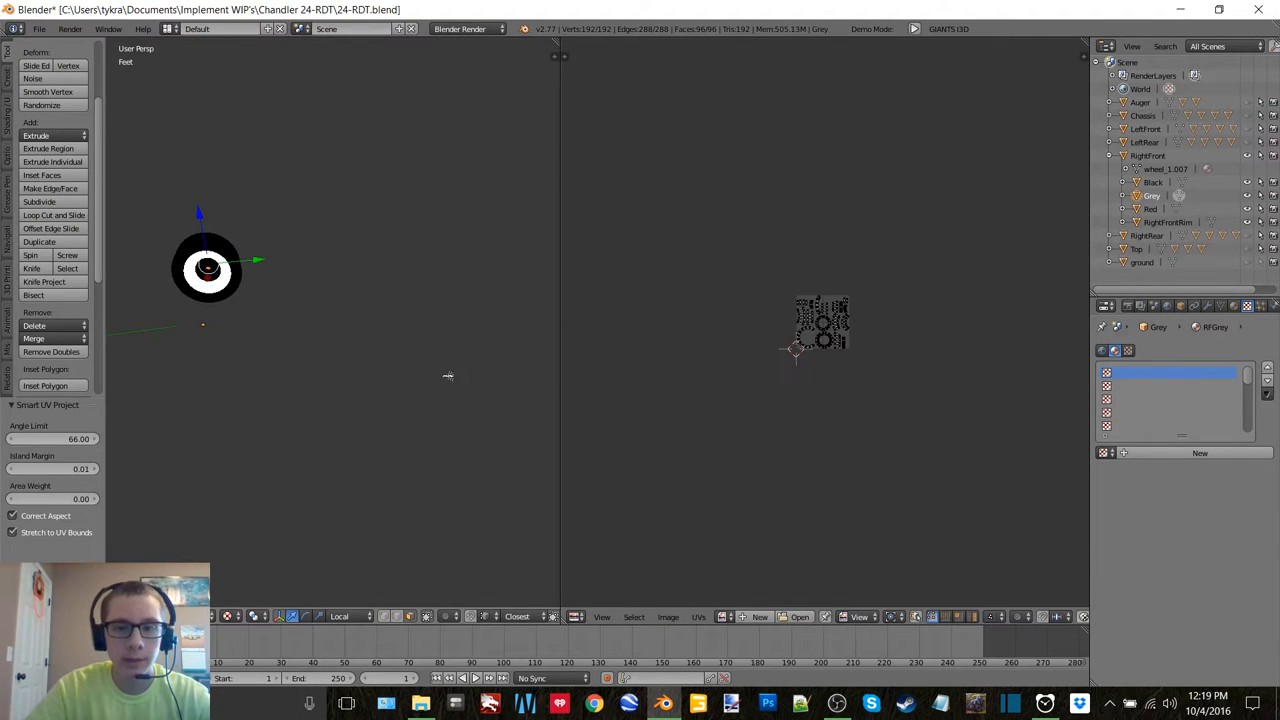
{"action": "left_click", "coordinate": [760, 616]}
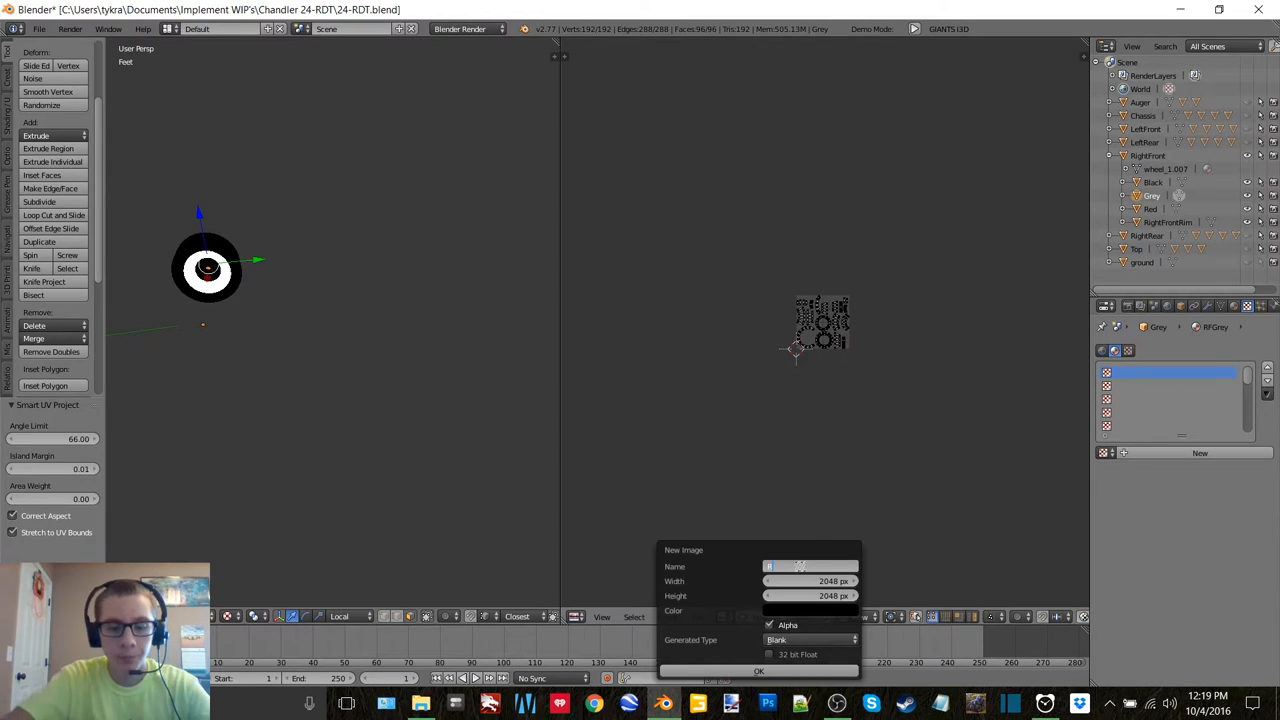
{"action": "type", "text": "RFGrey"}
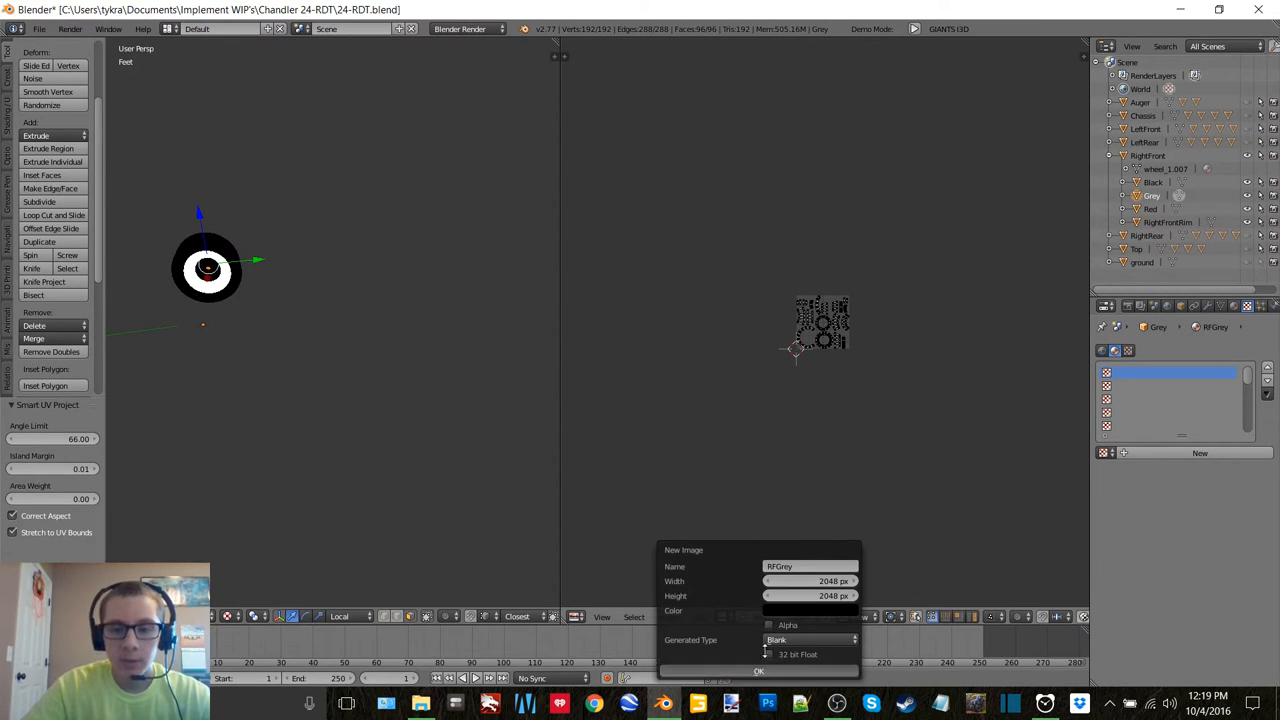
{"action": "left_click", "coordinate": [760, 672]}
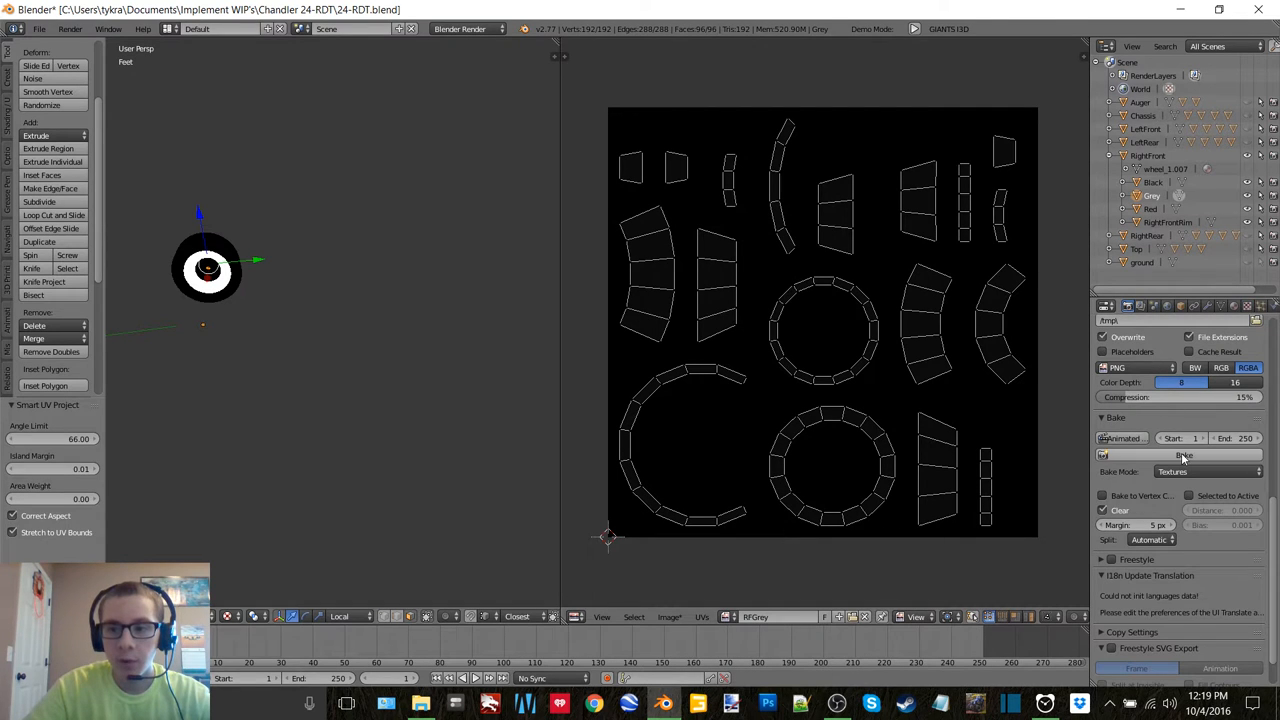
{"action": "left_click", "coordinate": [668, 616]}
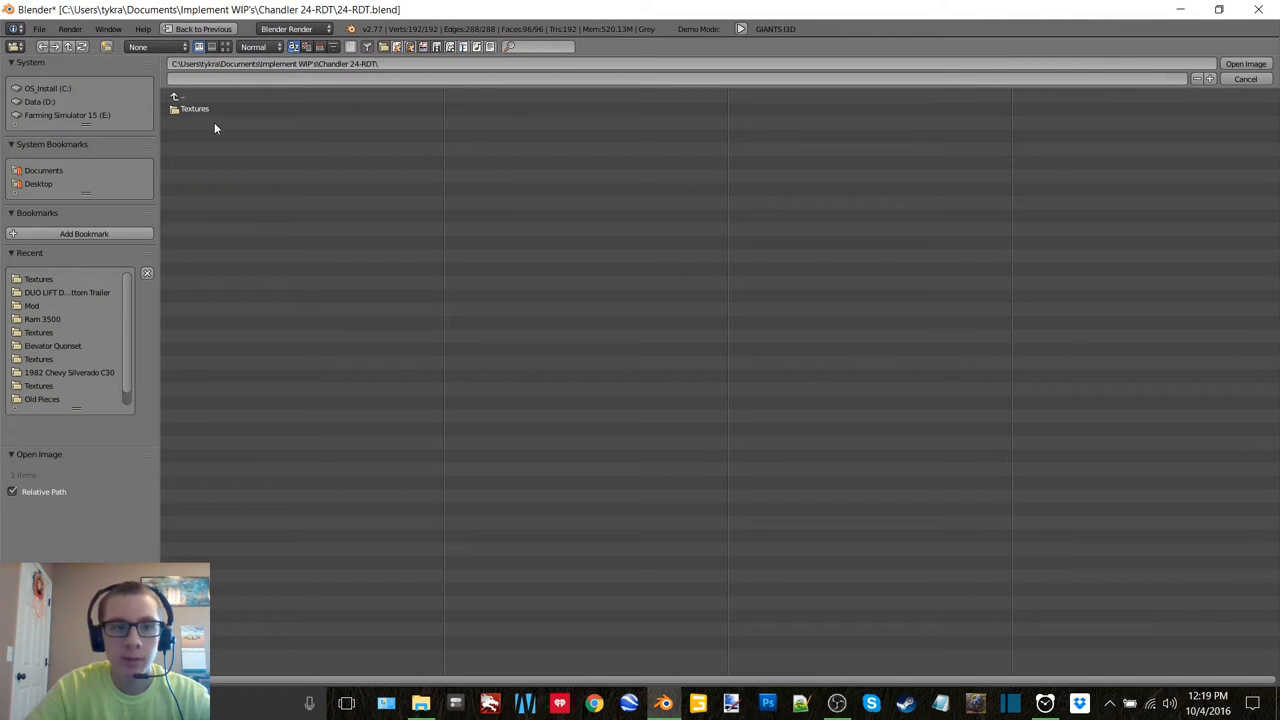
{"action": "double_click", "coordinate": [194, 108]}
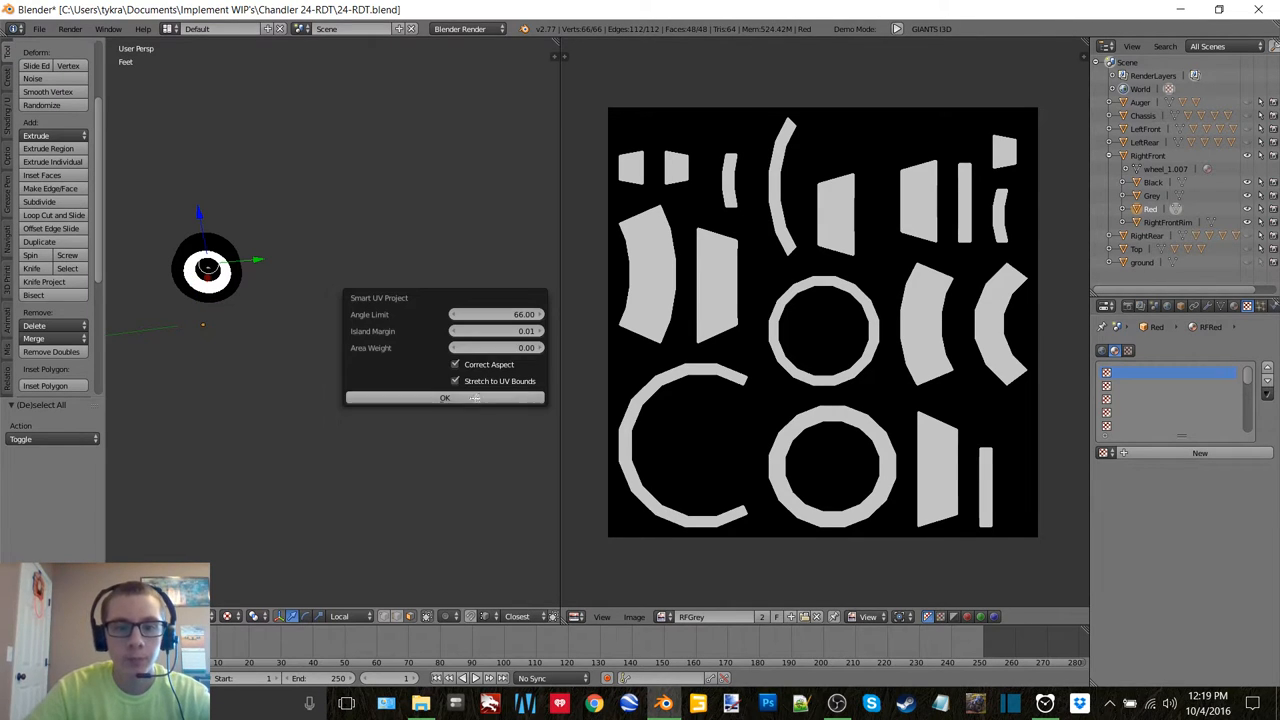
Step: Bake the Red part into a new 2048 px RFRed image and add its texture slot
{"action": "left_click", "coordinate": [444, 396]}
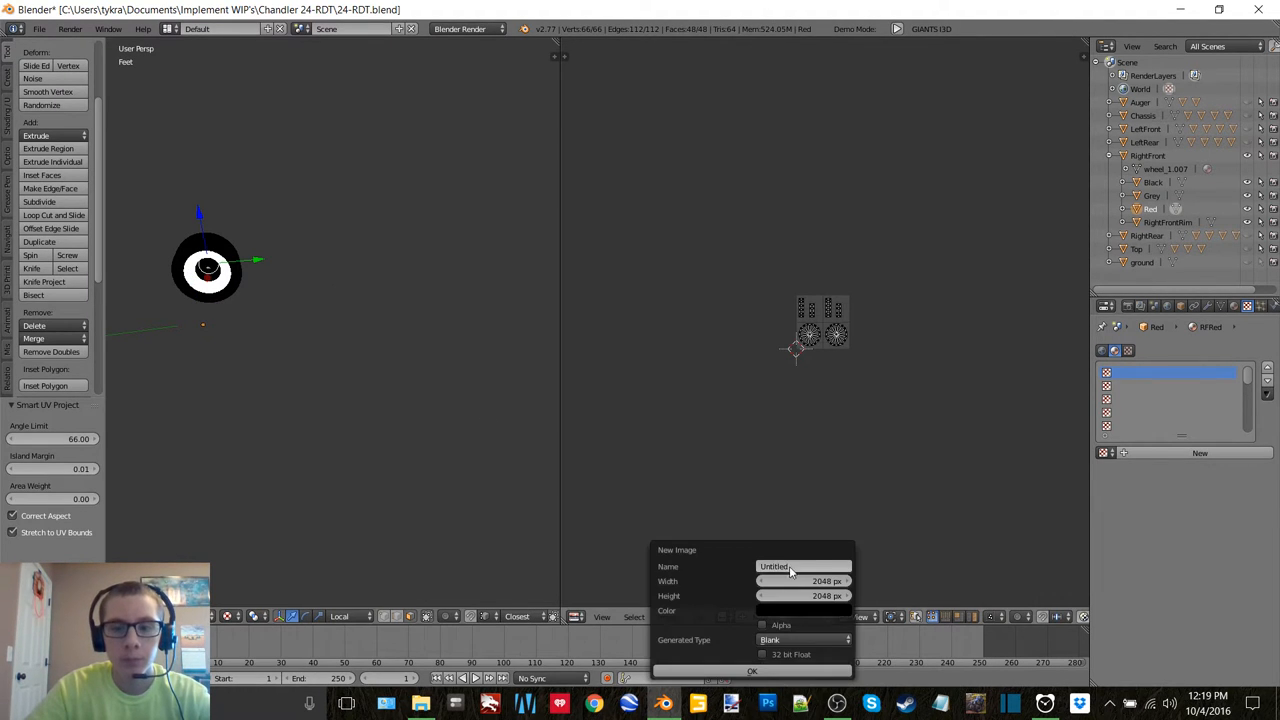
{"action": "type", "text": "RFRed"}
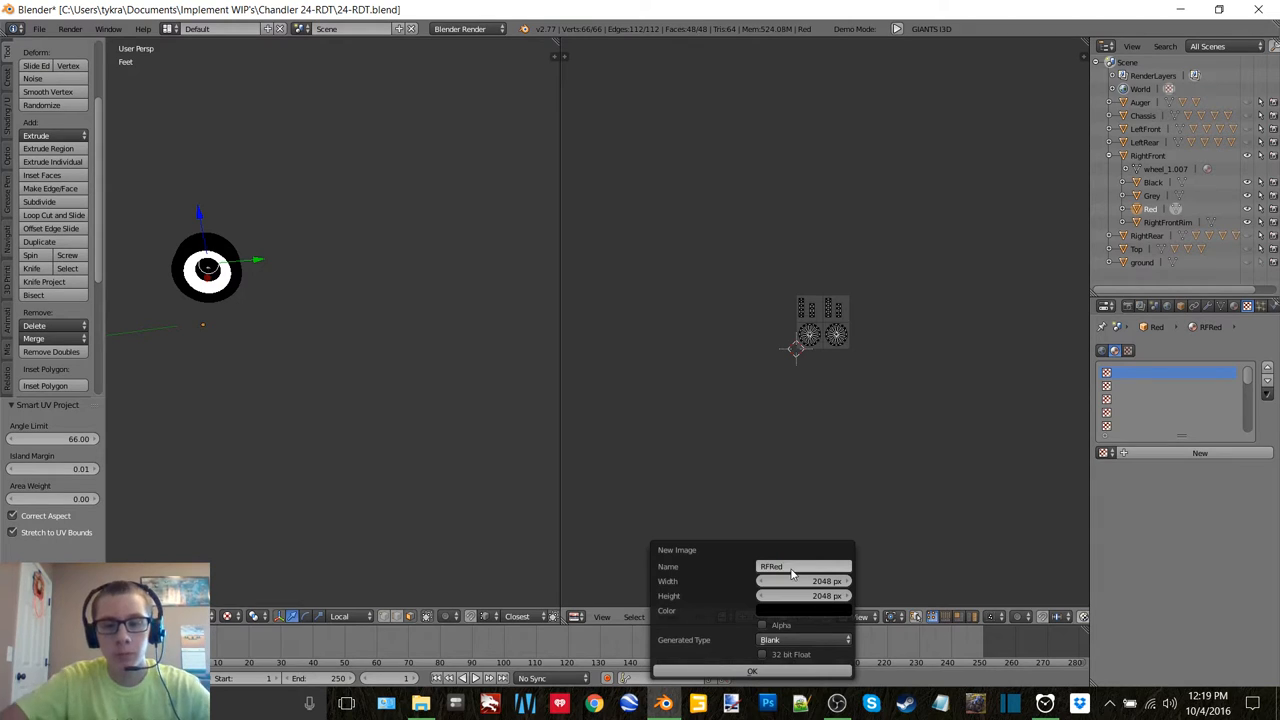
{"action": "left_click", "coordinate": [752, 672]}
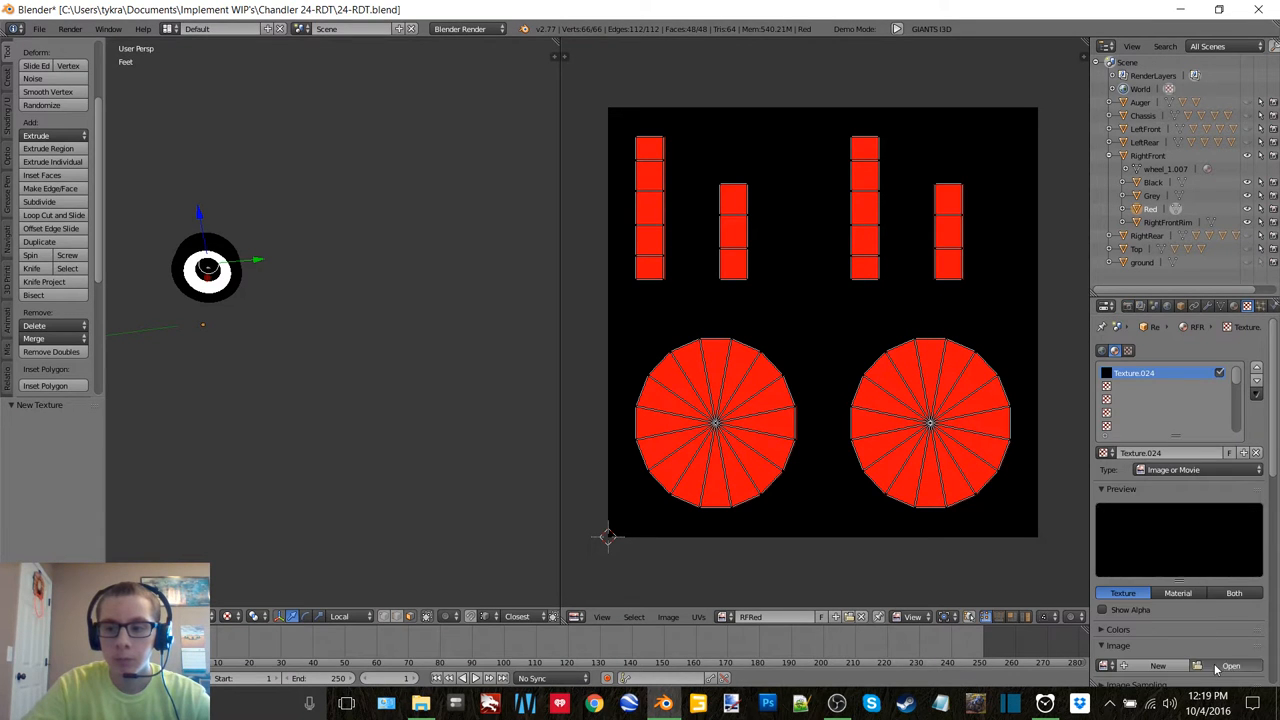
{"action": "left_click", "coordinate": [1232, 664]}
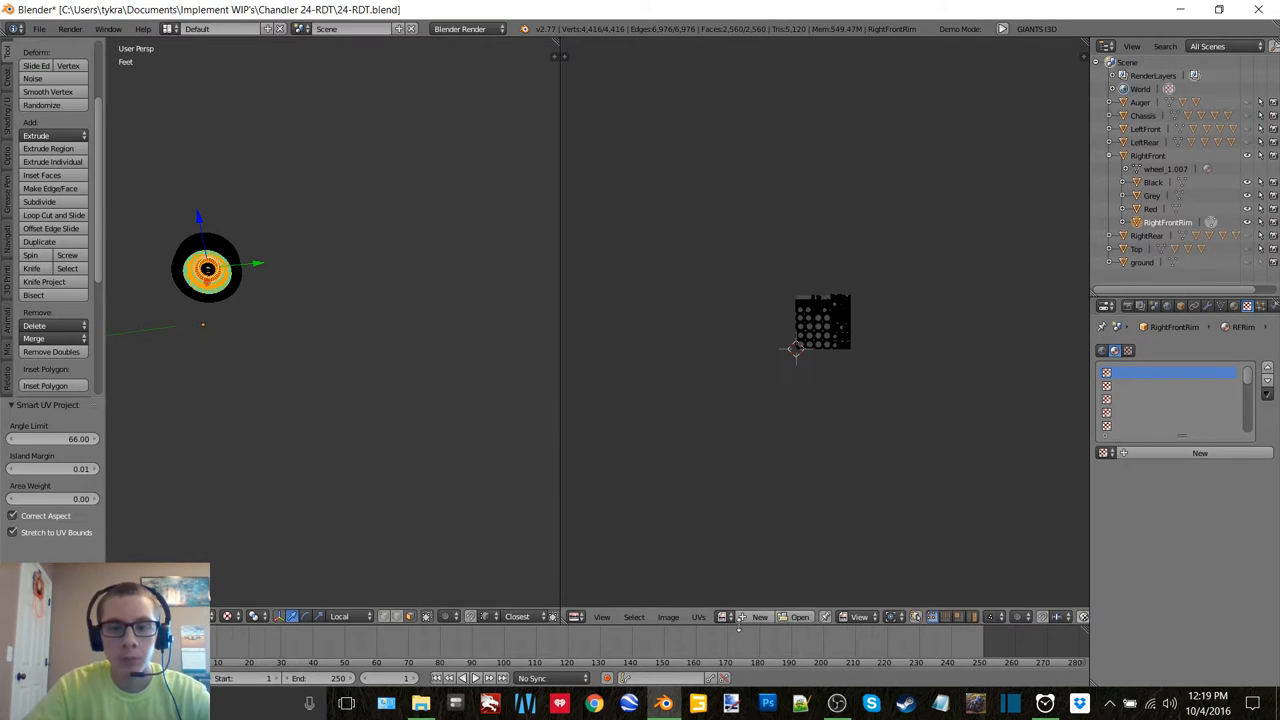
Step: Bake the RightFrontRim into a new 2048 px RFRim image and load it as its texture
{"action": "left_click", "coordinate": [760, 616]}
{"action": "type", "text": "RFRim"}
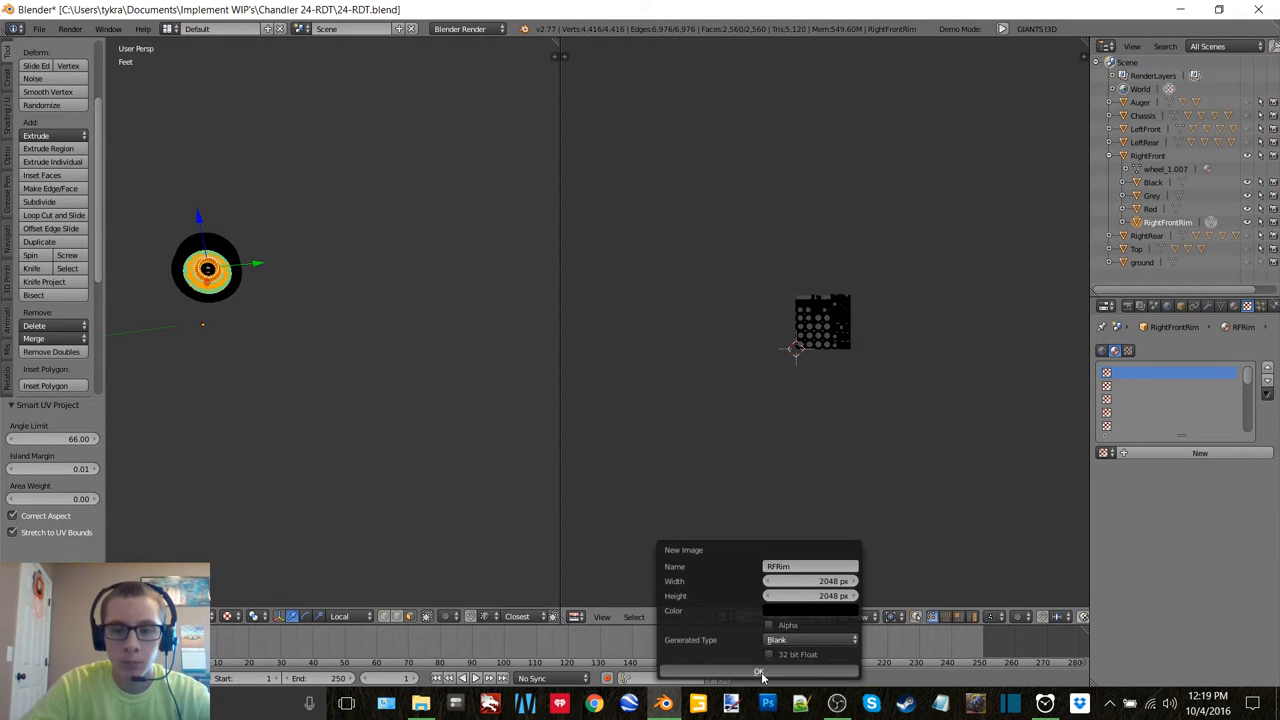
{"action": "left_click", "coordinate": [758, 670]}
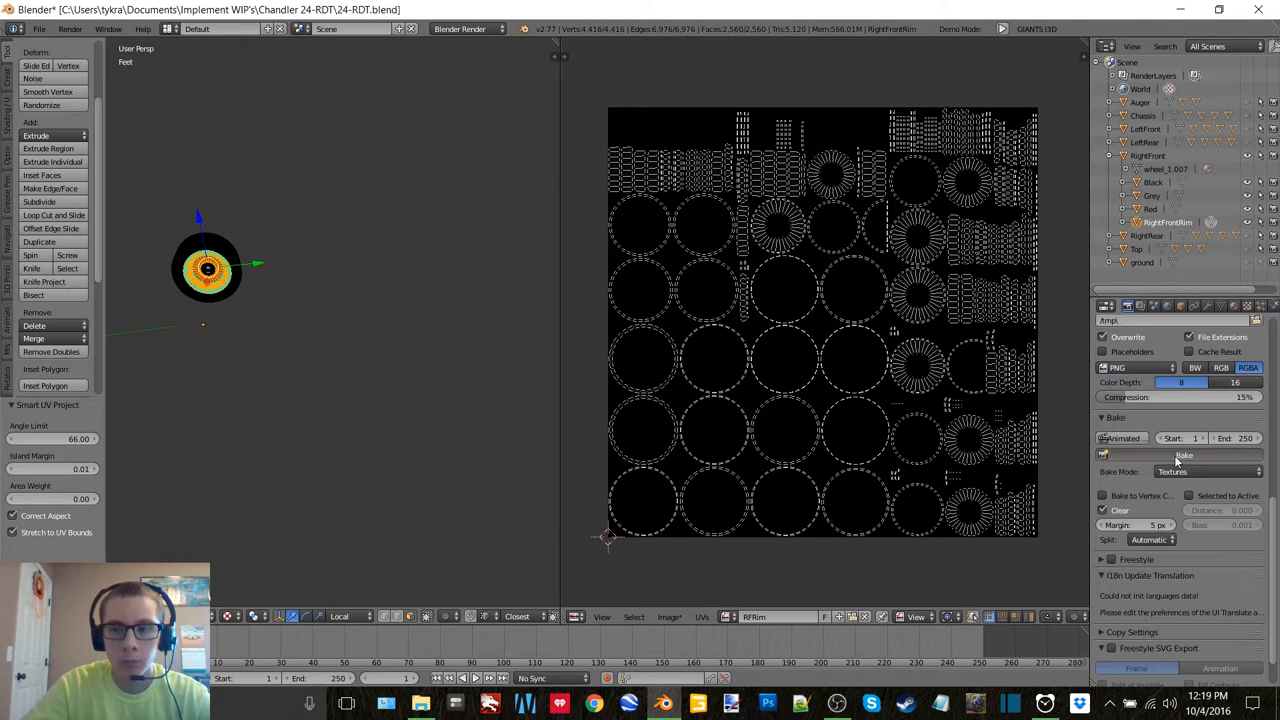
{"action": "left_click", "coordinate": [668, 616]}
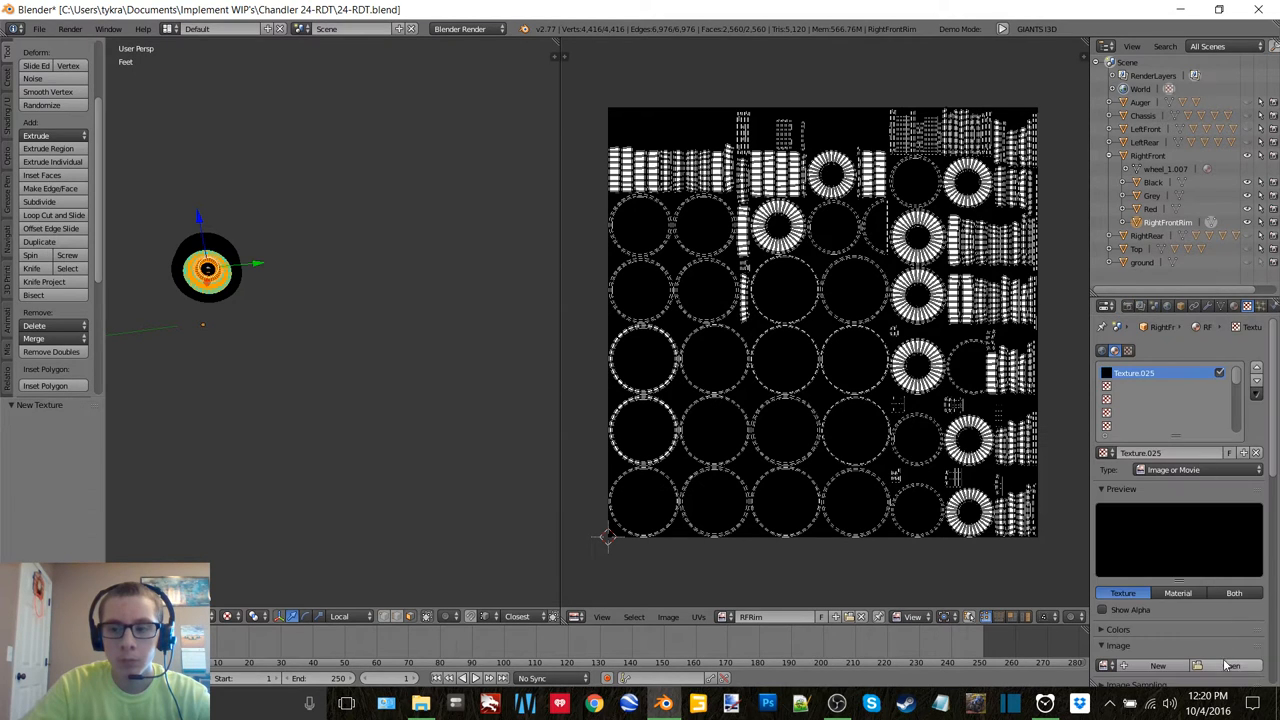
{"action": "left_click", "coordinate": [1232, 664]}
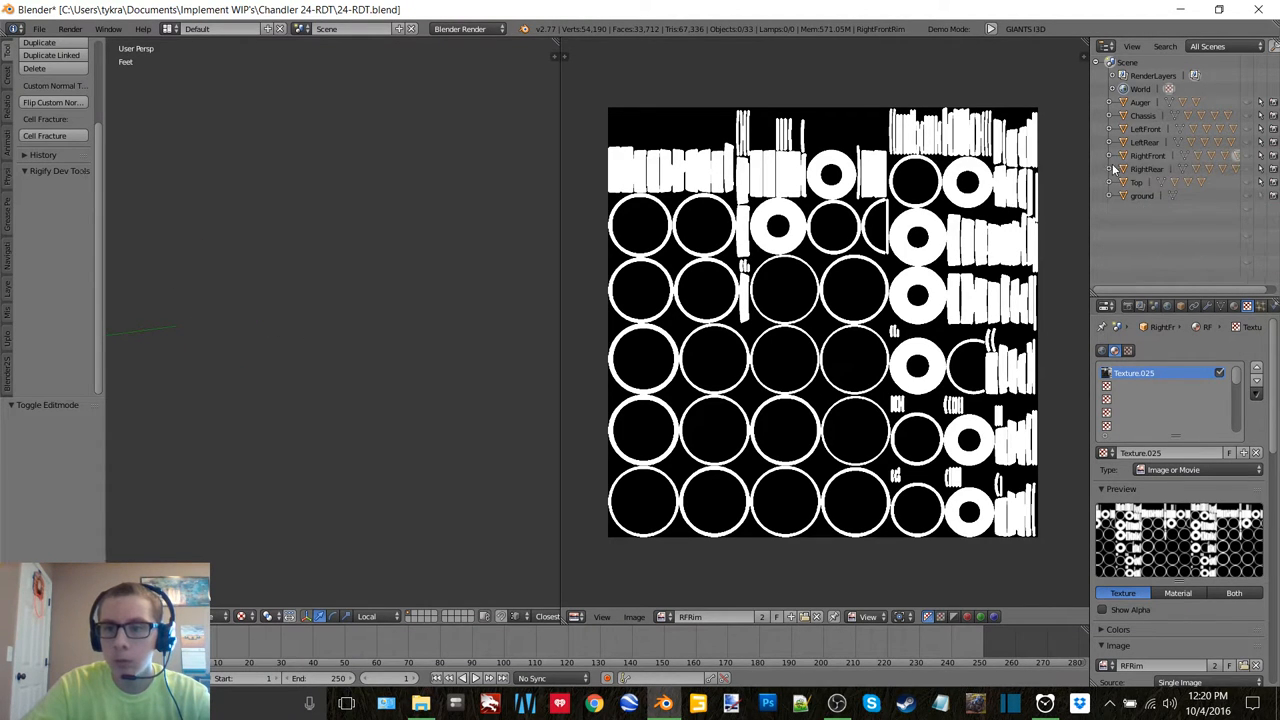
Step: Add Edge Split and Solidify modifiers to the RightRear wheel parts and apply the Solidify
{"action": "left_click", "coordinate": [1112, 168]}
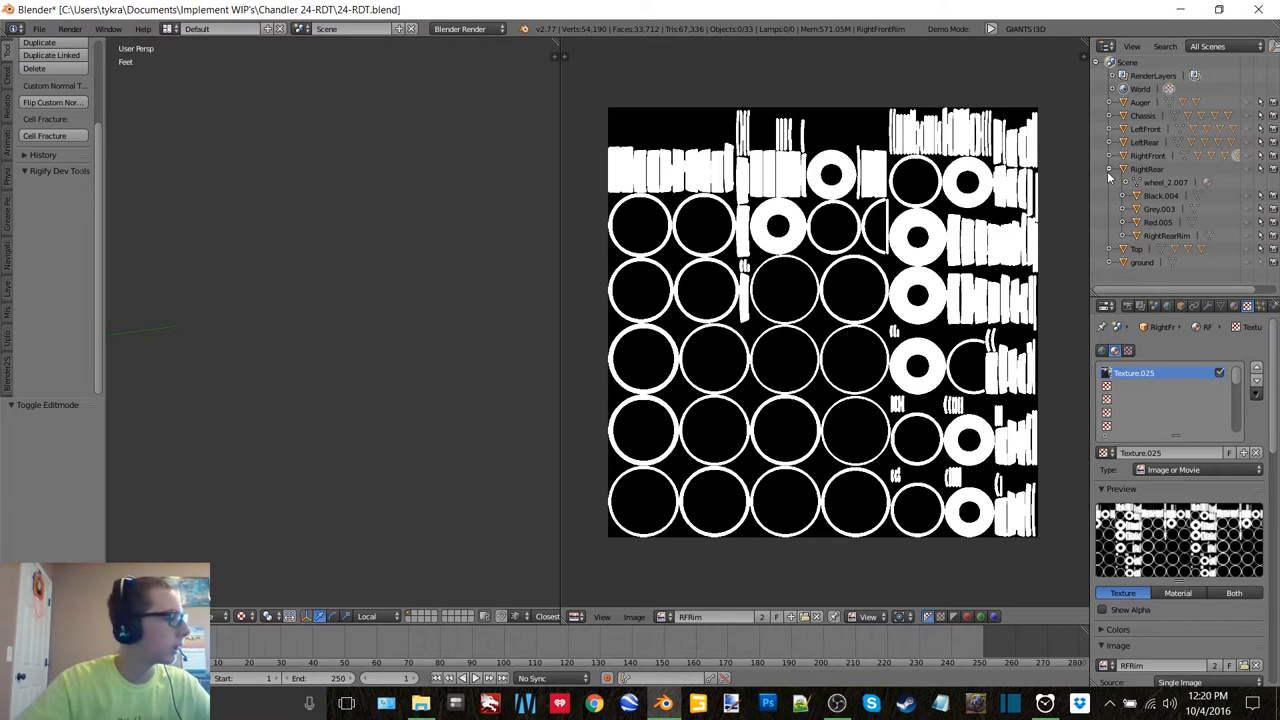
{"action": "mouse_move", "coordinate": [1196, 190]}
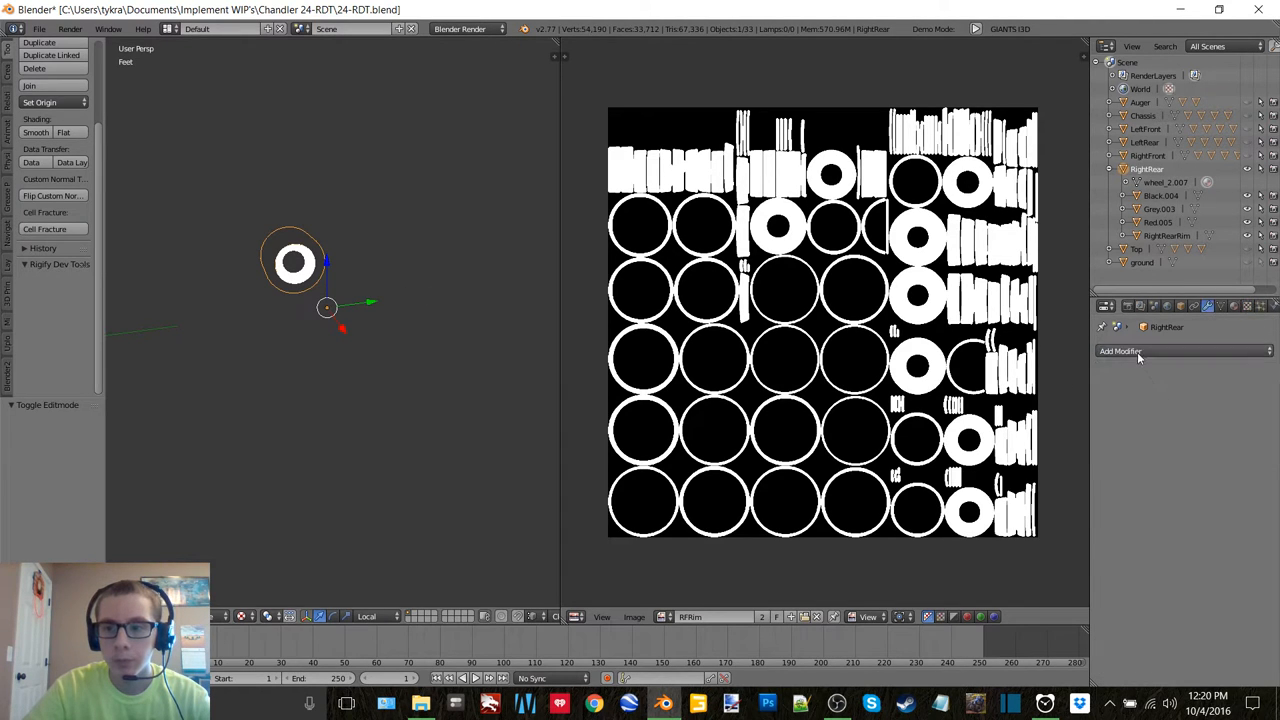
{"action": "left_click", "coordinate": [1120, 352]}
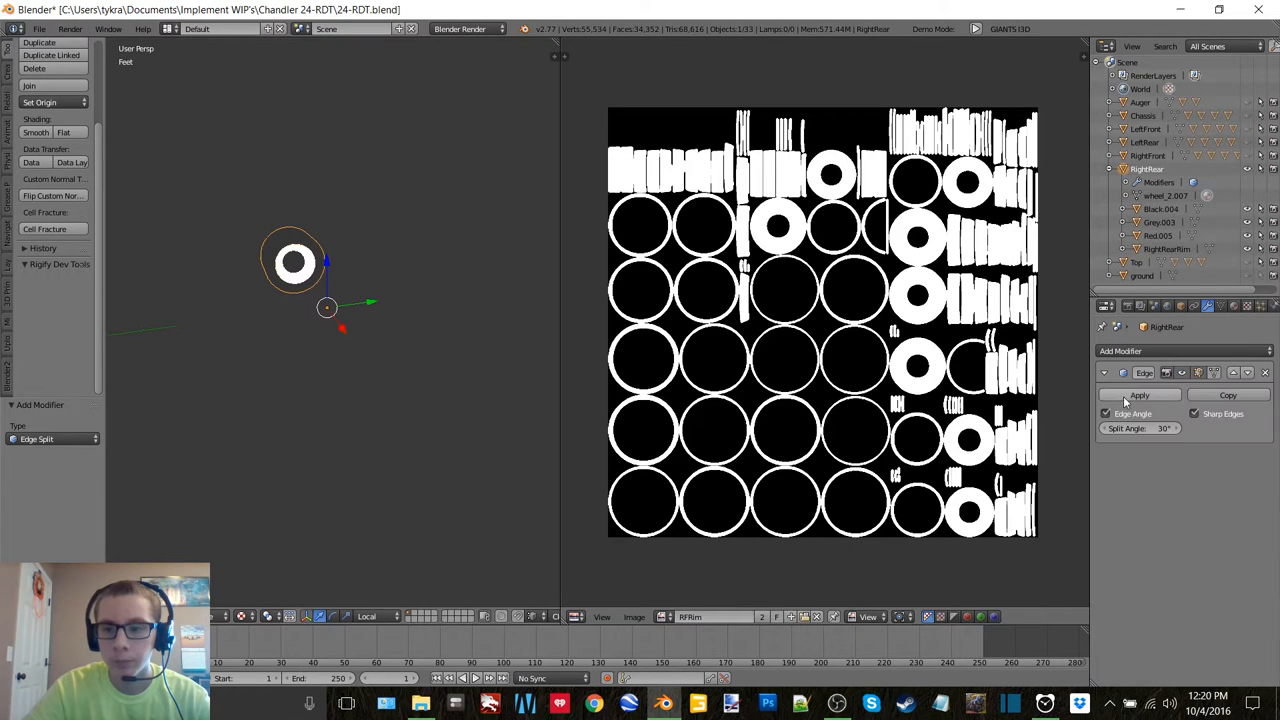
{"action": "left_click", "coordinate": [1140, 396]}
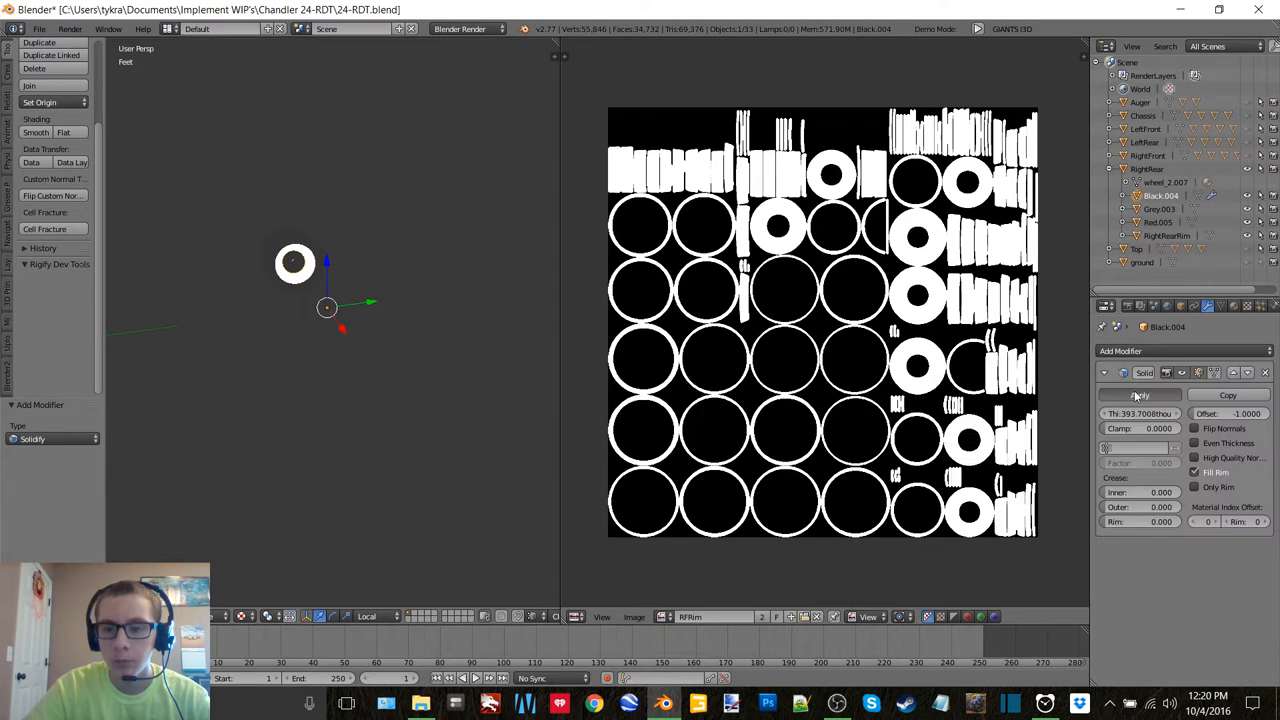
{"action": "left_click", "coordinate": [1140, 396]}
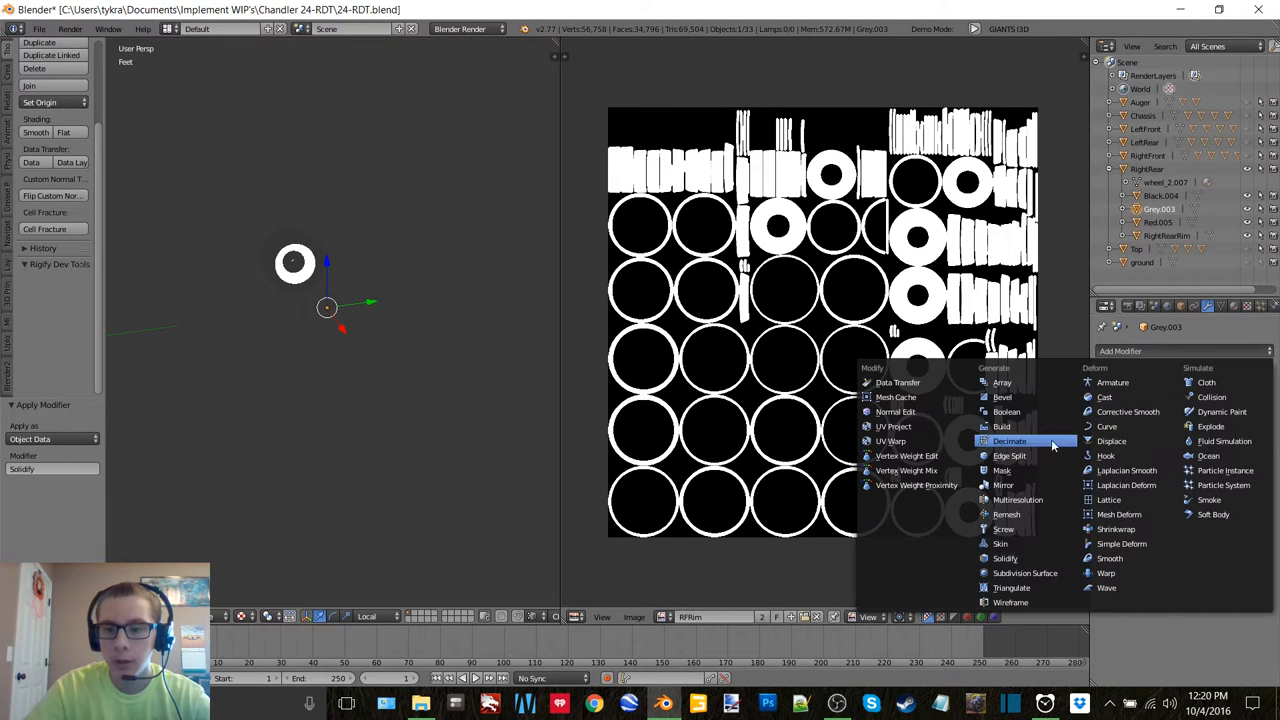
{"action": "left_click", "coordinate": [1008, 456]}
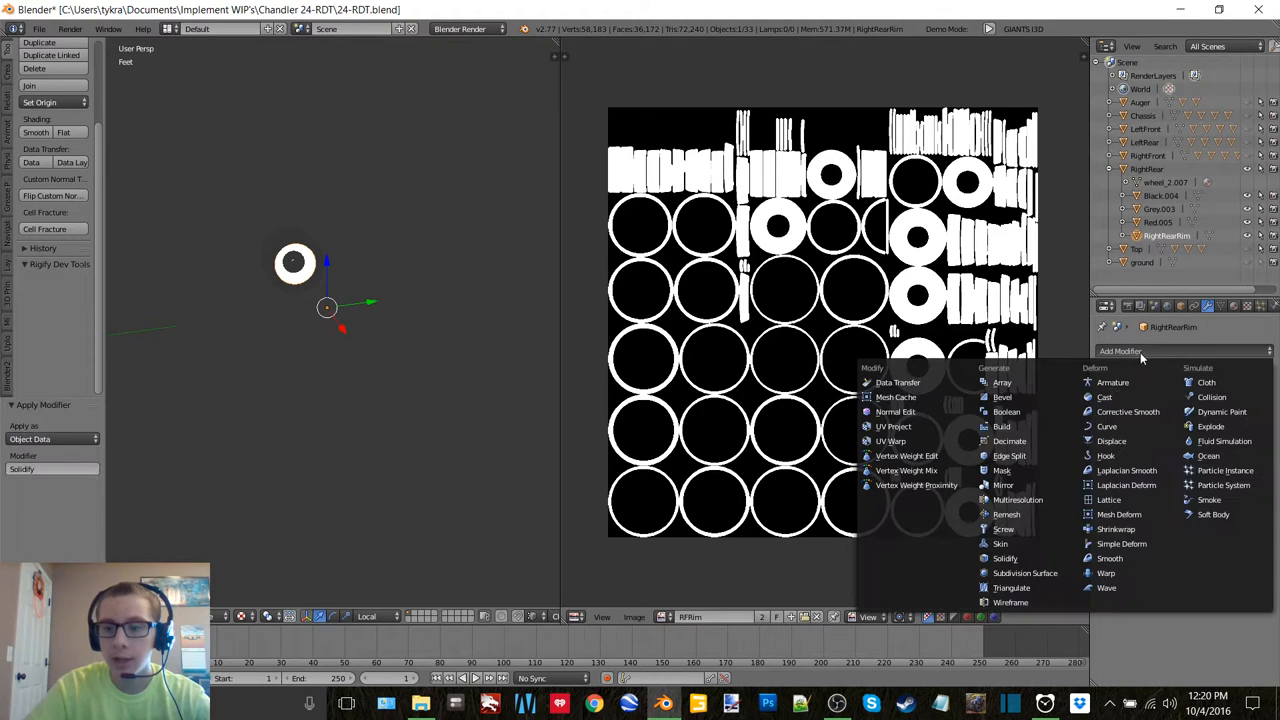
{"action": "left_click", "coordinate": [1010, 456]}
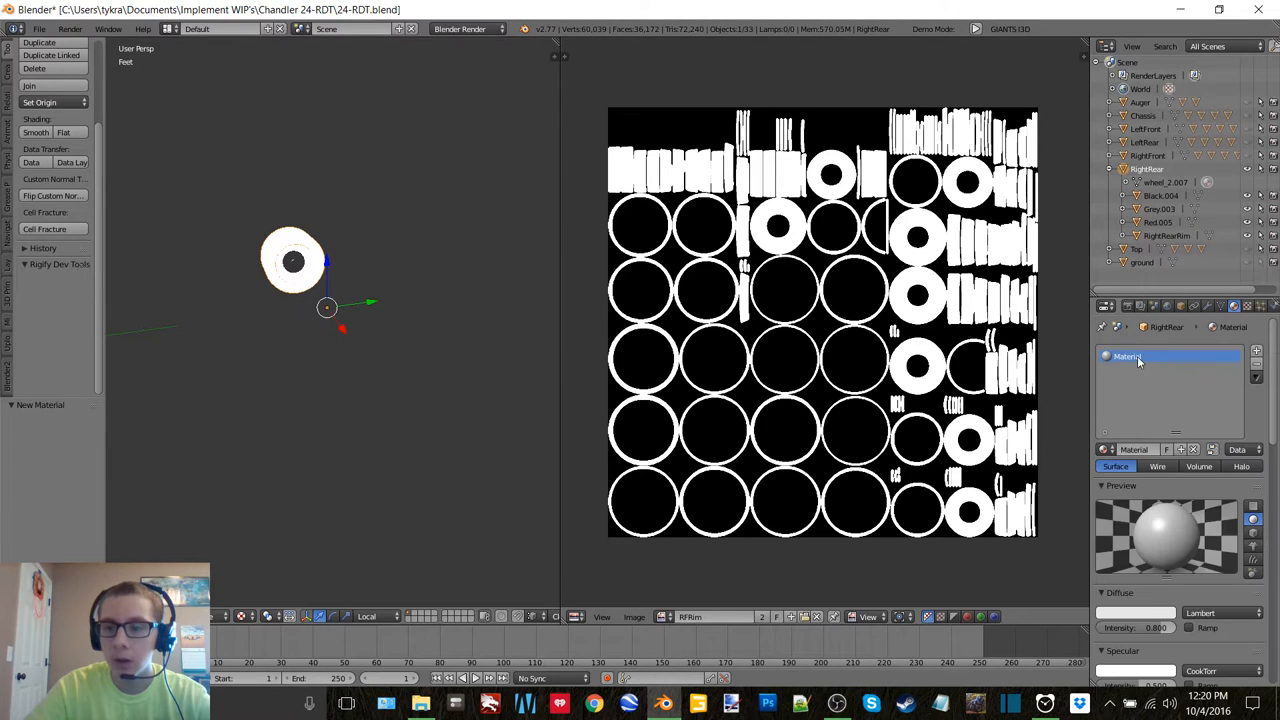
Step: Rename the wheel material and give the grey part a new grey-coloured RRGrey material
{"action": "double_click", "coordinate": [1128, 356]}
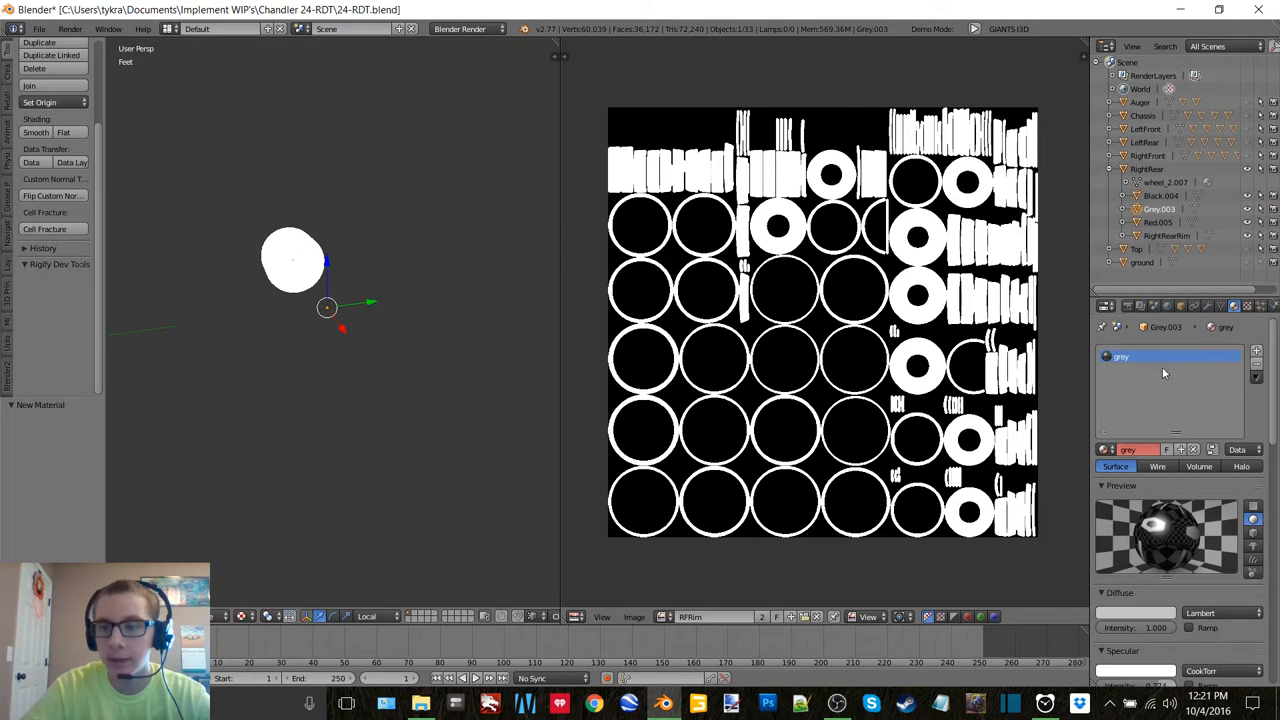
{"action": "left_click", "coordinate": [1192, 448]}
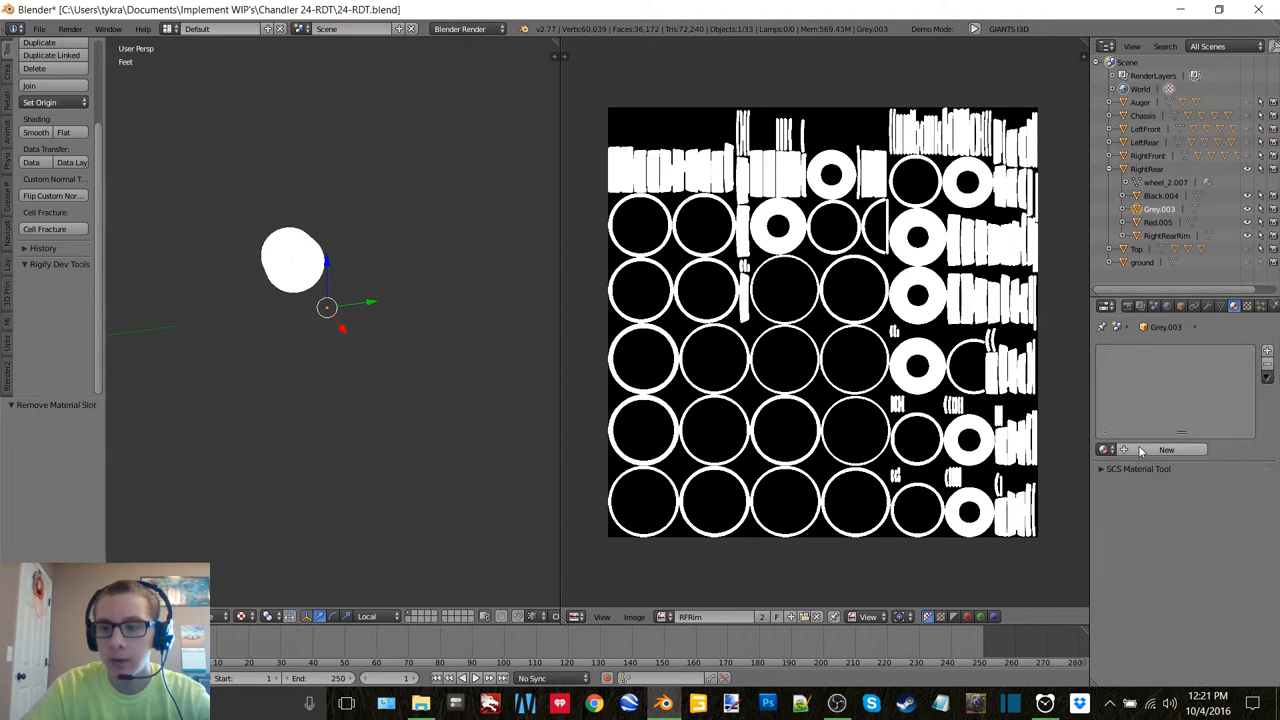
{"action": "left_click", "coordinate": [1166, 448]}
{"action": "type", "text": "RRGrey"}
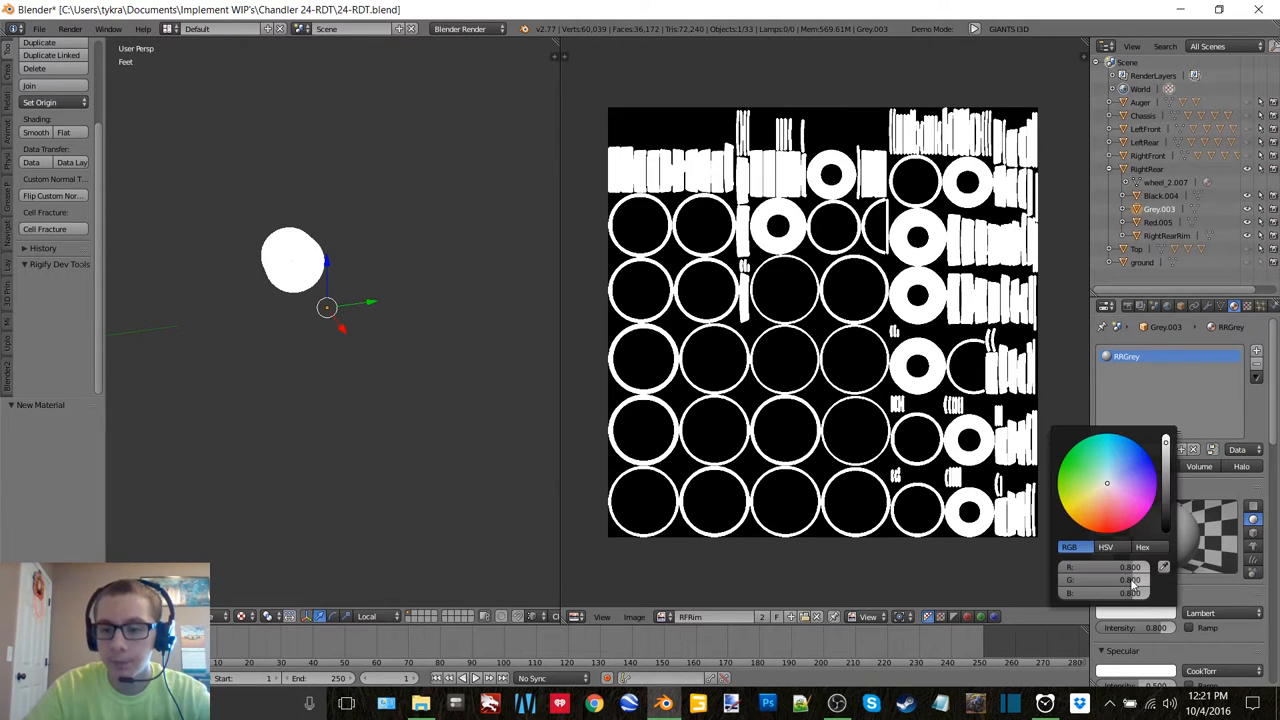
{"action": "left_click", "coordinate": [1116, 568]}
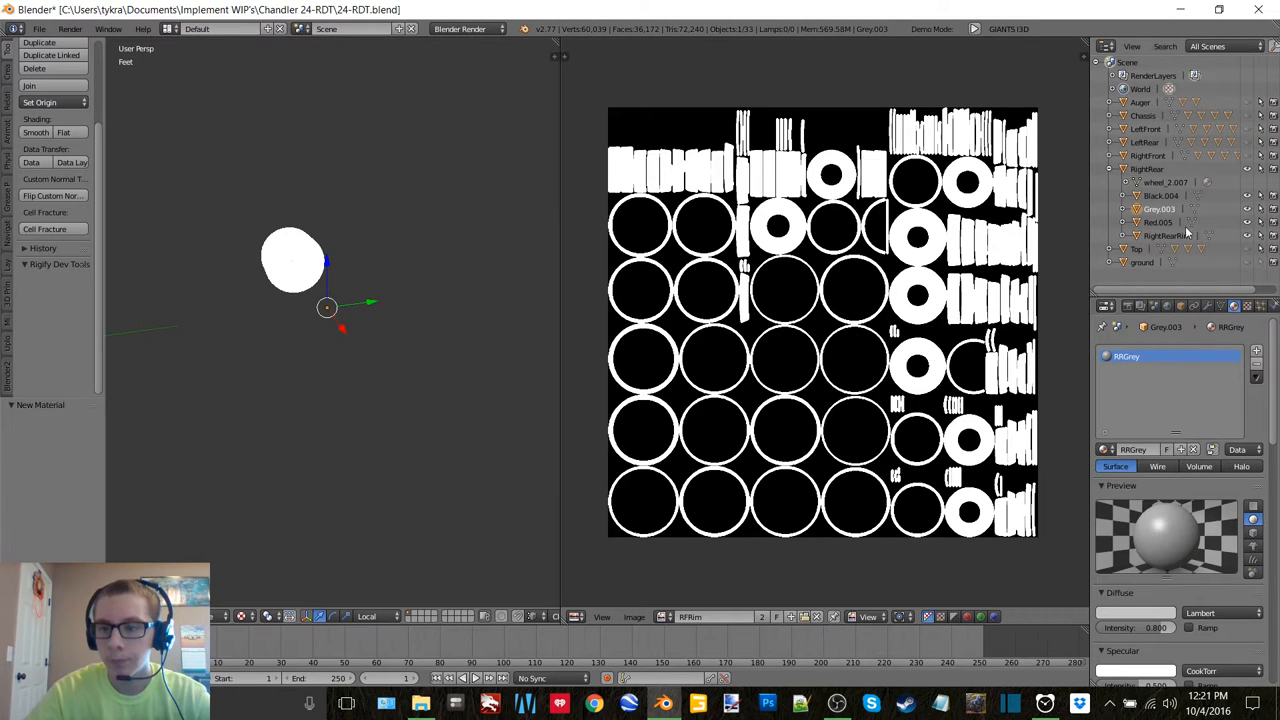
Step: Give the rear-right rim piece its own new RRim-named material
{"action": "left_click", "coordinate": [1166, 222]}
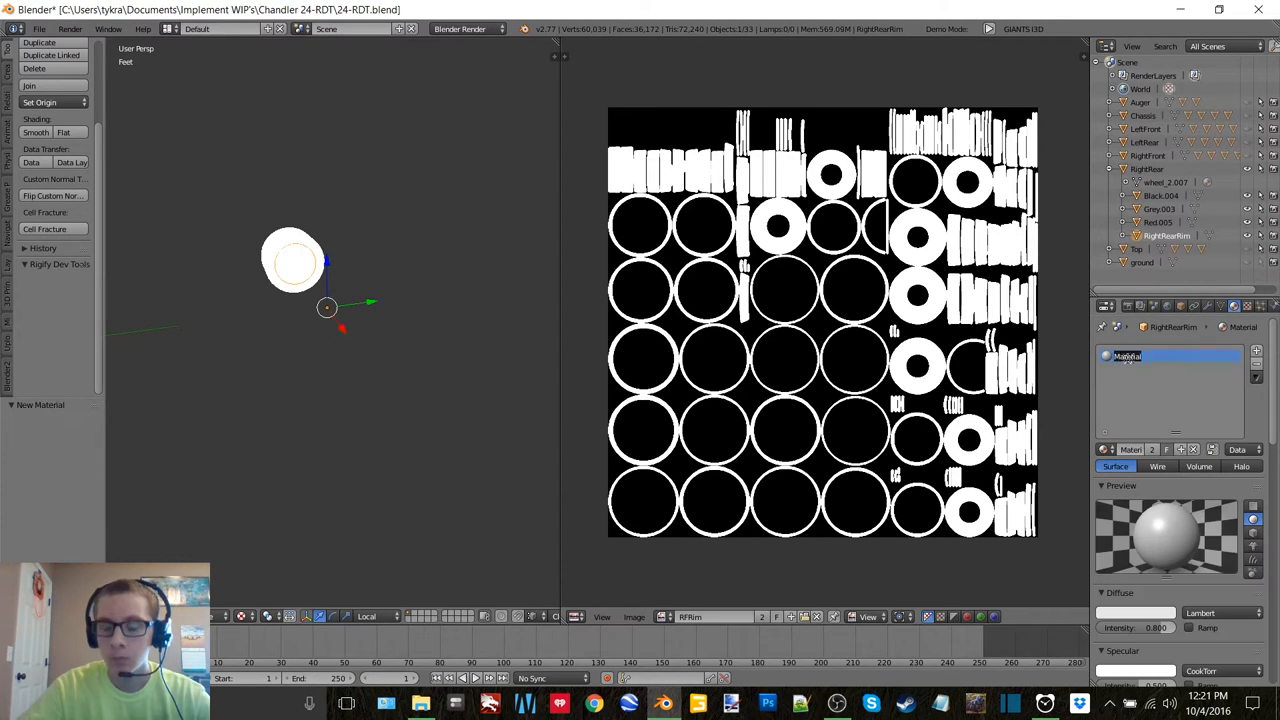
{"action": "type", "text": "RRim"}
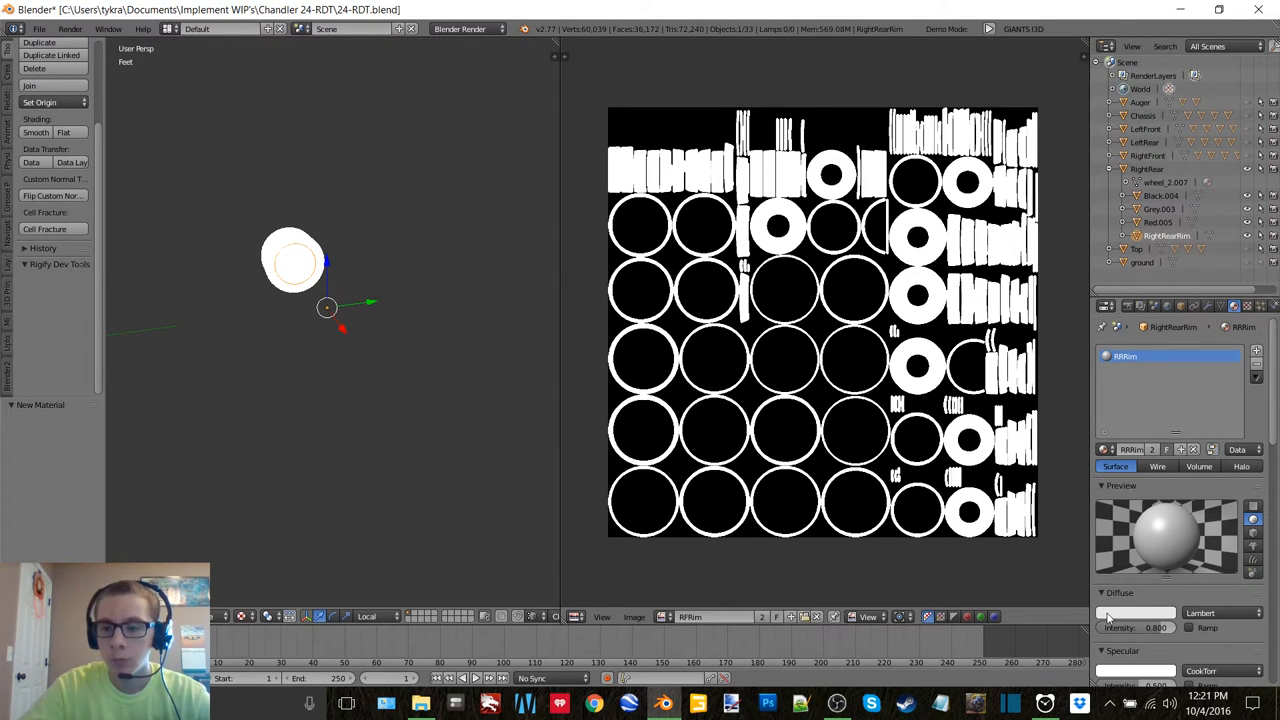
{"action": "left_click", "coordinate": [1136, 612]}
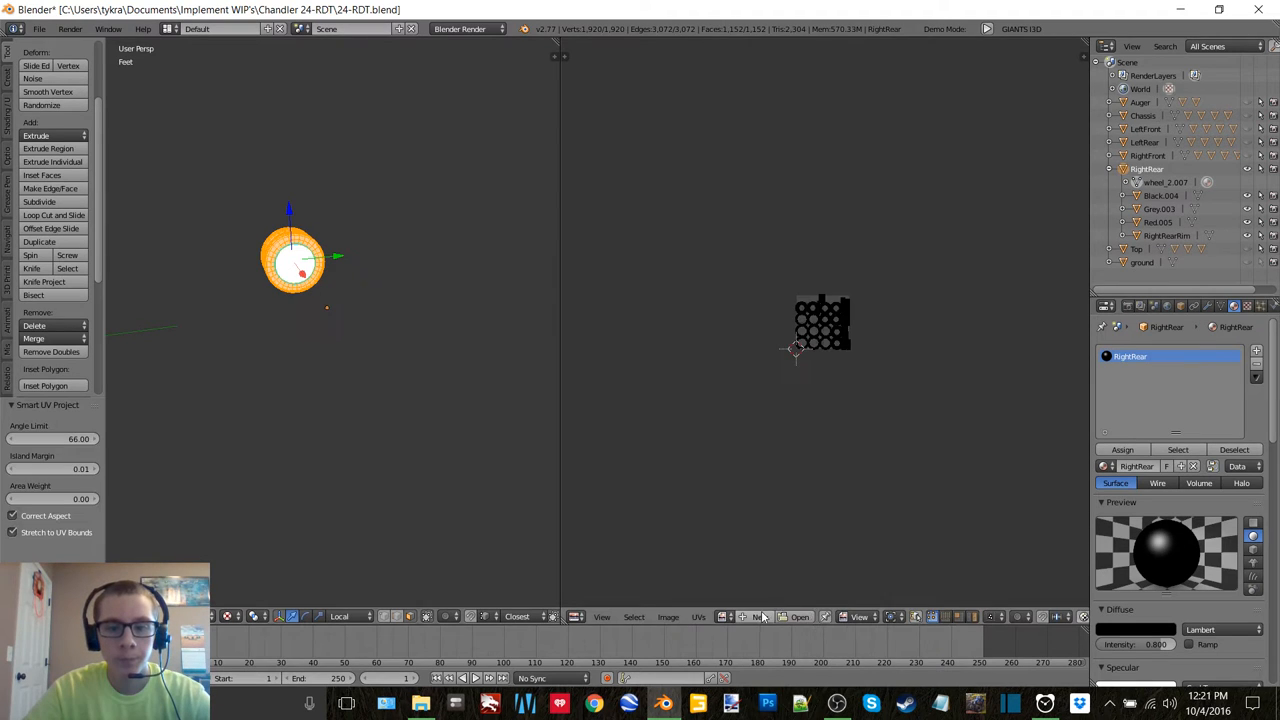
Step: Create a new 2048 px RRWheel image for the rear-right wheel bake
{"action": "left_click", "coordinate": [756, 616]}
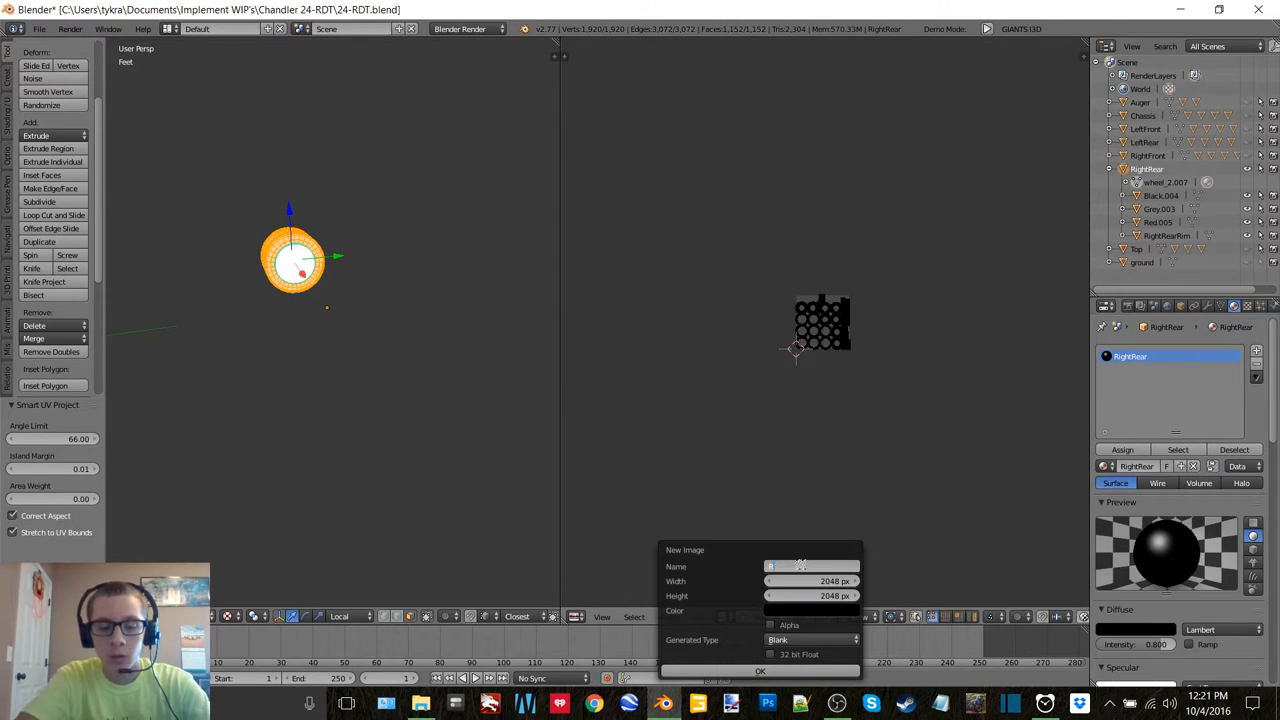
{"action": "type", "text": "RRWheel"}
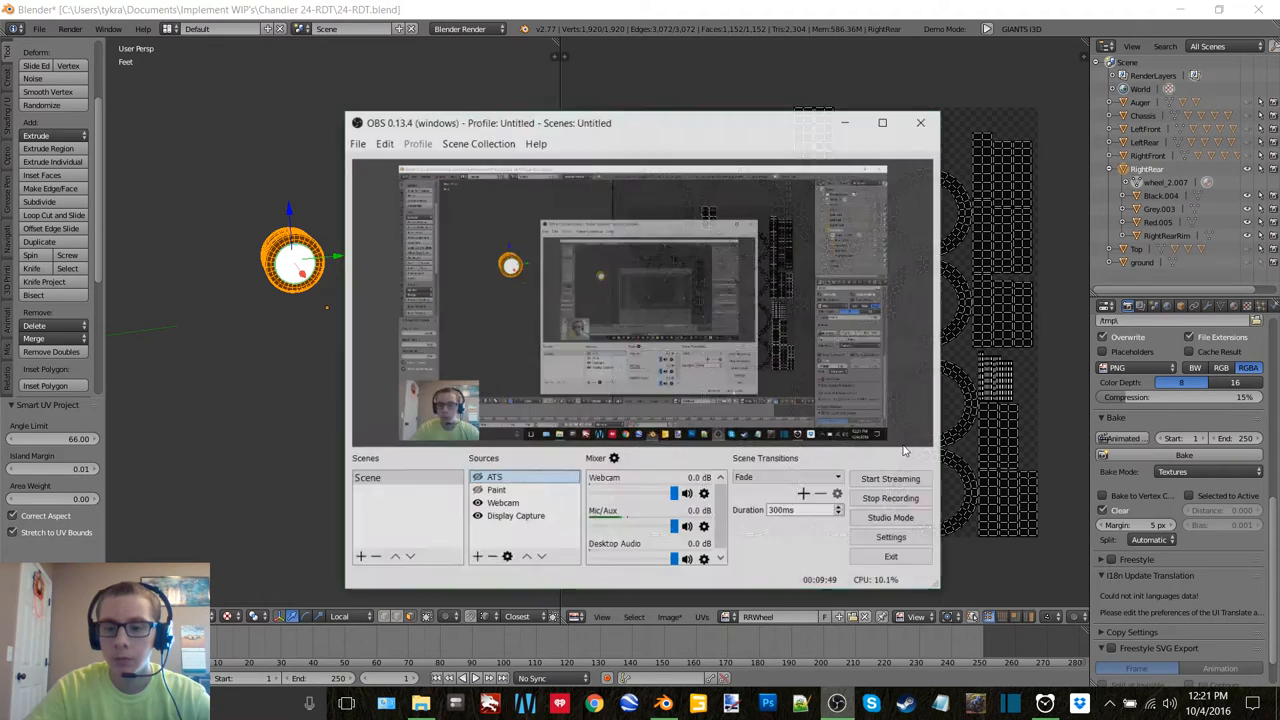
{"action": "left_click", "coordinate": [920, 122]}
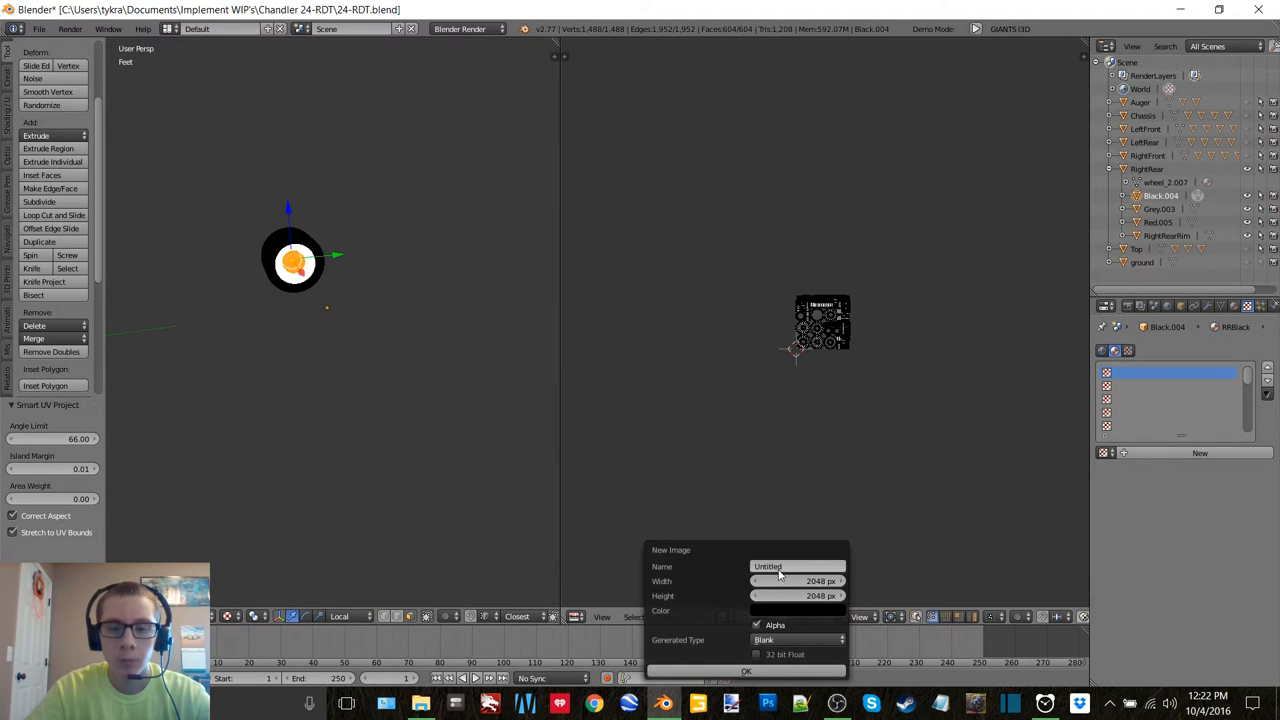
Step: Bake the black part into a new 2048 px RRBlack image and save it, then edit the next piece
{"action": "type", "text": "RRBlack"}
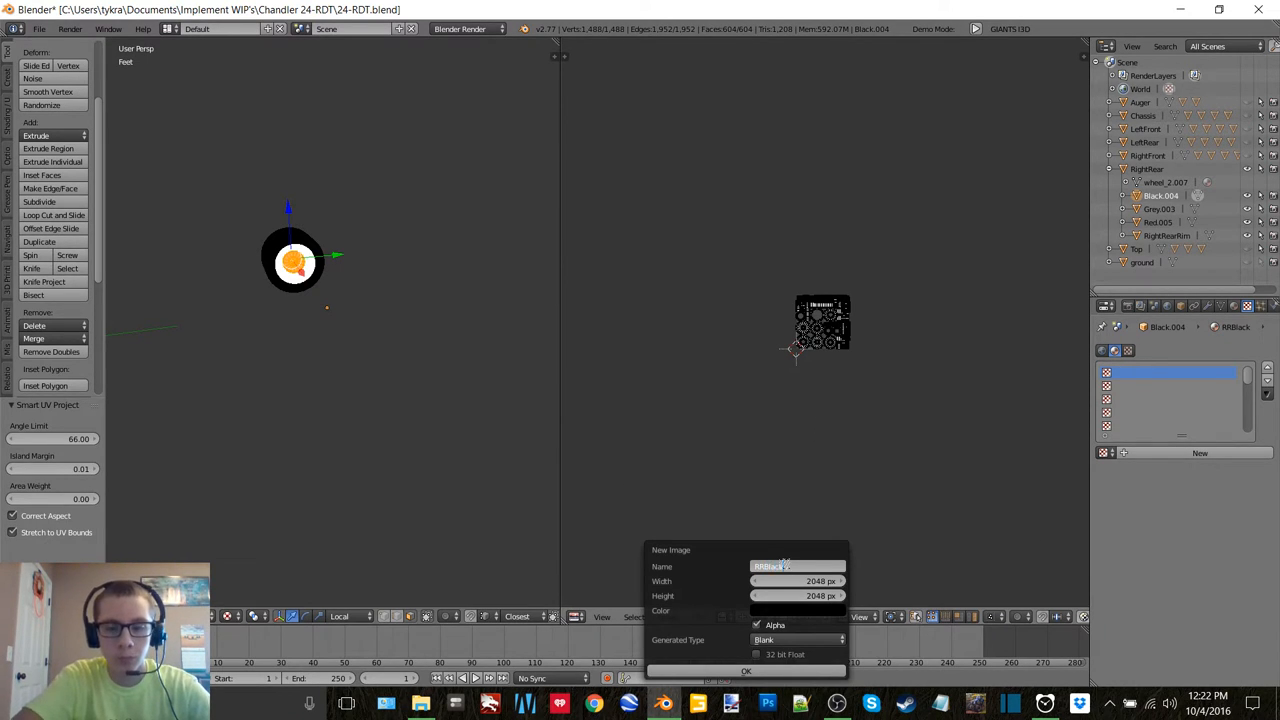
{"action": "left_click", "coordinate": [744, 670]}
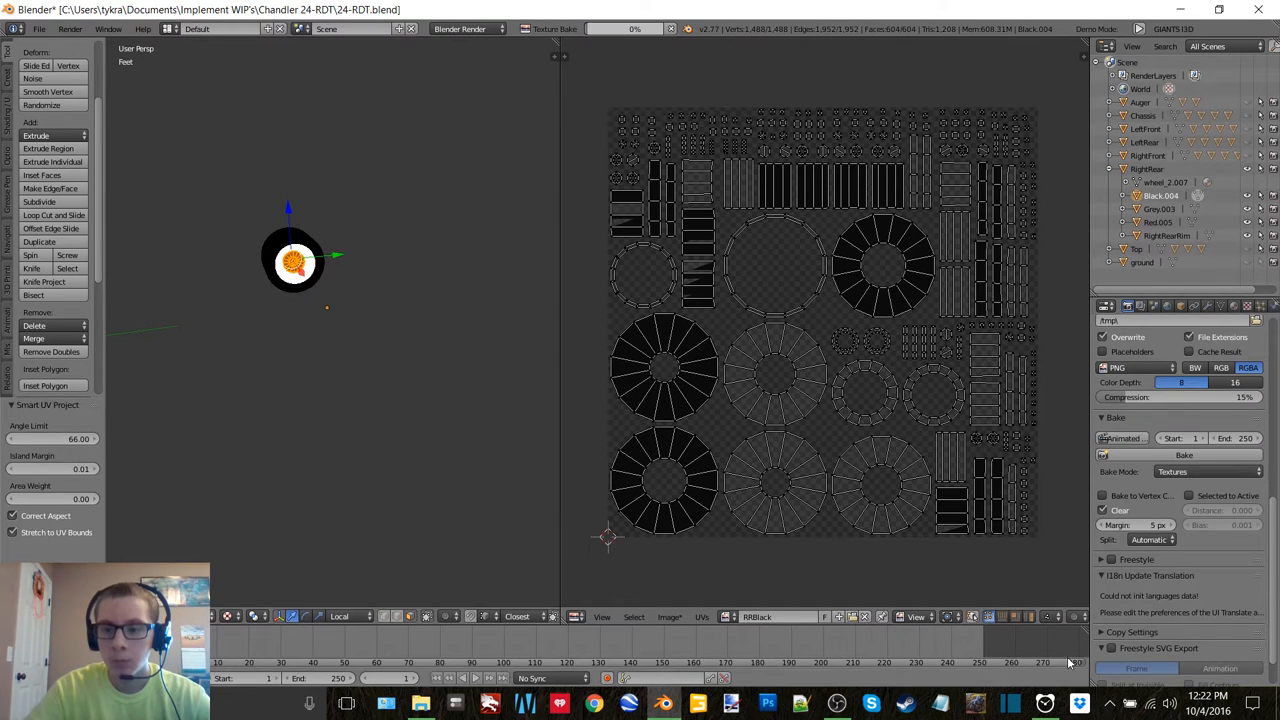
{"action": "left_click", "coordinate": [1044, 704]}
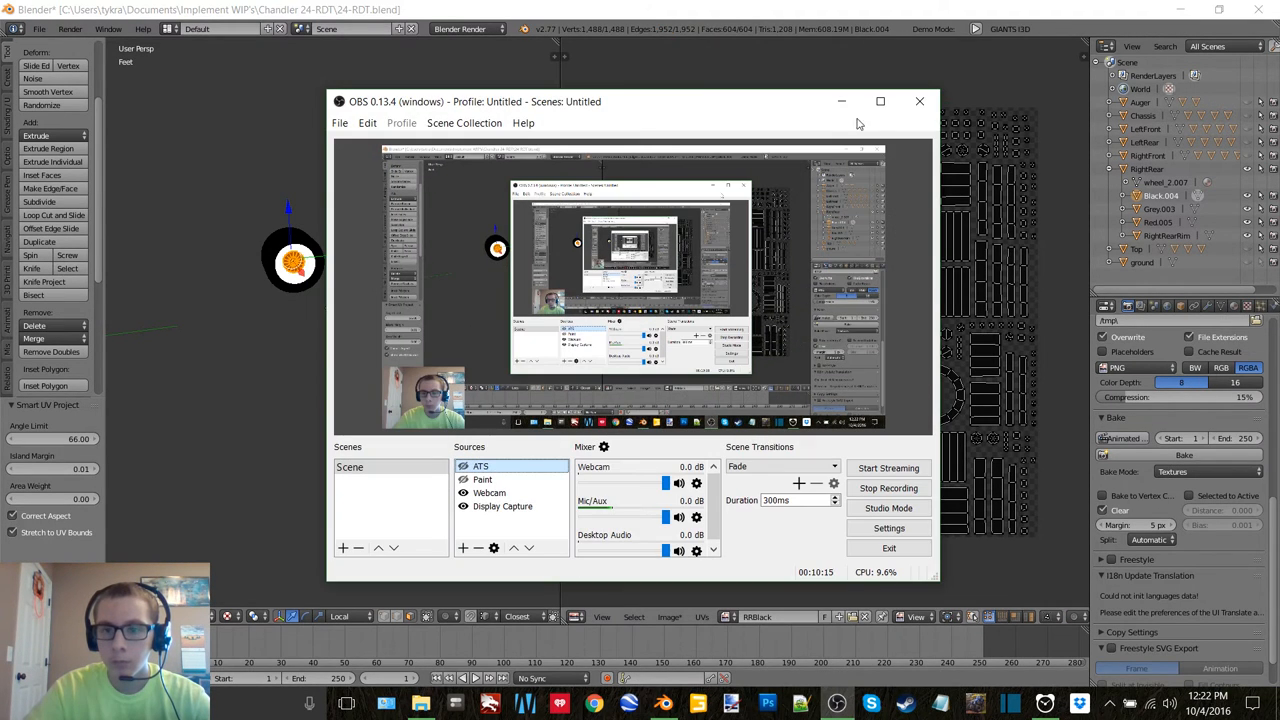
{"action": "left_click", "coordinate": [668, 616]}
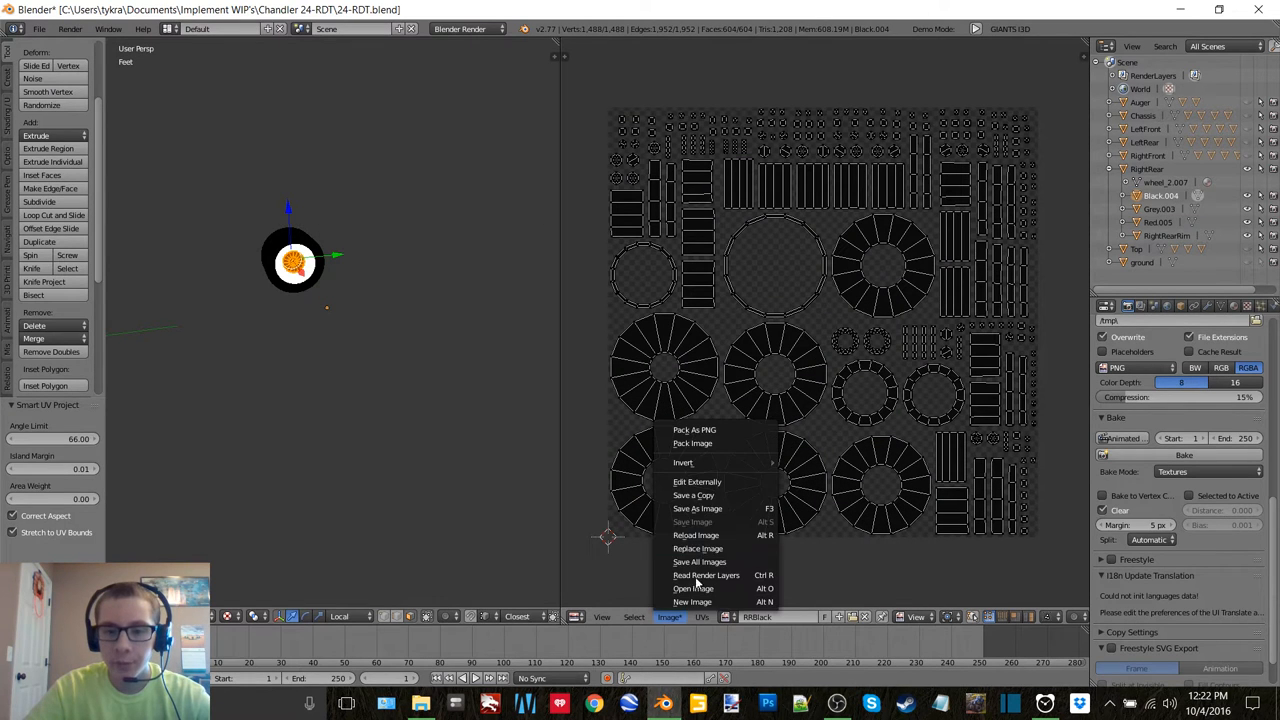
{"action": "left_click", "coordinate": [696, 496]}
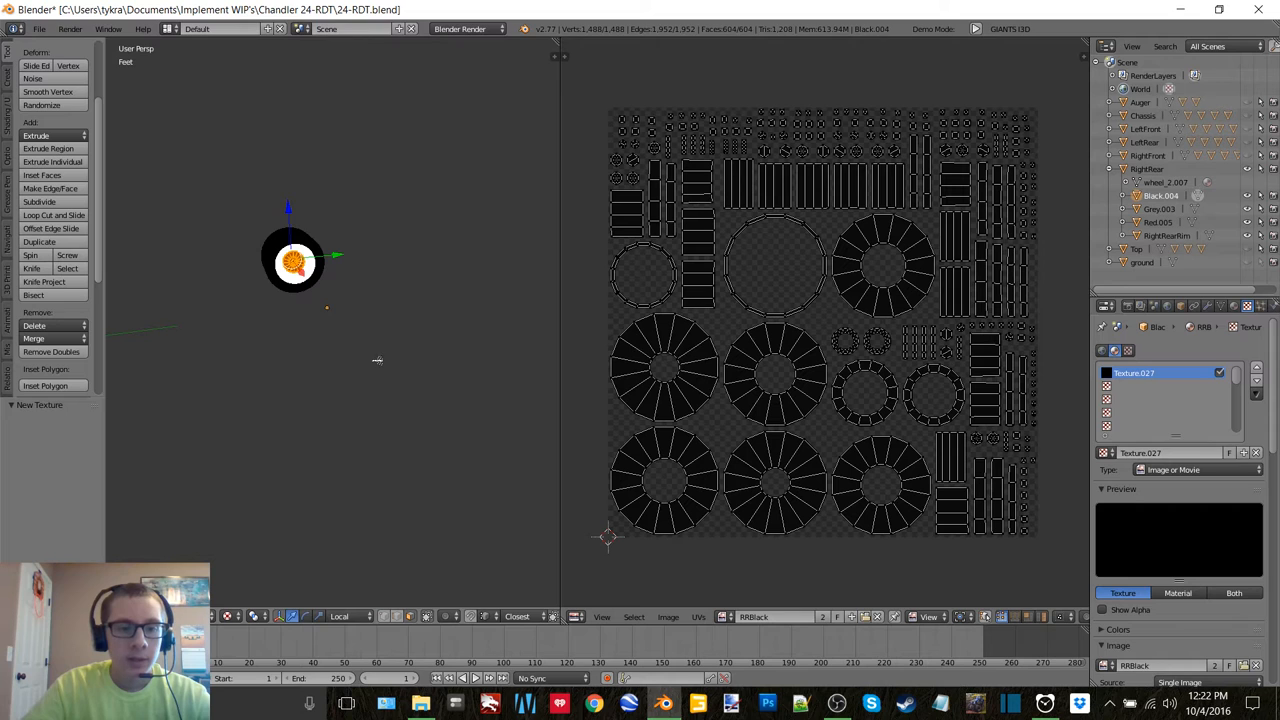
{"action": "key", "text": "Tab"}
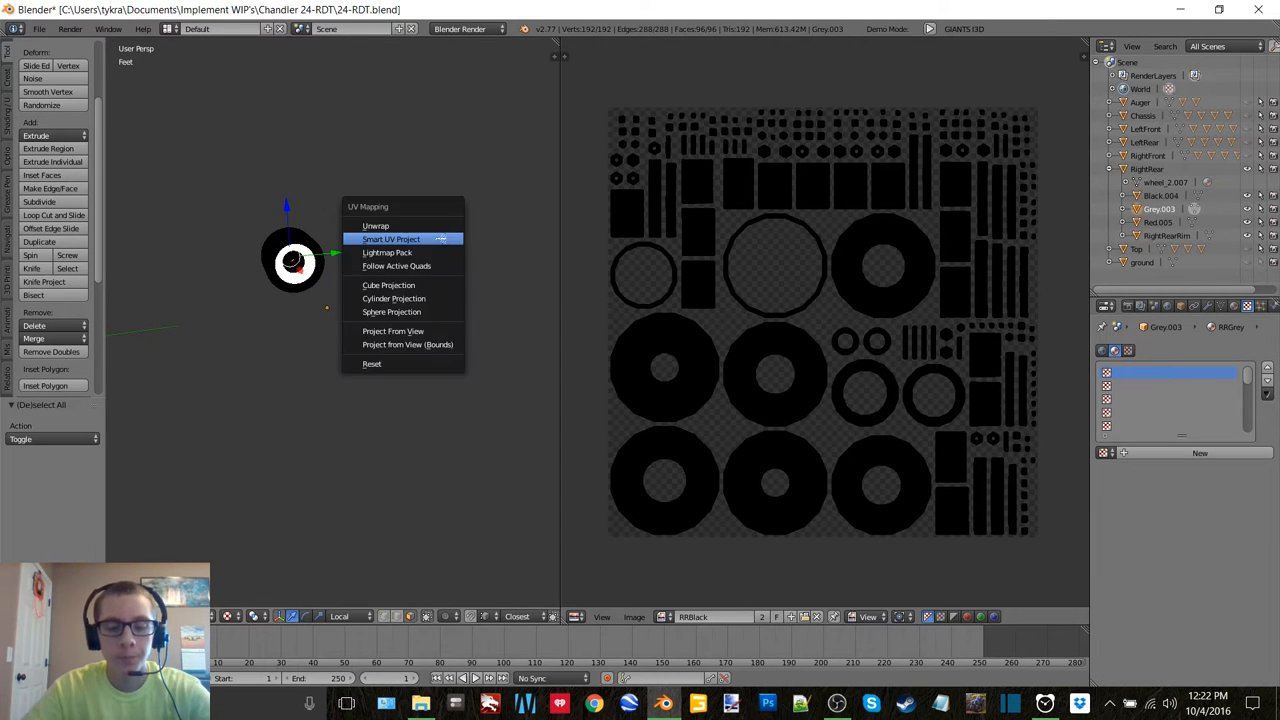
Step: Unwrap the Grey and Red parts and bake them into new RRGrey and RRRed images
{"action": "left_click", "coordinate": [390, 240]}
{"action": "type", "text": "RRGrey"}
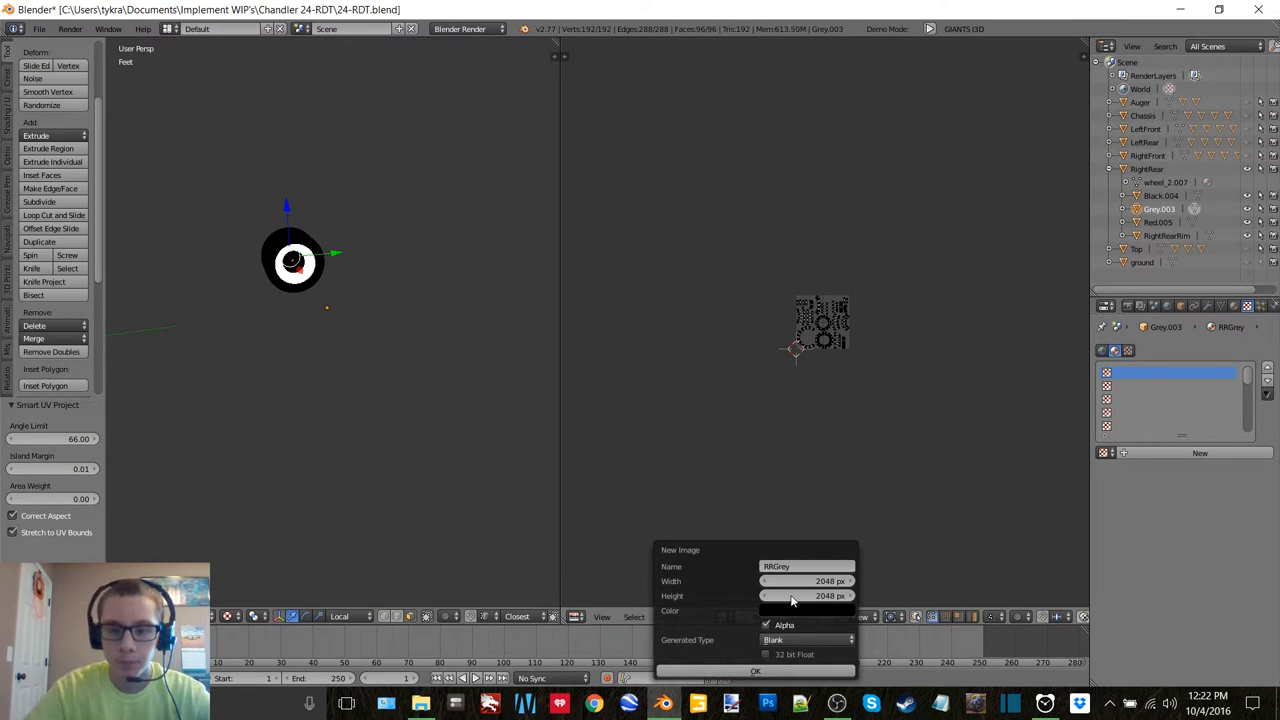
{"action": "left_click", "coordinate": [754, 670]}
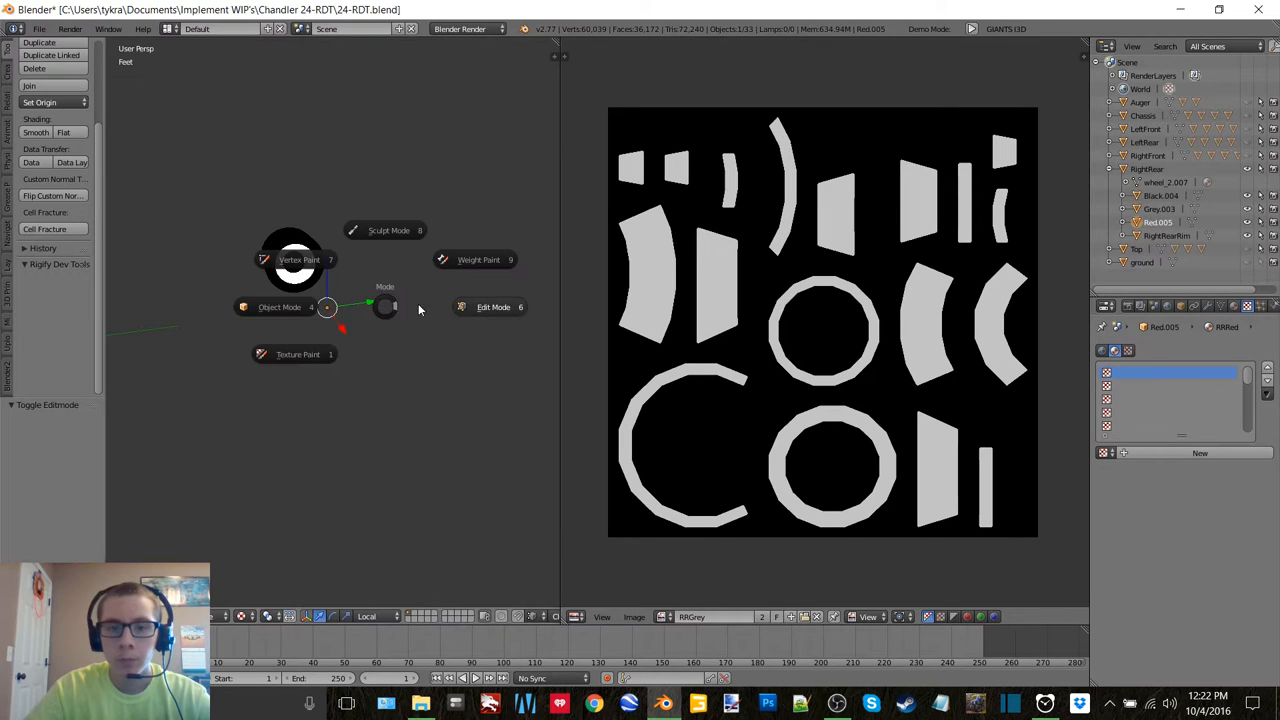
{"action": "left_click", "coordinate": [492, 308]}
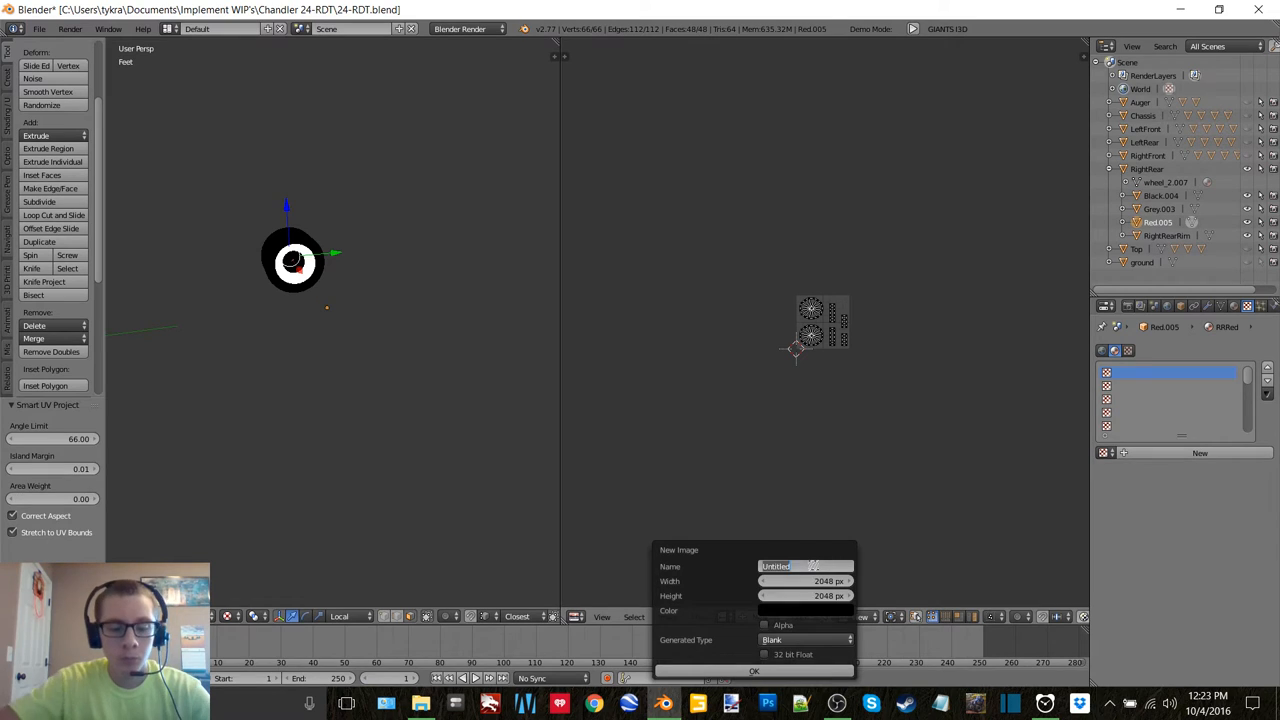
{"action": "type", "text": "RRRed"}
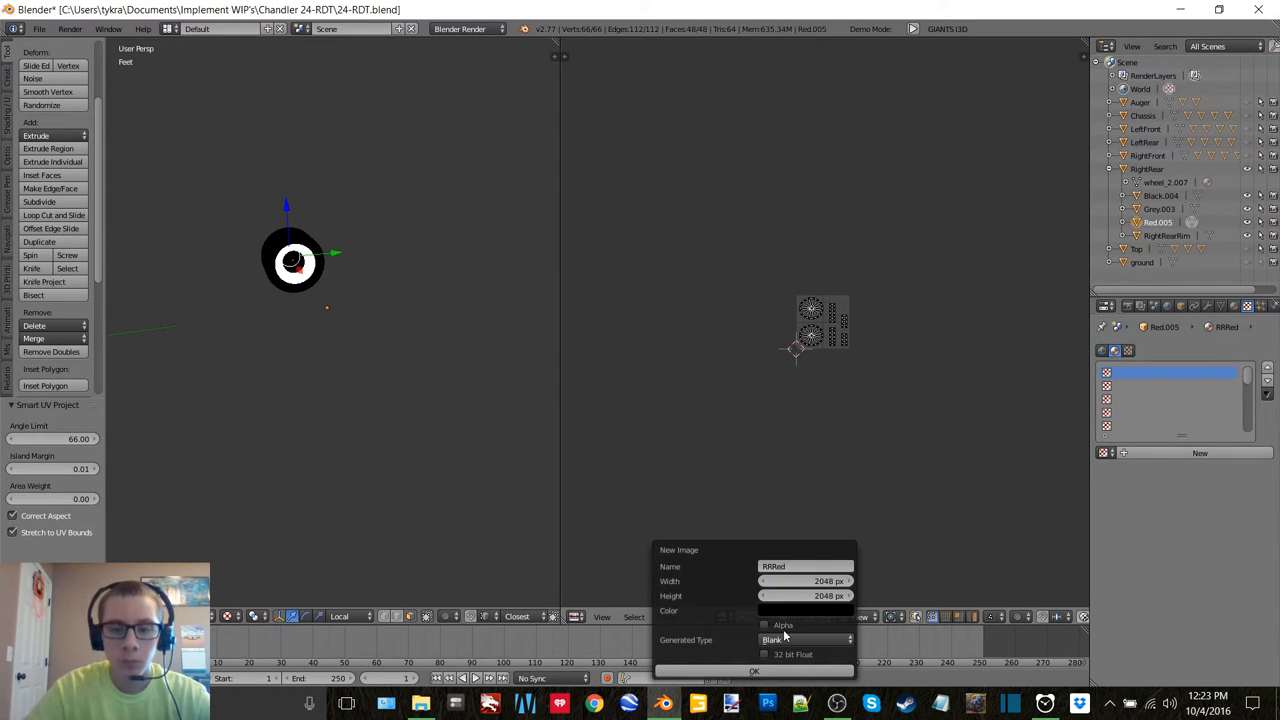
{"action": "left_click", "coordinate": [754, 672]}
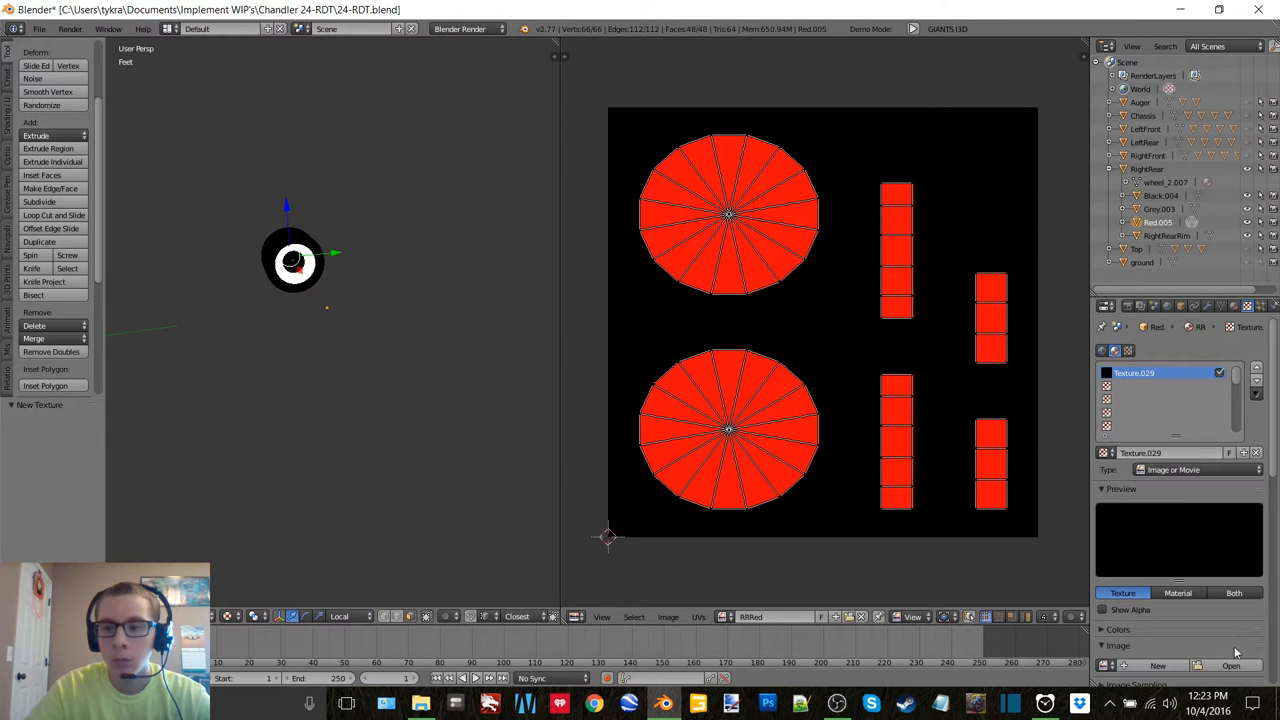
{"action": "left_click", "coordinate": [1232, 664]}
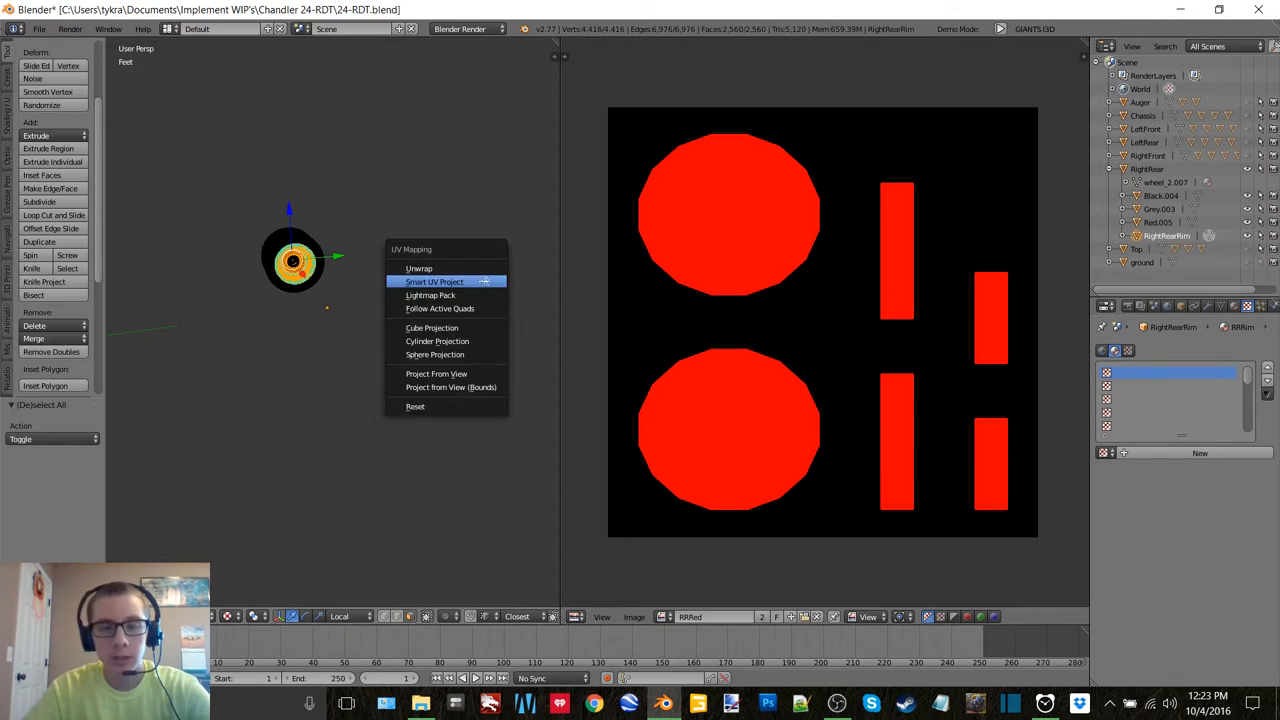
Step: Unwrap RightRearRim, bake it into a new 2048 px RRRim image and add its texture
{"action": "left_click", "coordinate": [434, 280]}
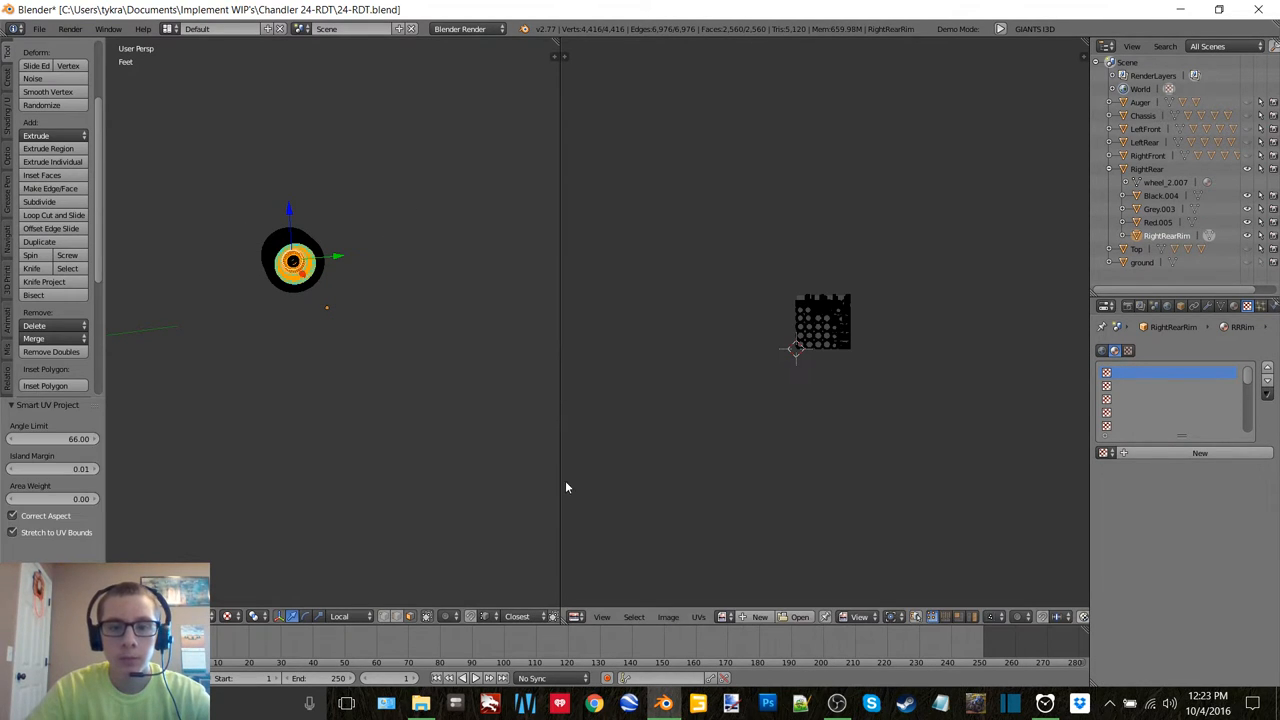
{"action": "left_click", "coordinate": [760, 616]}
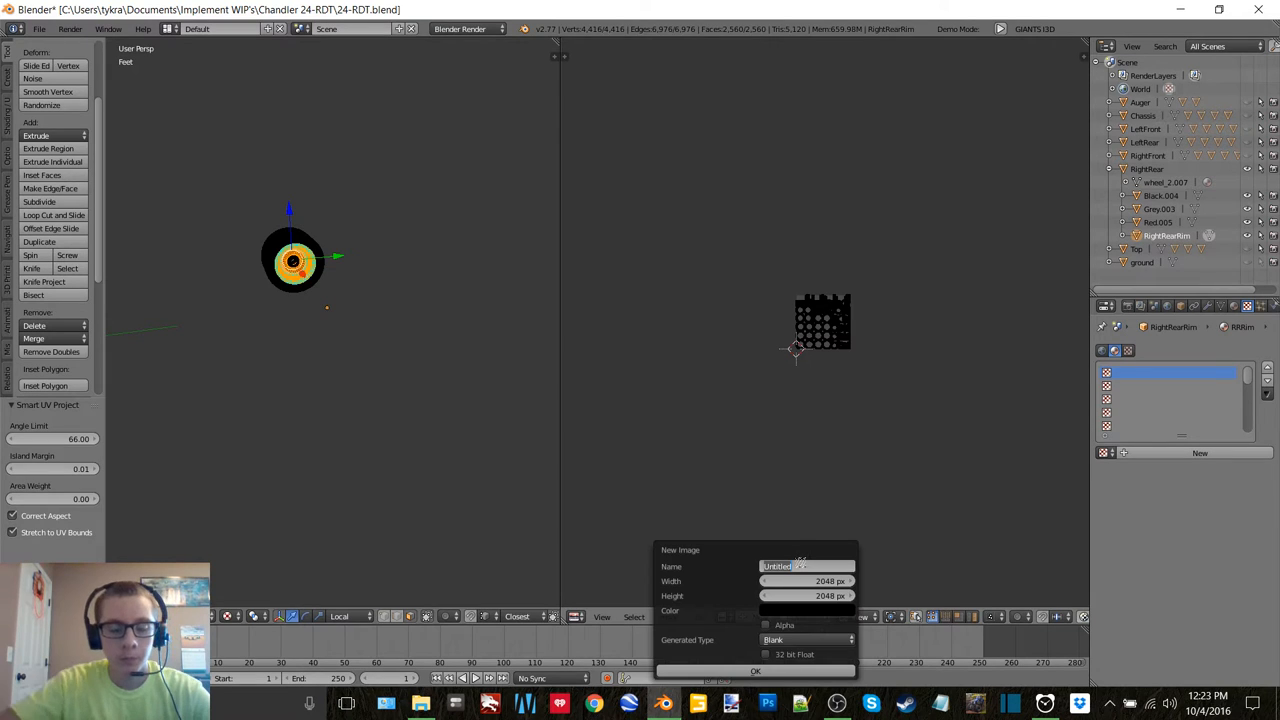
{"action": "type", "text": "RRRim"}
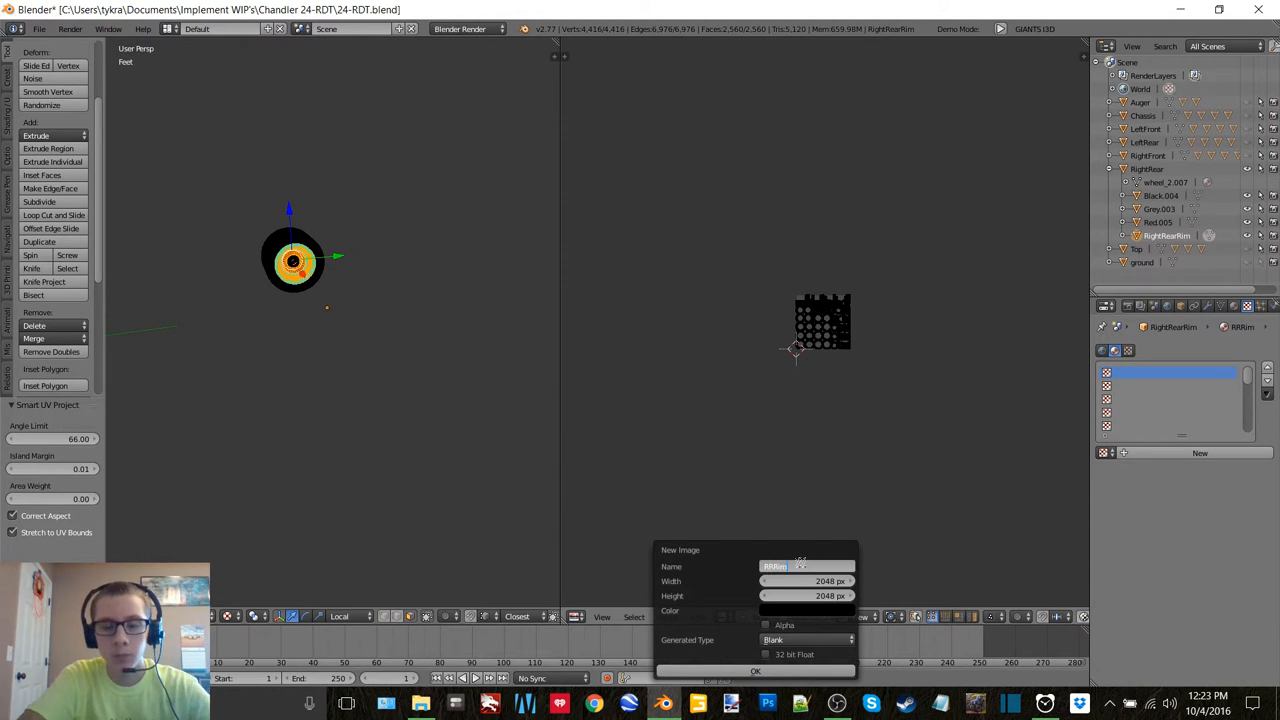
{"action": "left_click", "coordinate": [756, 672]}
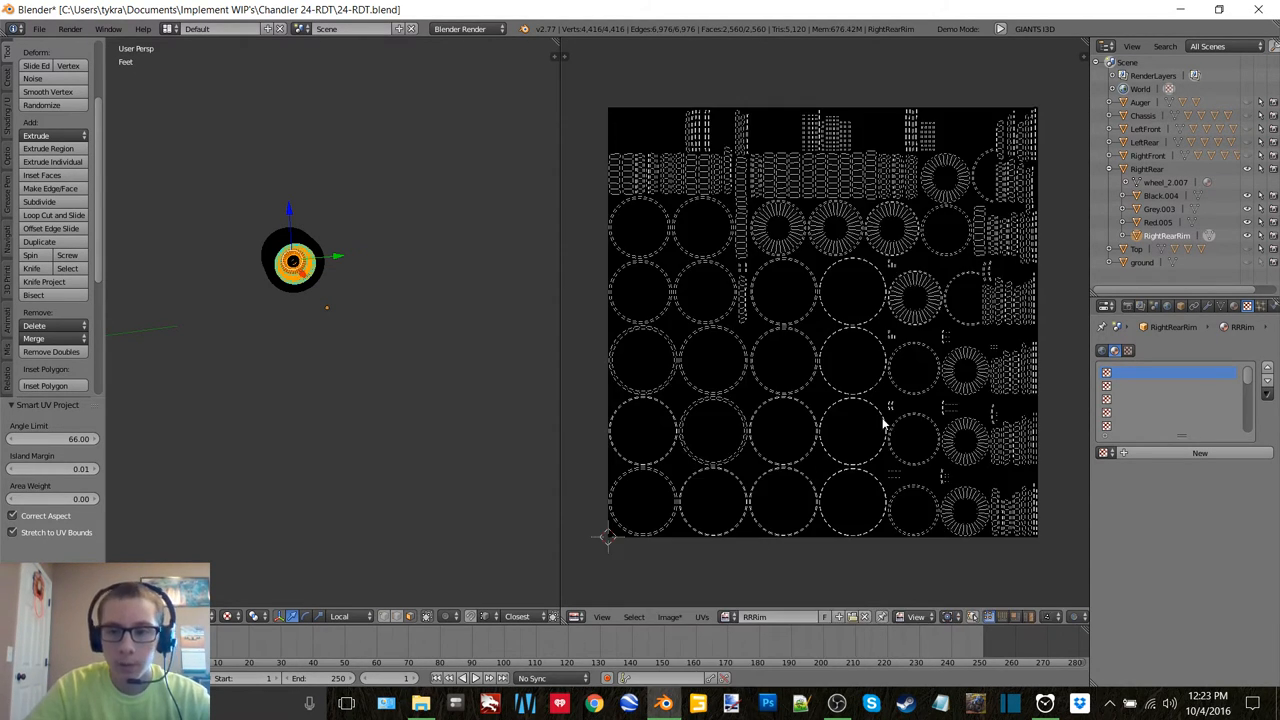
{"action": "left_click", "coordinate": [1184, 456]}
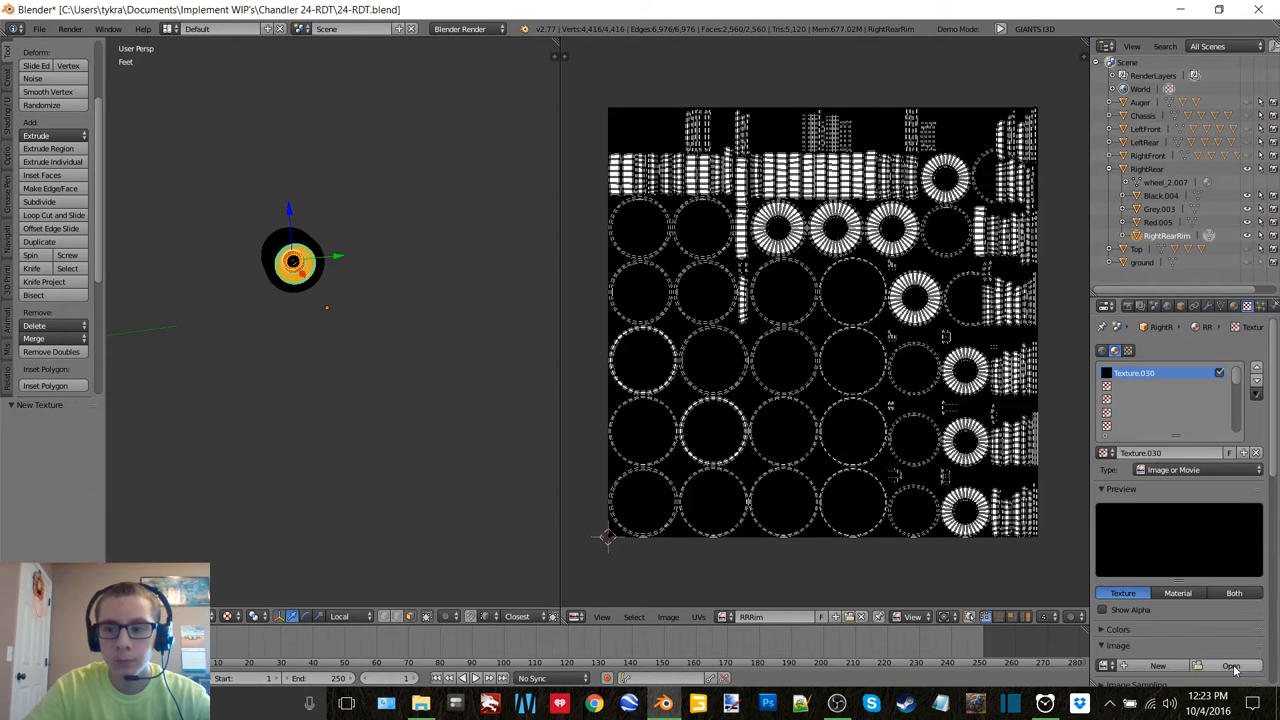
{"action": "left_click", "coordinate": [1232, 664]}
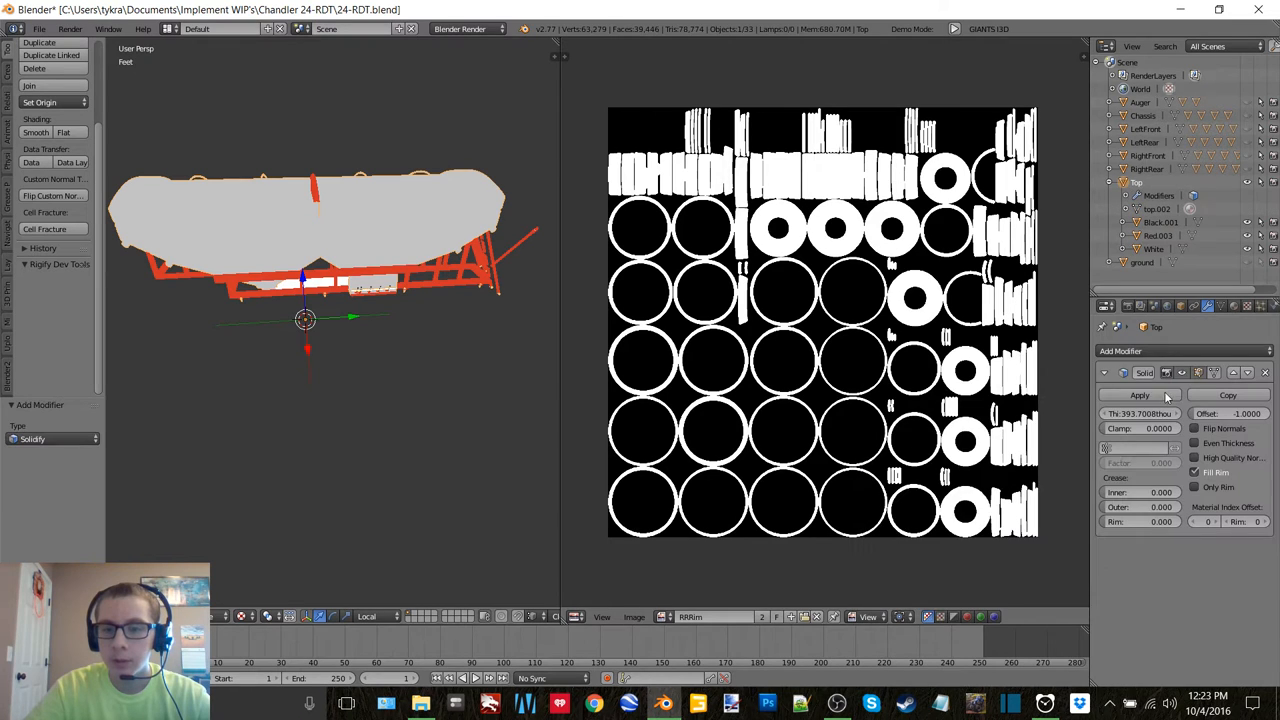
Step: Give the red piece of the top an Edge Split modifier in place of Solidify
{"action": "left_click", "coordinate": [1120, 352]}
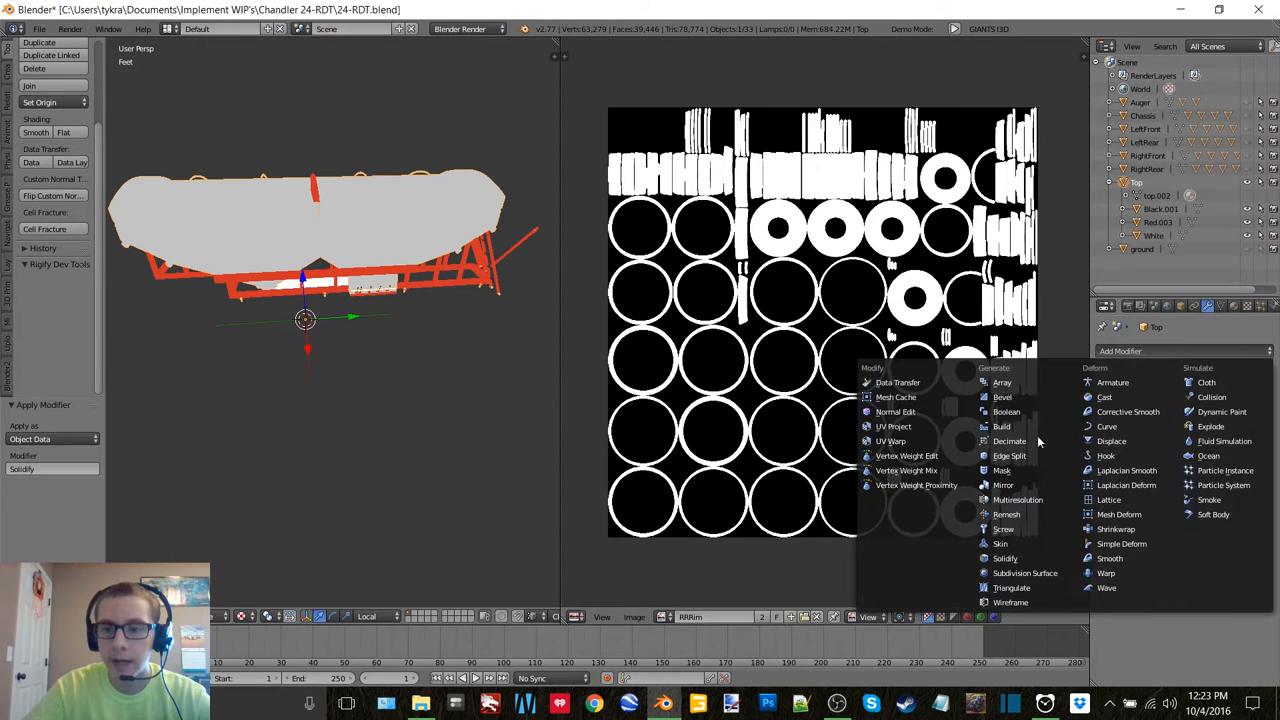
{"action": "left_click", "coordinate": [1008, 456]}
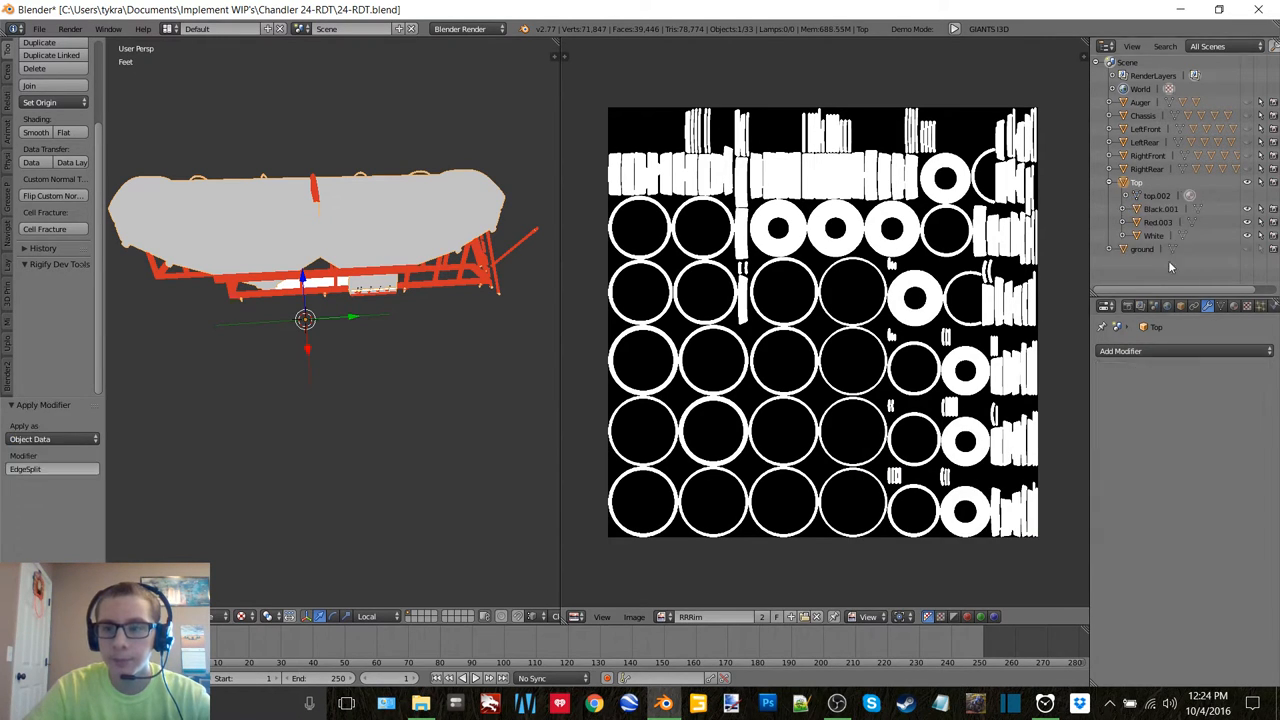
{"action": "left_click", "coordinate": [1120, 352]}
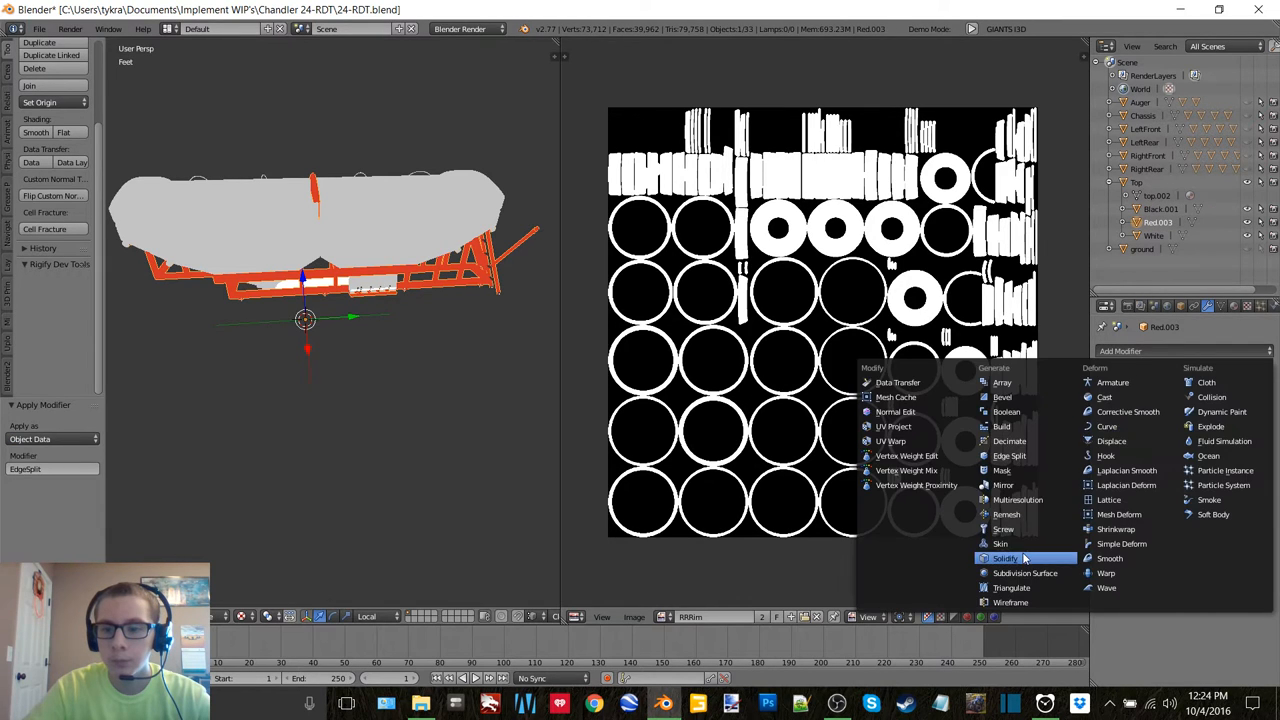
{"action": "left_click", "coordinate": [1004, 558]}
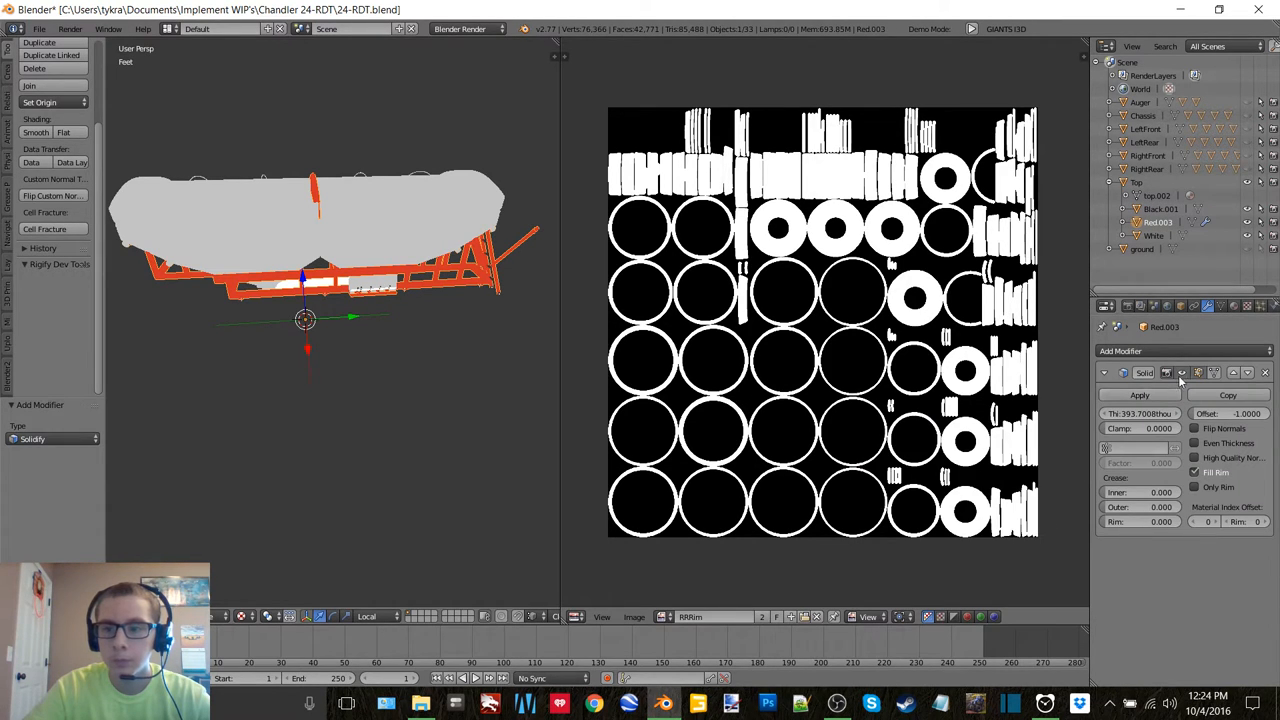
{"action": "left_click", "coordinate": [1140, 394]}
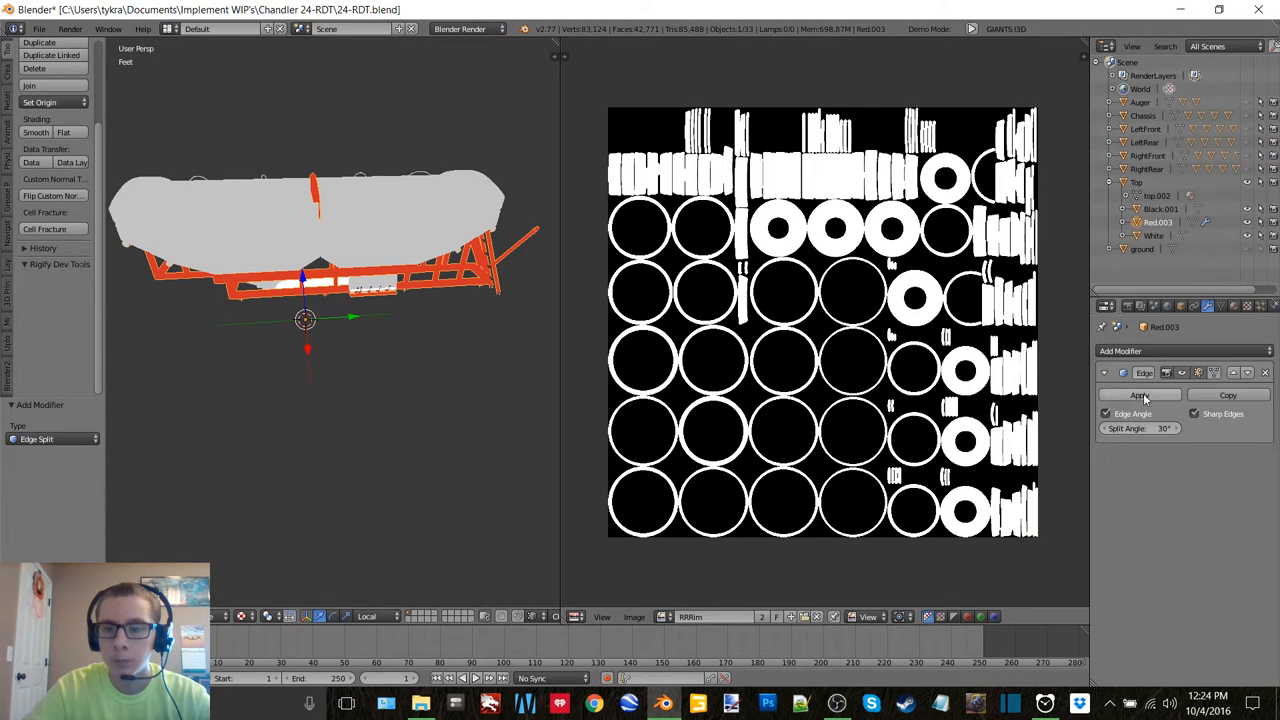
Step: Add Edge Split modifiers to the white and black pieces of the top
{"action": "left_click", "coordinate": [1140, 396]}
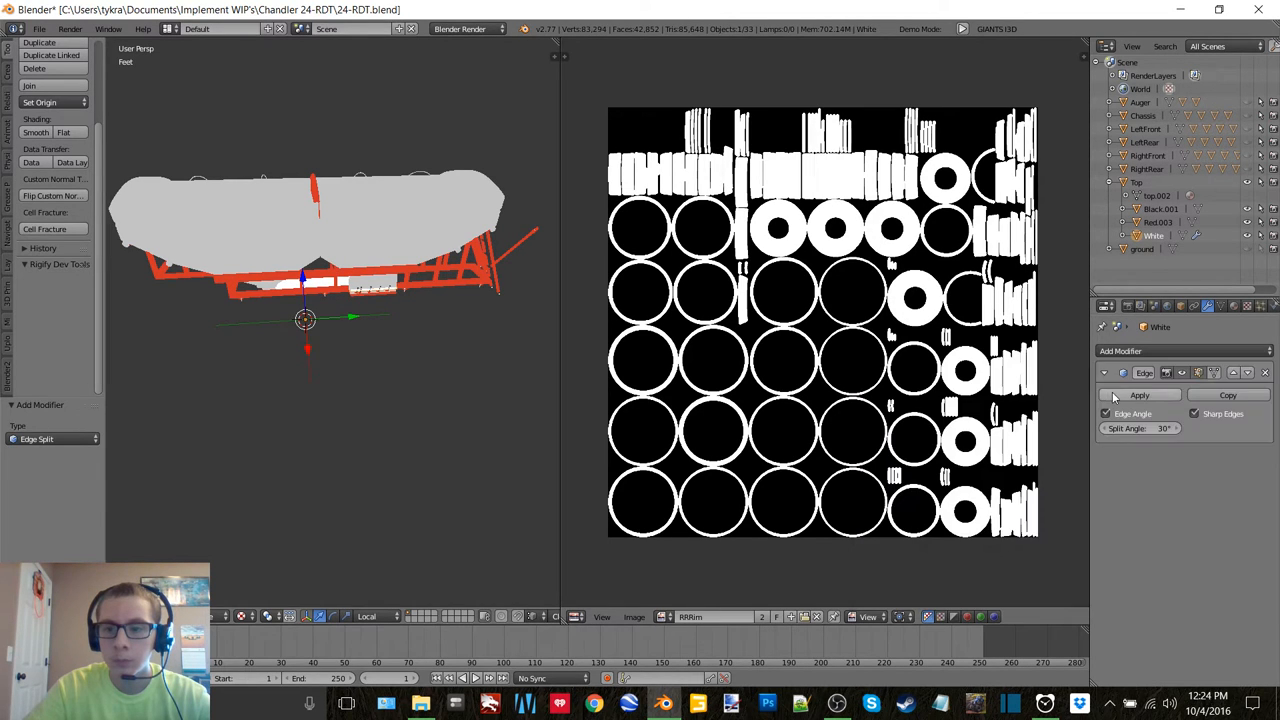
{"action": "left_click", "coordinate": [1140, 396]}
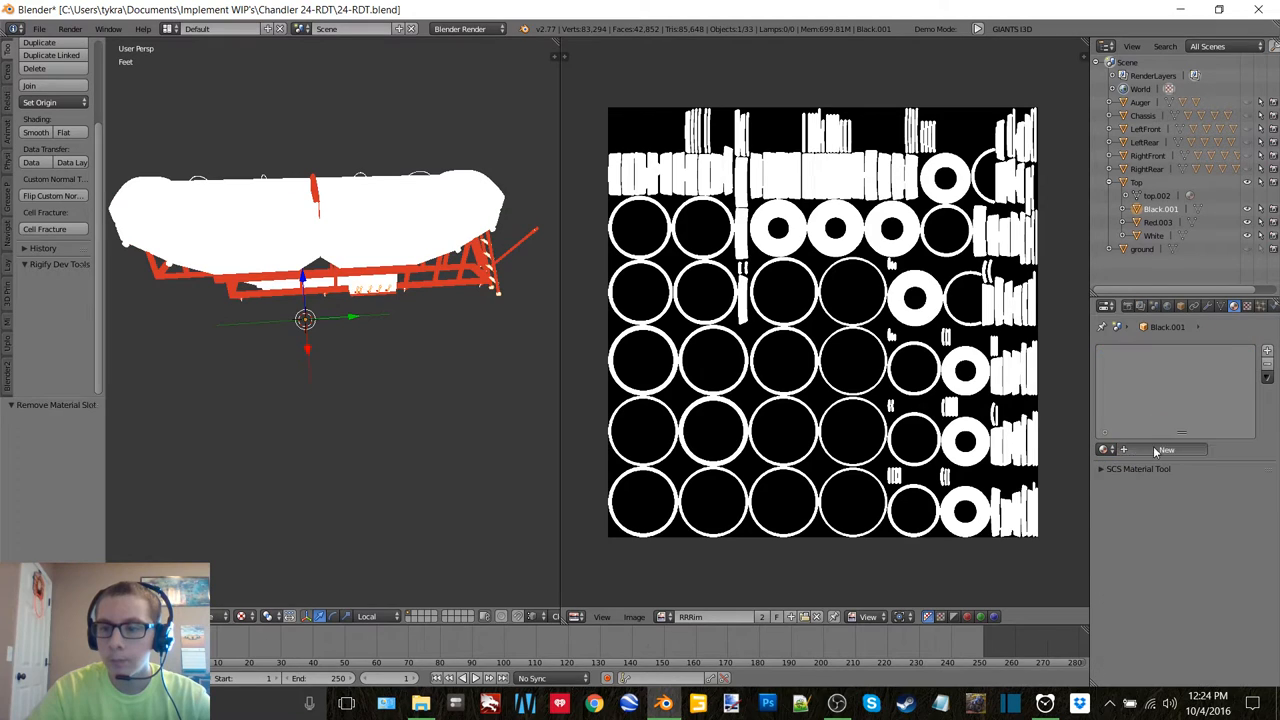
{"action": "left_click", "coordinate": [1170, 450]}
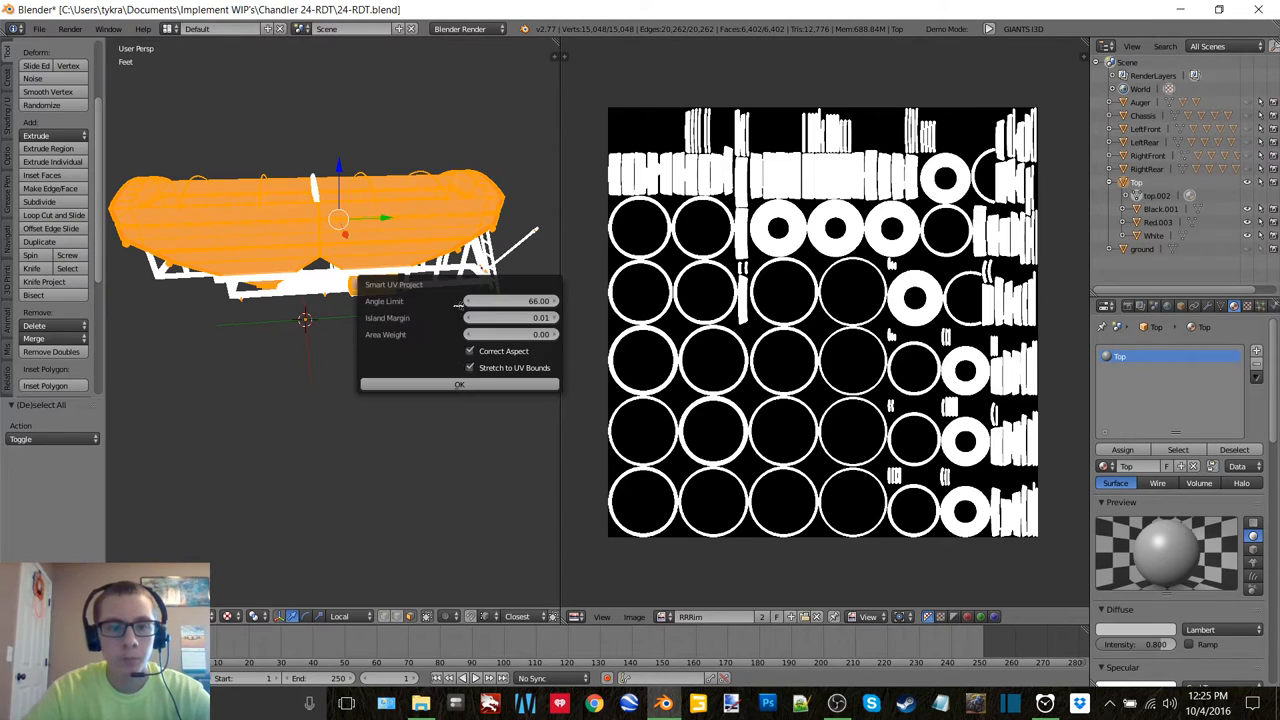
Step: Smart-unwrap the Top, save Top.png to the Textures folder, and create a 2048 TopBlack image
{"action": "left_click", "coordinate": [458, 384]}
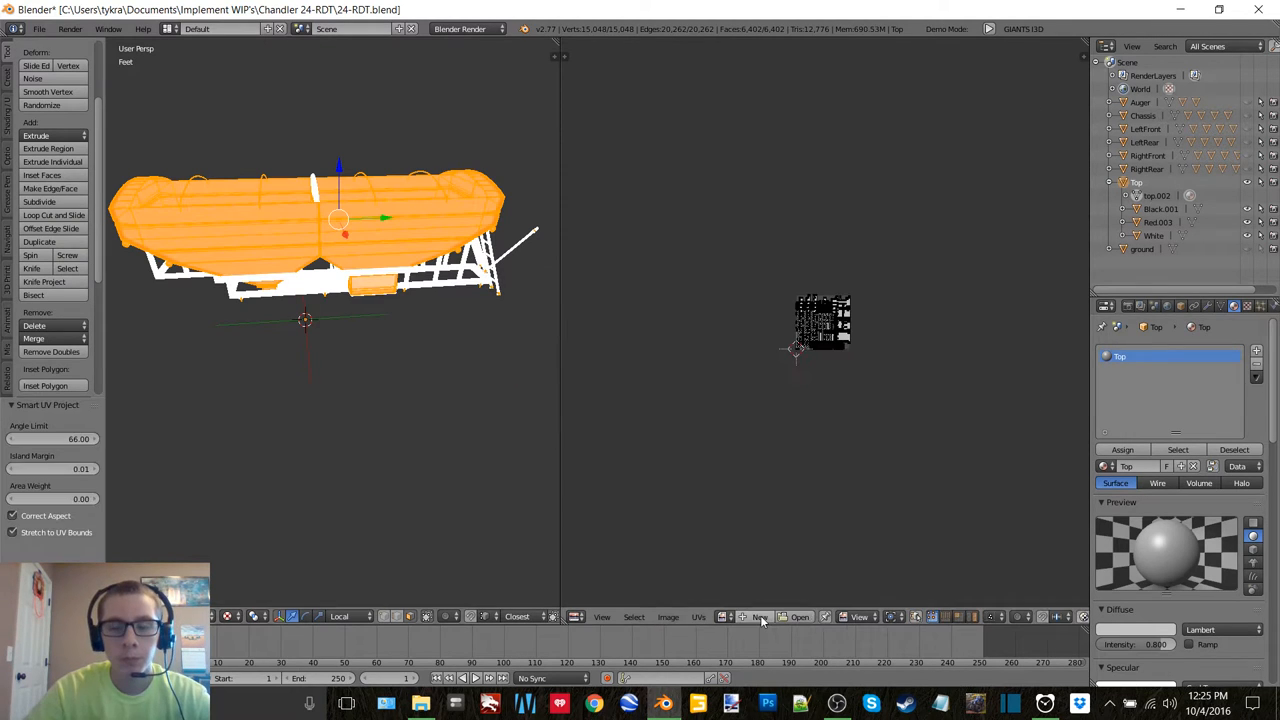
{"action": "left_click", "coordinate": [760, 616]}
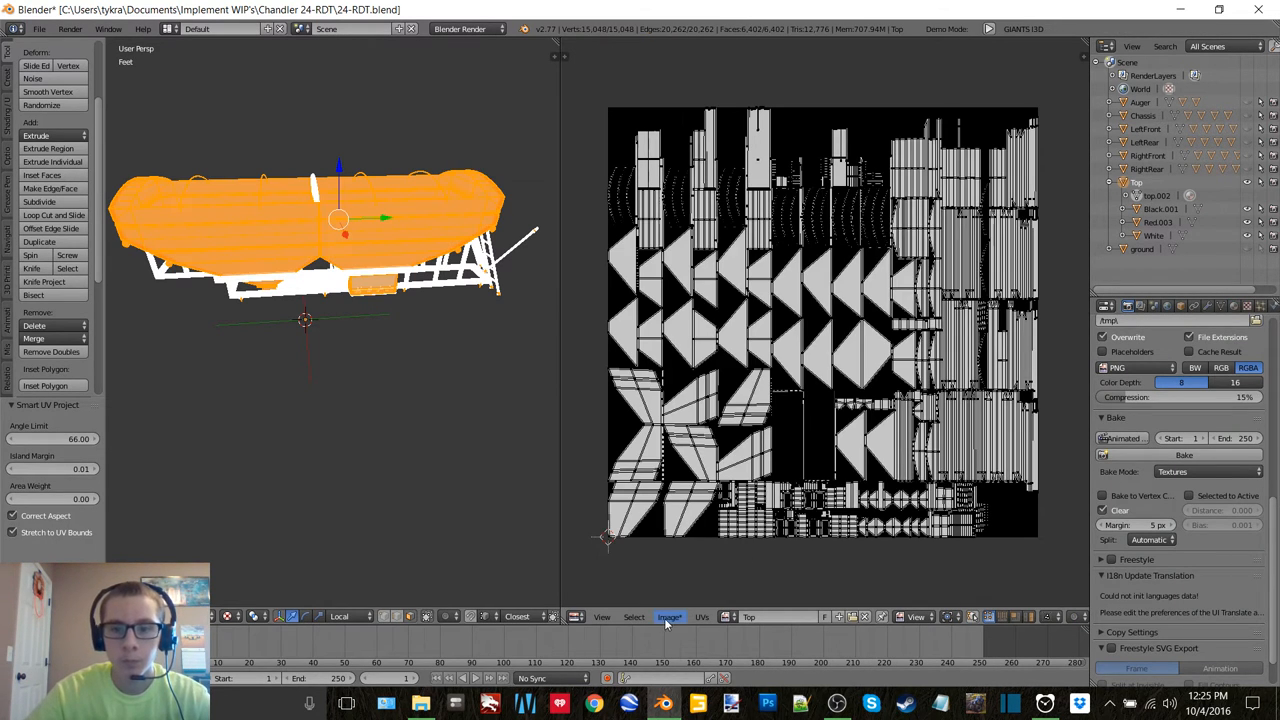
{"action": "left_click", "coordinate": [668, 616]}
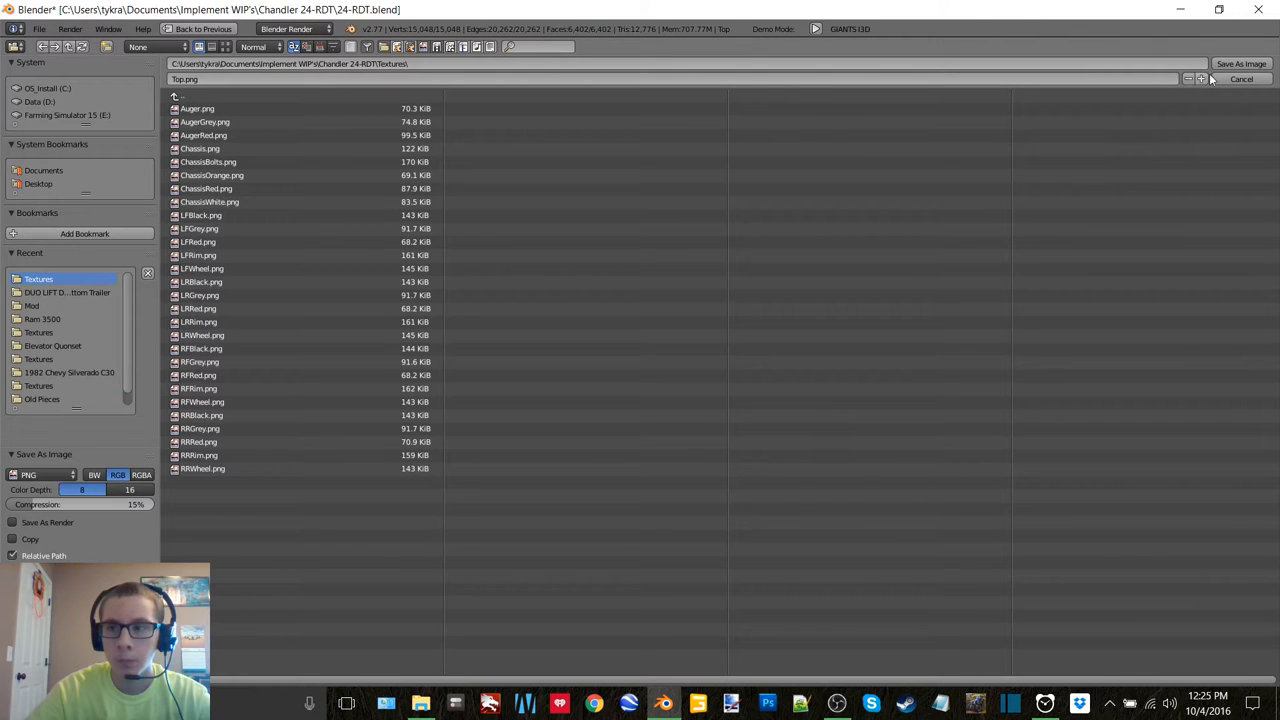
{"action": "left_click", "coordinate": [1240, 80]}
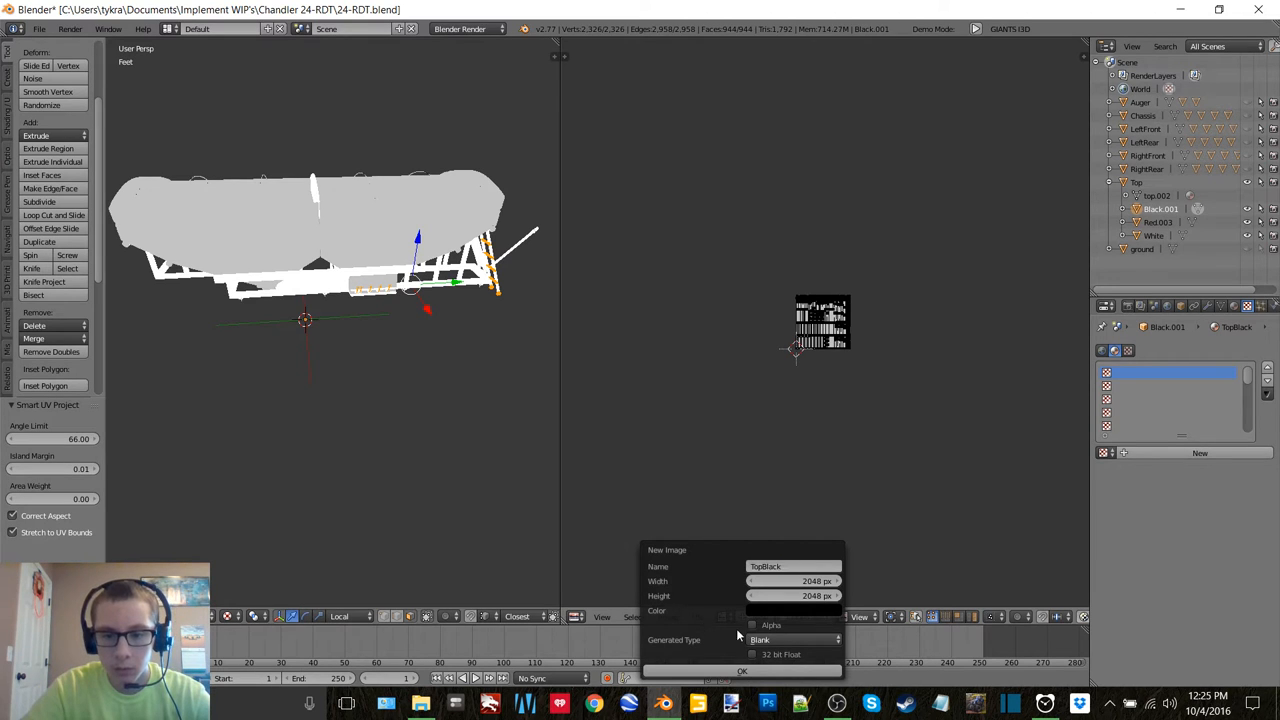
{"action": "left_click", "coordinate": [742, 672]}
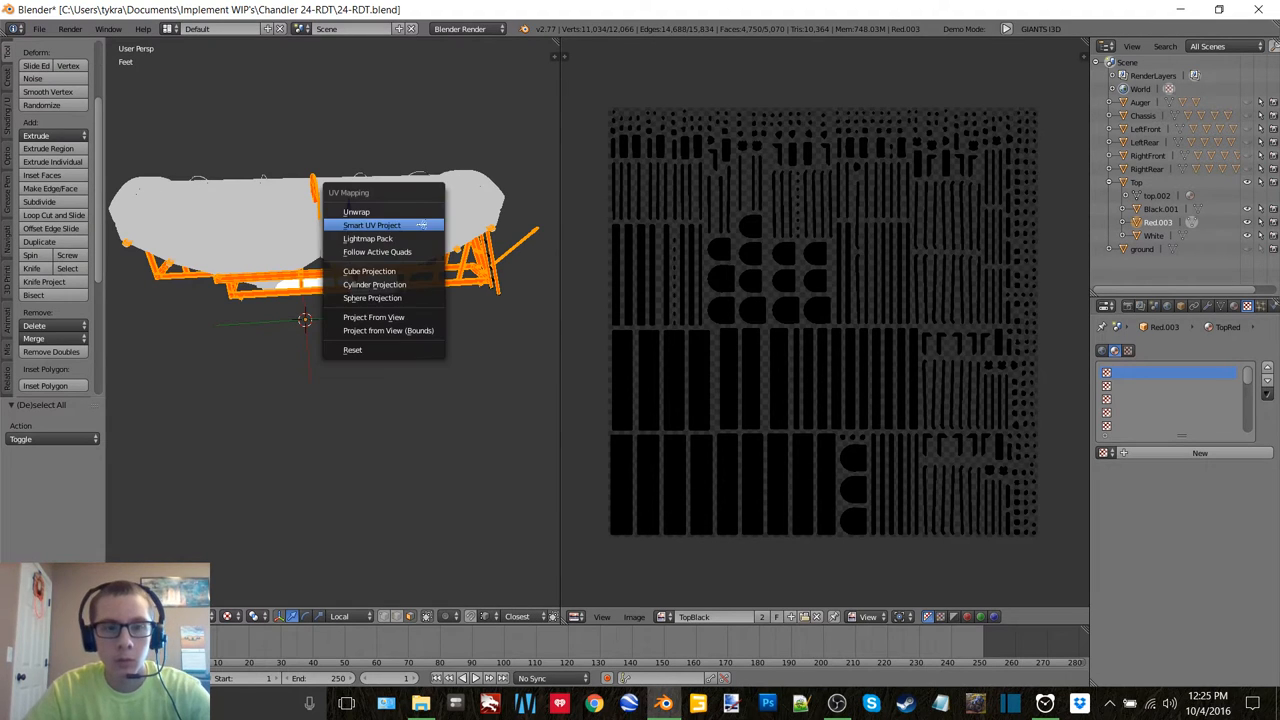
Step: Unwrap the red piece and create a new 2048 image named TopRed for it
{"action": "left_click", "coordinate": [372, 224]}
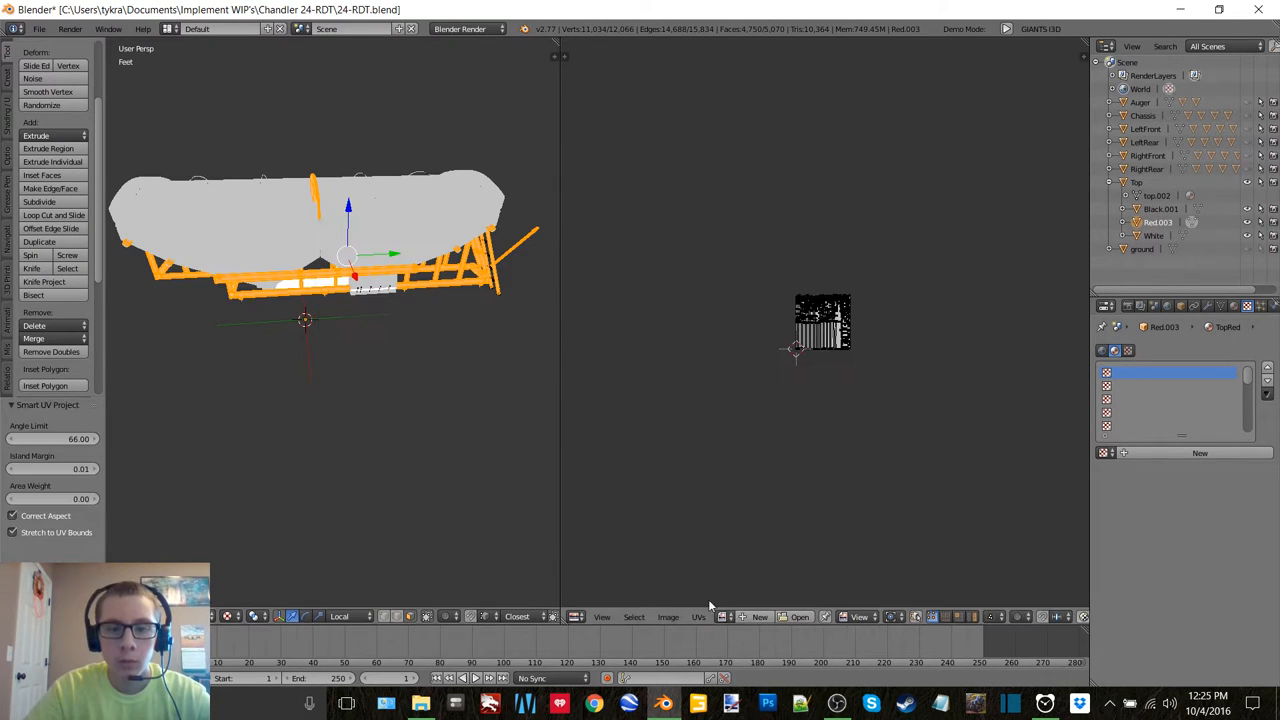
{"action": "left_click", "coordinate": [760, 616]}
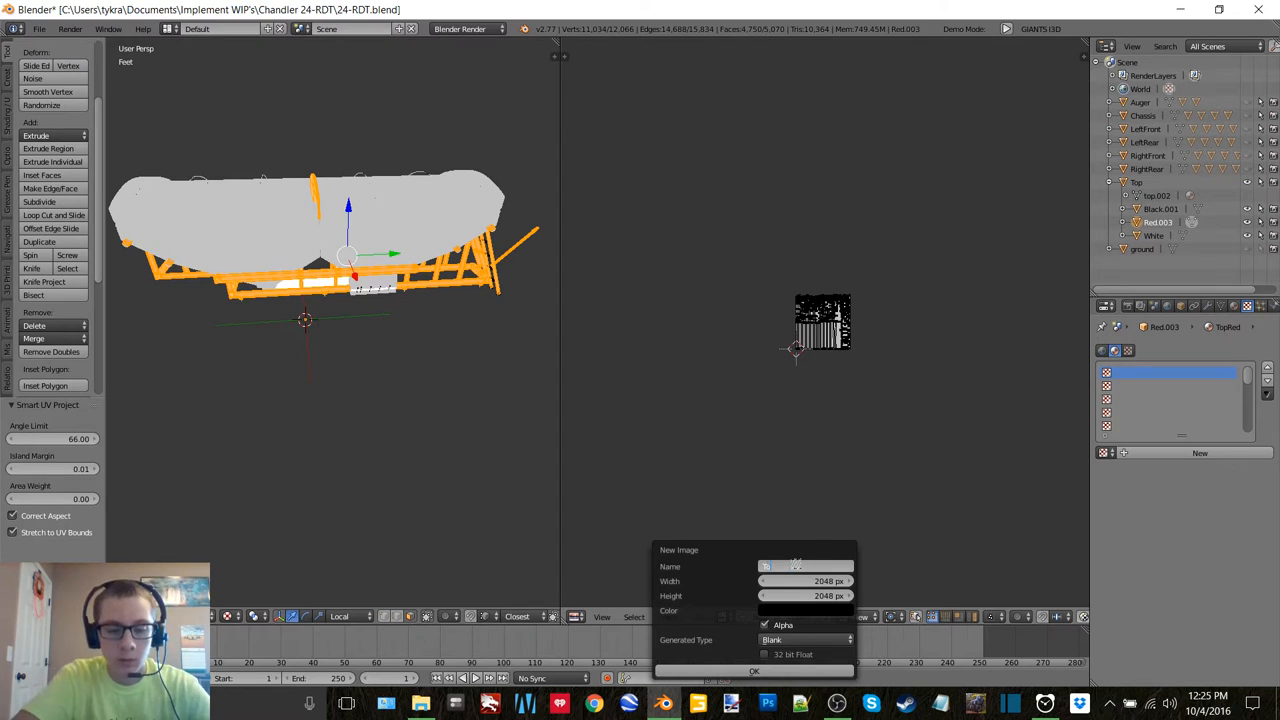
{"action": "type", "text": "TopRed"}
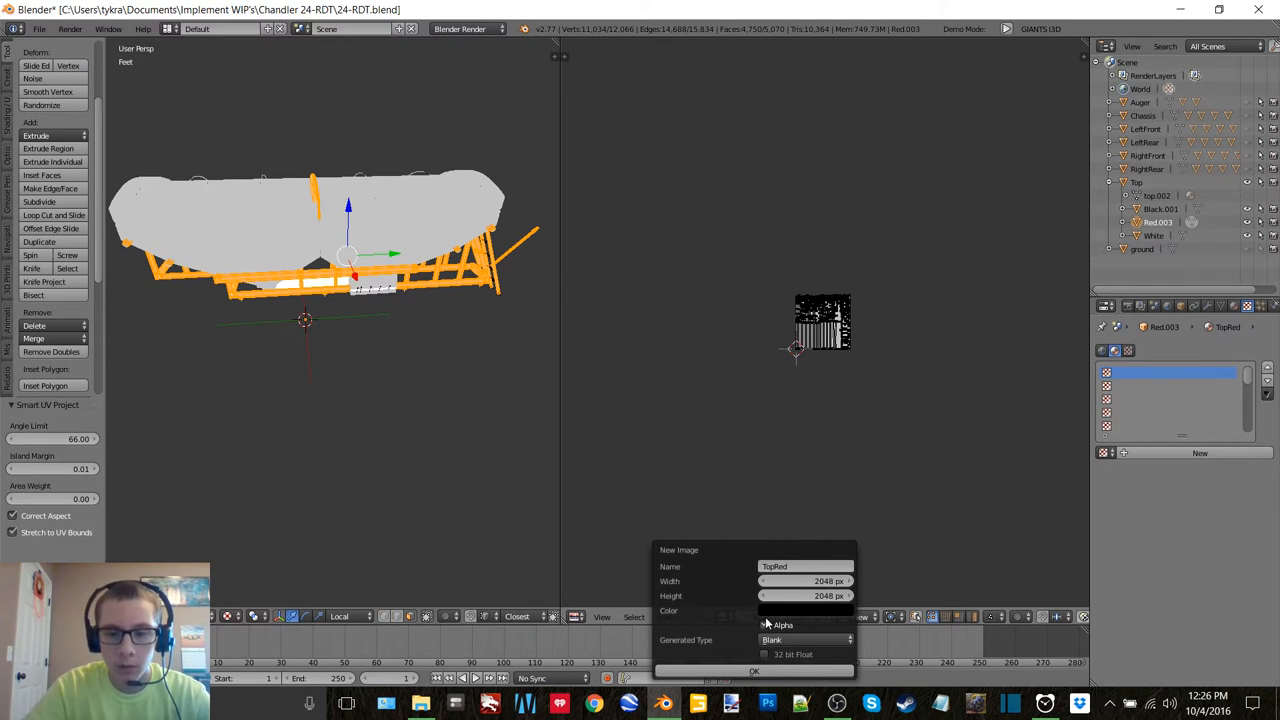
{"action": "left_click", "coordinate": [752, 672]}
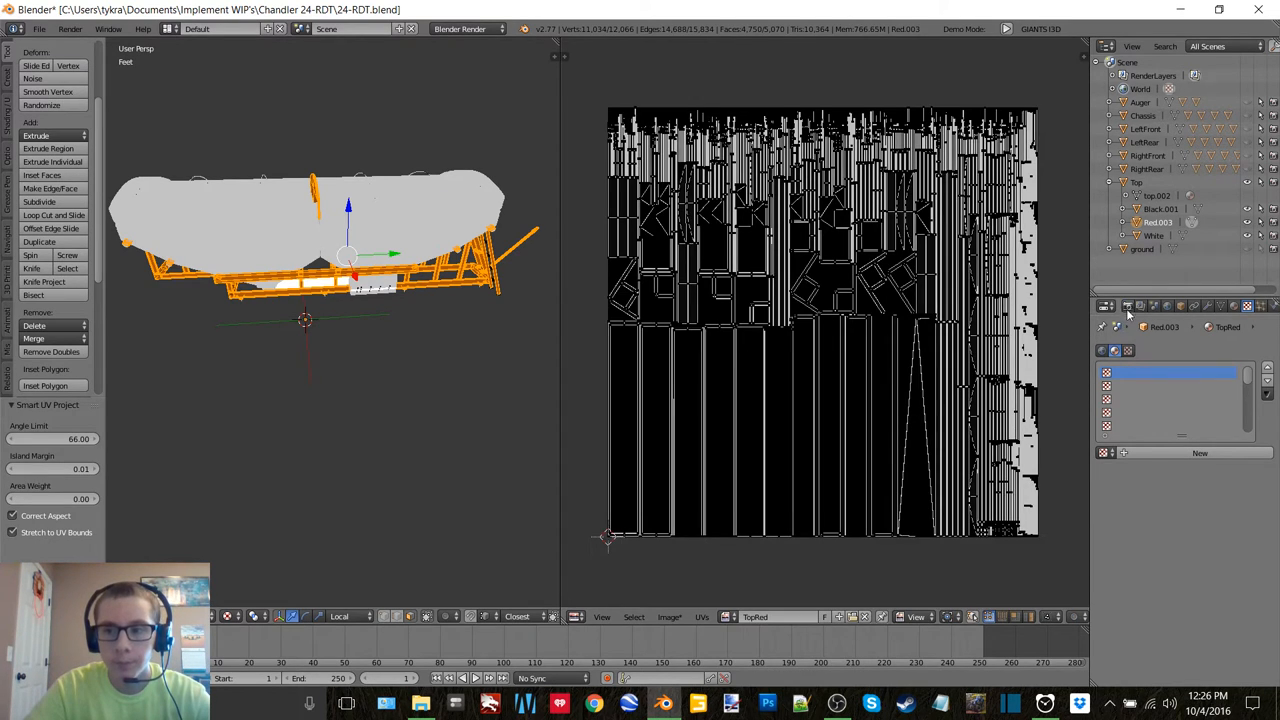
{"action": "left_click", "coordinate": [1128, 306]}
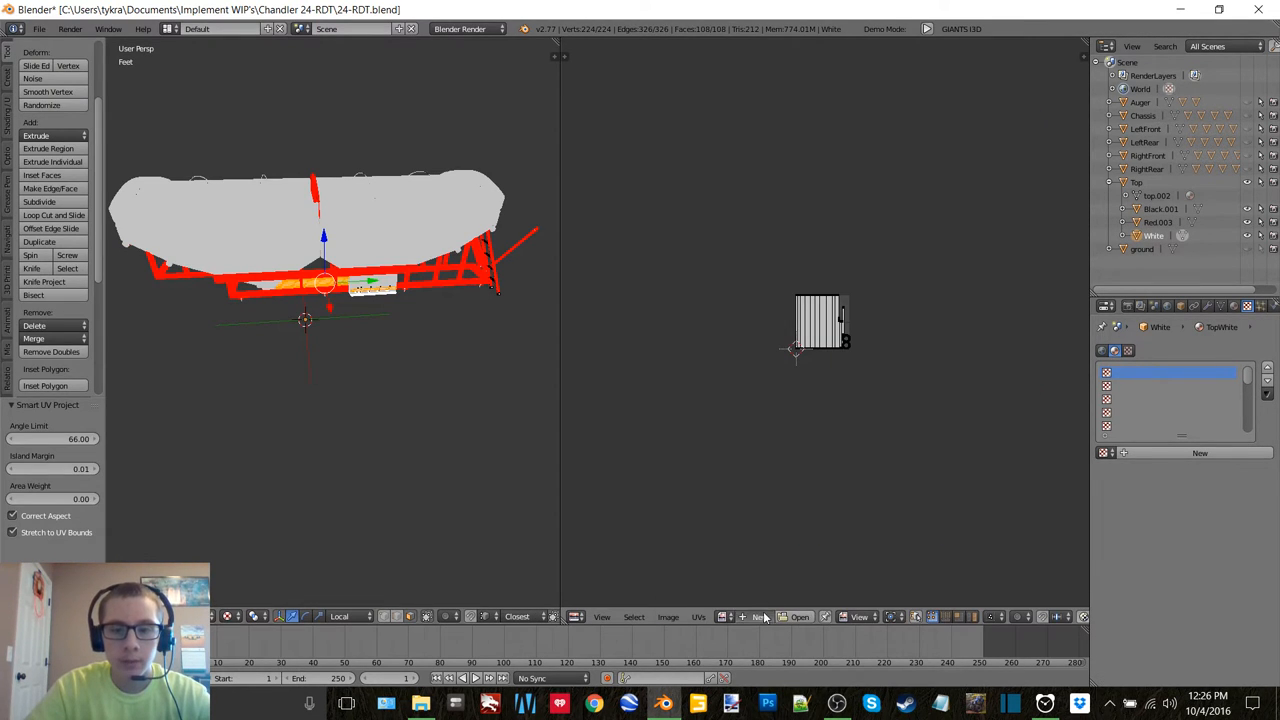
Step: Create a new 2048 image named TopWhite for the white piece
{"action": "left_click", "coordinate": [758, 616]}
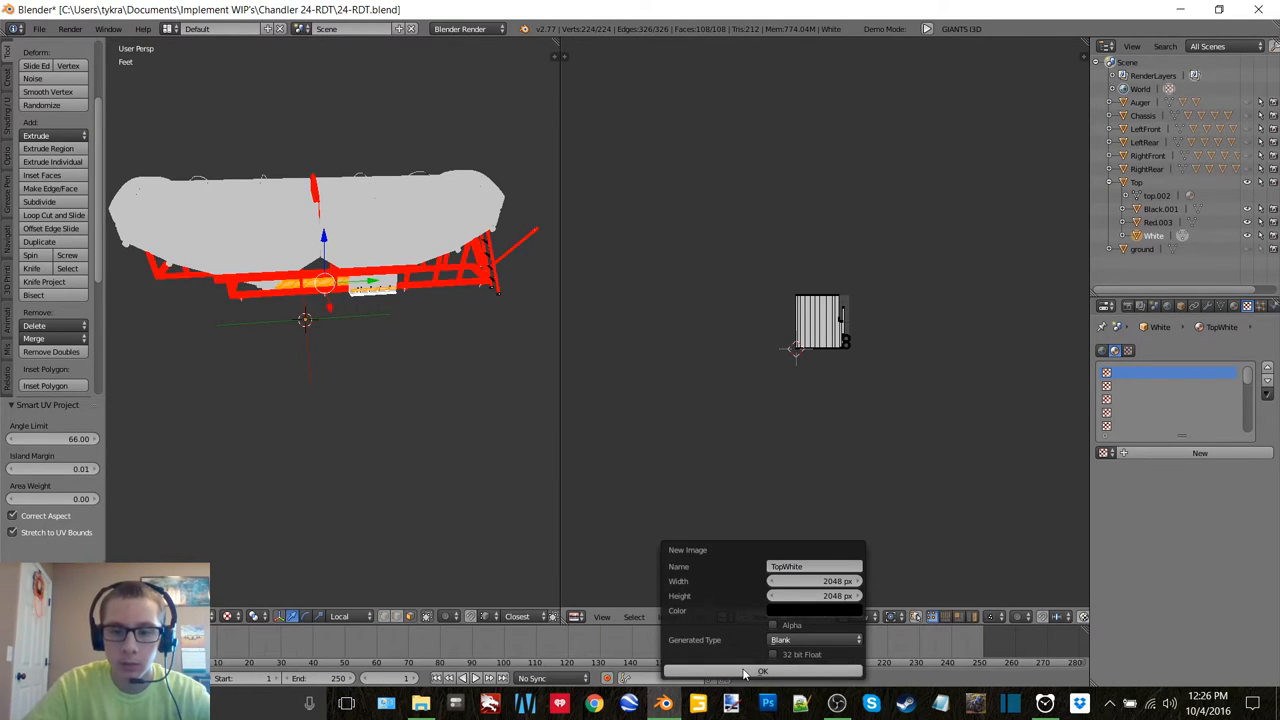
{"action": "left_click", "coordinate": [762, 672]}
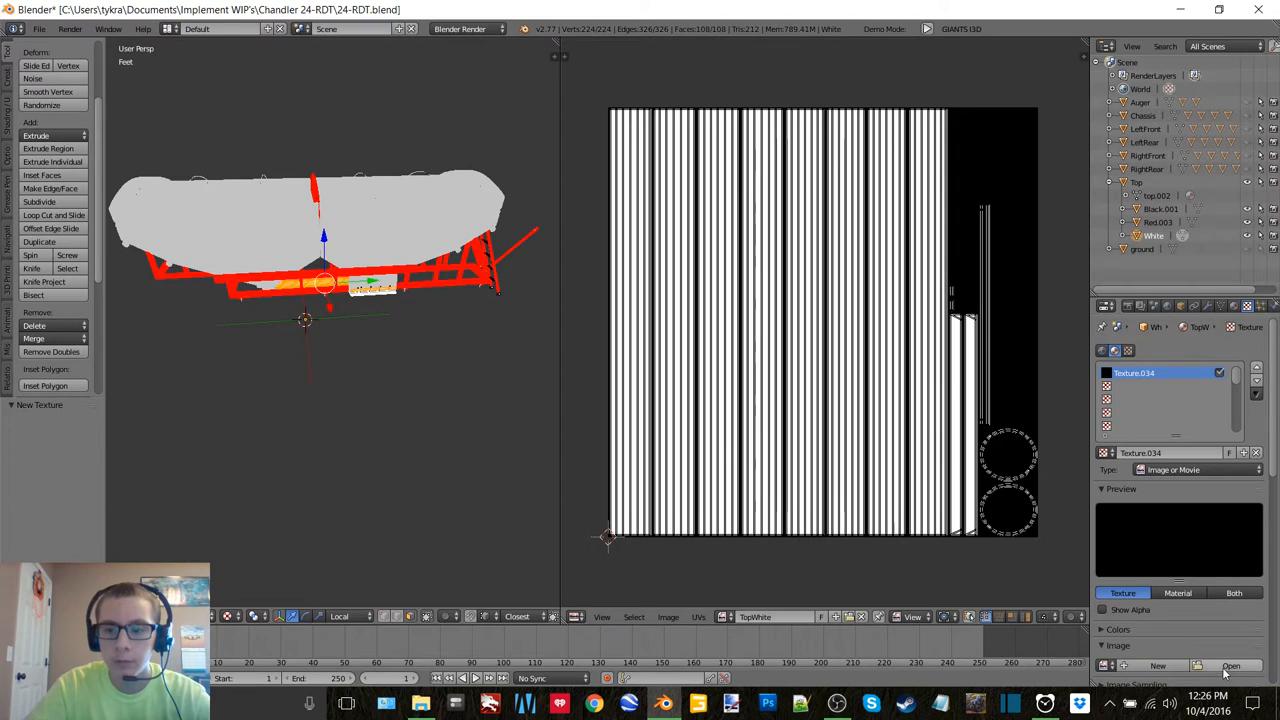
{"action": "left_click", "coordinate": [1232, 664]}
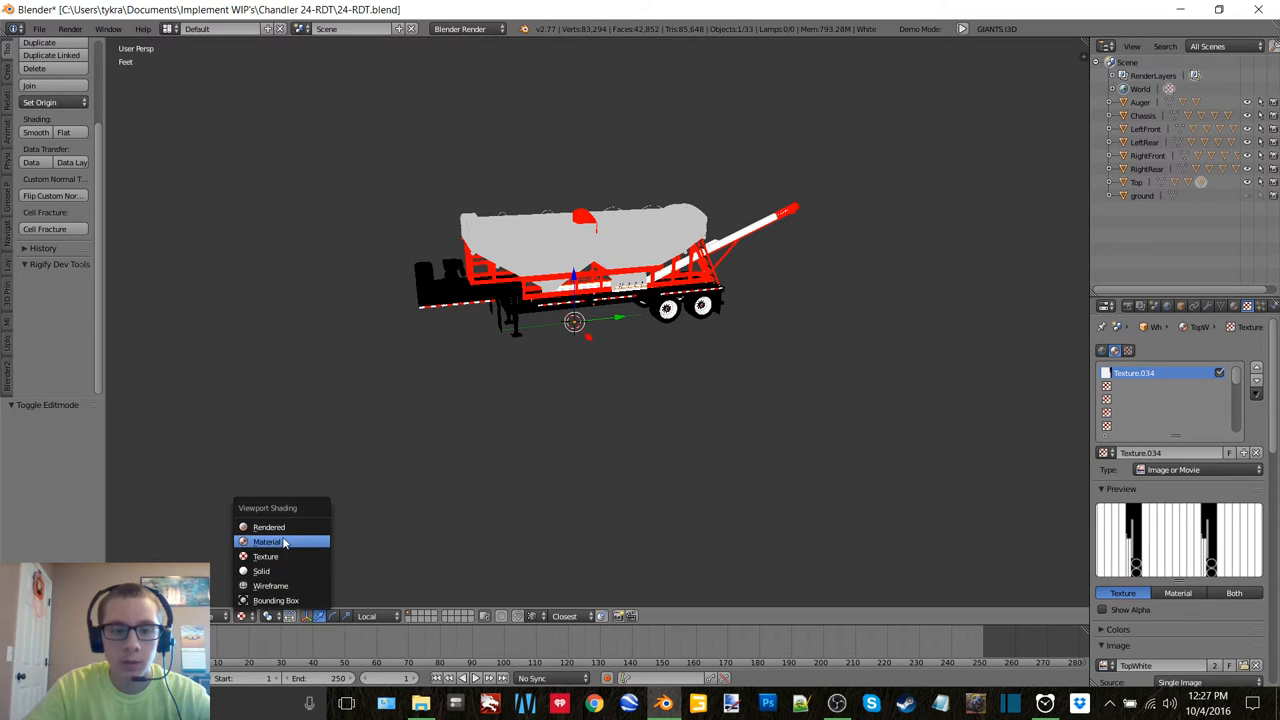
Step: Switch the viewport to material shading so the whole trailer shows its colours
{"action": "left_click", "coordinate": [266, 540]}
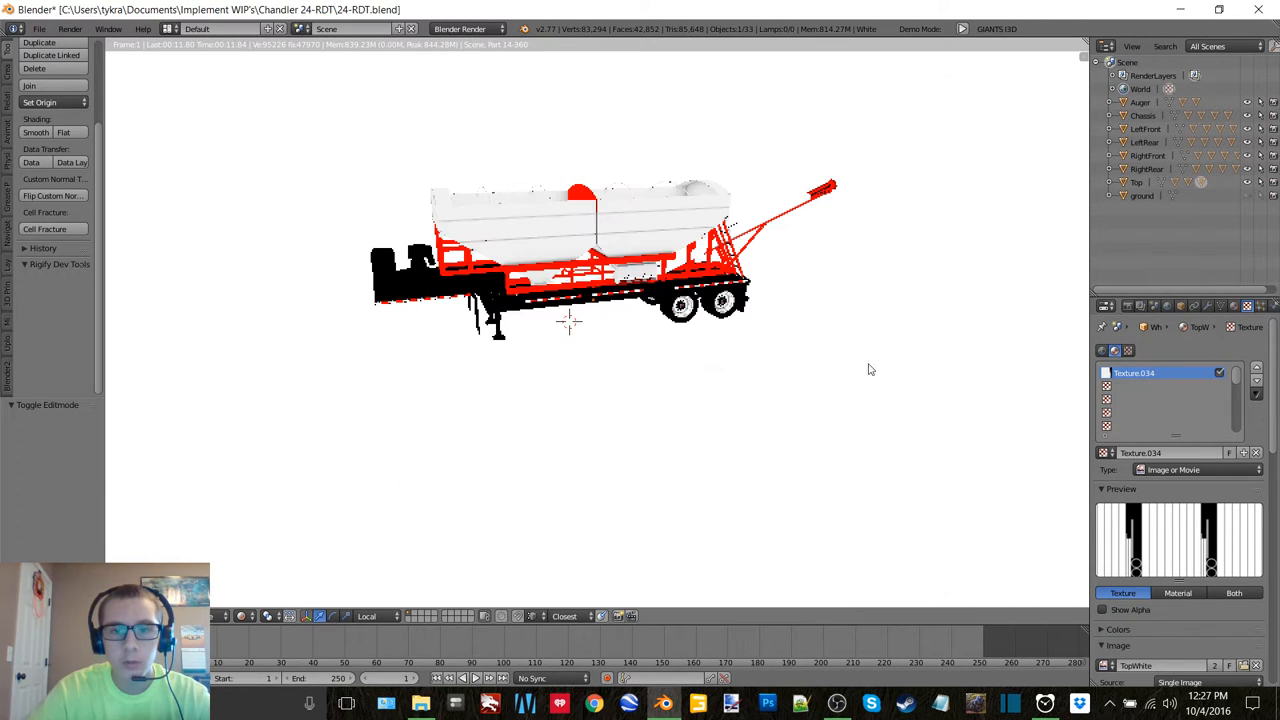
{"action": "mouse_move", "coordinate": [910, 438]}
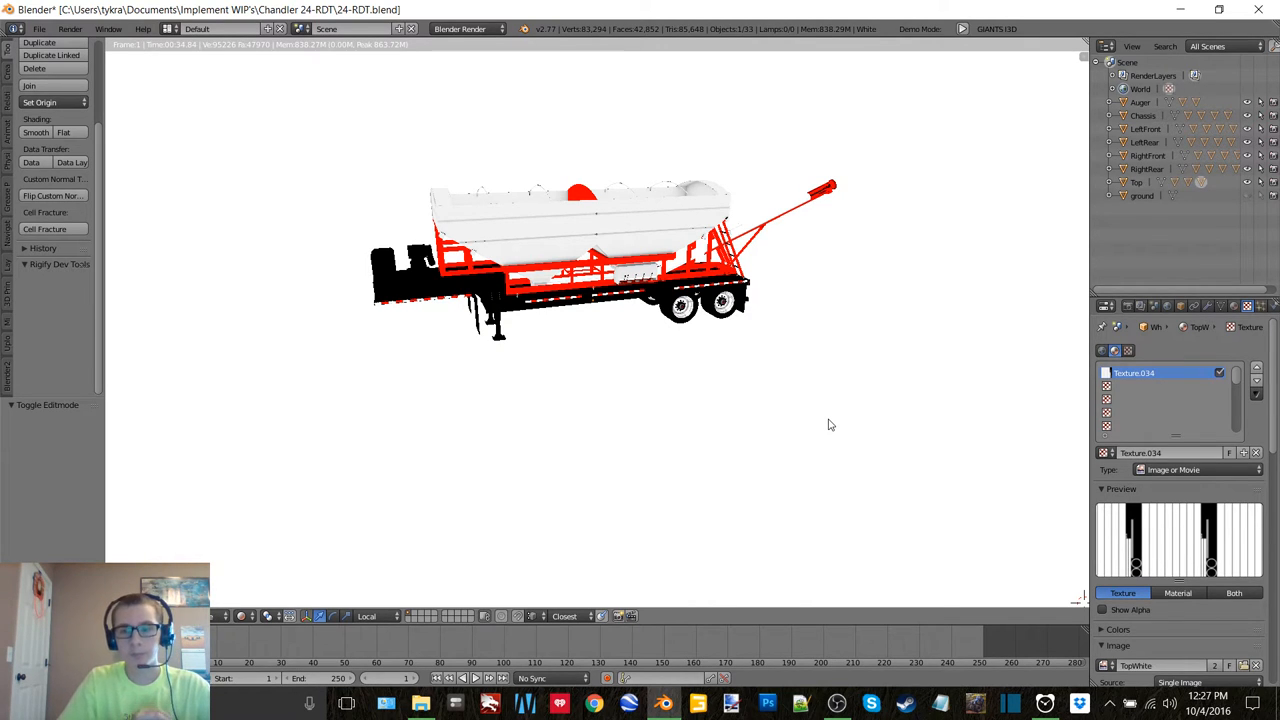
{"action": "mouse_move", "coordinate": [784, 360]}
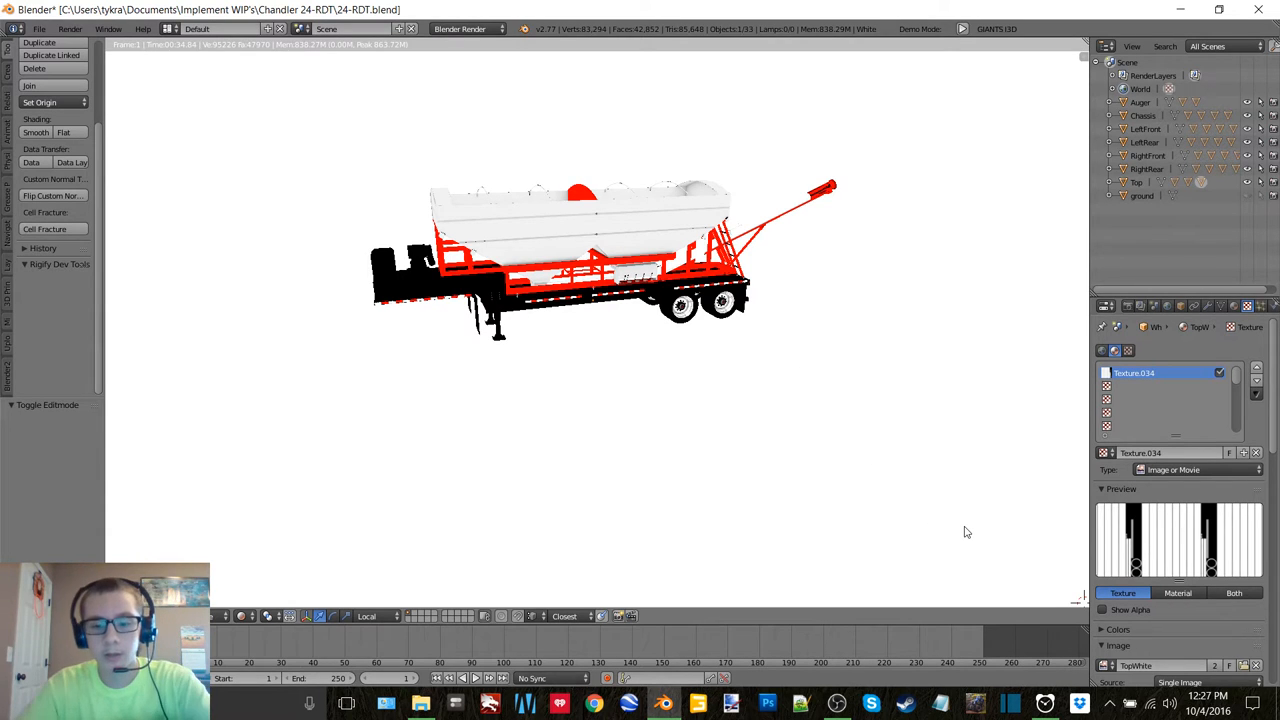
{"action": "mouse_move", "coordinate": [712, 308]}
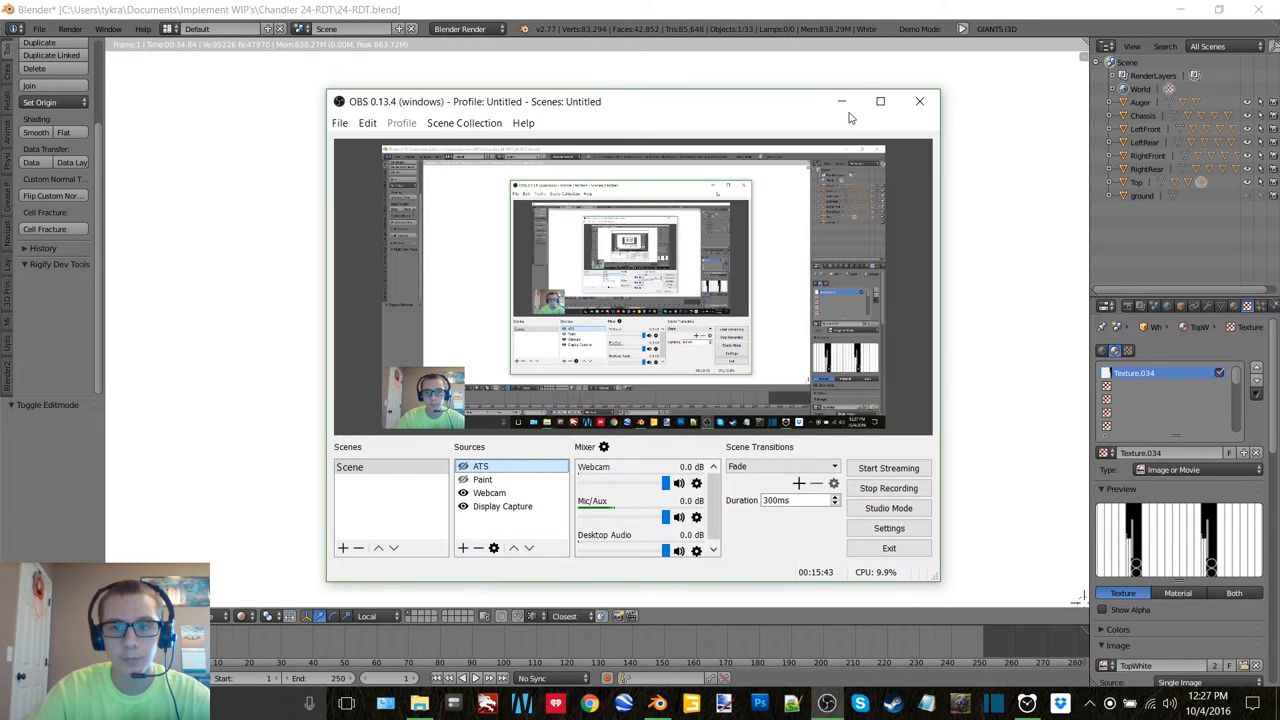
{"action": "left_click", "coordinate": [920, 100]}
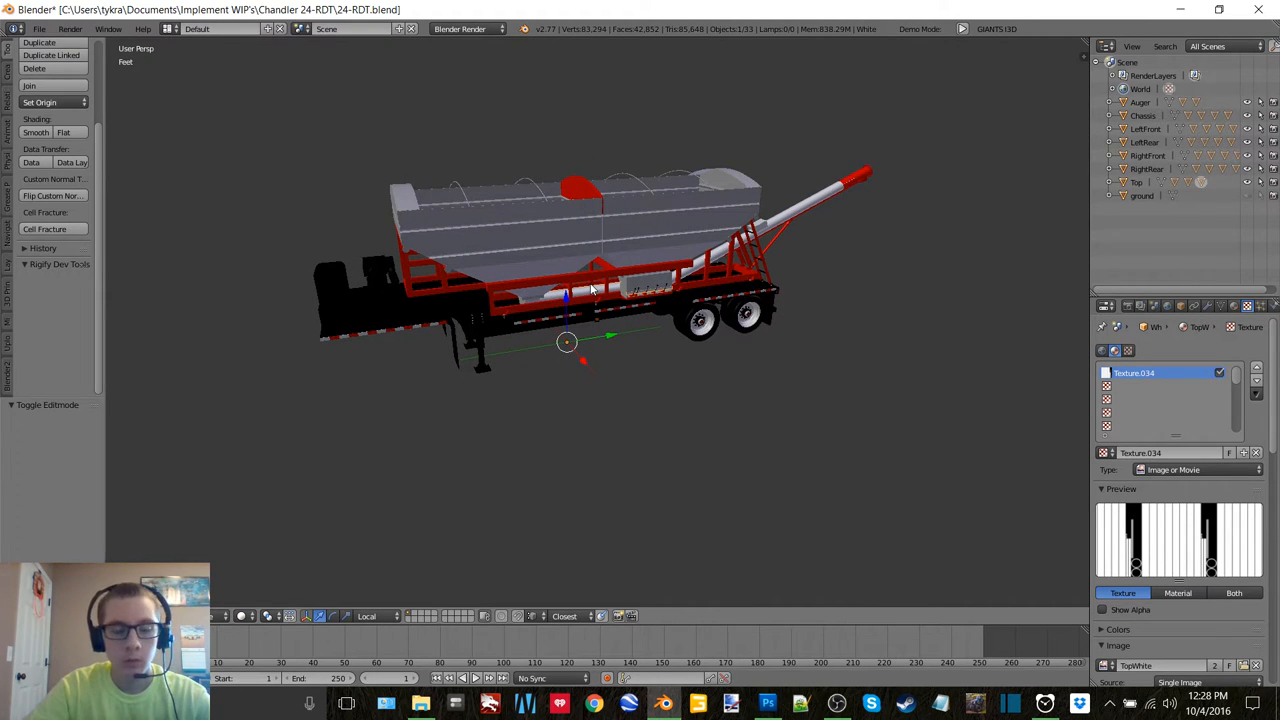
Step: Return to Object Mode and select all of the trailer's objects with the full trailer framed
{"action": "key", "text": "a"}
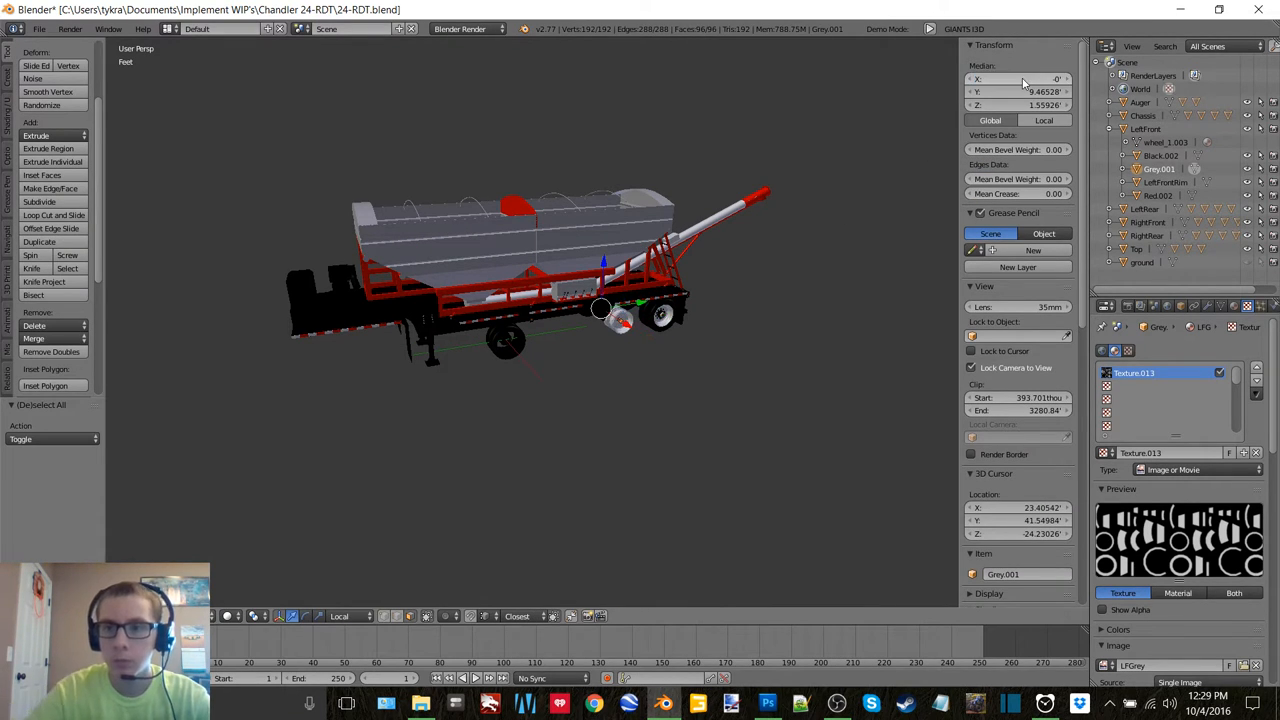
{"action": "left_click_drag", "start_coordinate": [600, 310], "coordinate": [504, 324]}
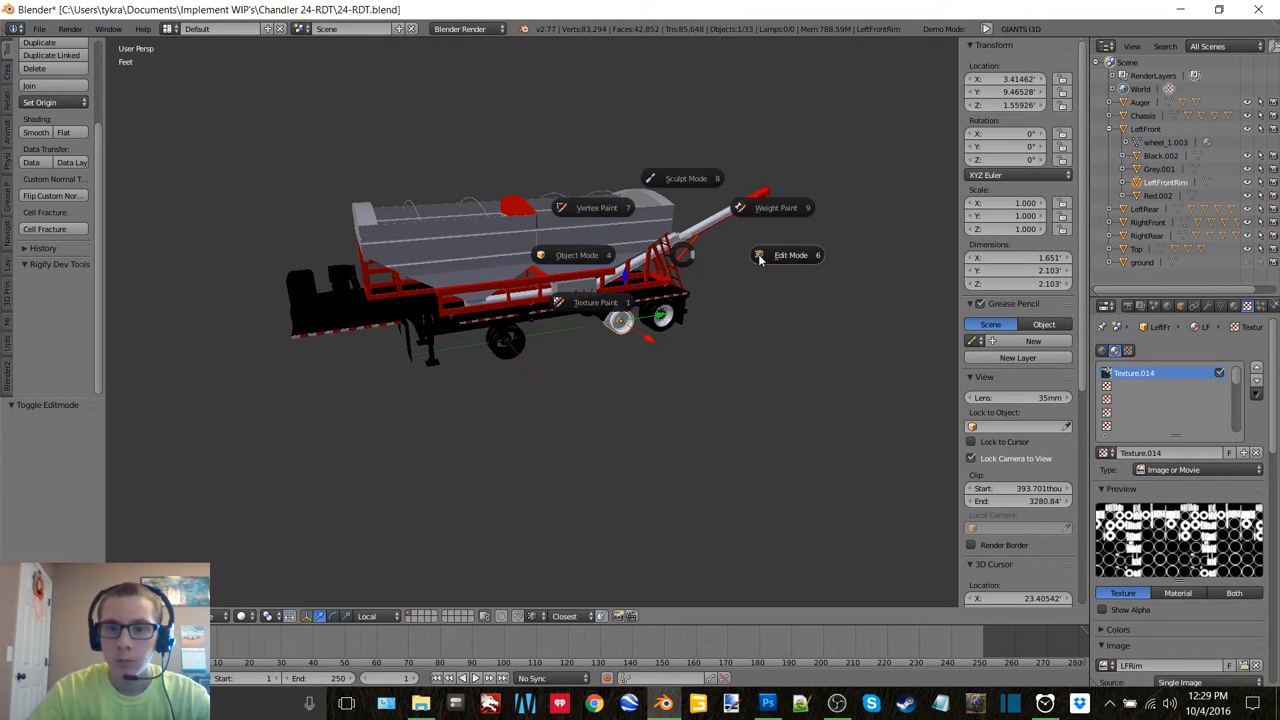
{"action": "left_click", "coordinate": [790, 256]}
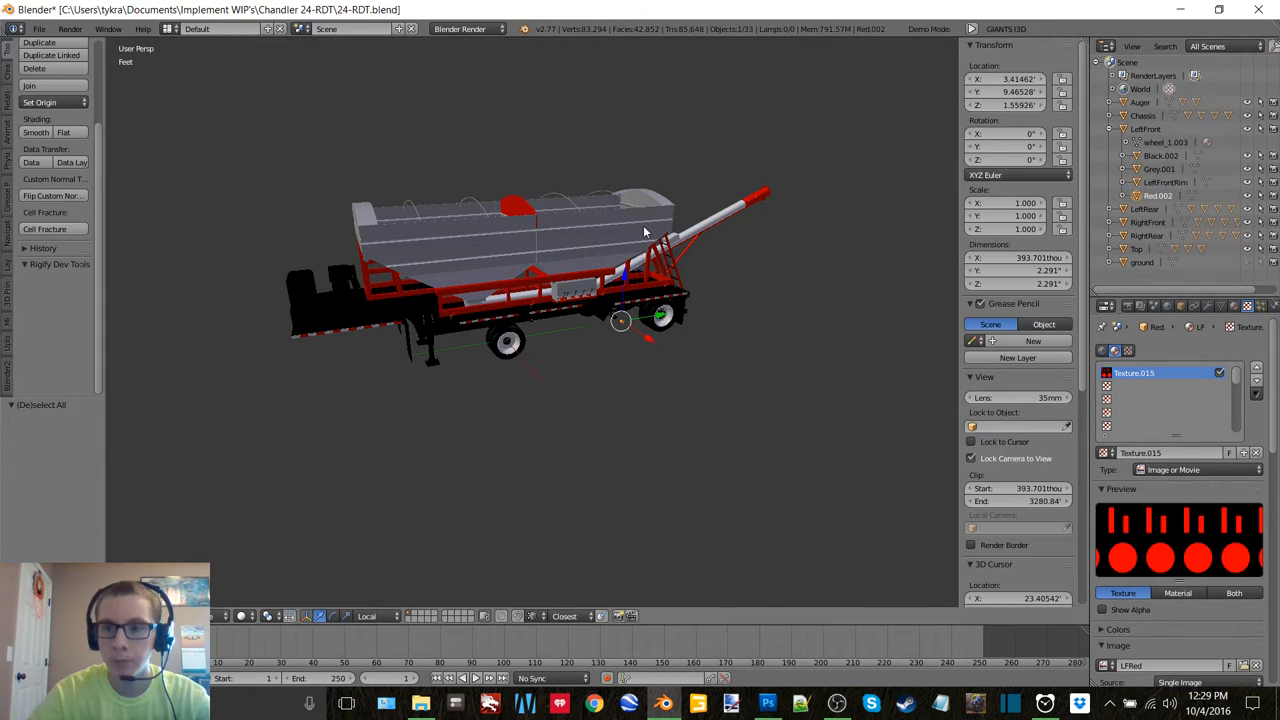
{"action": "key", "text": "Tab"}
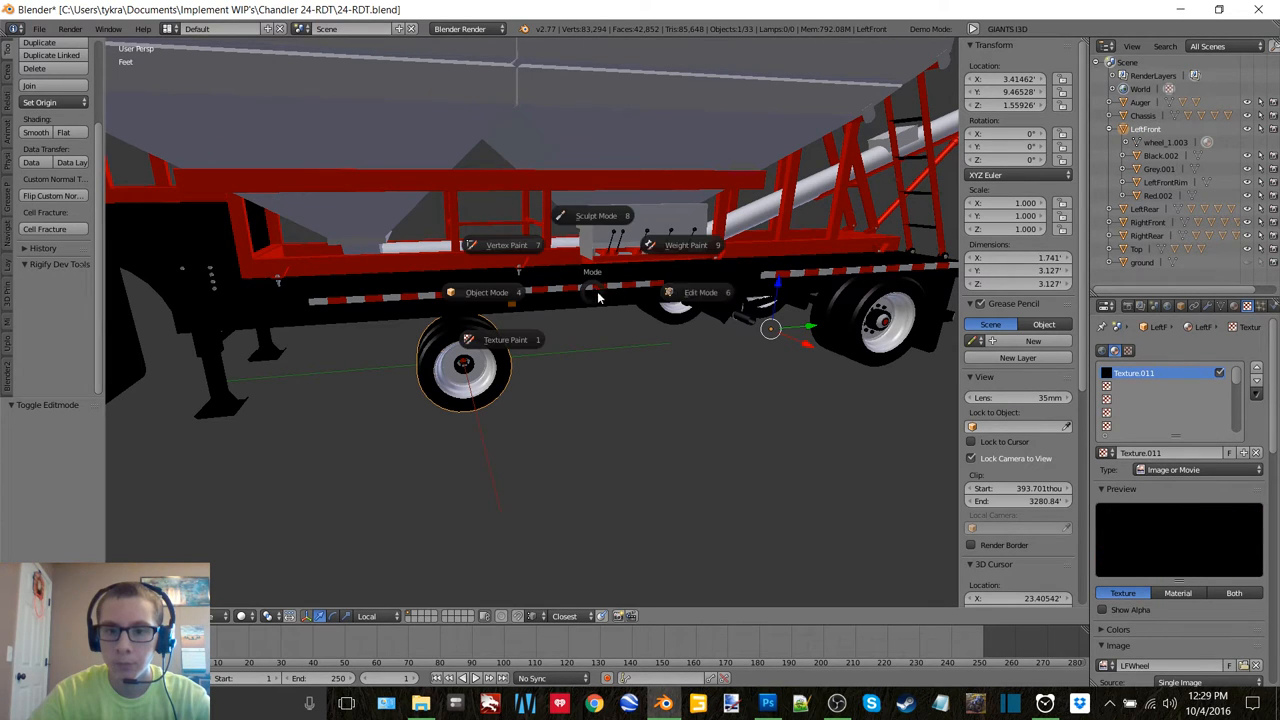
{"action": "left_click", "coordinate": [700, 292]}
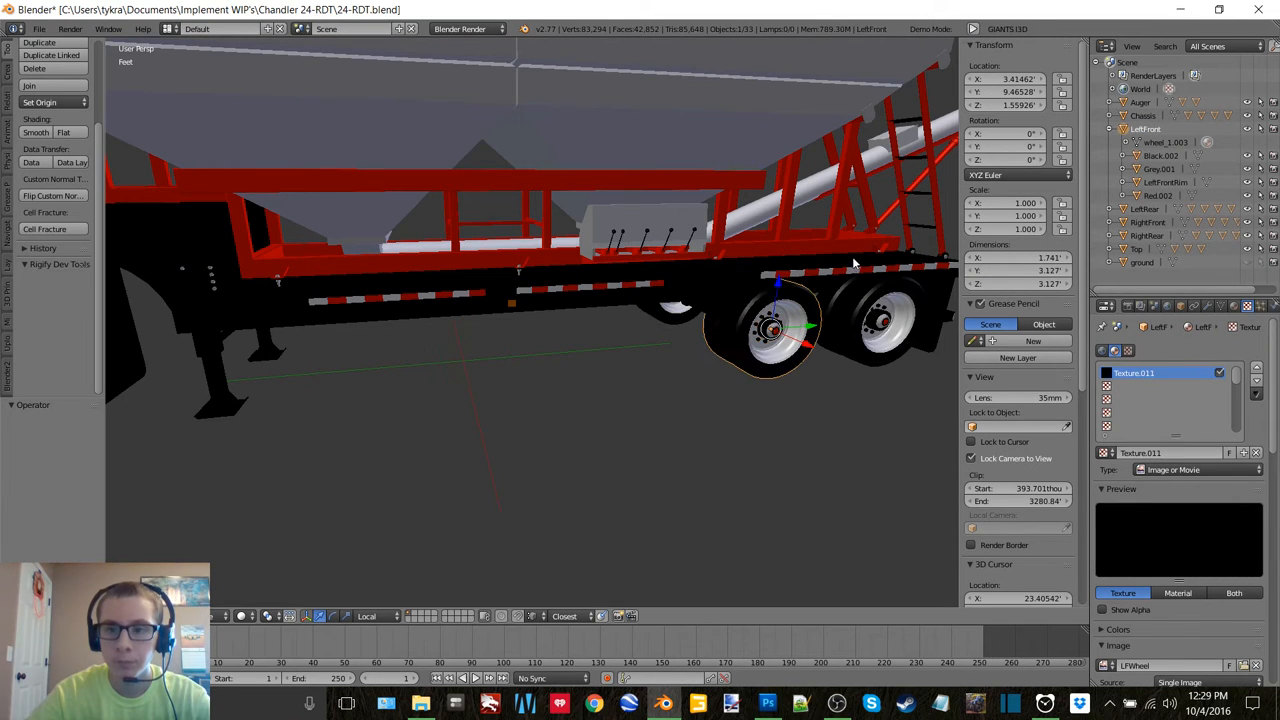
{"action": "mouse_move", "coordinate": [728, 284]}
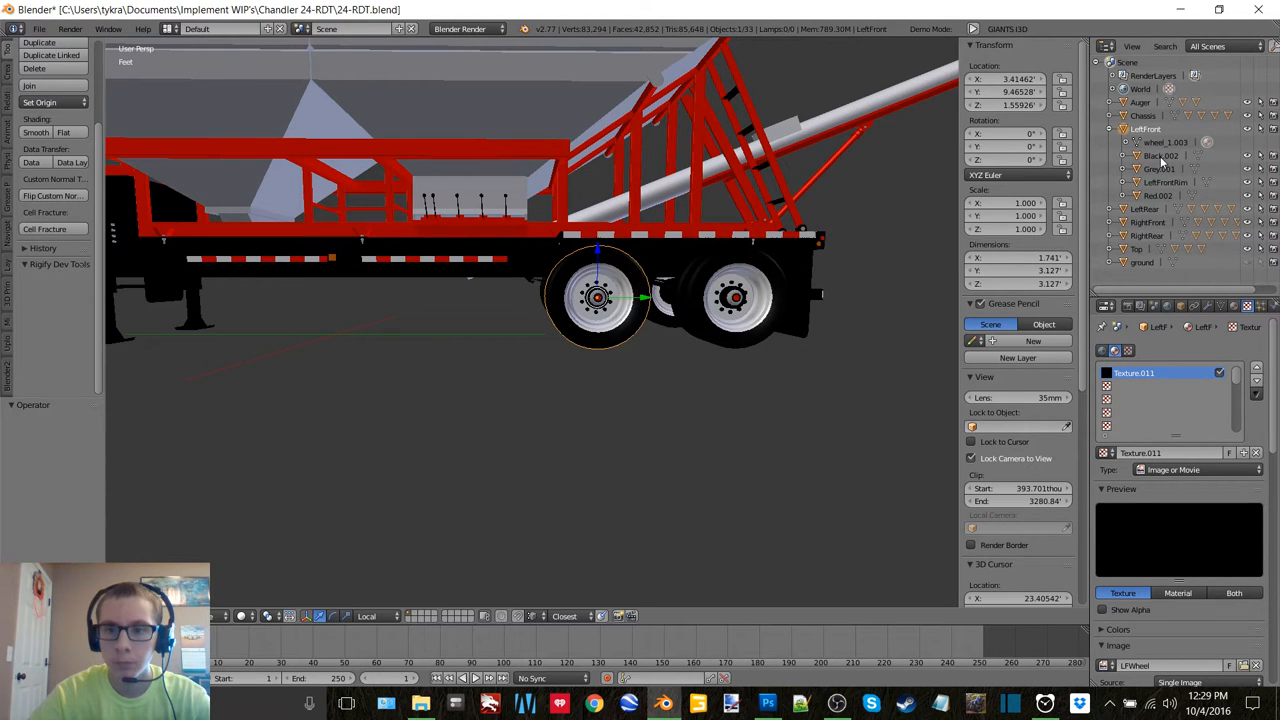
{"action": "left_click", "coordinate": [1144, 130]}
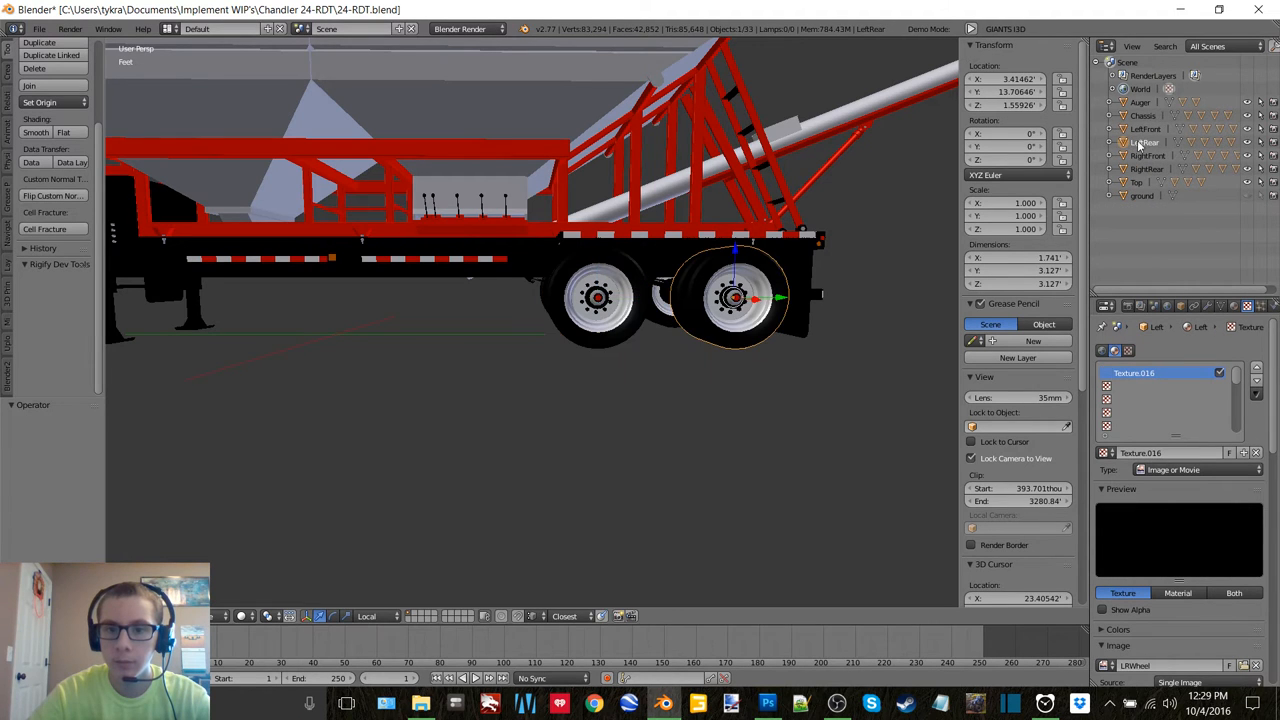
{"action": "key", "text": "Tab"}
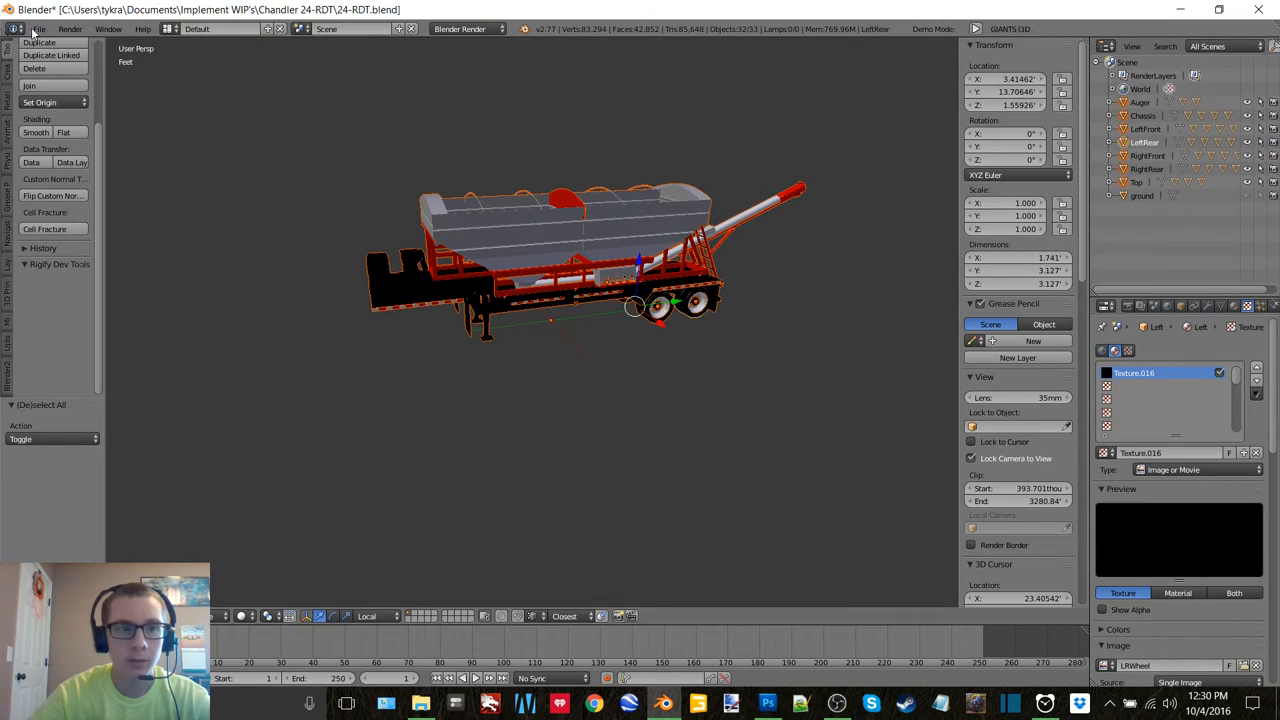
Step: Export the trailer as a GIANTS I3D file named 'chandler' into the Chandler 24-RDT folder
{"action": "left_click", "coordinate": [38, 28]}
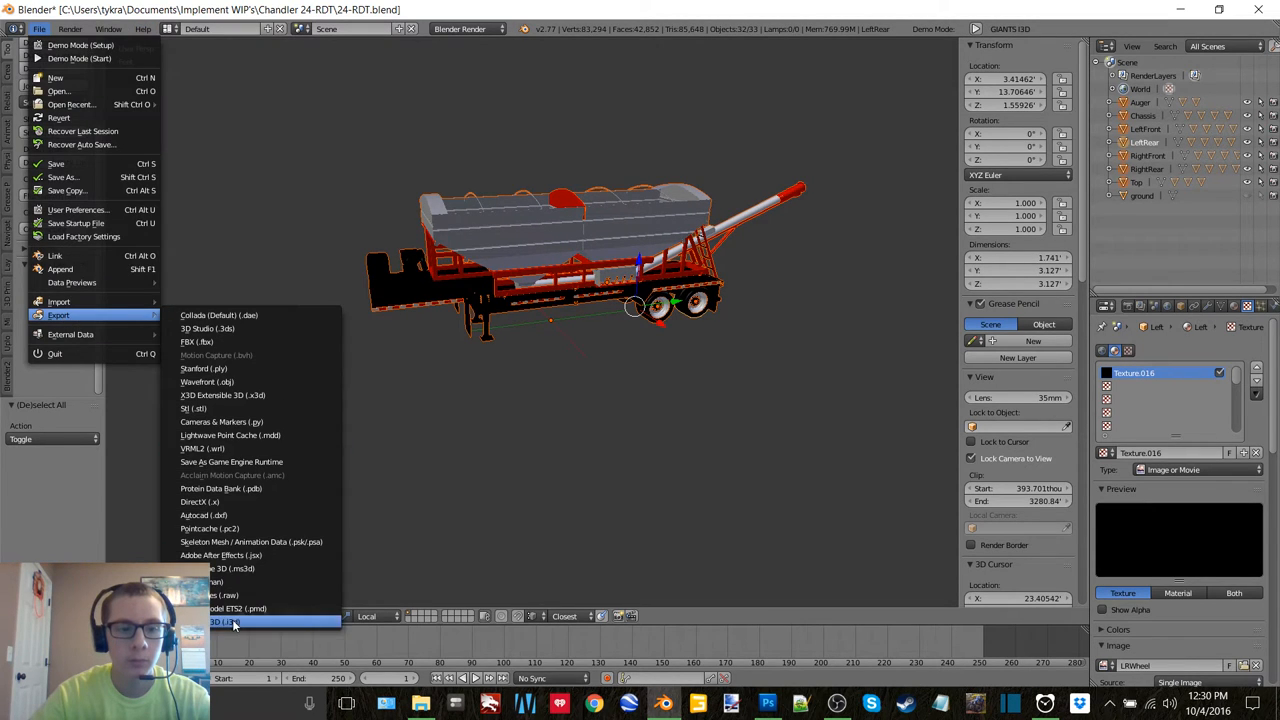
{"action": "left_click", "coordinate": [230, 622]}
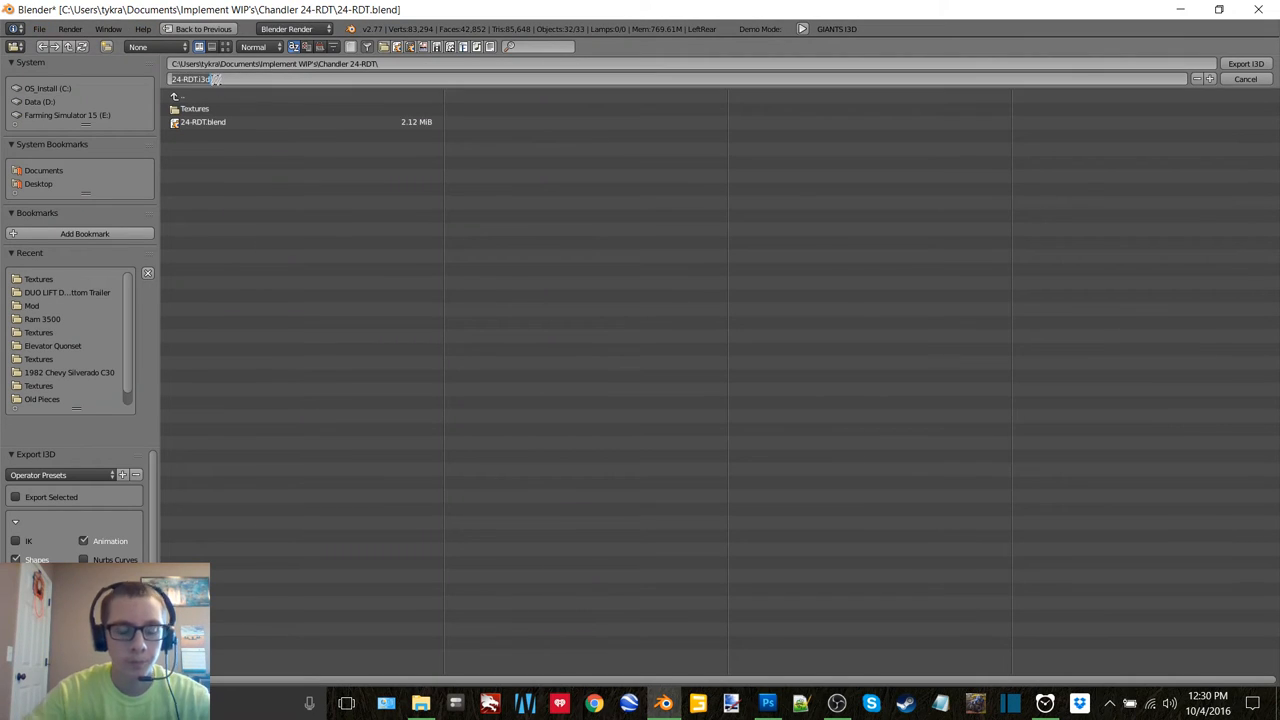
{"action": "type", "text": "chandler24rdt"}
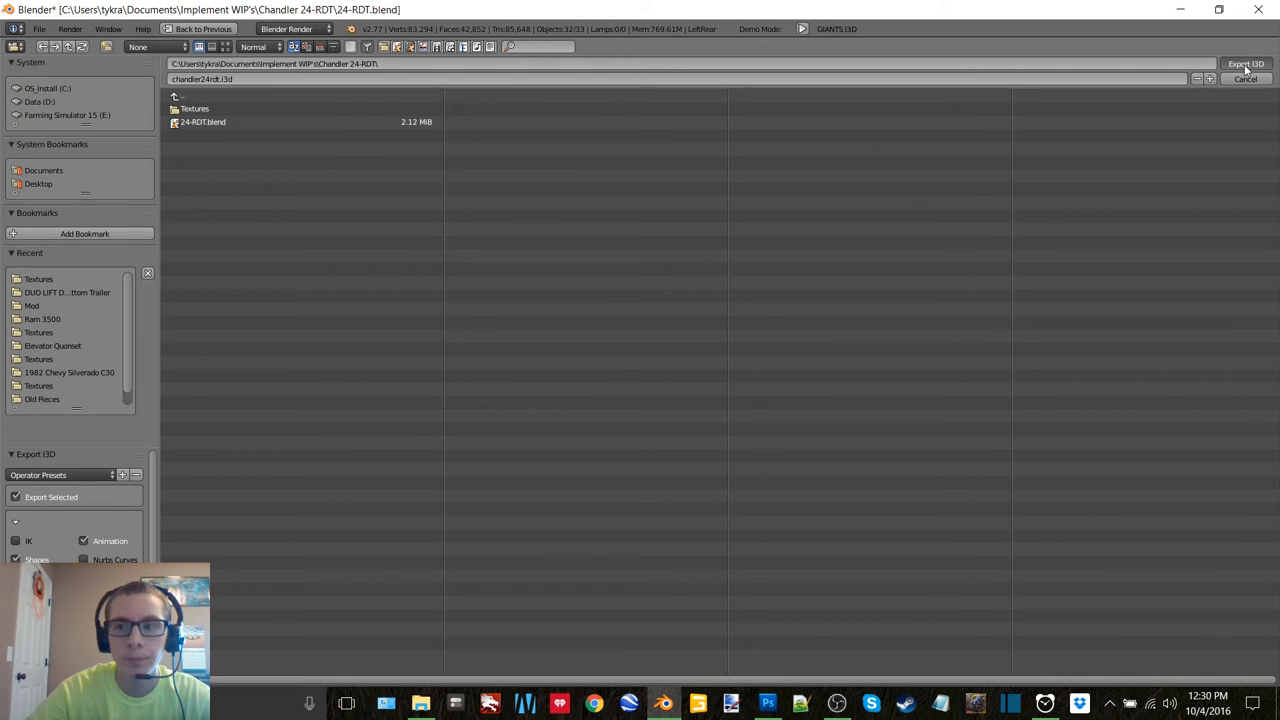
{"action": "left_click", "coordinate": [836, 704]}
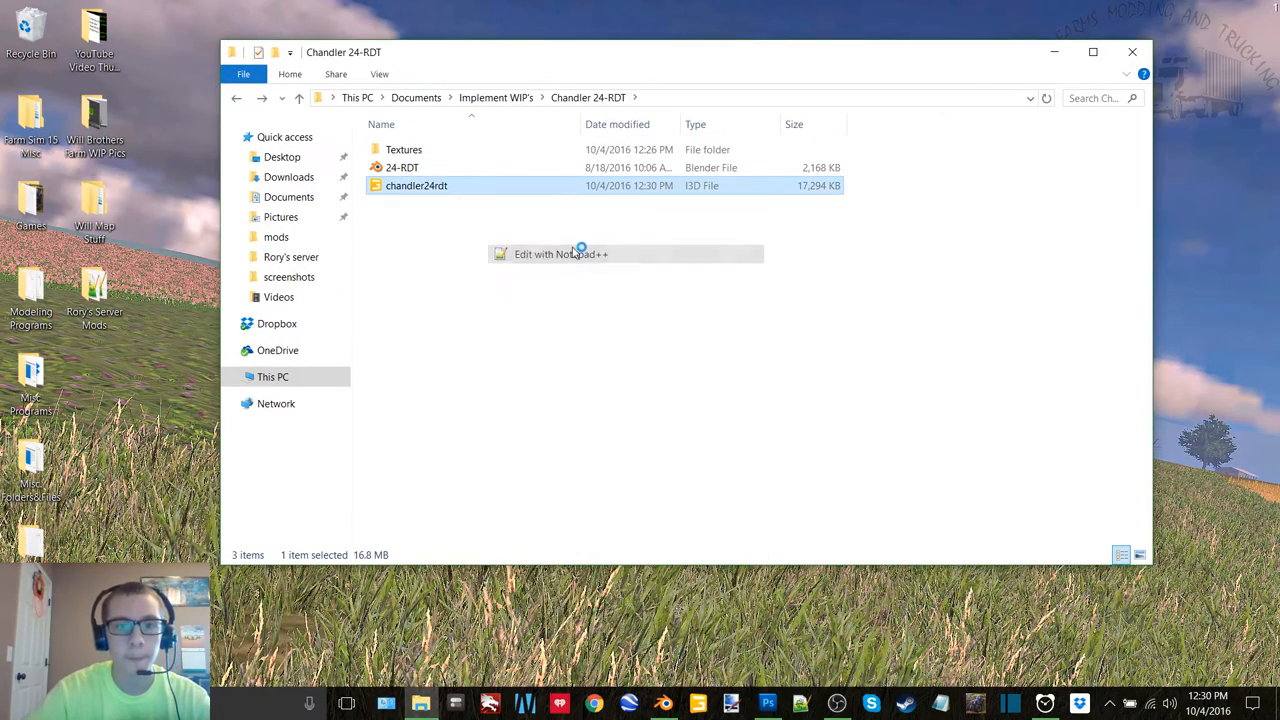
Step: Edit the exported I3D in Notepad++ and strip the // from the Chassis and LFBlack texture paths
{"action": "left_click", "coordinate": [560, 252]}
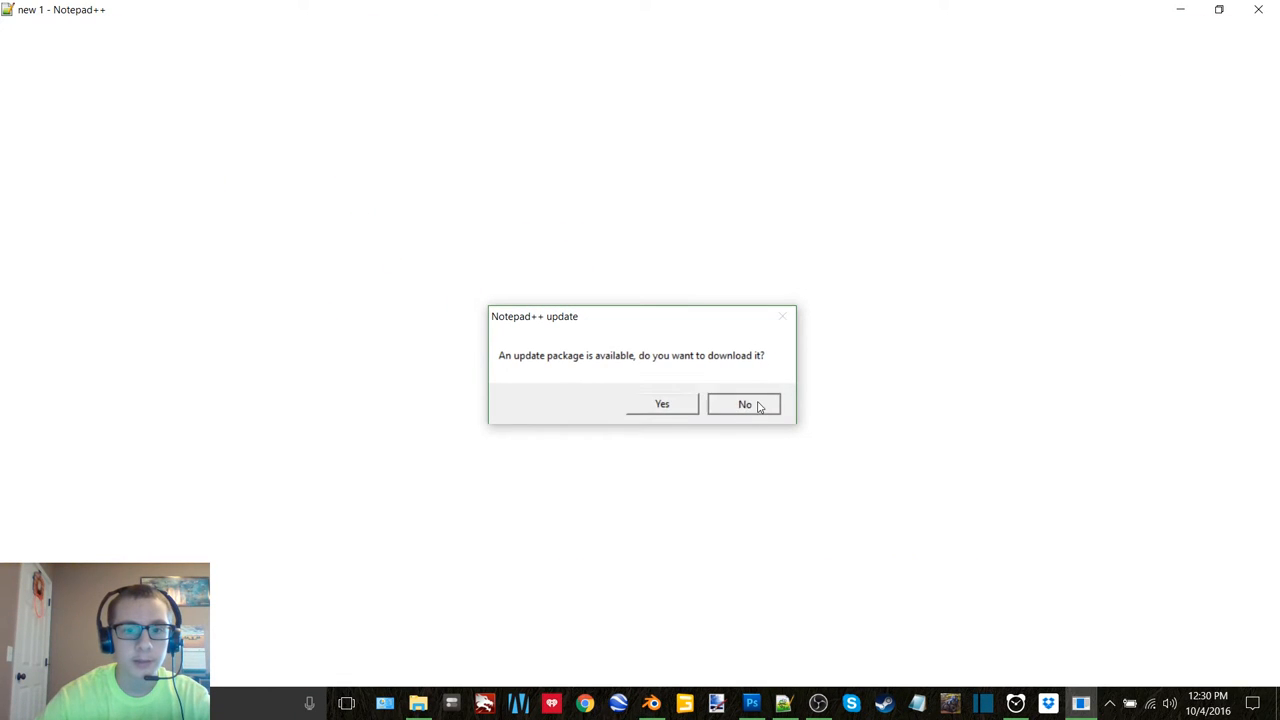
{"action": "left_click", "coordinate": [744, 404]}
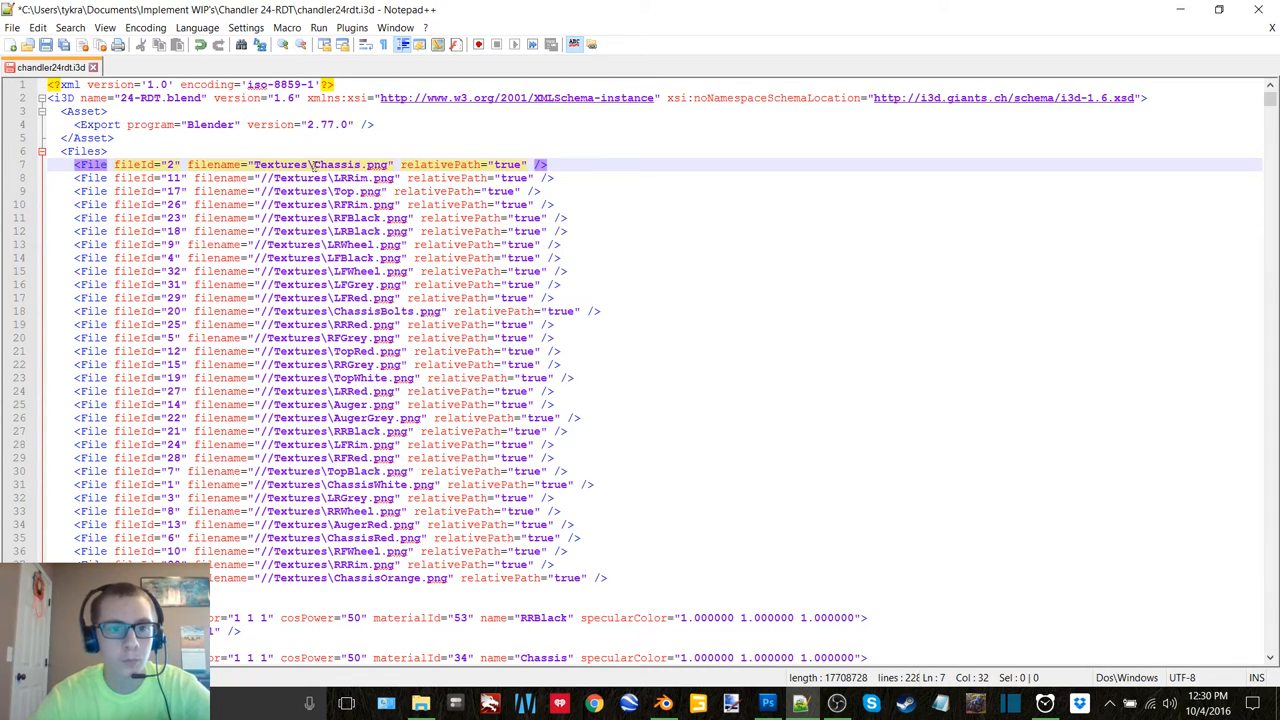
{"action": "left_click", "coordinate": [300, 178]}
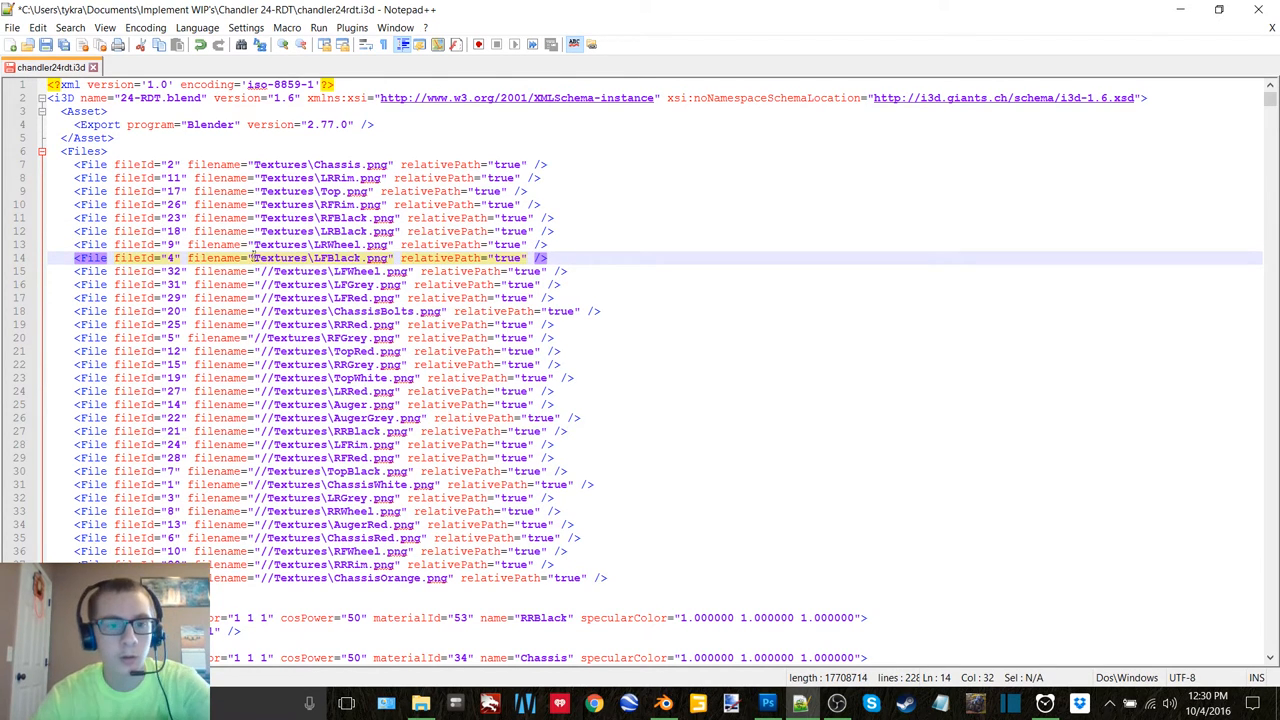
{"action": "left_click", "coordinate": [300, 272]}
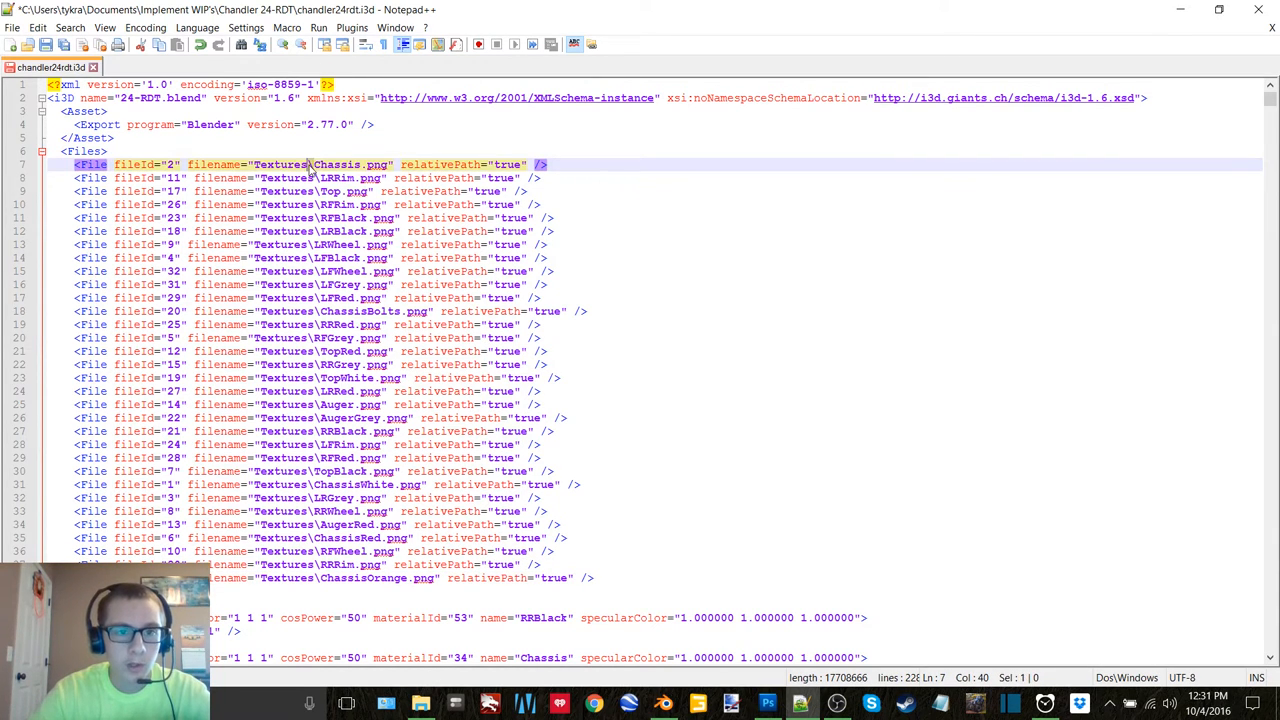
Step: Replace the backslashes in the texture paths with forward slashes one by one
{"action": "key", "text": "Ctrl+h"}
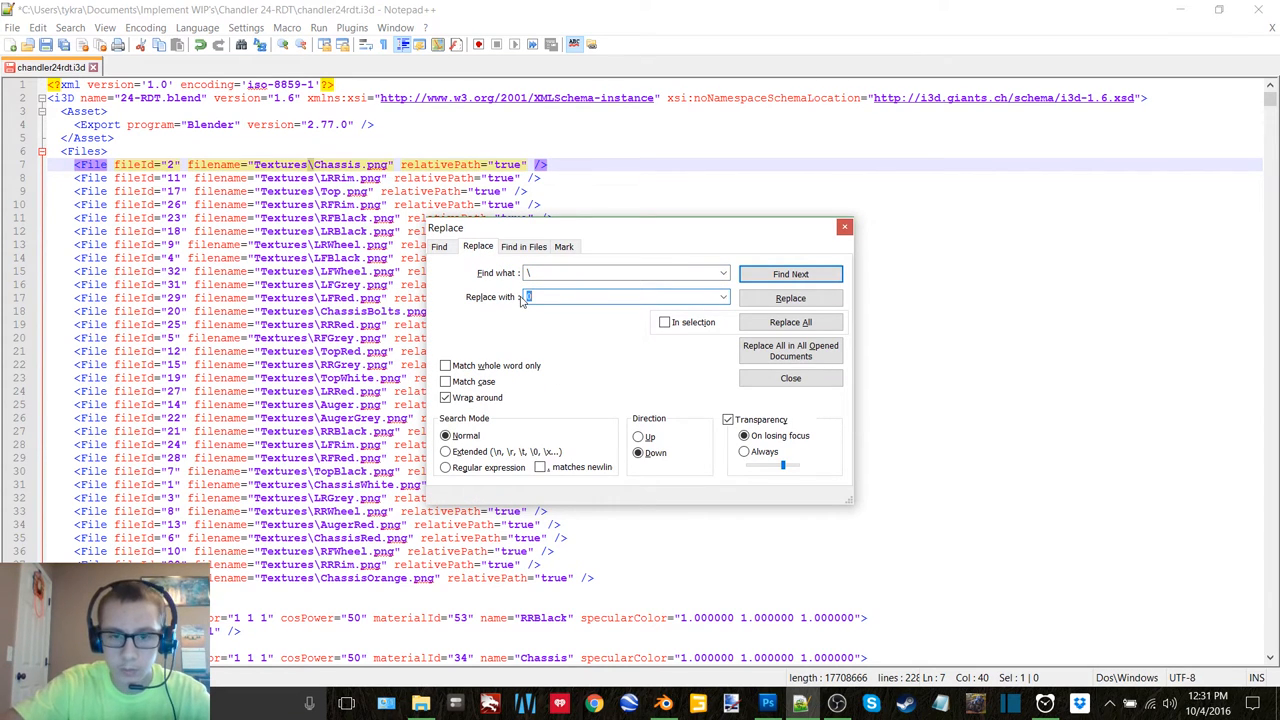
{"action": "left_click", "coordinate": [790, 298]}
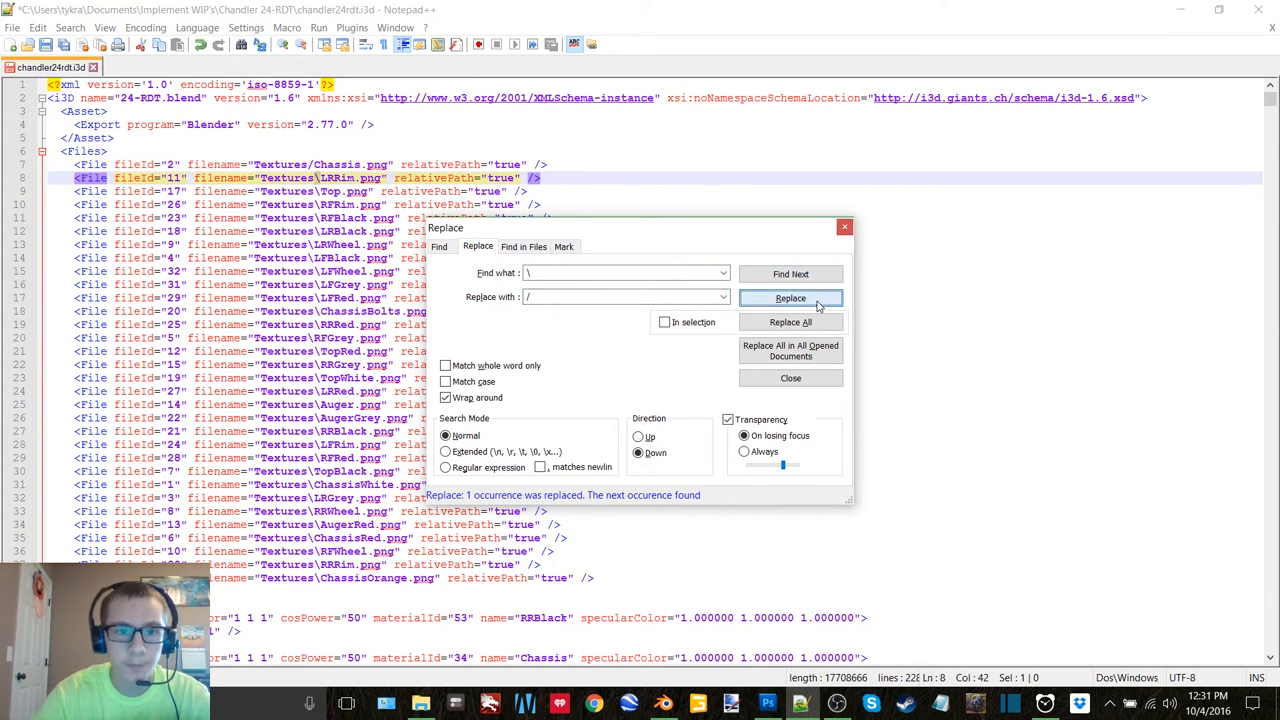
{"action": "left_click", "coordinate": [790, 298]}
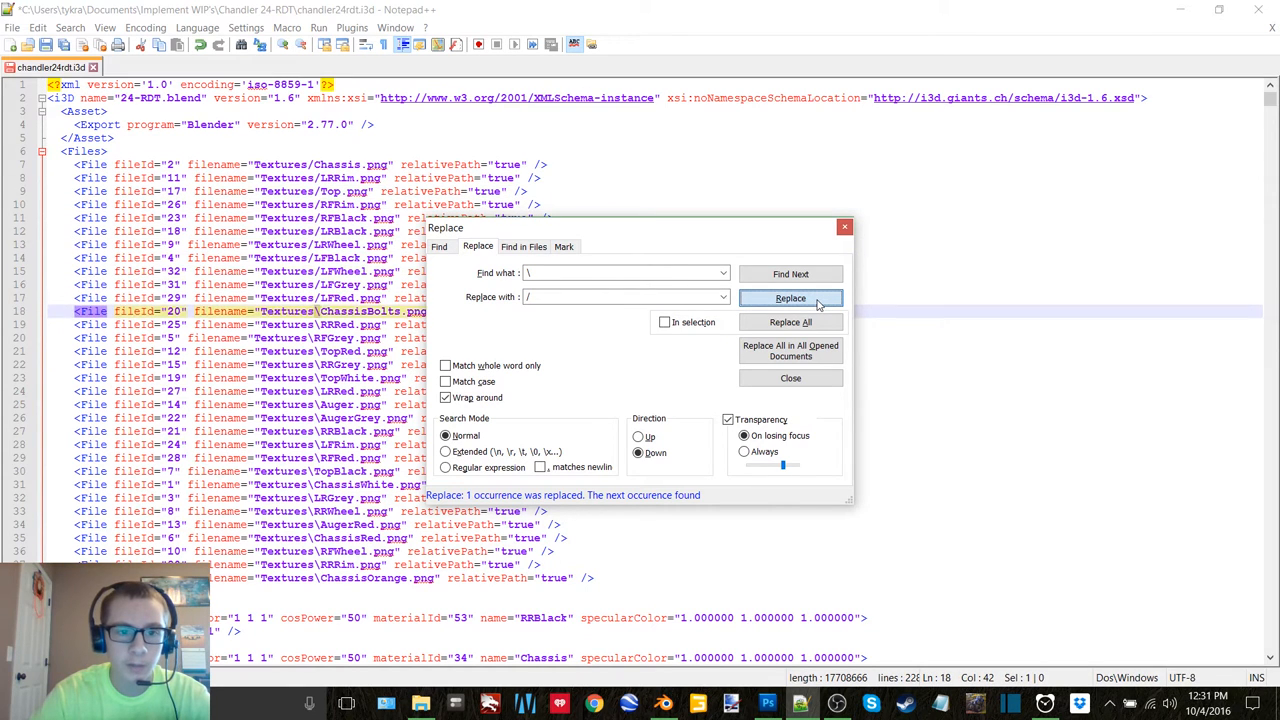
{"action": "left_click", "coordinate": [790, 298]}
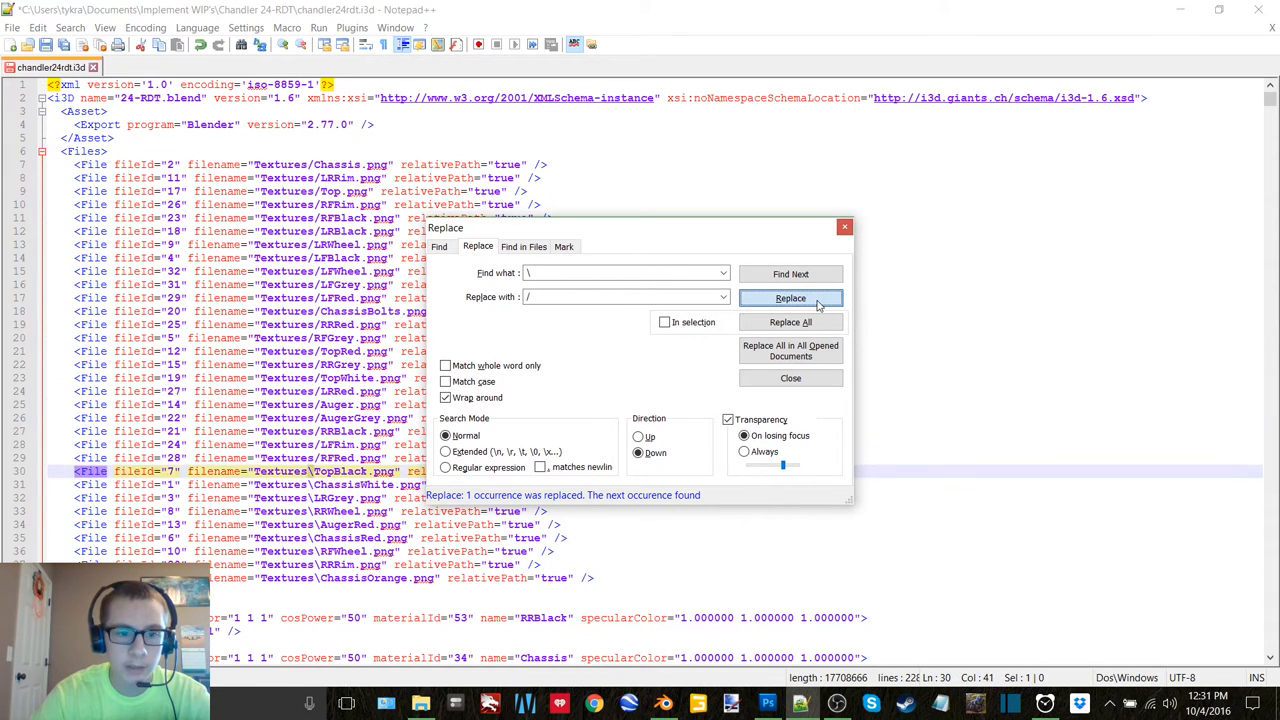
{"action": "left_click", "coordinate": [790, 298]}
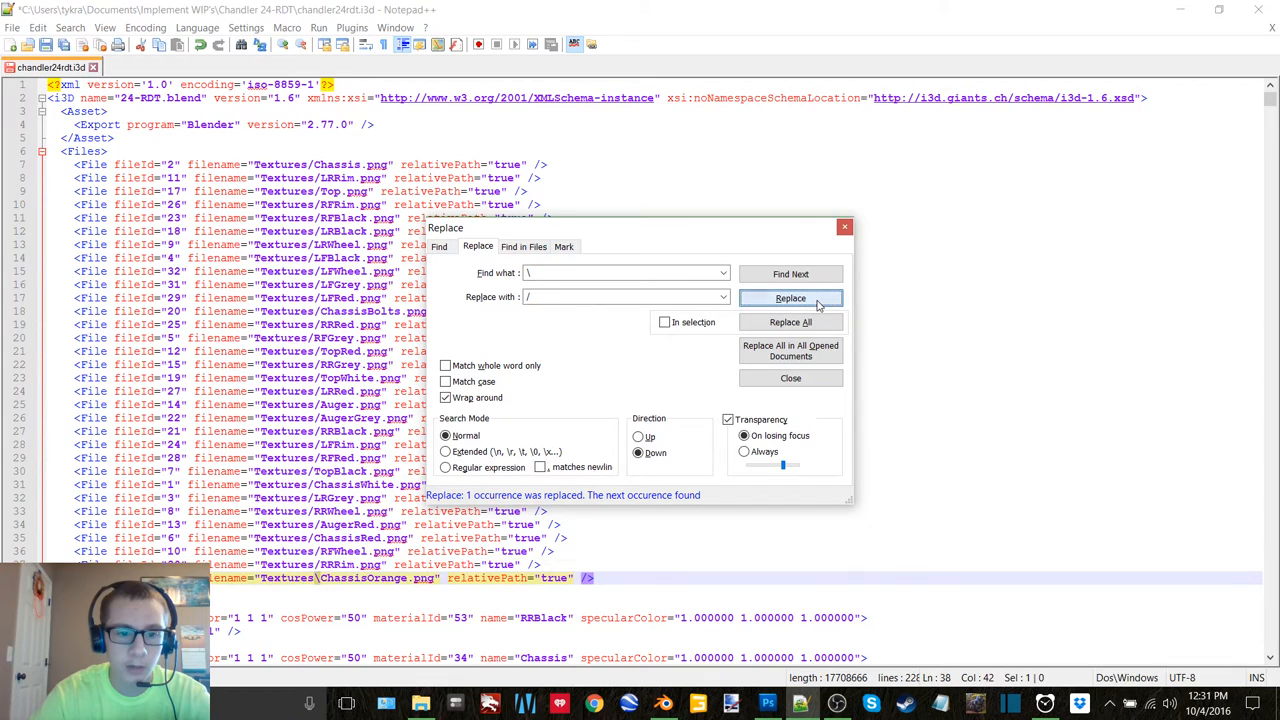
{"action": "left_click", "coordinate": [790, 298]}
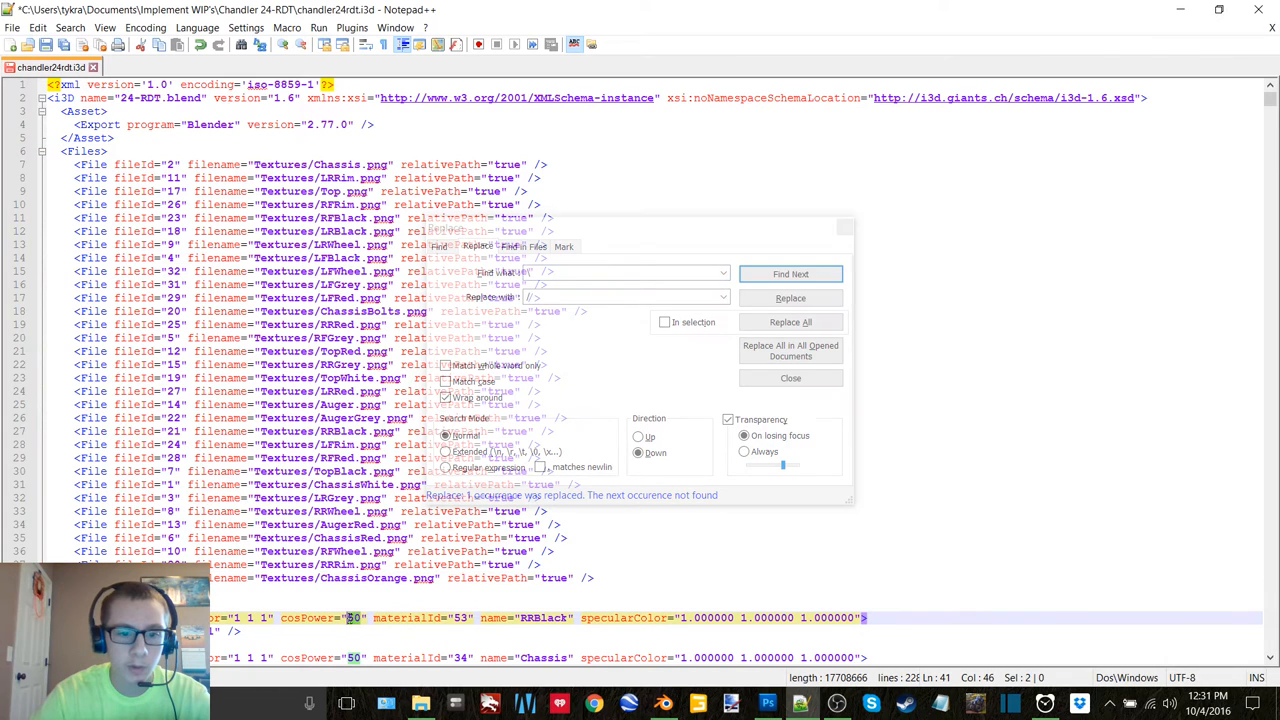
Step: Replace each material's cosPower value of 50 with 10
{"action": "left_click", "coordinate": [440, 246]}
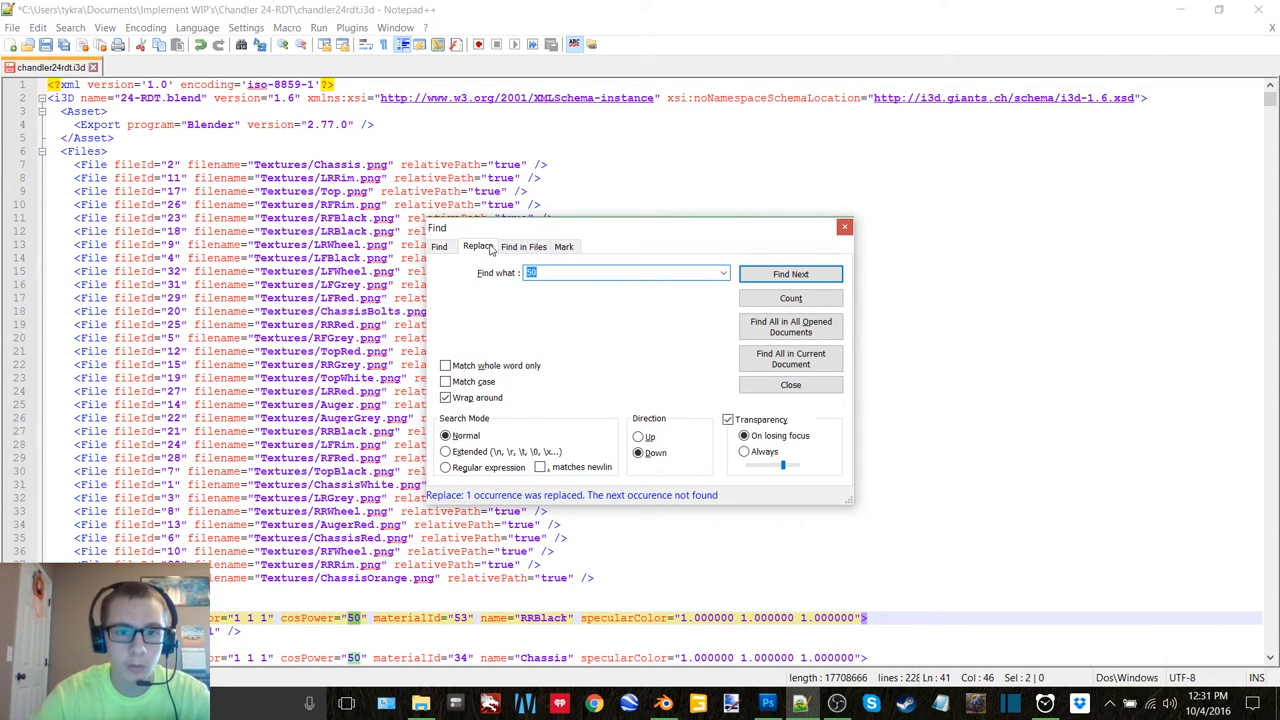
{"action": "left_click", "coordinate": [478, 248]}
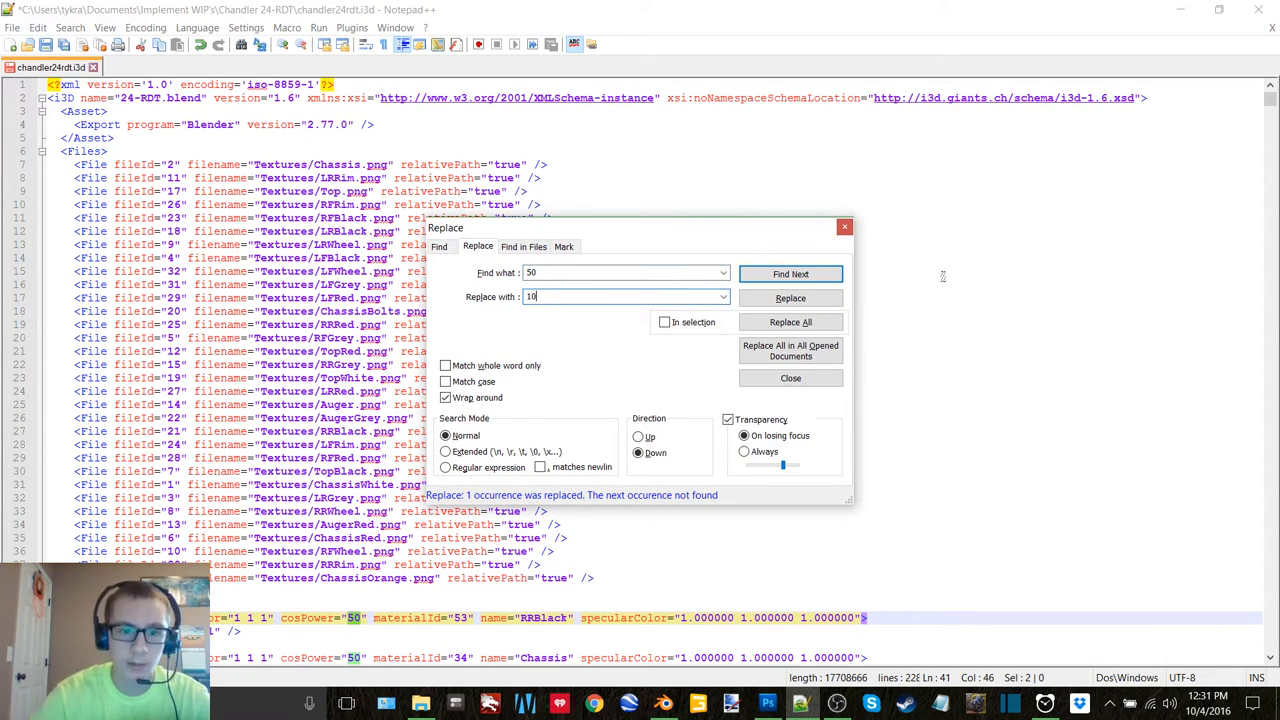
{"action": "left_click", "coordinate": [792, 298]}
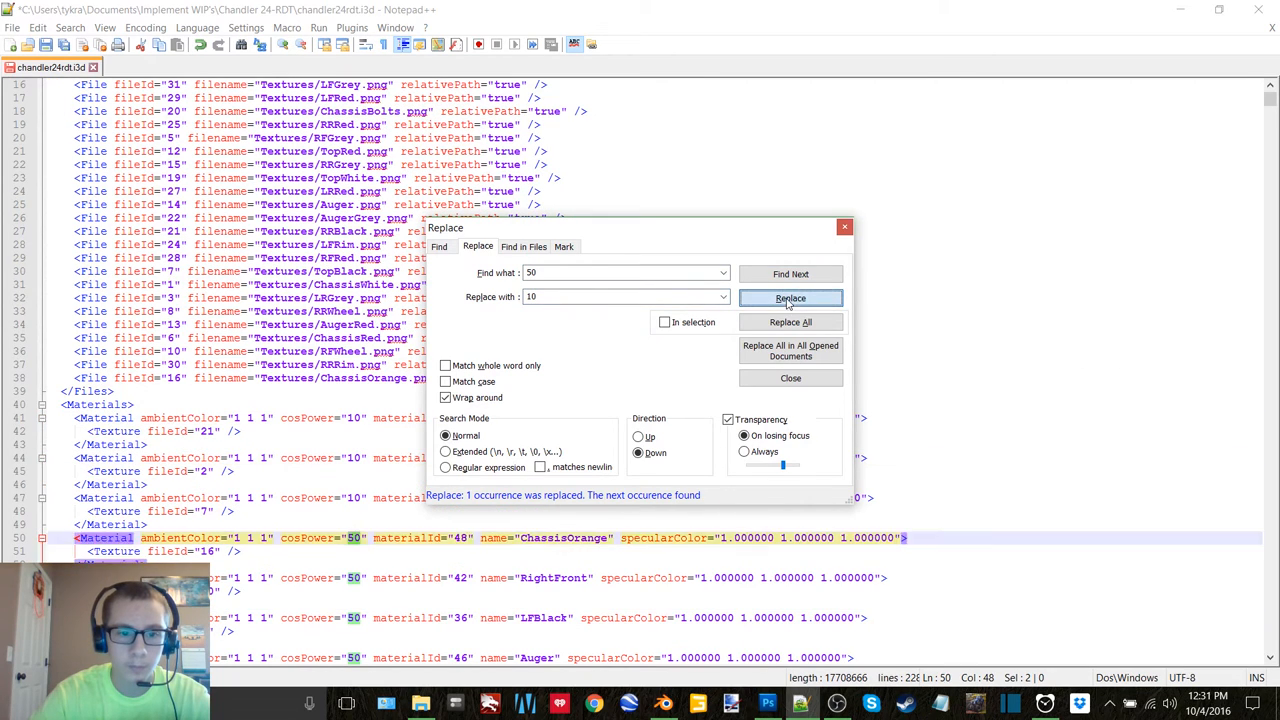
{"action": "left_click", "coordinate": [790, 298]}
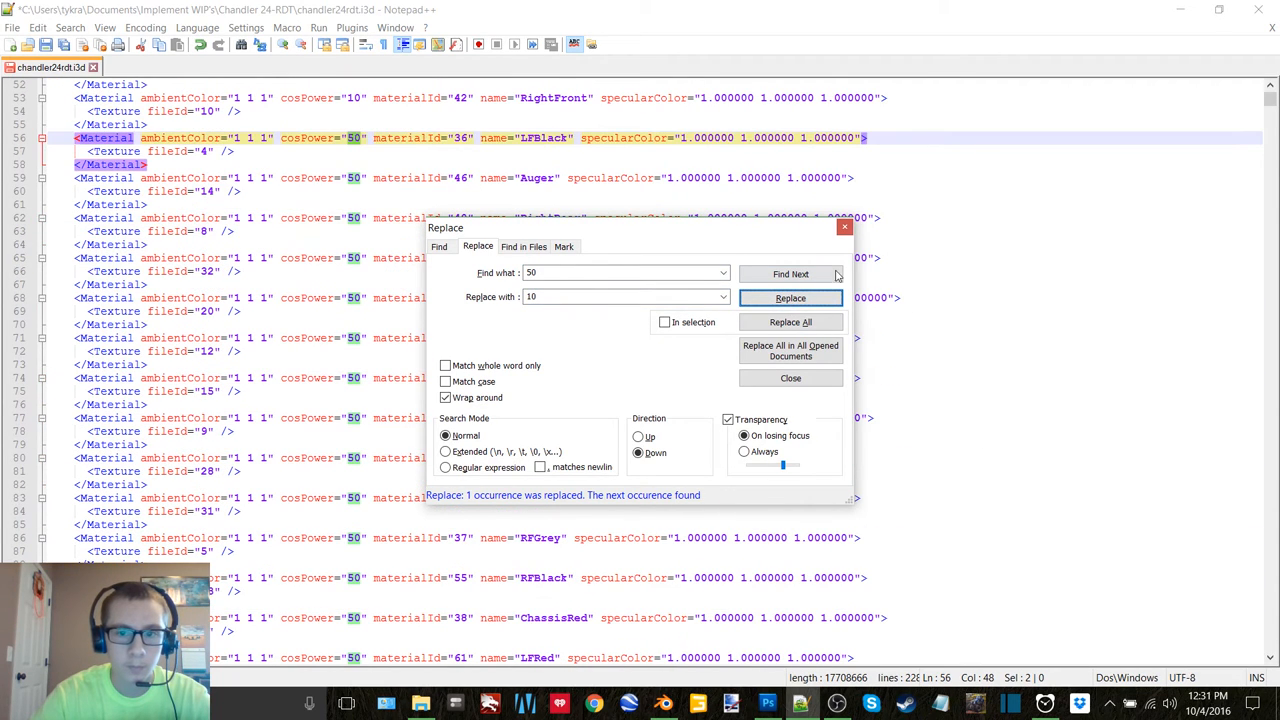
{"action": "left_click", "coordinate": [790, 298]}
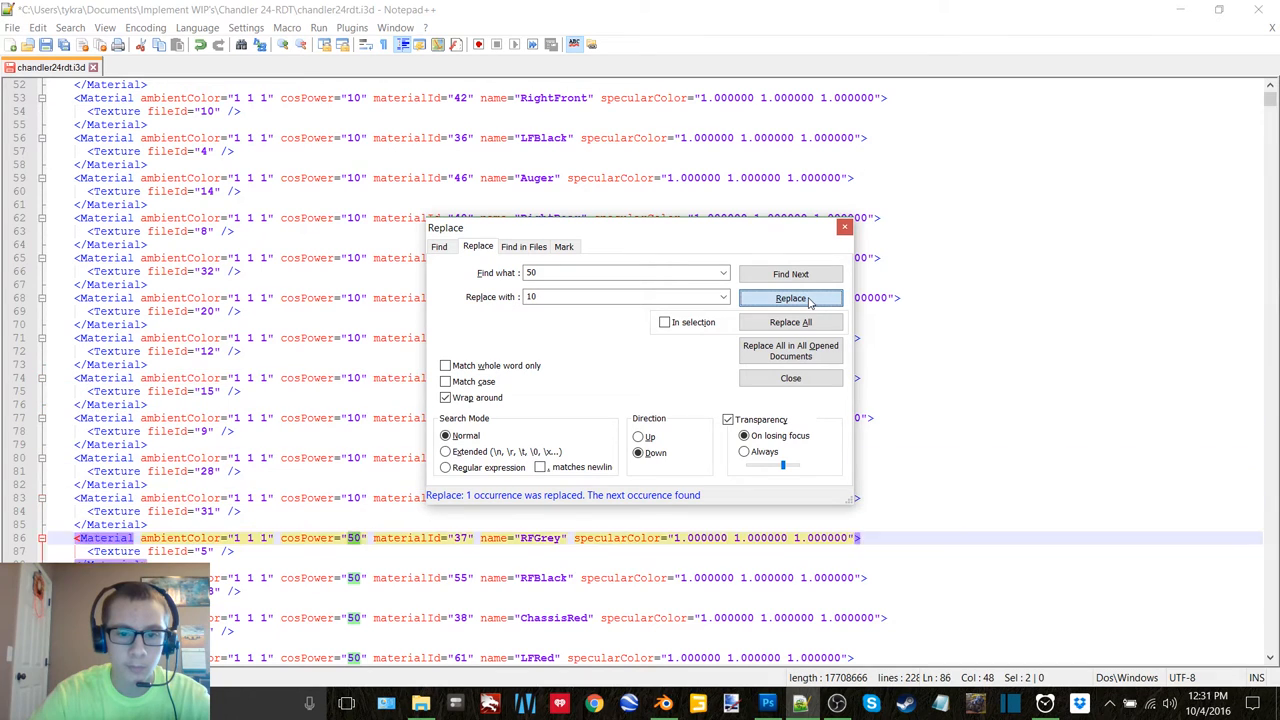
{"action": "left_click", "coordinate": [790, 298]}
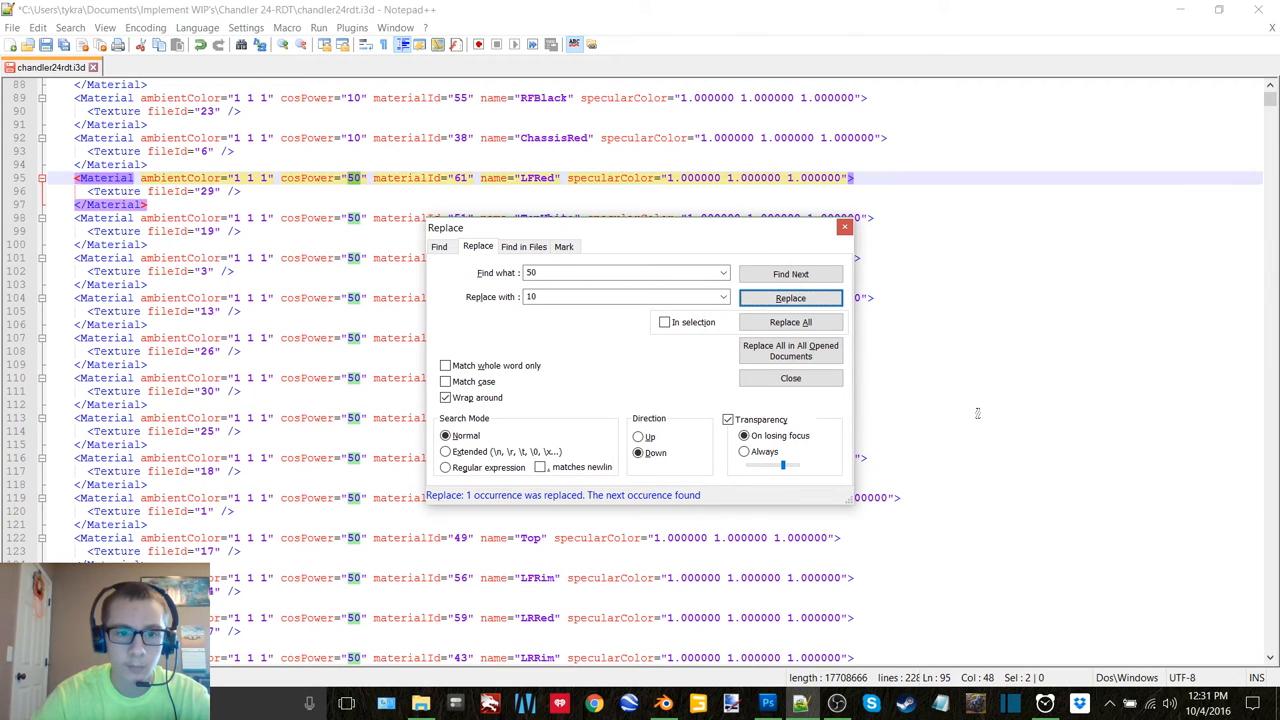
{"action": "left_click", "coordinate": [790, 298]}
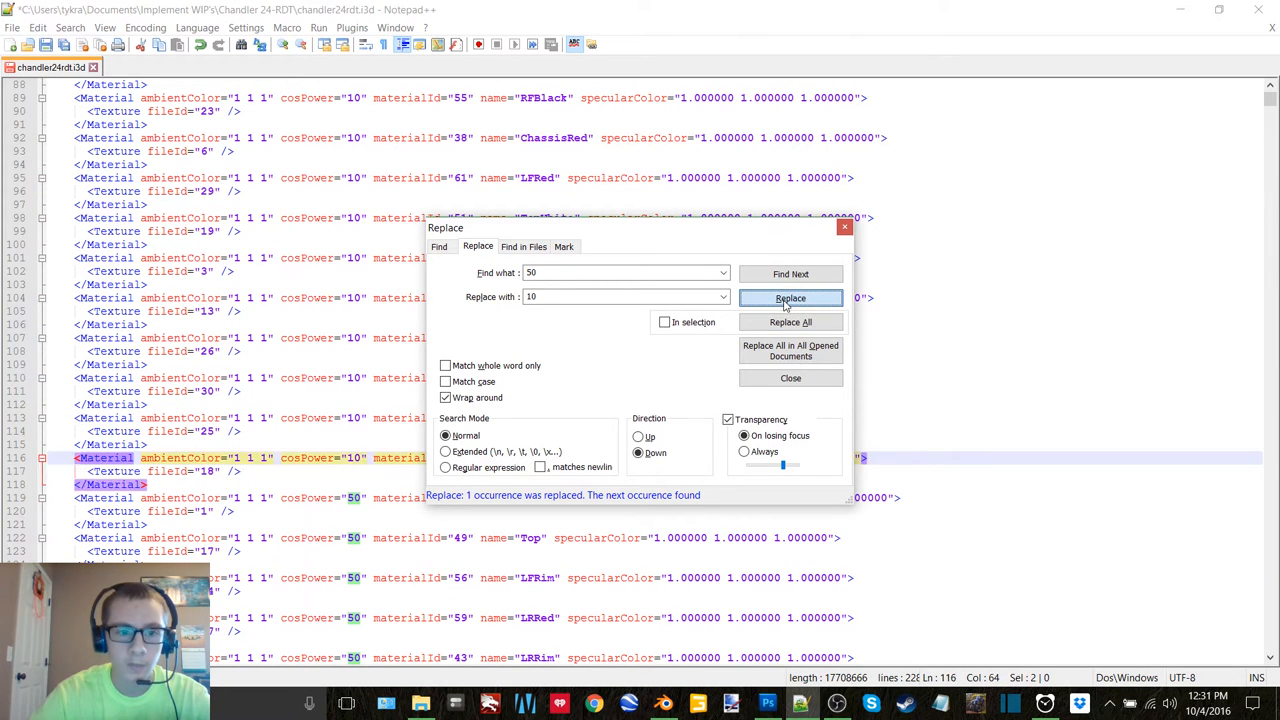
{"action": "left_click", "coordinate": [790, 298]}
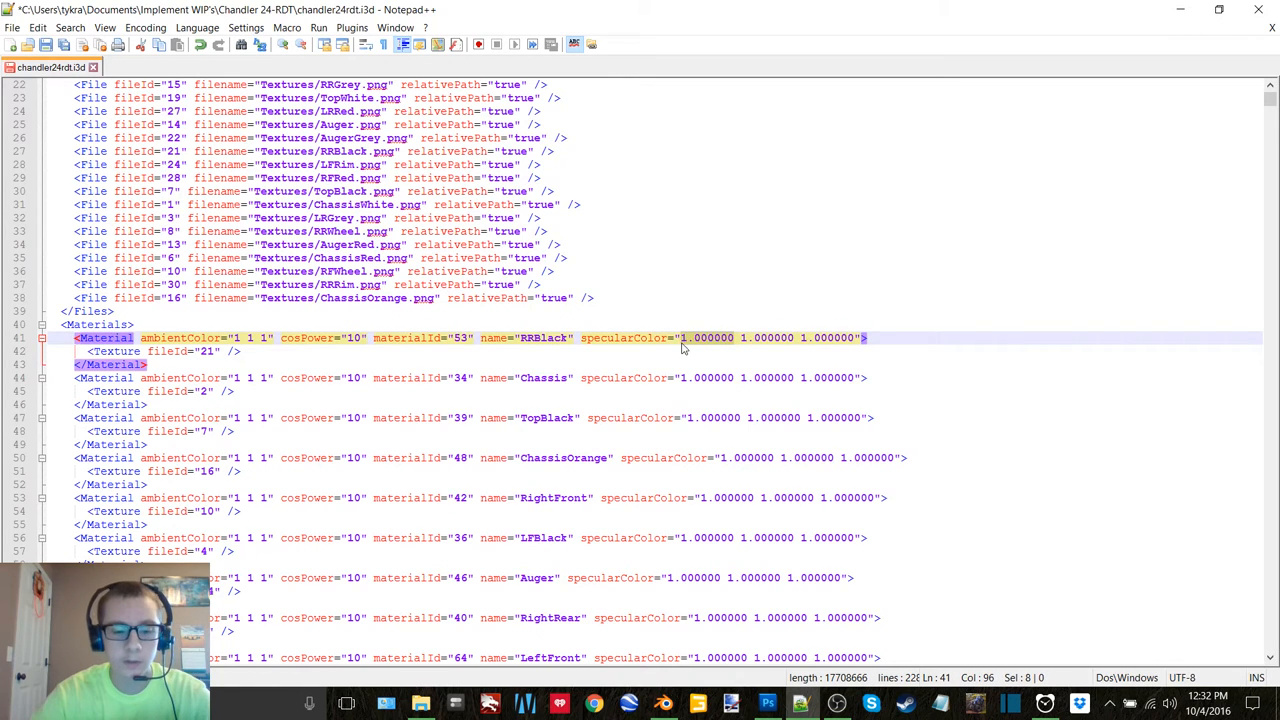
Step: Replace each material's 1.000000 specularColor values with 0 so they read 0 0 0
{"action": "key", "text": "ctrl+h"}
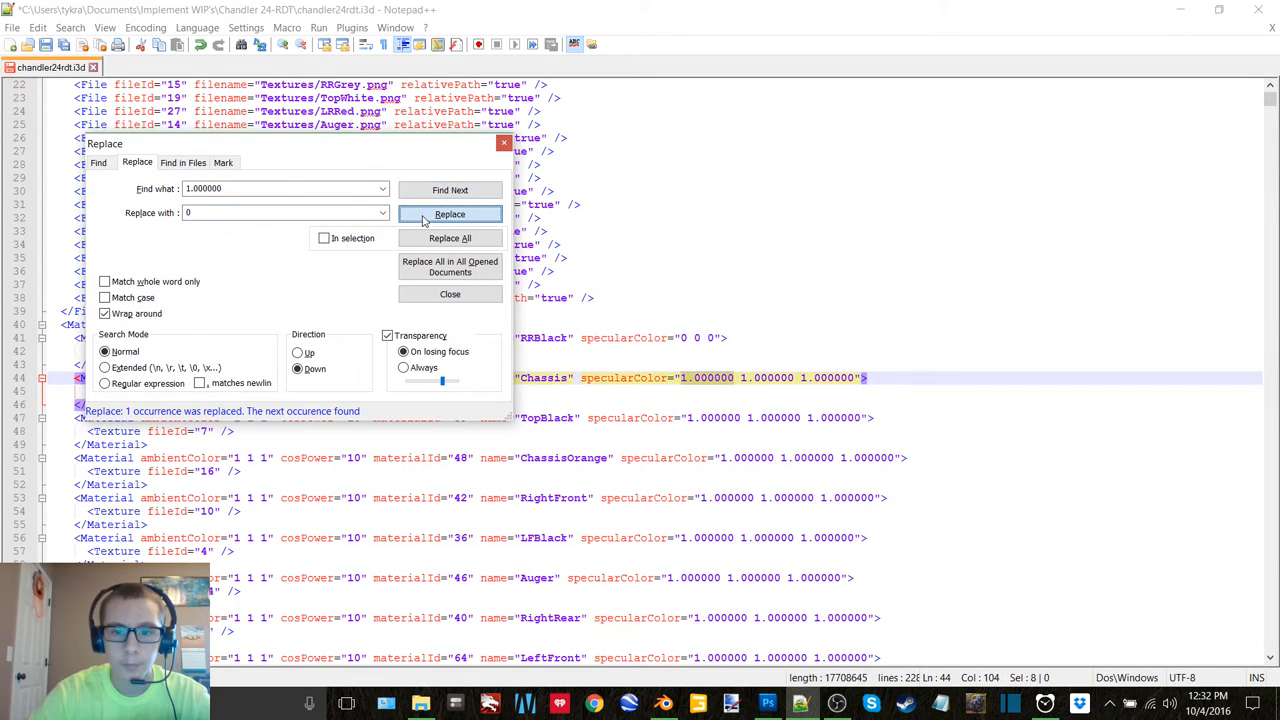
{"action": "left_click", "coordinate": [450, 214]}
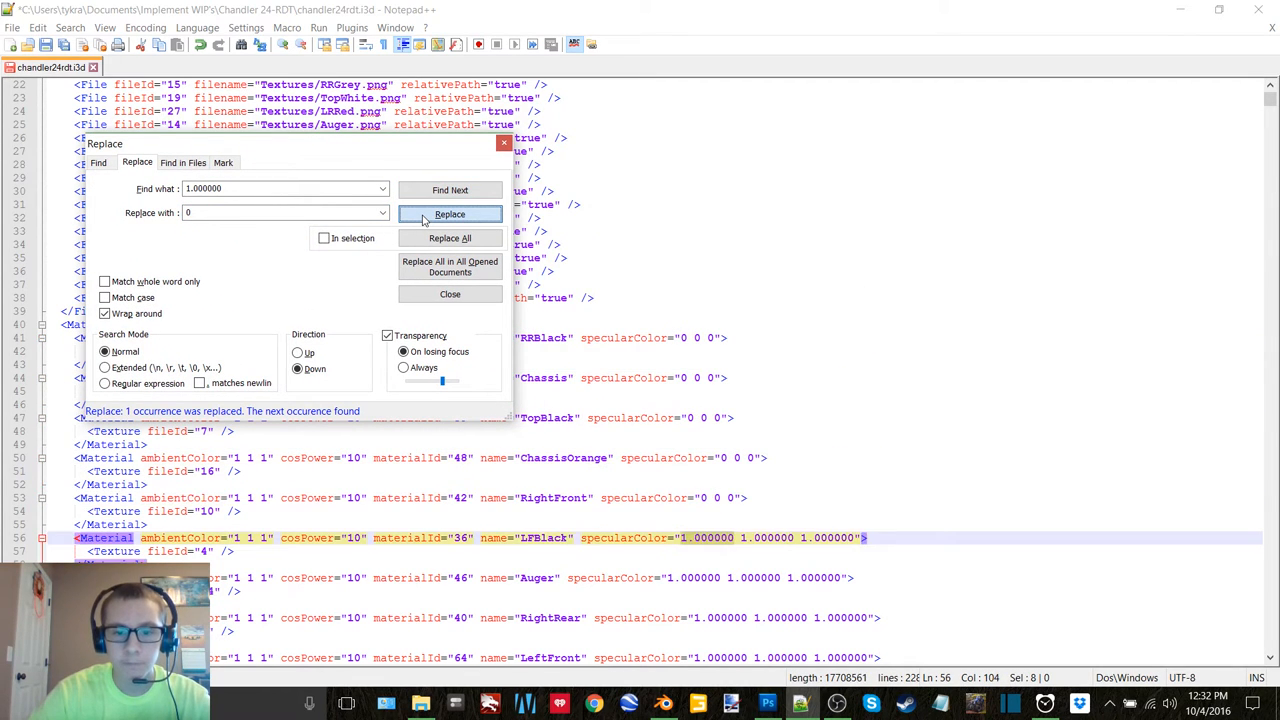
{"action": "left_click", "coordinate": [450, 214]}
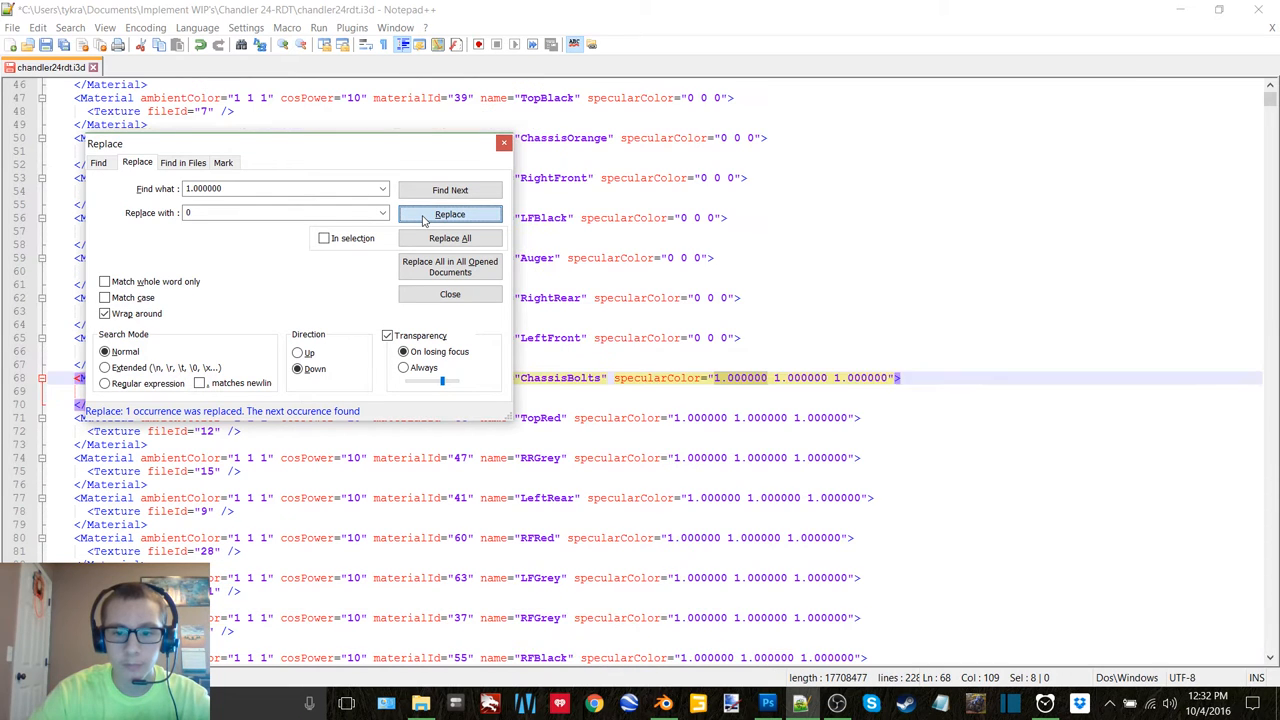
{"action": "left_click", "coordinate": [450, 214]}
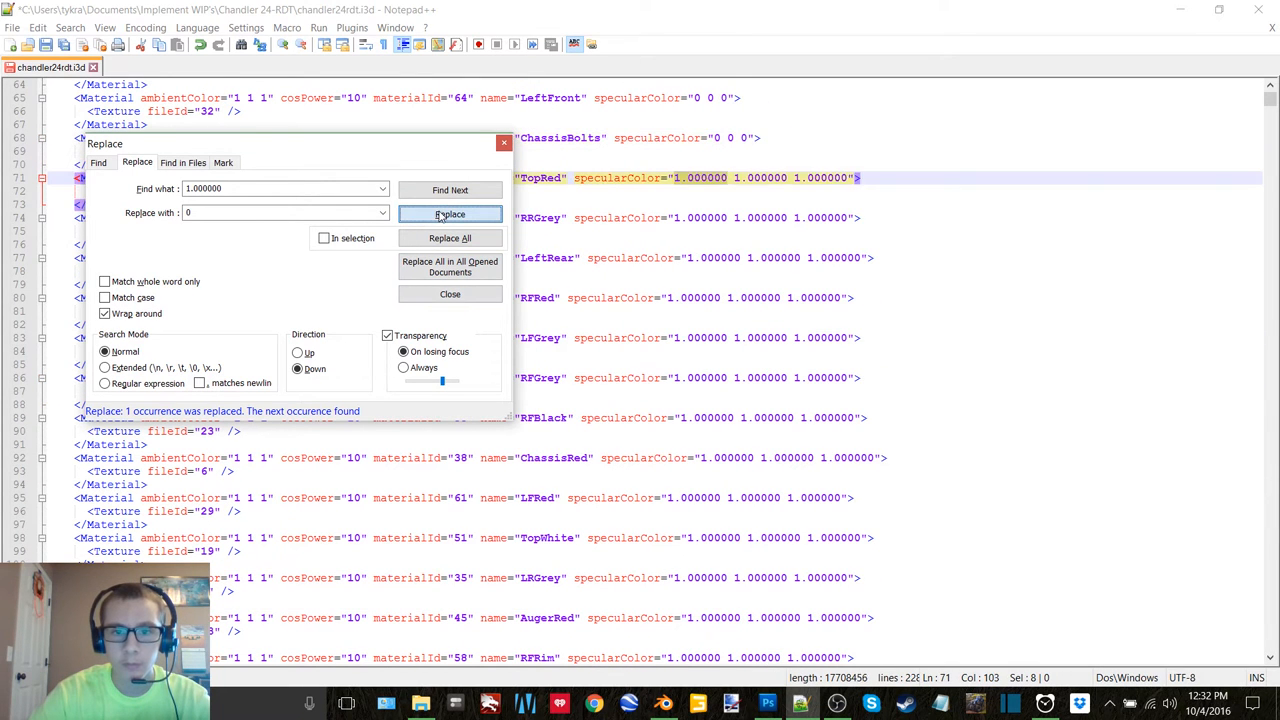
{"action": "left_click", "coordinate": [450, 214]}
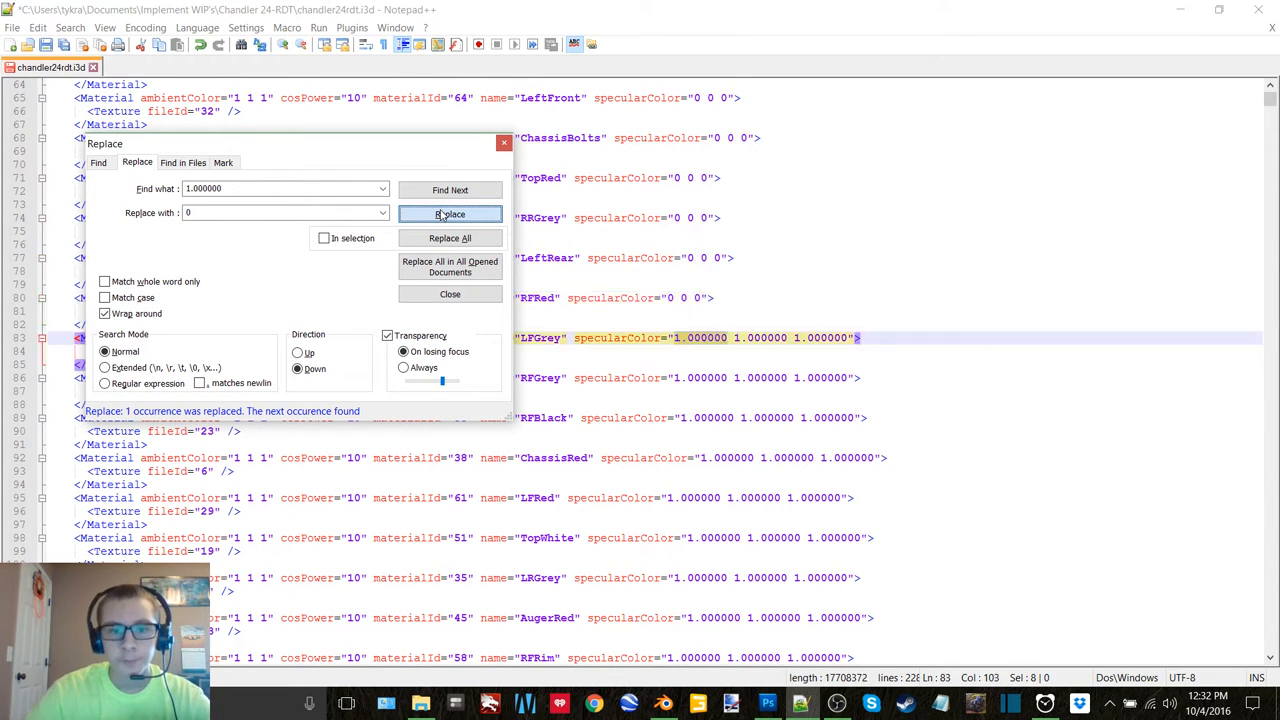
{"action": "left_click", "coordinate": [450, 214]}
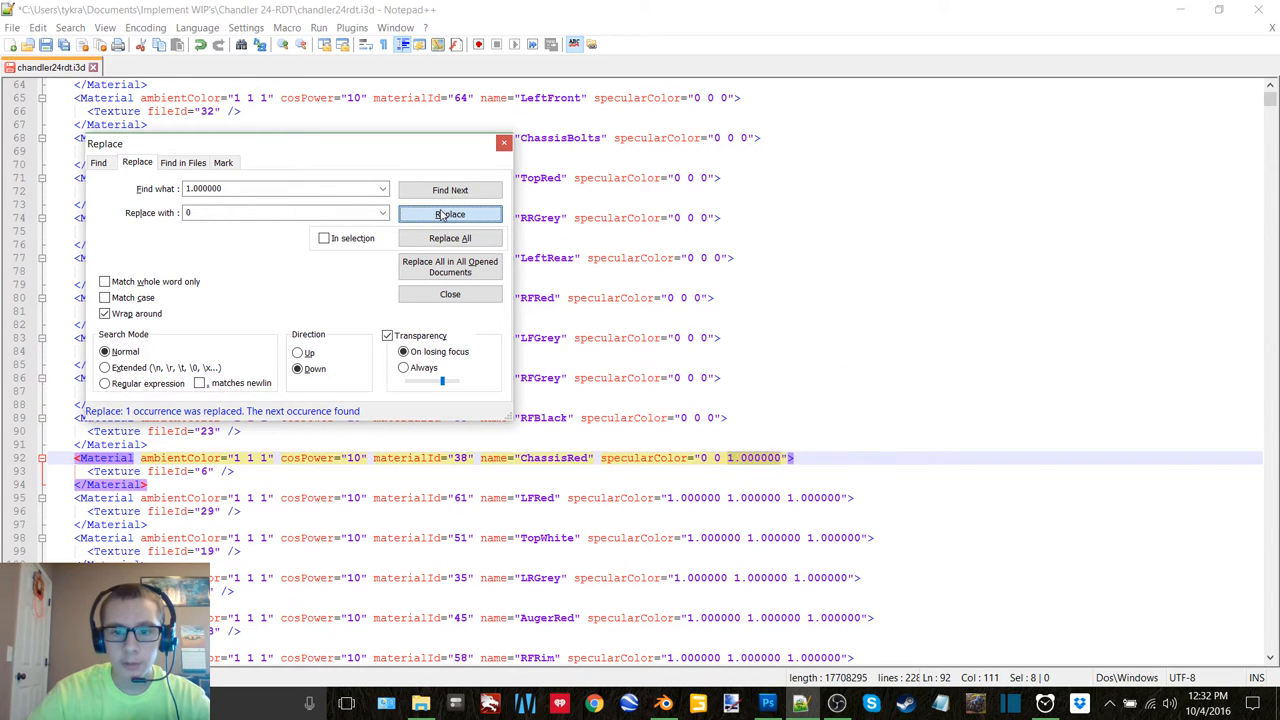
{"action": "left_click", "coordinate": [450, 214]}
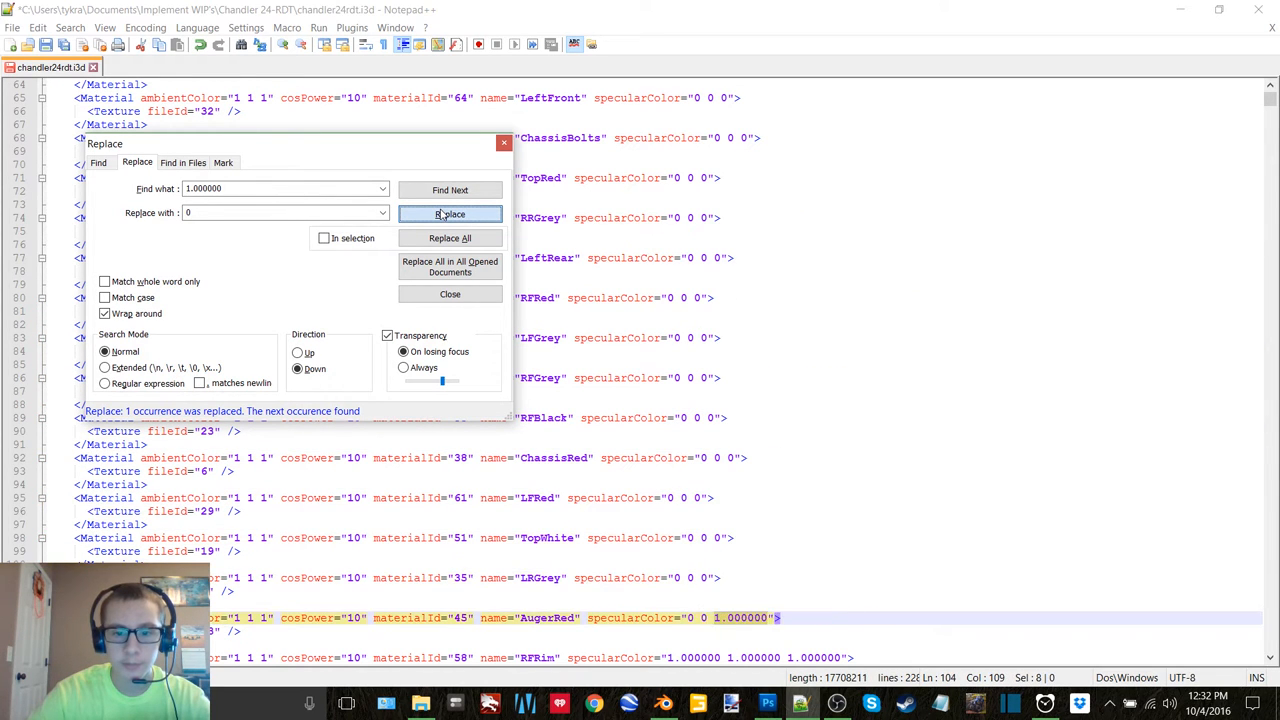
{"action": "left_click", "coordinate": [448, 214]}
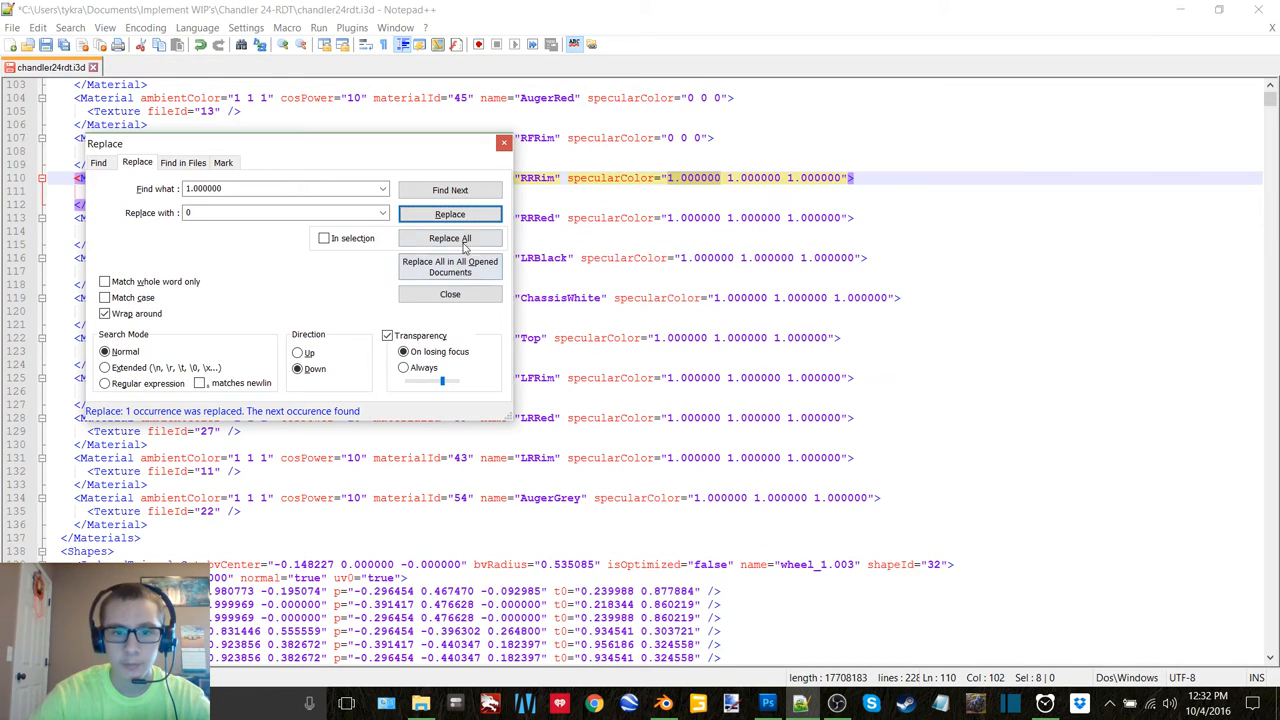
{"action": "left_click", "coordinate": [450, 214]}
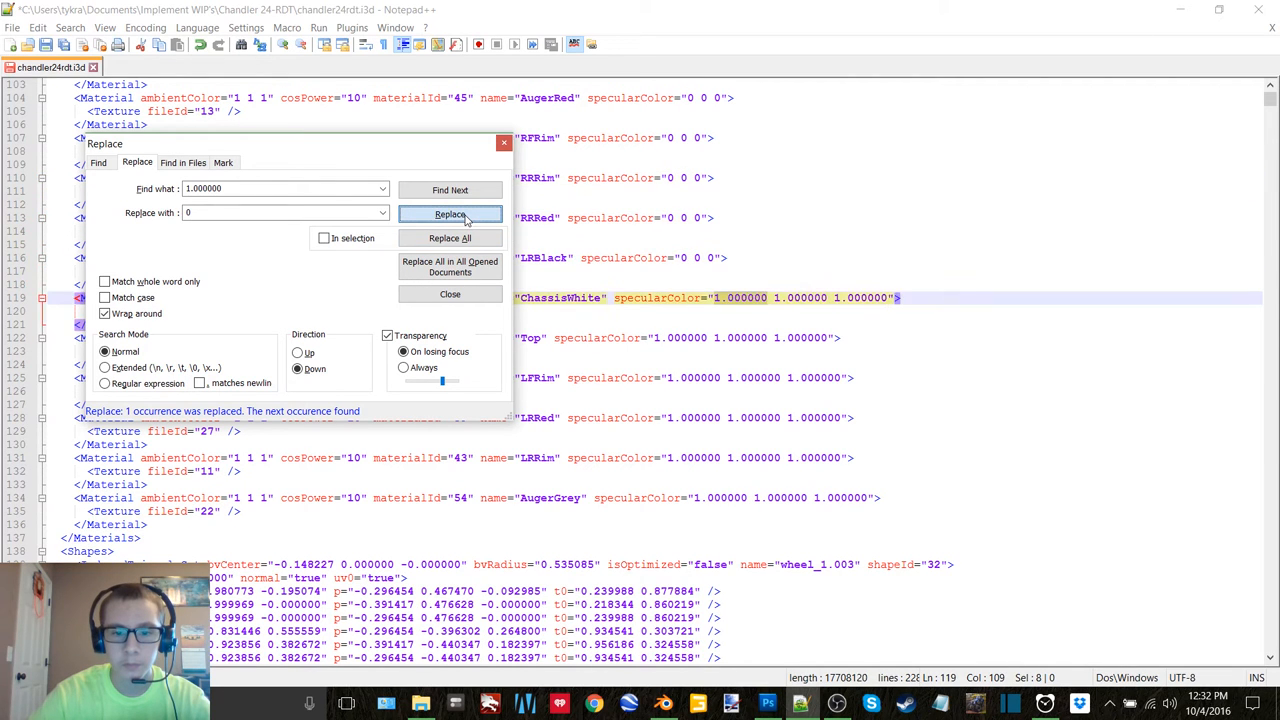
{"action": "left_click", "coordinate": [450, 214]}
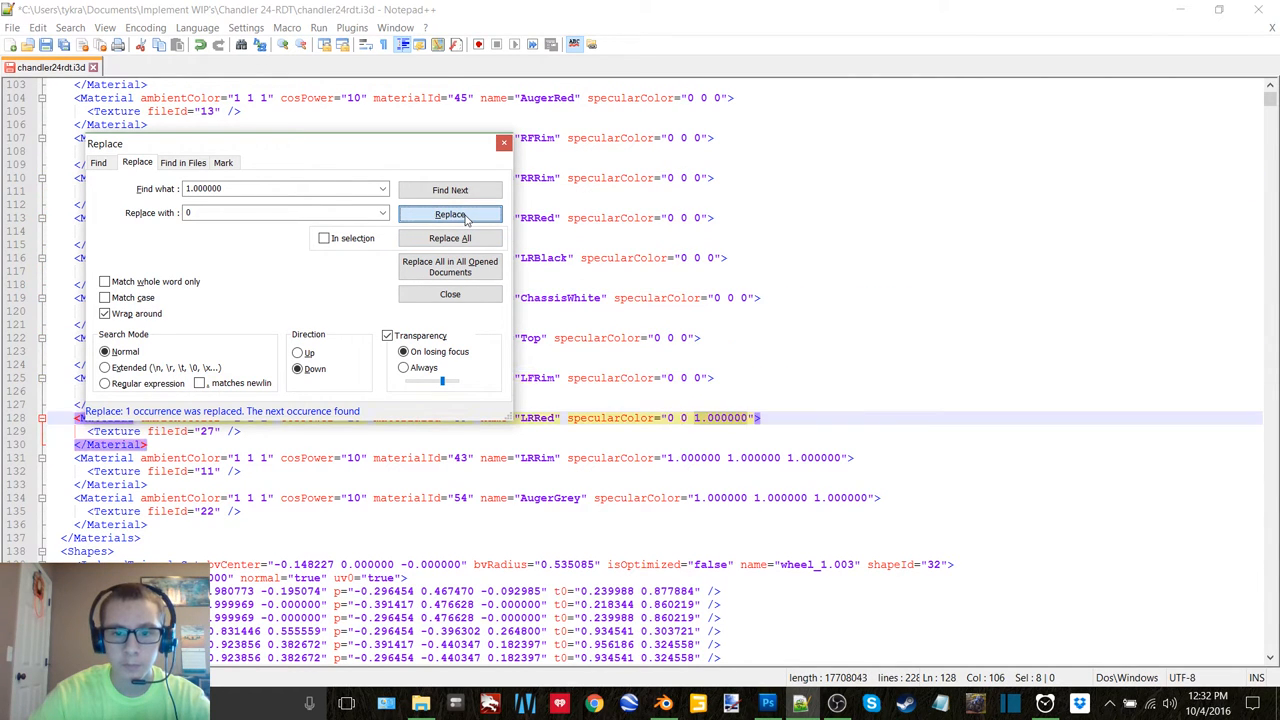
{"action": "left_click", "coordinate": [450, 214]}
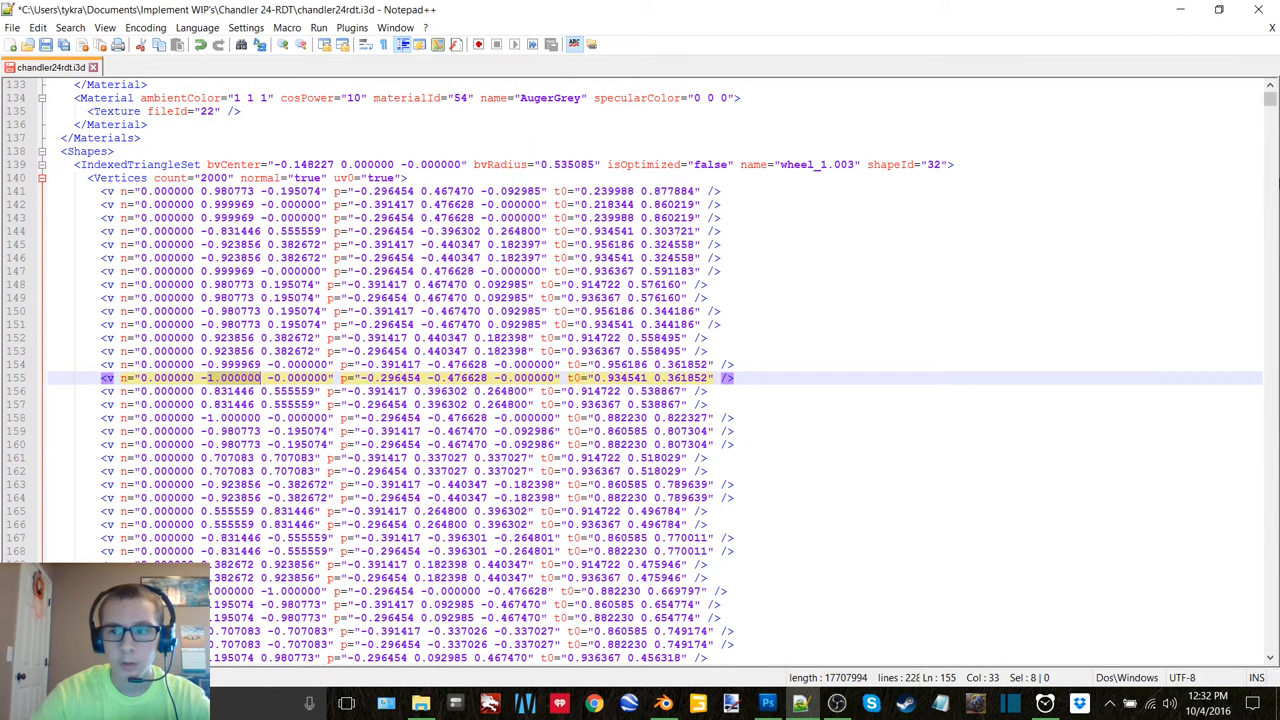
{"action": "mouse_move", "coordinate": [698, 318]}
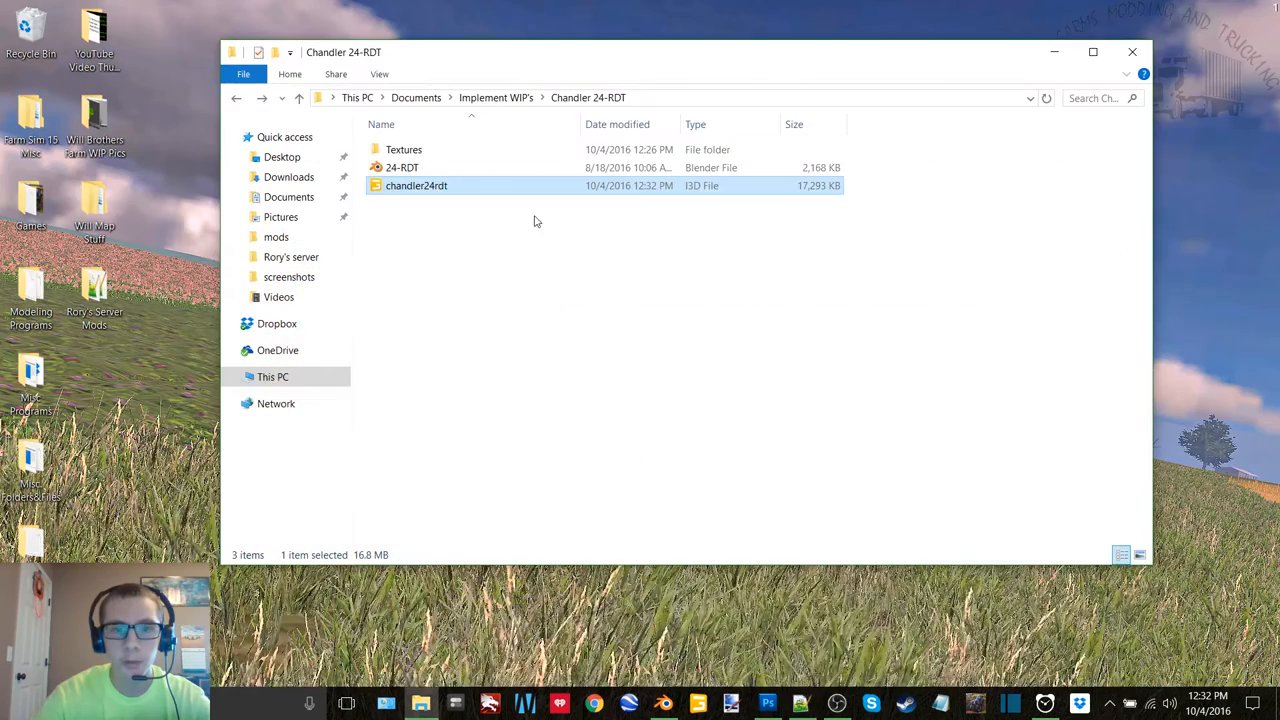
Step: Launch chandler24rdt.i3d from the folder in GIANTS Editor version 6.0.5
{"action": "double_click", "coordinate": [416, 184]}
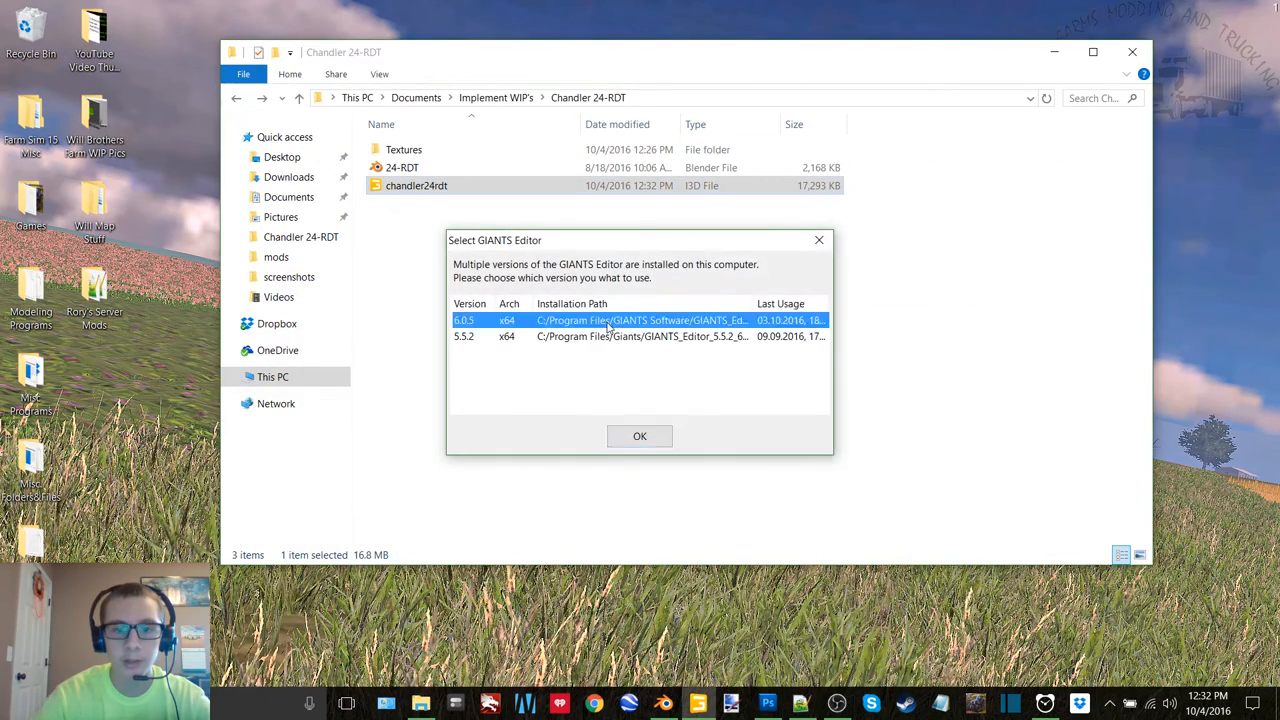
{"action": "left_click", "coordinate": [640, 436]}
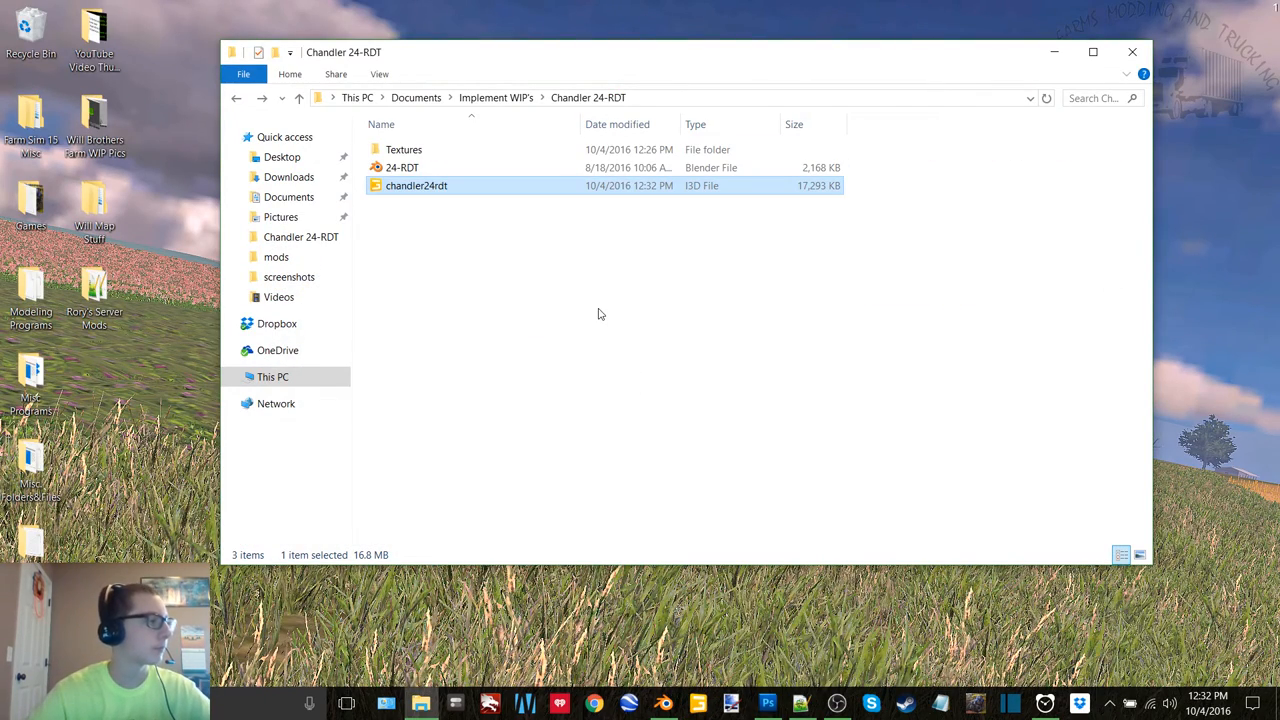
{"action": "double_click", "coordinate": [416, 184]}
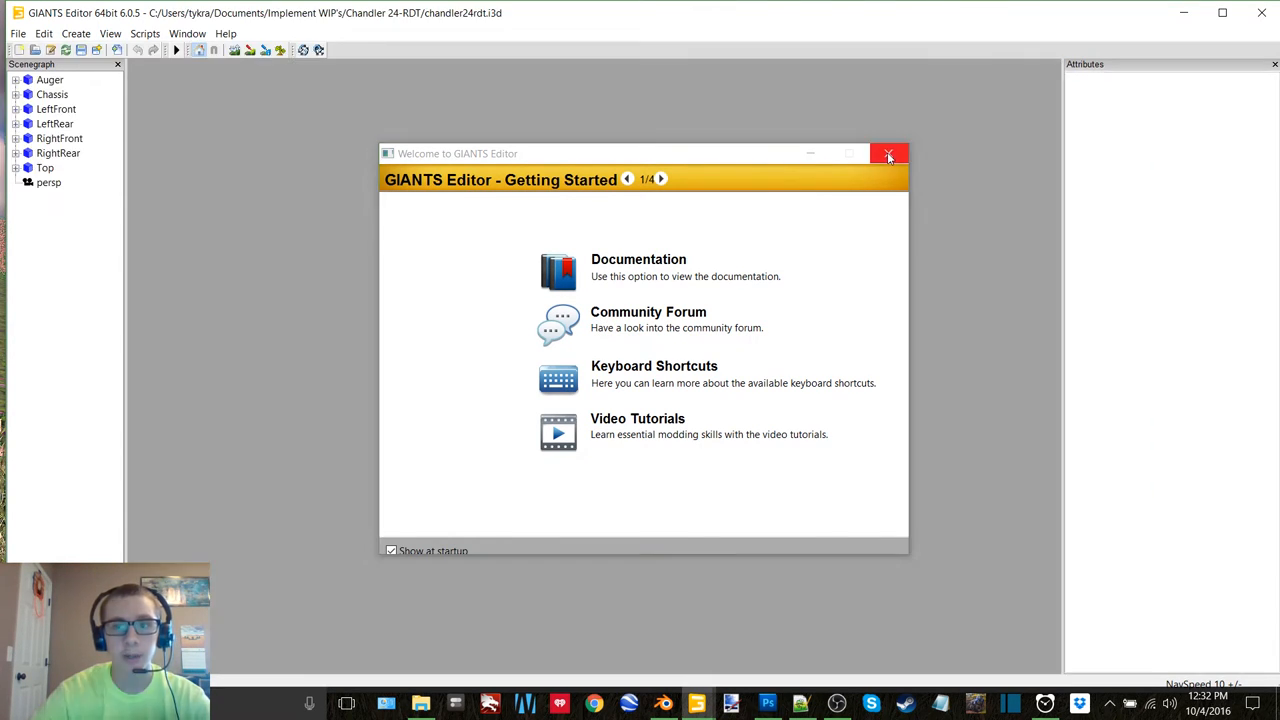
Step: Dismiss the welcome window and inspect LeftRearRim and Black.003 under the LeftRear wheel
{"action": "left_click", "coordinate": [888, 154]}
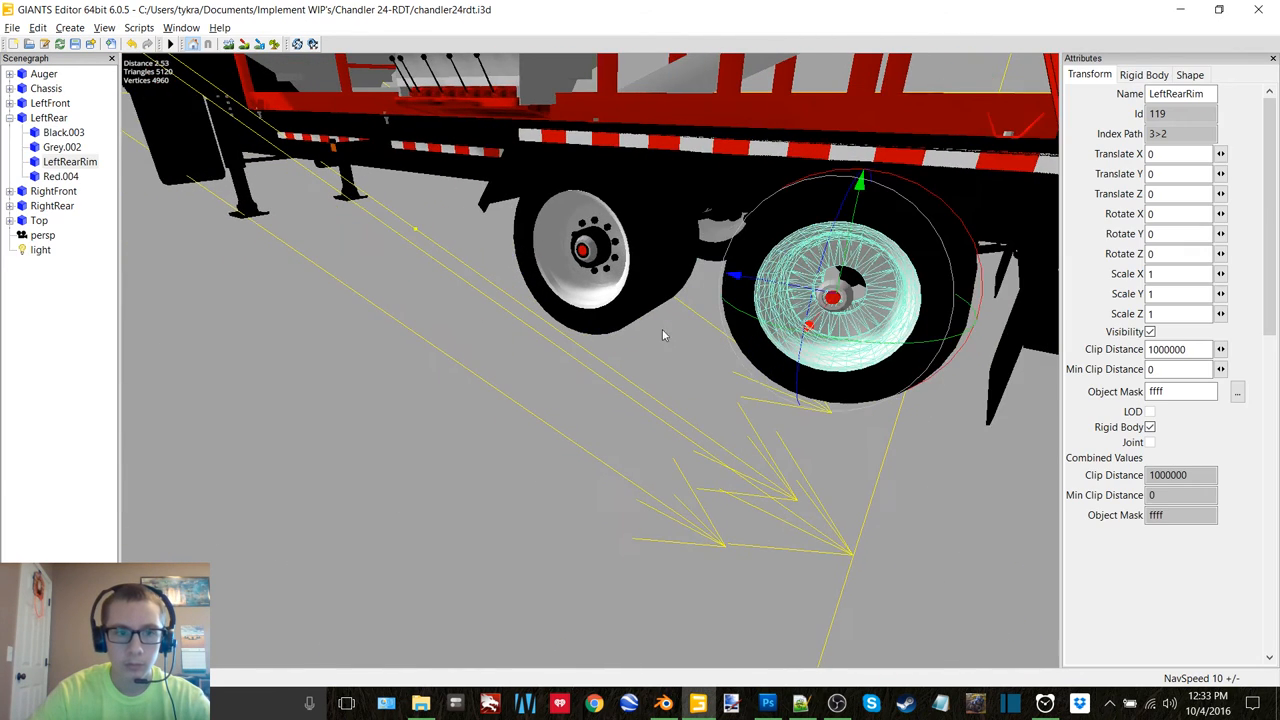
{"action": "left_click", "coordinate": [64, 132]}
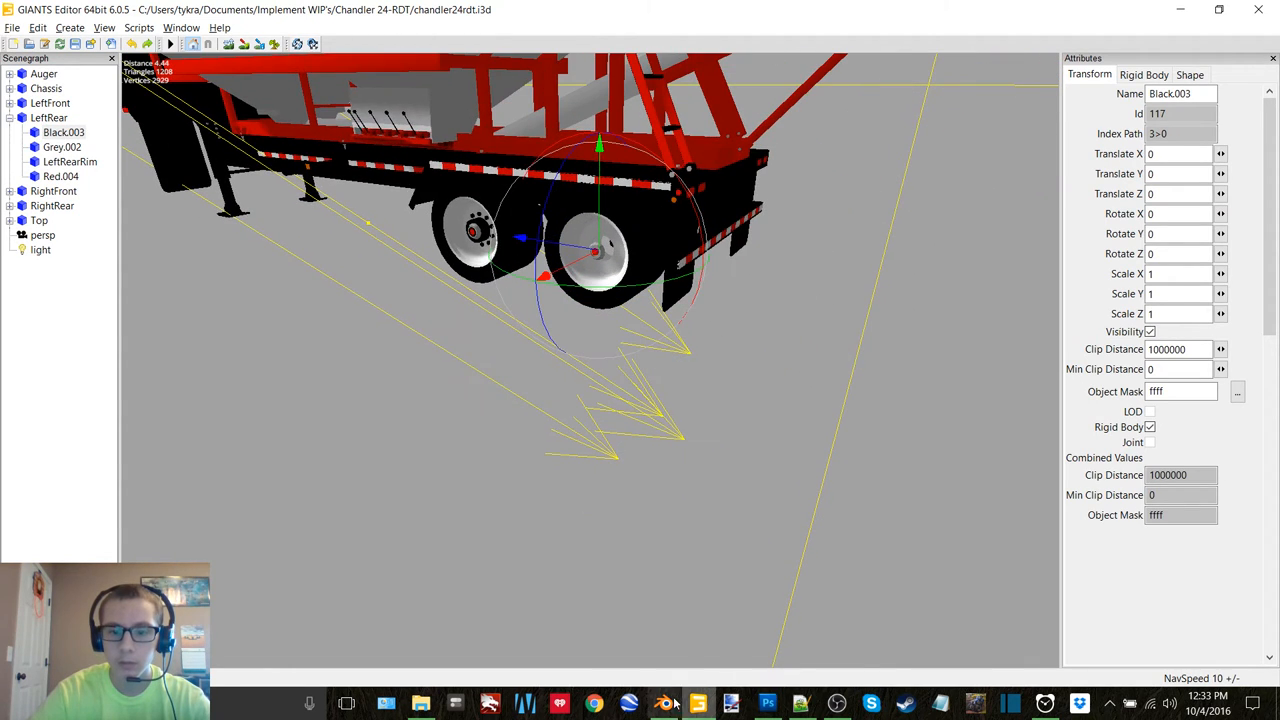
{"action": "left_click", "coordinate": [664, 704]}
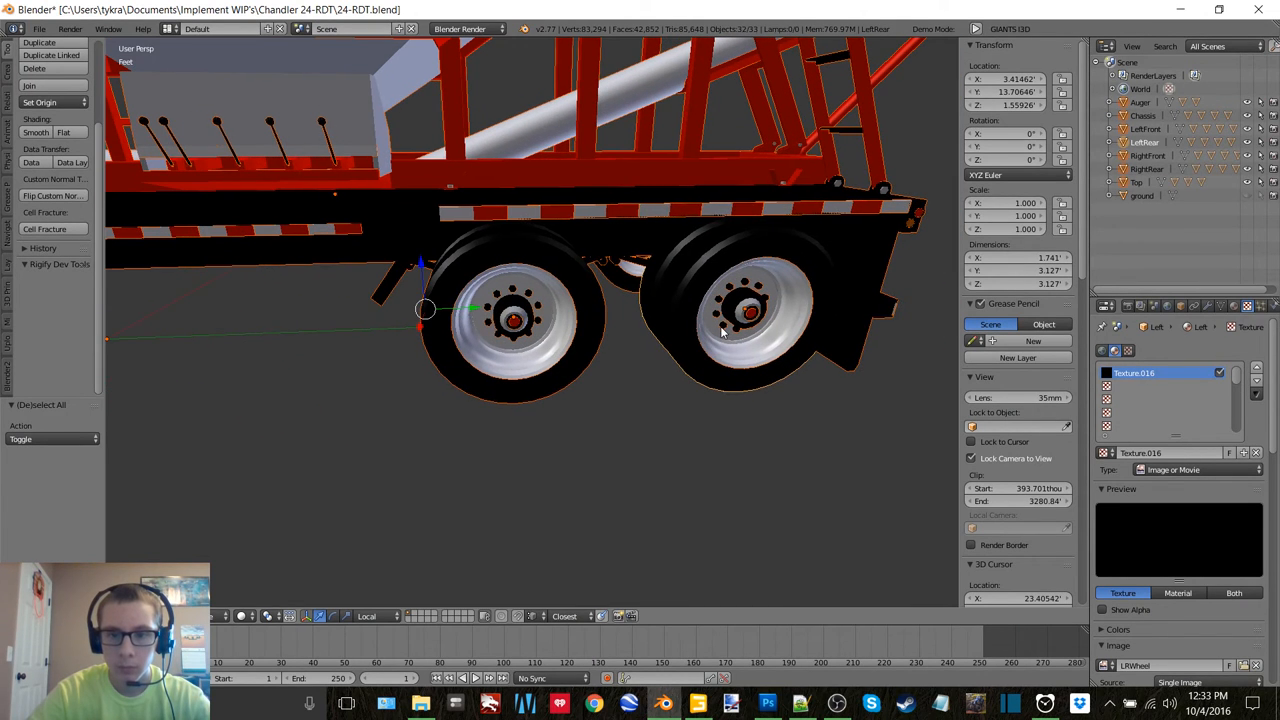
Step: Export the selected left rear tire as an I3D file named lrblack
{"action": "left_click", "coordinate": [40, 28]}
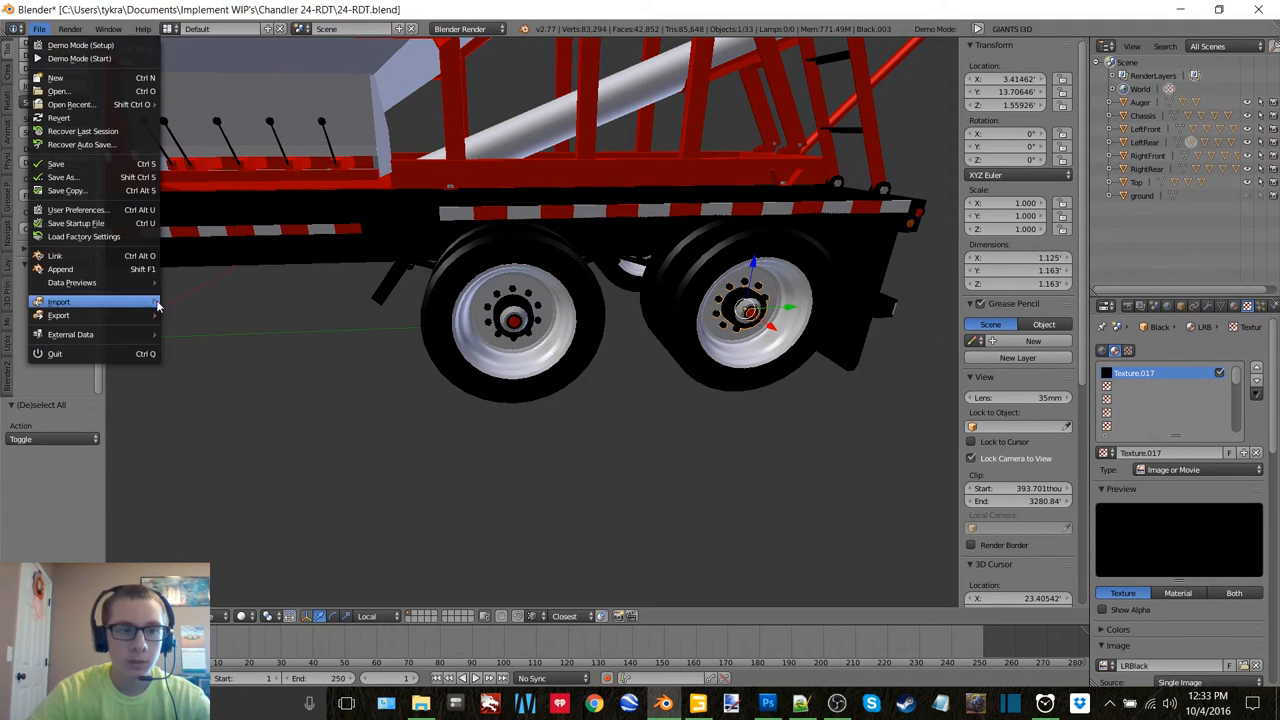
{"action": "left_click", "coordinate": [60, 316]}
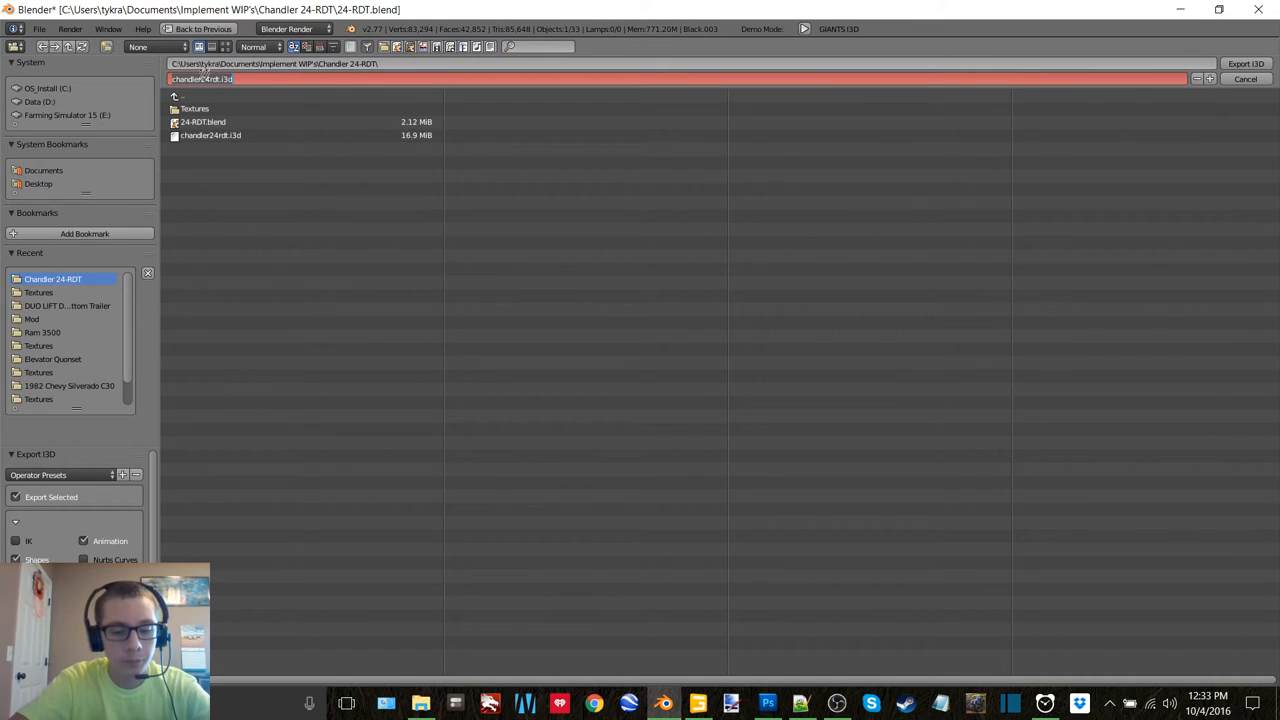
{"action": "type", "text": "lrblac"}
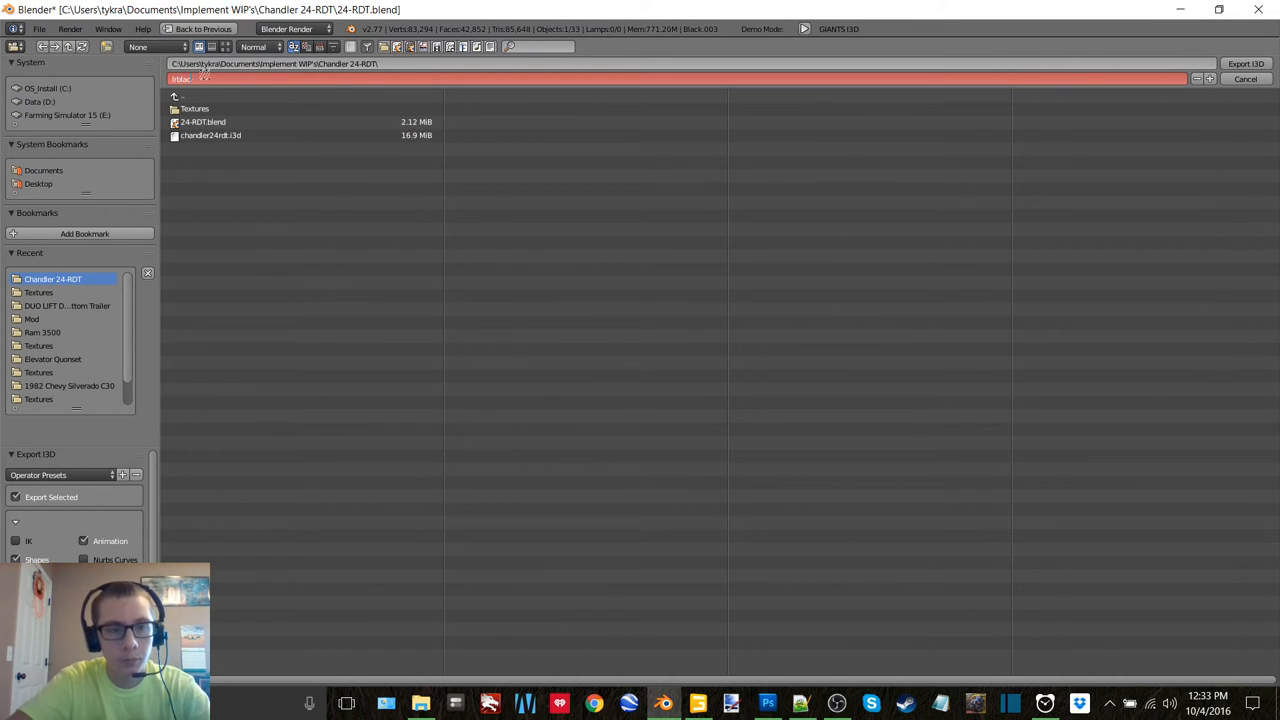
{"action": "left_click", "coordinate": [1246, 80]}
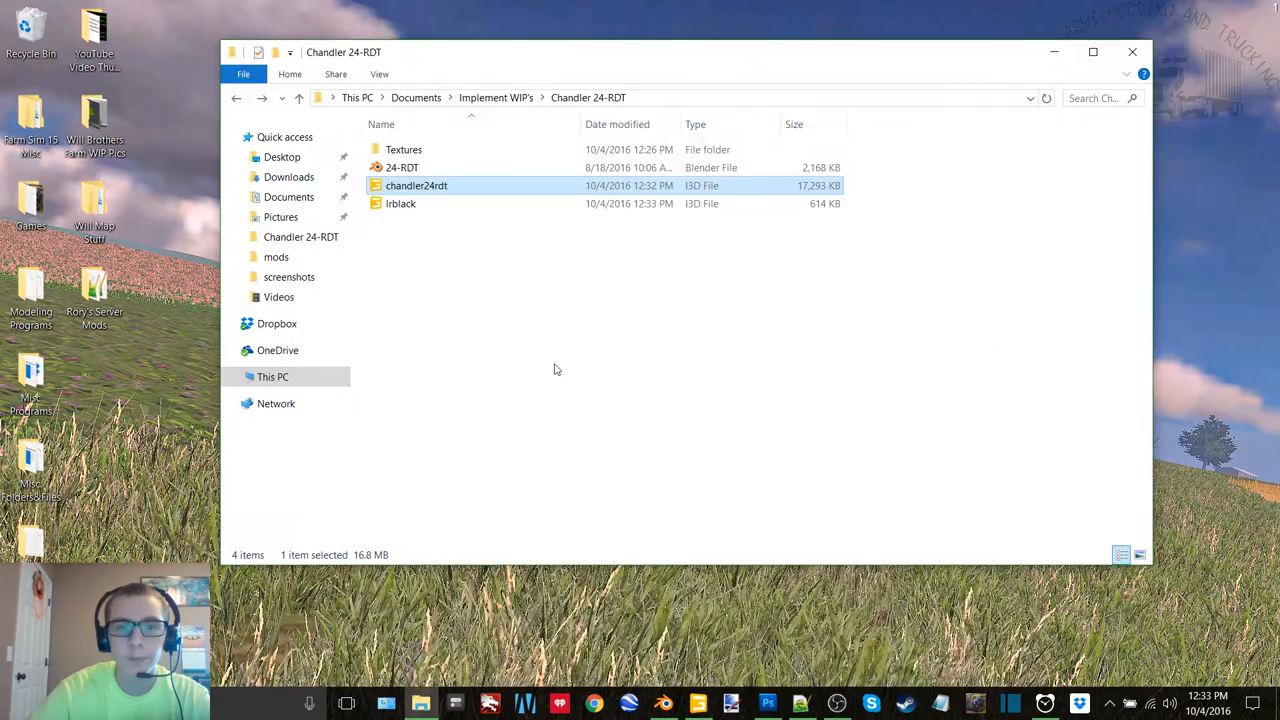
Step: Edit lrblack.i3d in Notepad++ so its specularColor values read 0 0 0
{"action": "right_click", "coordinate": [400, 204]}
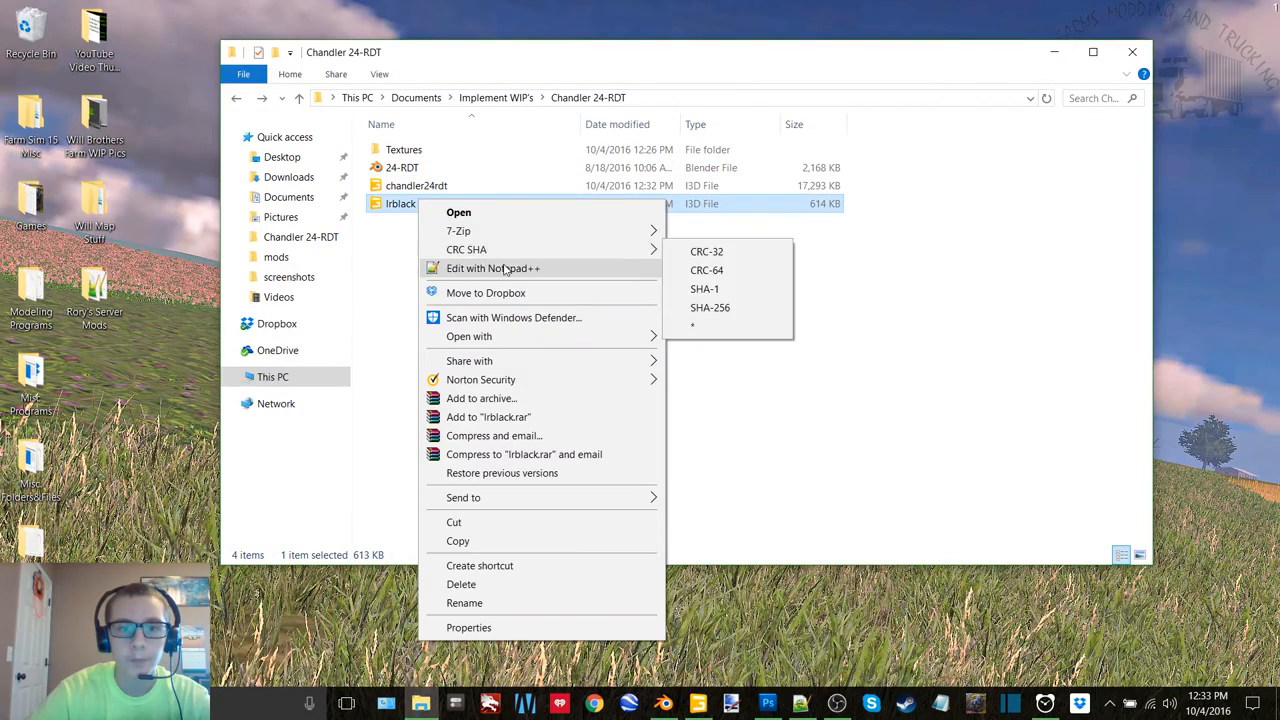
{"action": "left_click", "coordinate": [492, 268]}
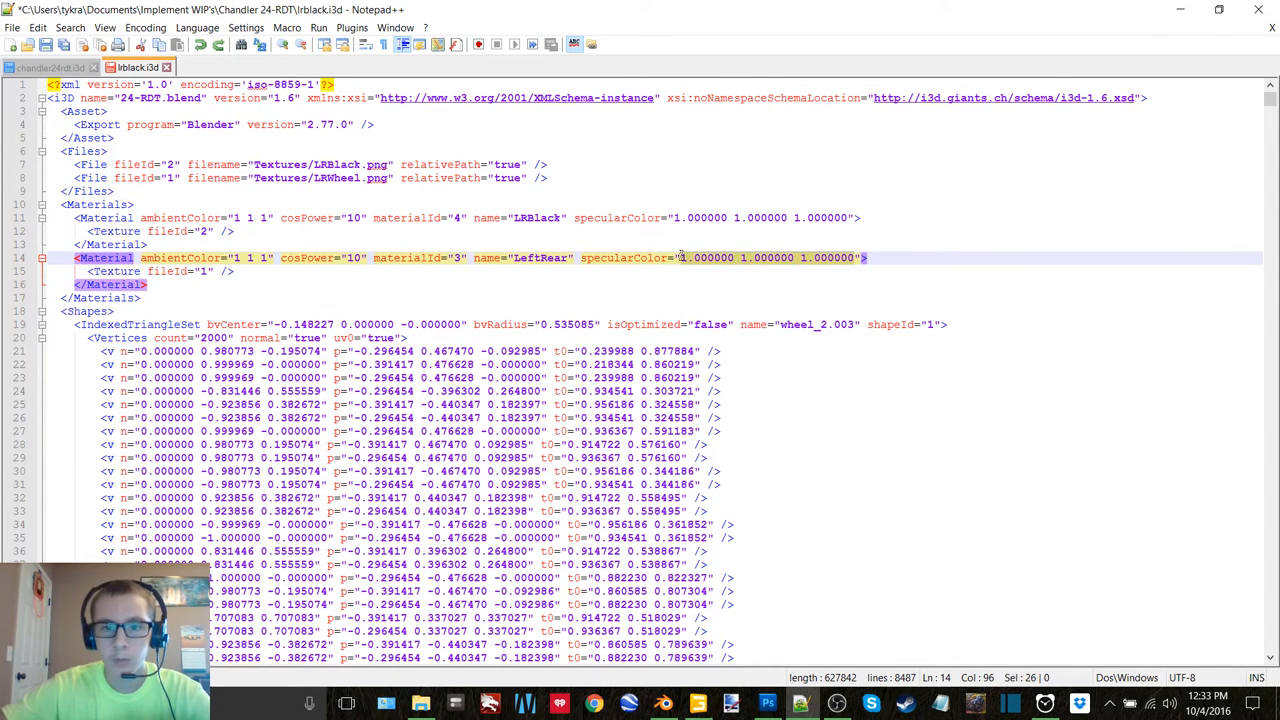
{"action": "type", "text": "0 0 0"}
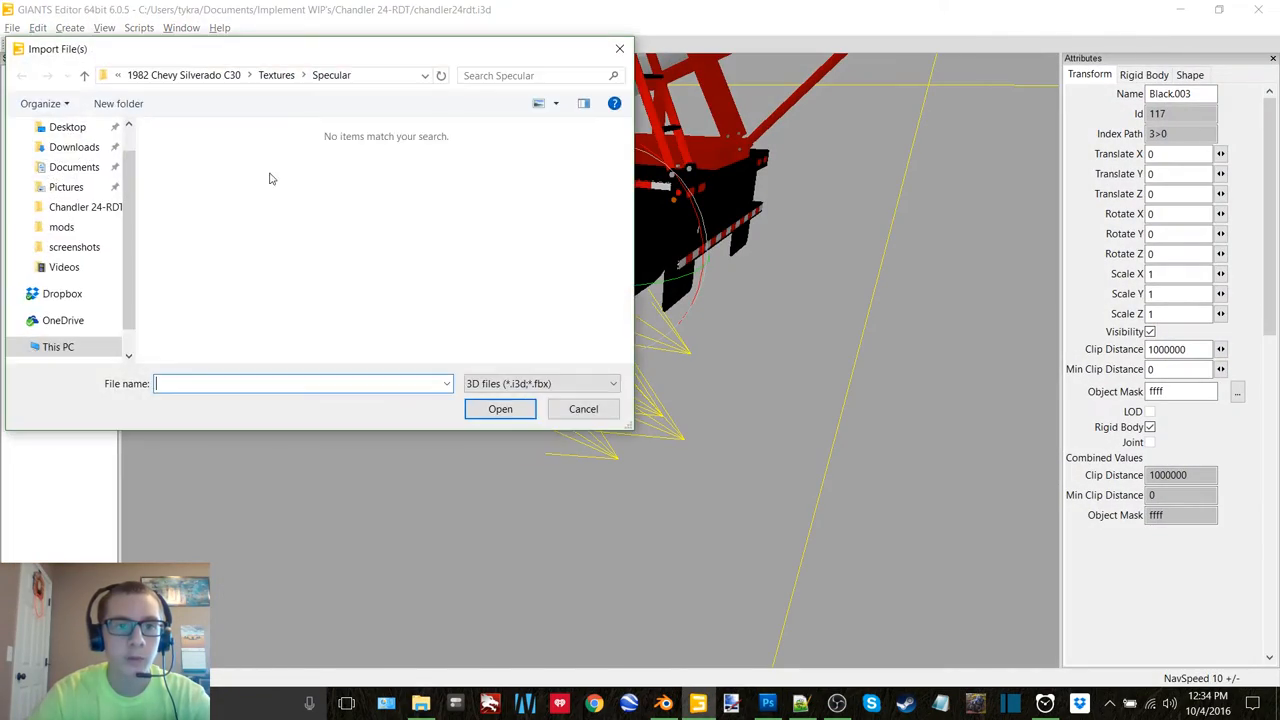
Step: Import lrblack.i3d from the Chandler 24-RDT folder and place its Black.003 tire under LeftRear
{"action": "left_click", "coordinate": [86, 206]}
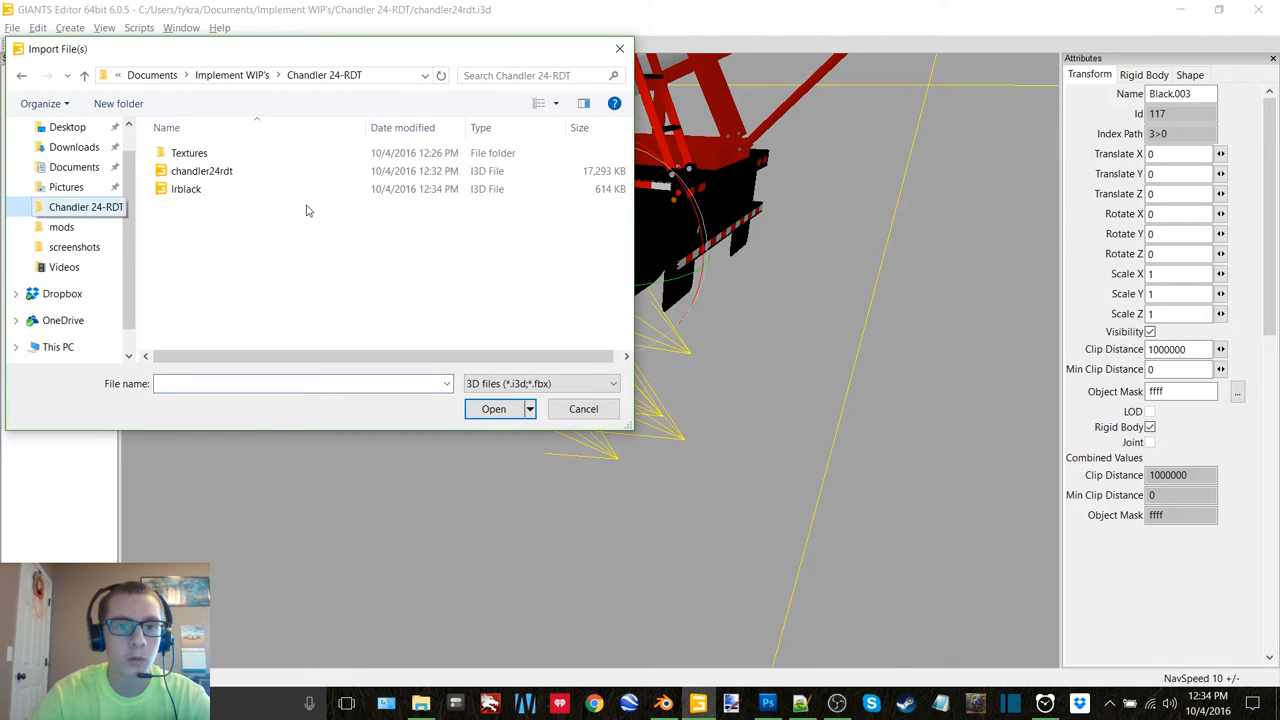
{"action": "left_click", "coordinate": [584, 408]}
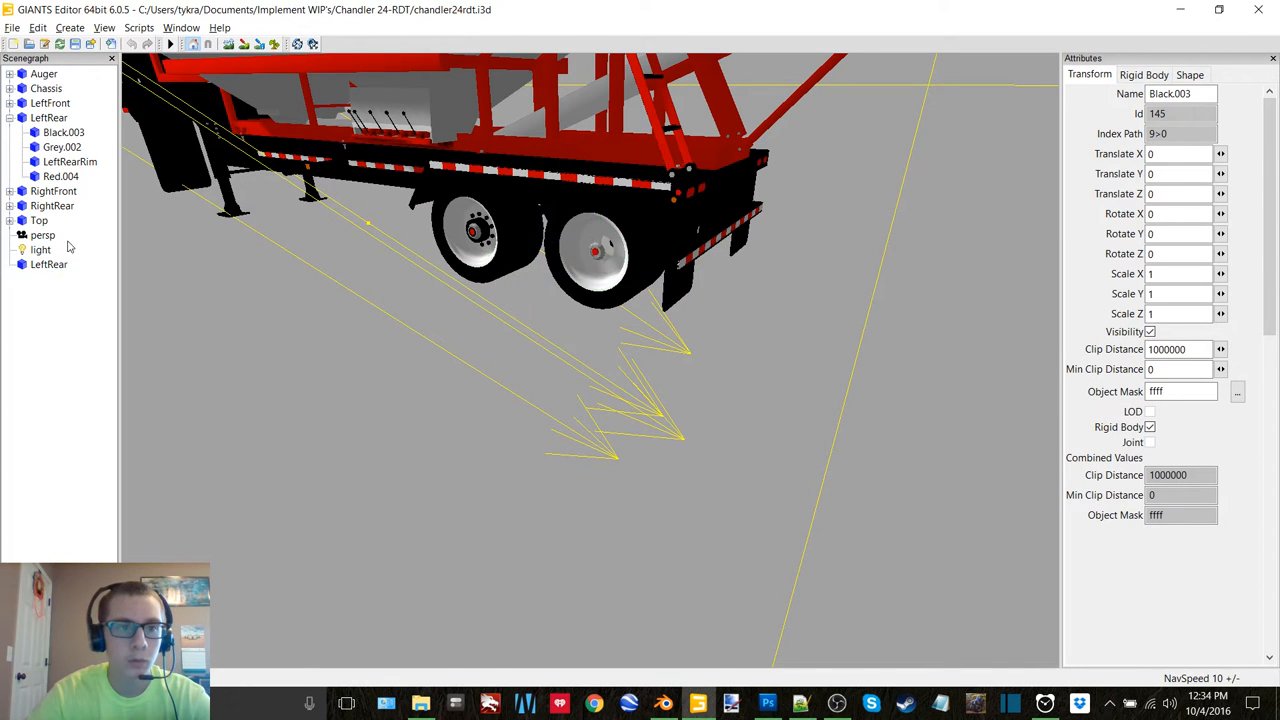
{"action": "left_click", "coordinate": [64, 192]}
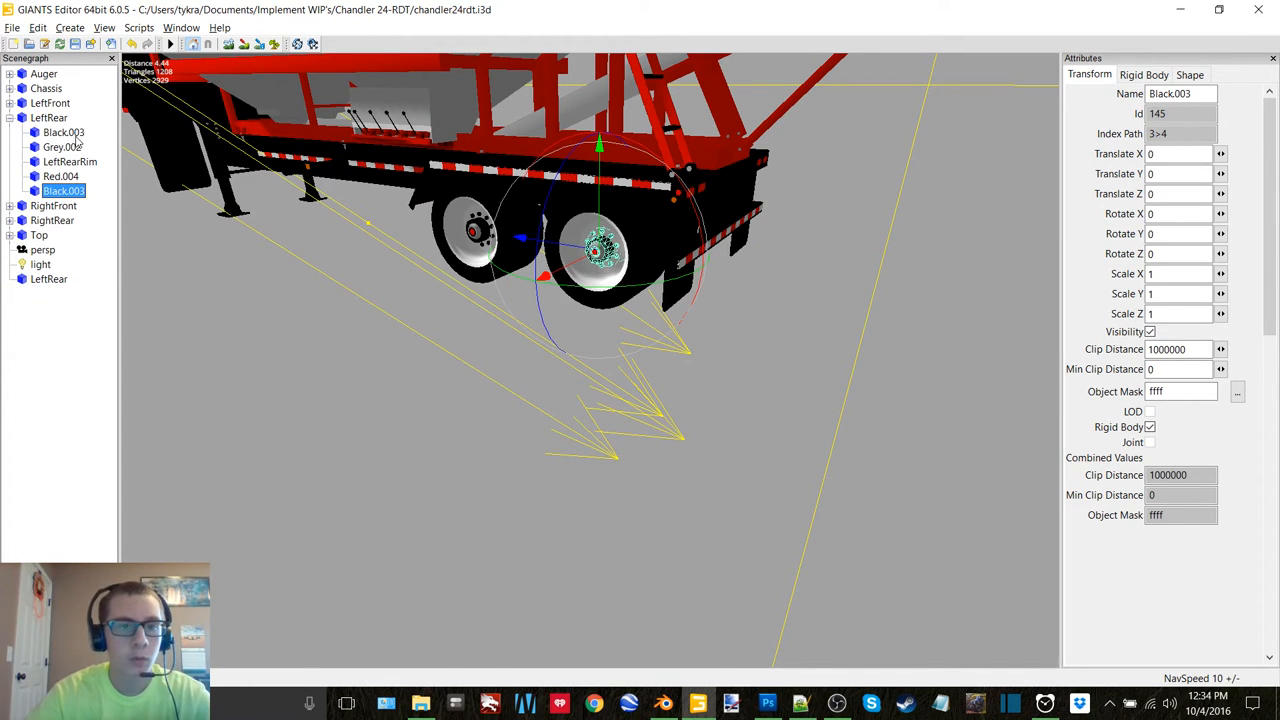
{"action": "left_click", "coordinate": [64, 176]}
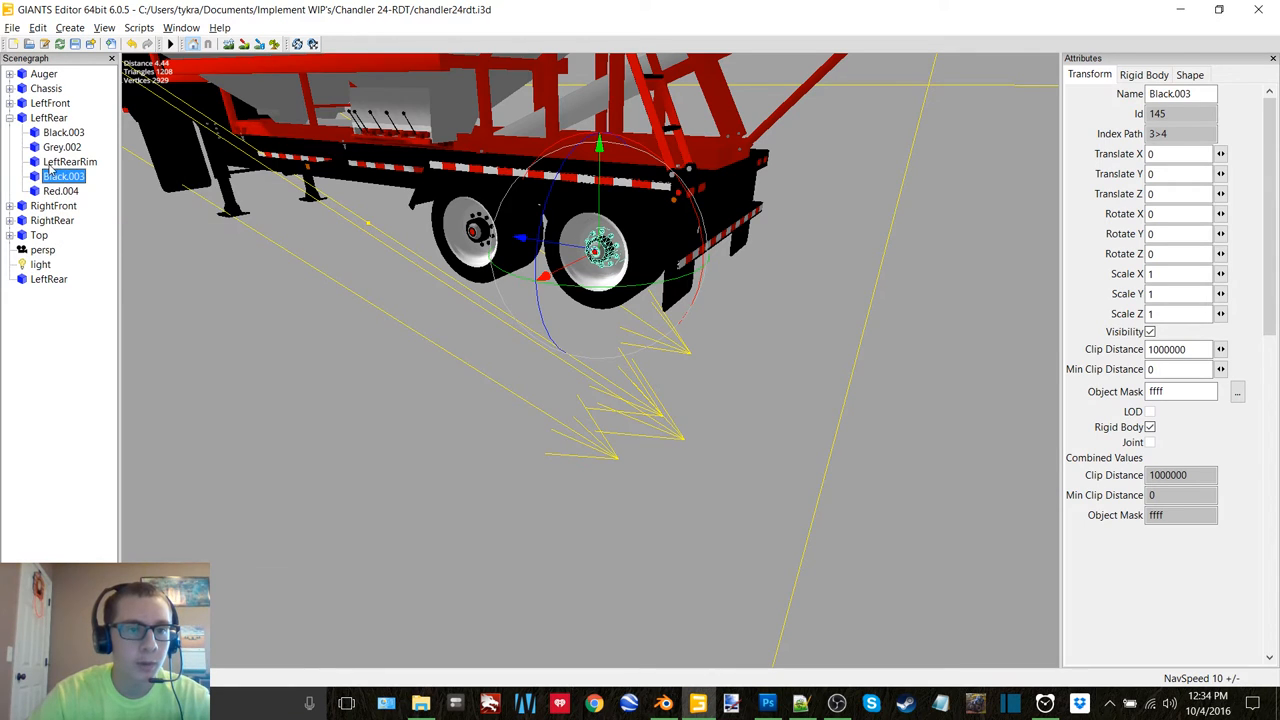
Step: Move the imported tire up in the LeftRear hierarchy and save the trailer scene
{"action": "right_click", "coordinate": [64, 176]}
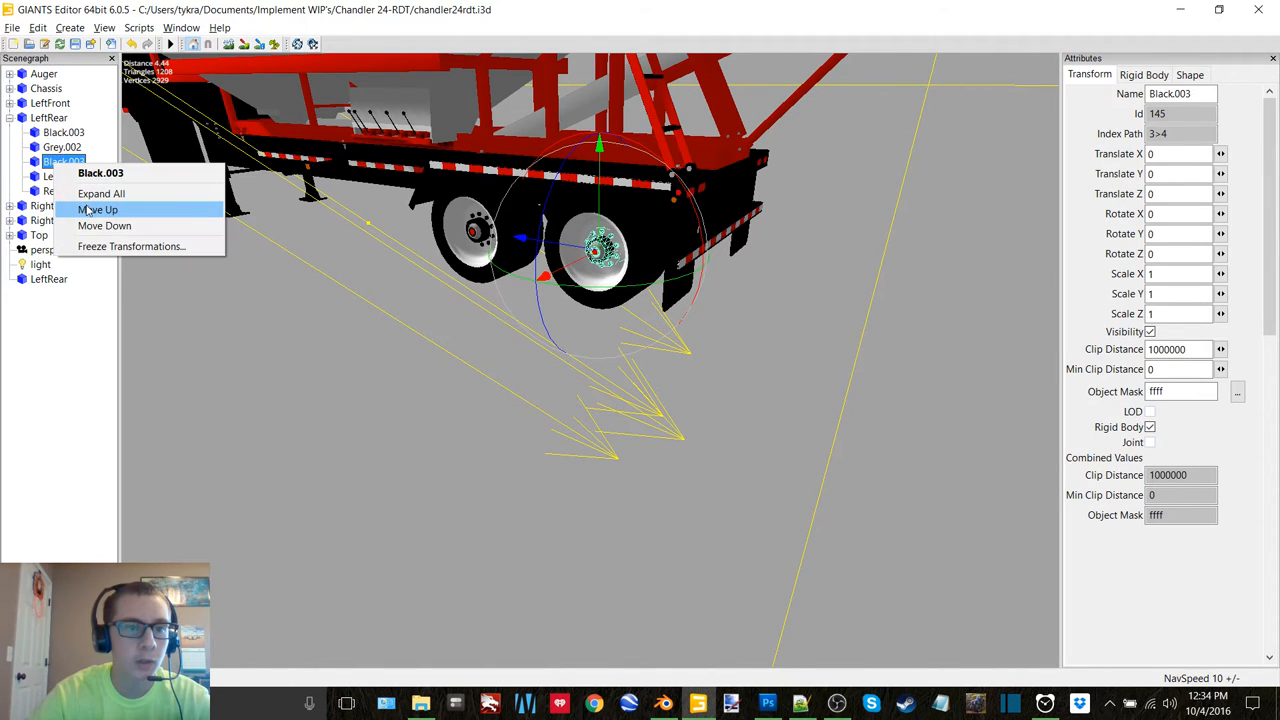
{"action": "left_click", "coordinate": [96, 210]}
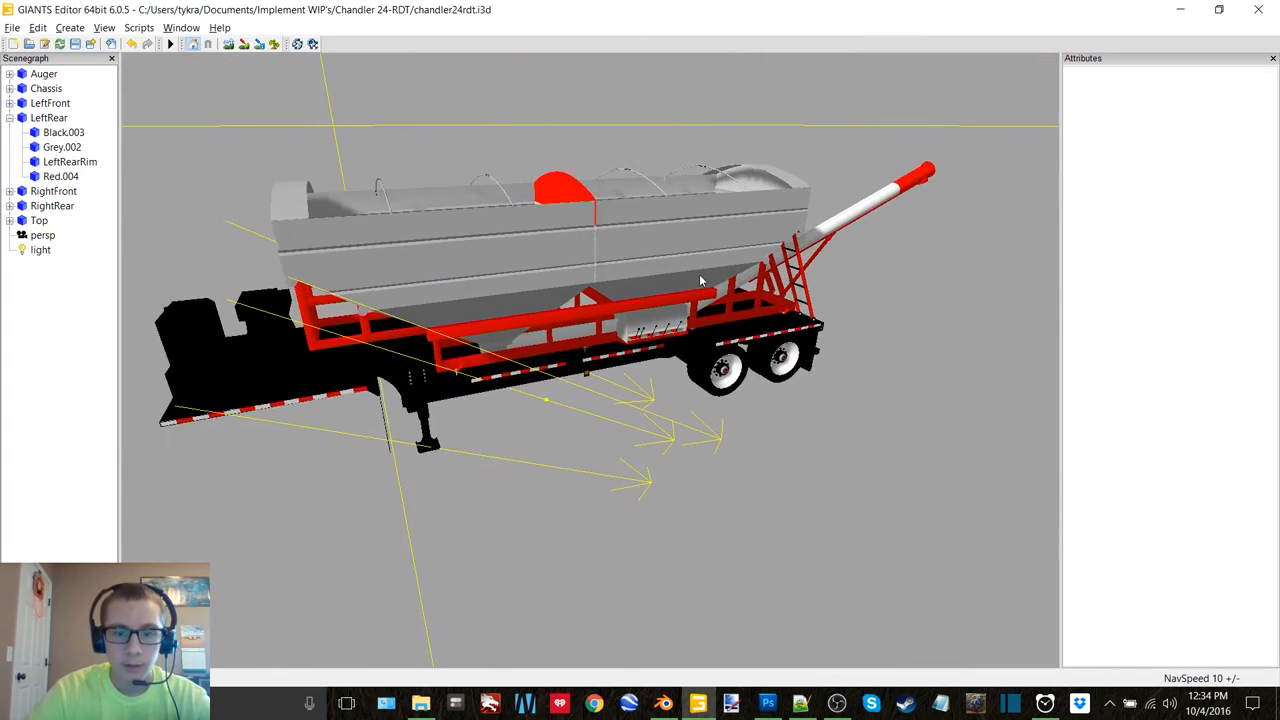
{"action": "left_click", "coordinate": [48, 116]}
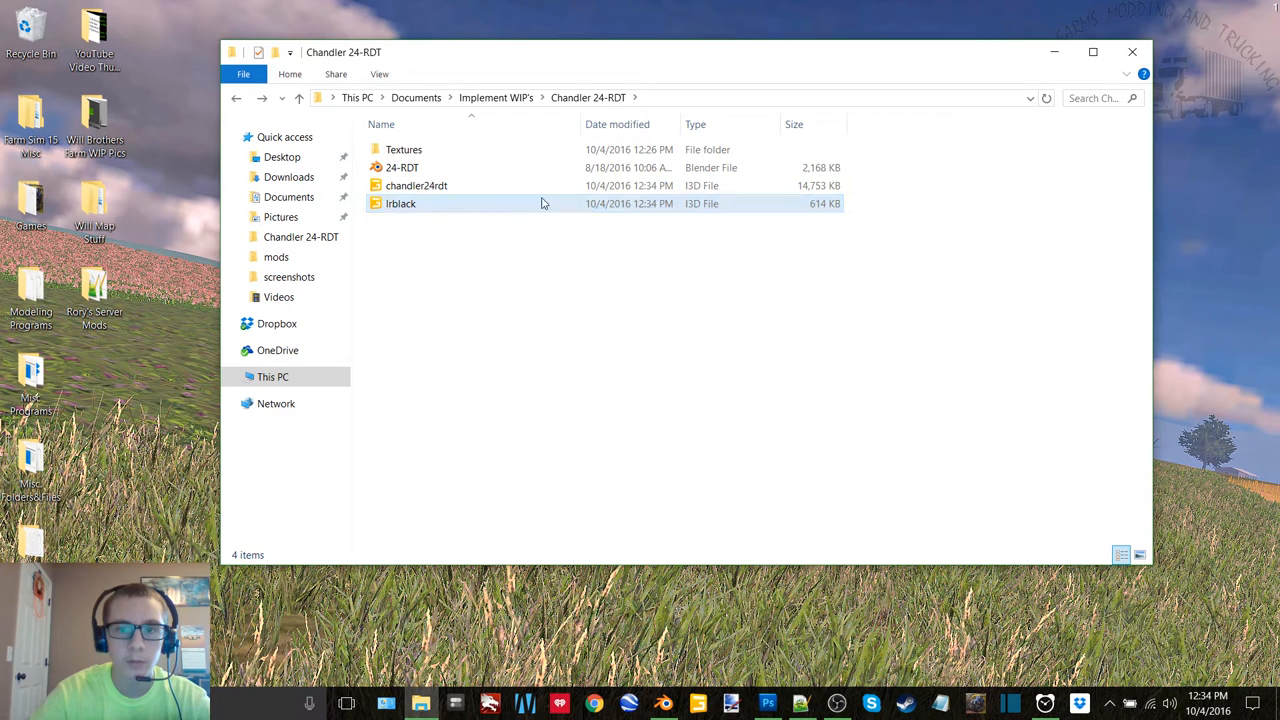
Step: Reopen the saved chandler24rdt.i3d in GIANTS Editor and dismiss the welcome screen
{"action": "left_click", "coordinate": [416, 184]}
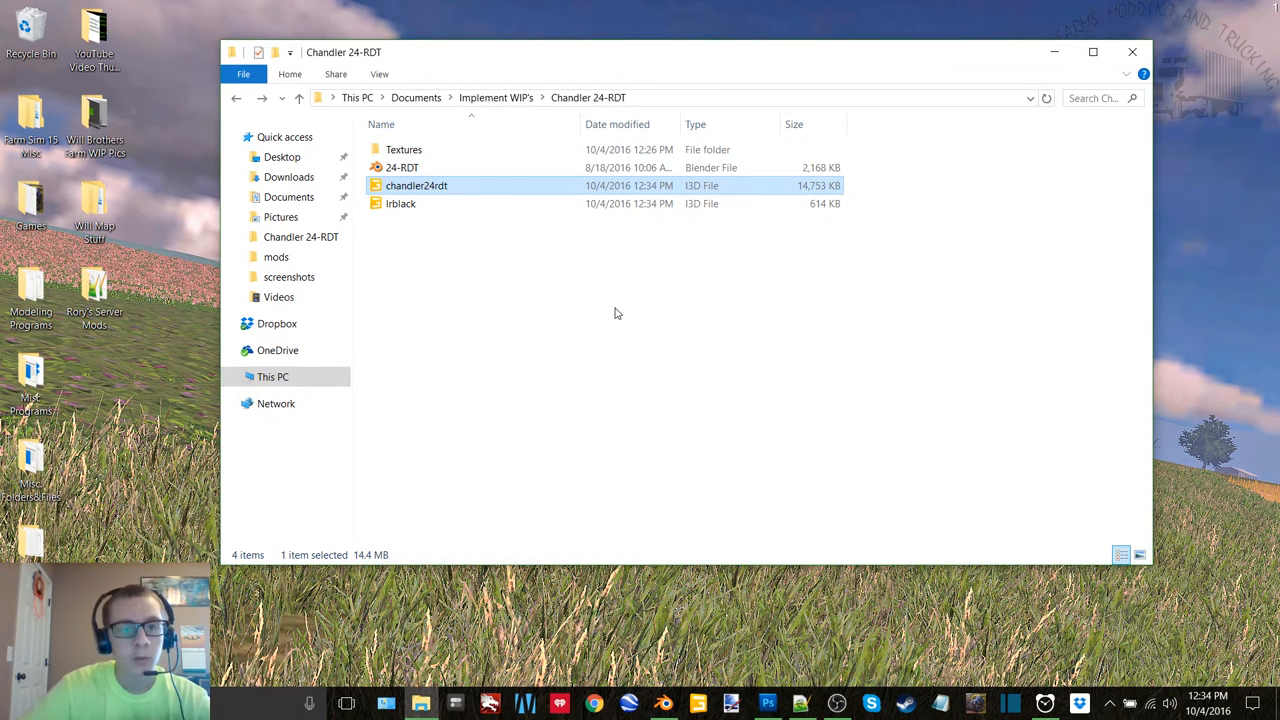
{"action": "double_click", "coordinate": [416, 184]}
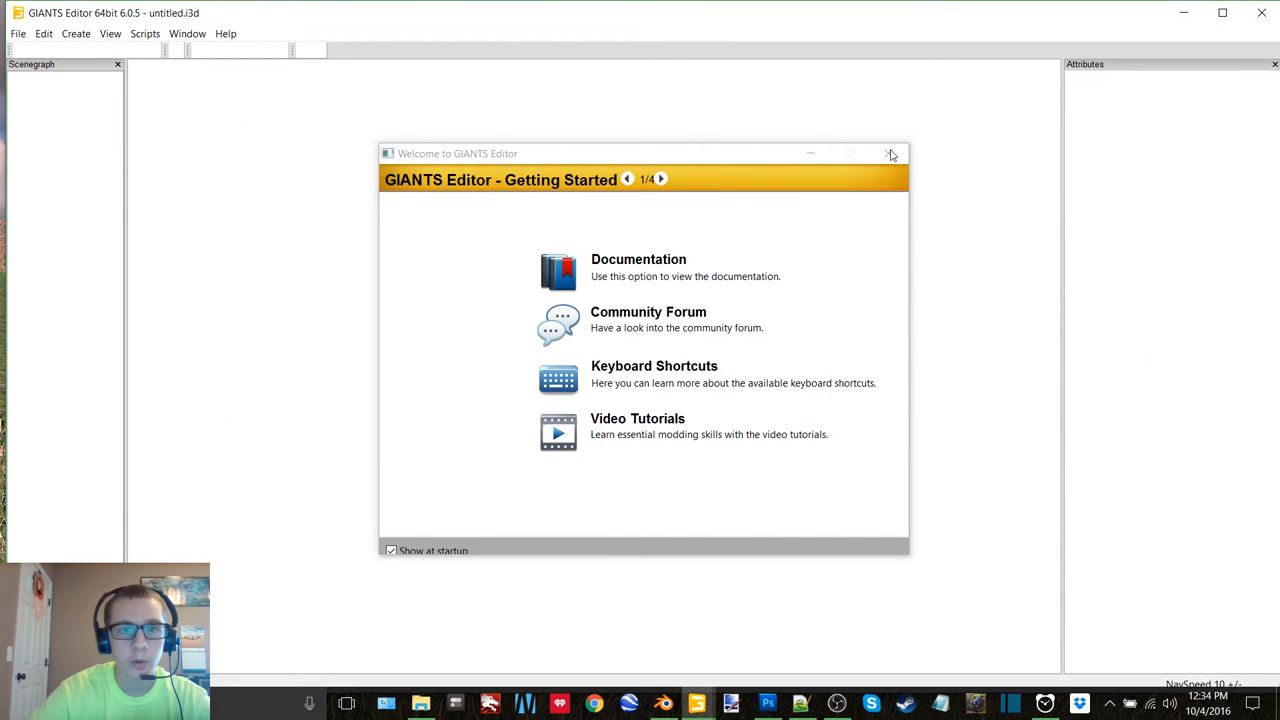
{"action": "left_click", "coordinate": [892, 152]}
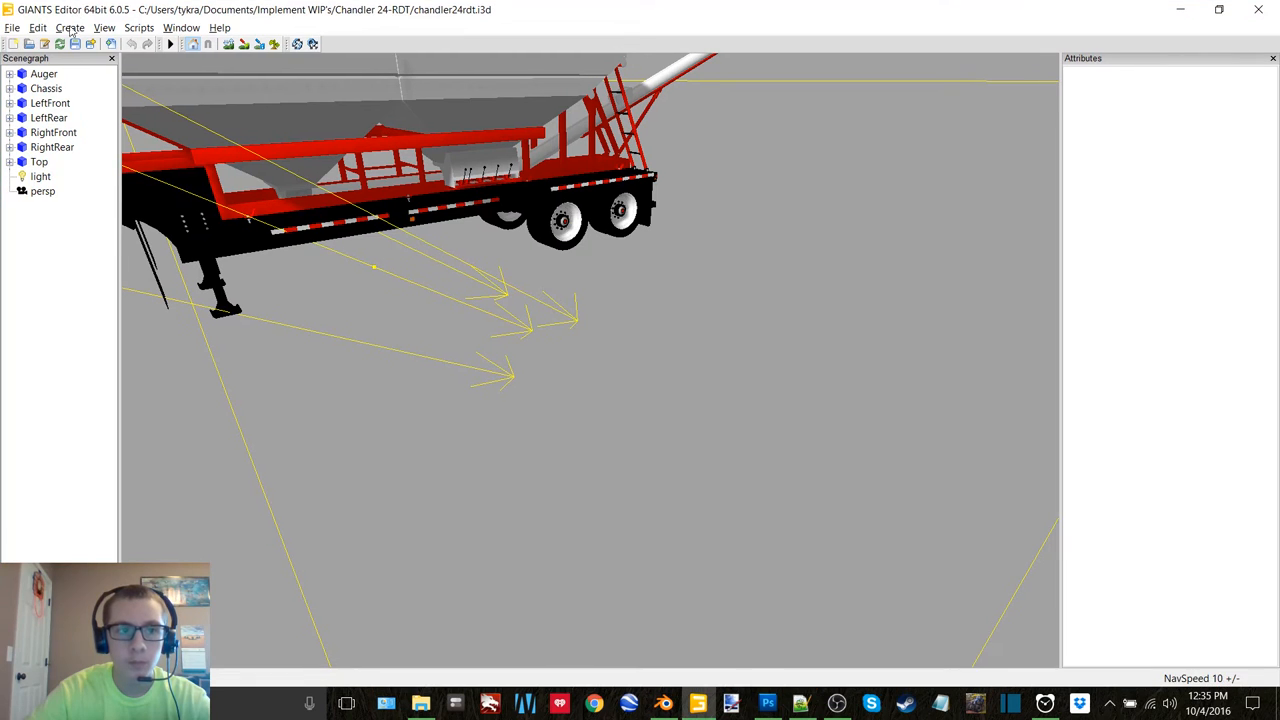
Step: Check the Translate values of RightFront and RightRear, then close the editor discarding changes
{"action": "left_click", "coordinate": [50, 102]}
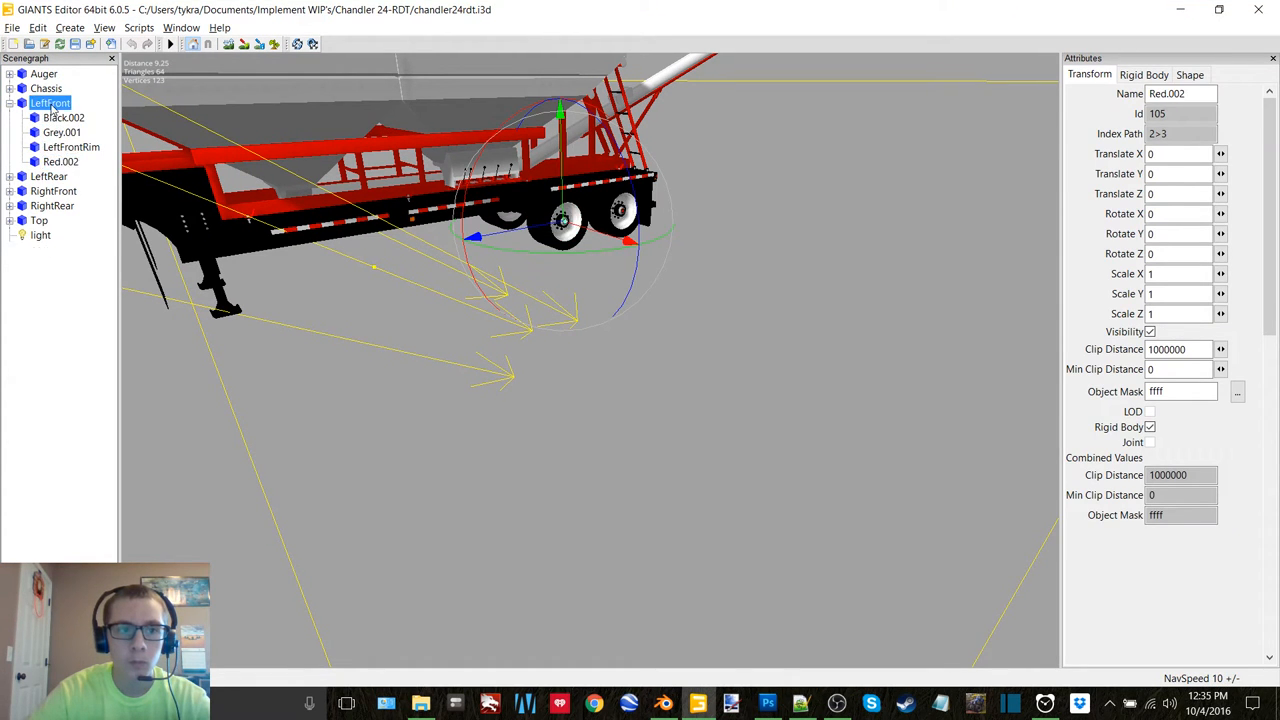
{"action": "left_click", "coordinate": [52, 132]}
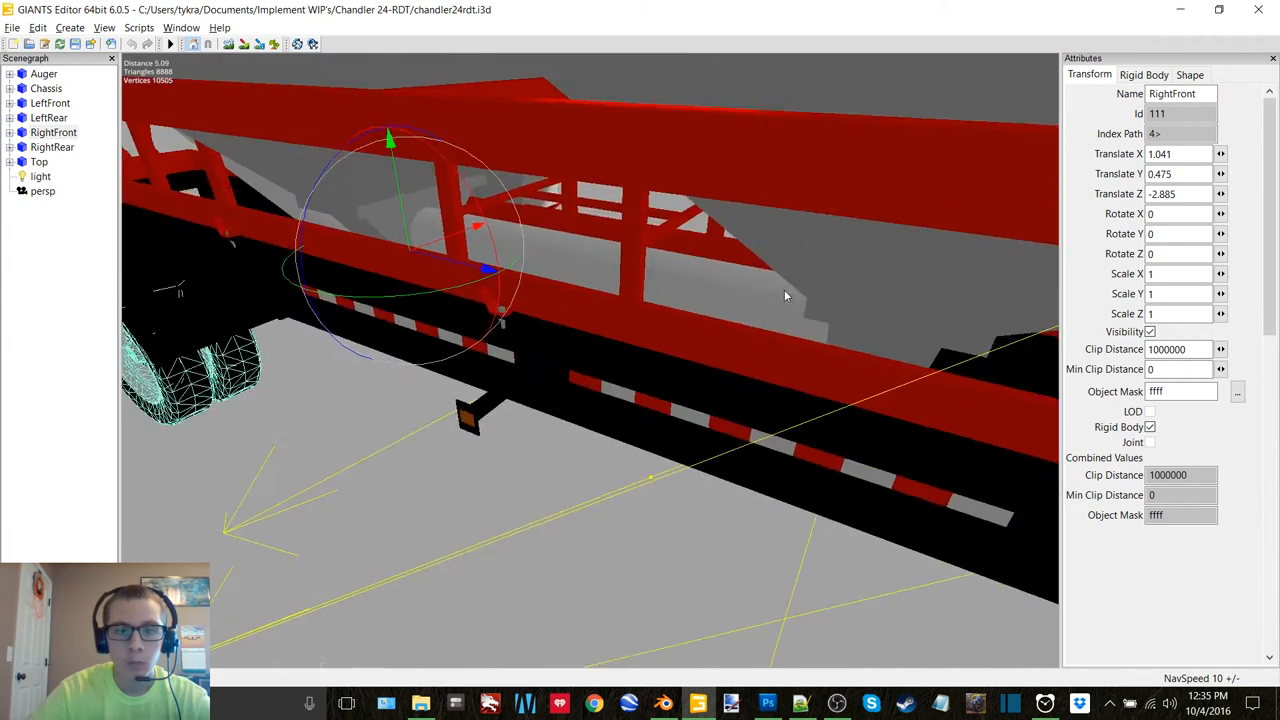
{"action": "left_click", "coordinate": [52, 148]}
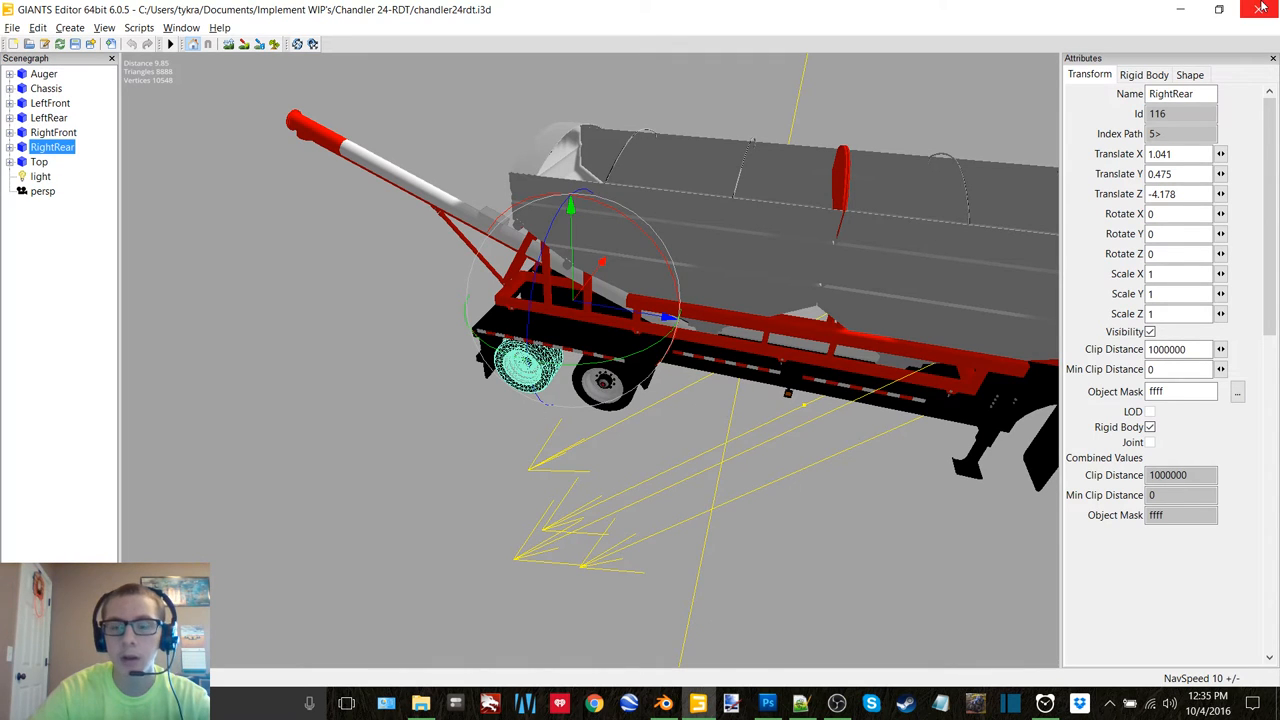
{"action": "left_click", "coordinate": [1260, 8]}
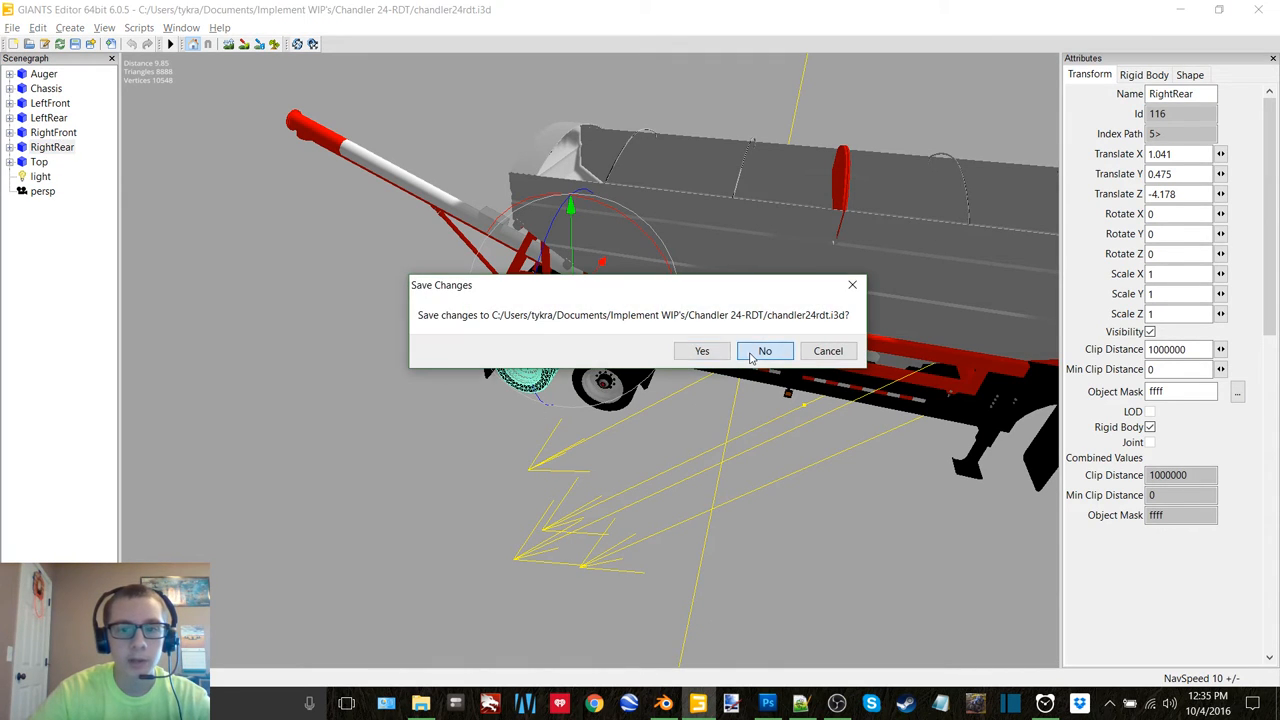
{"action": "left_click", "coordinate": [764, 352]}
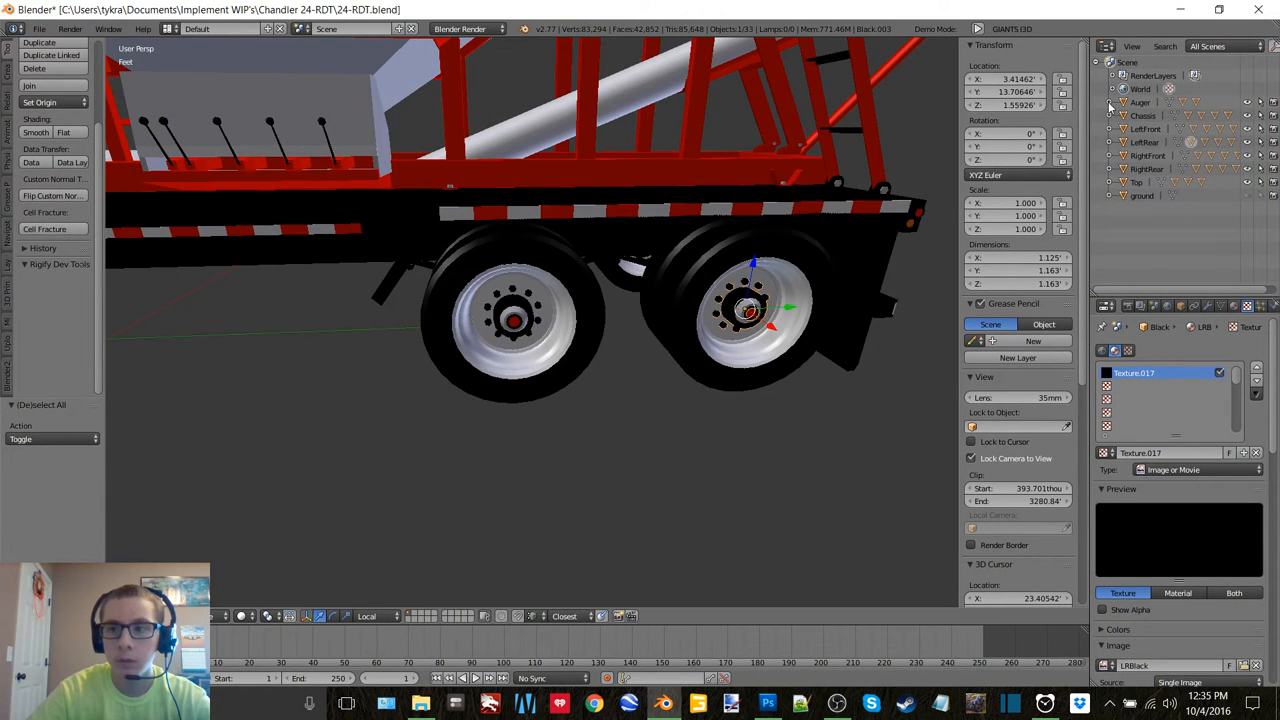
Step: Select the RightFront wheel in the Outliner and enter mesh editing on its parts
{"action": "left_click", "coordinate": [1110, 102]}
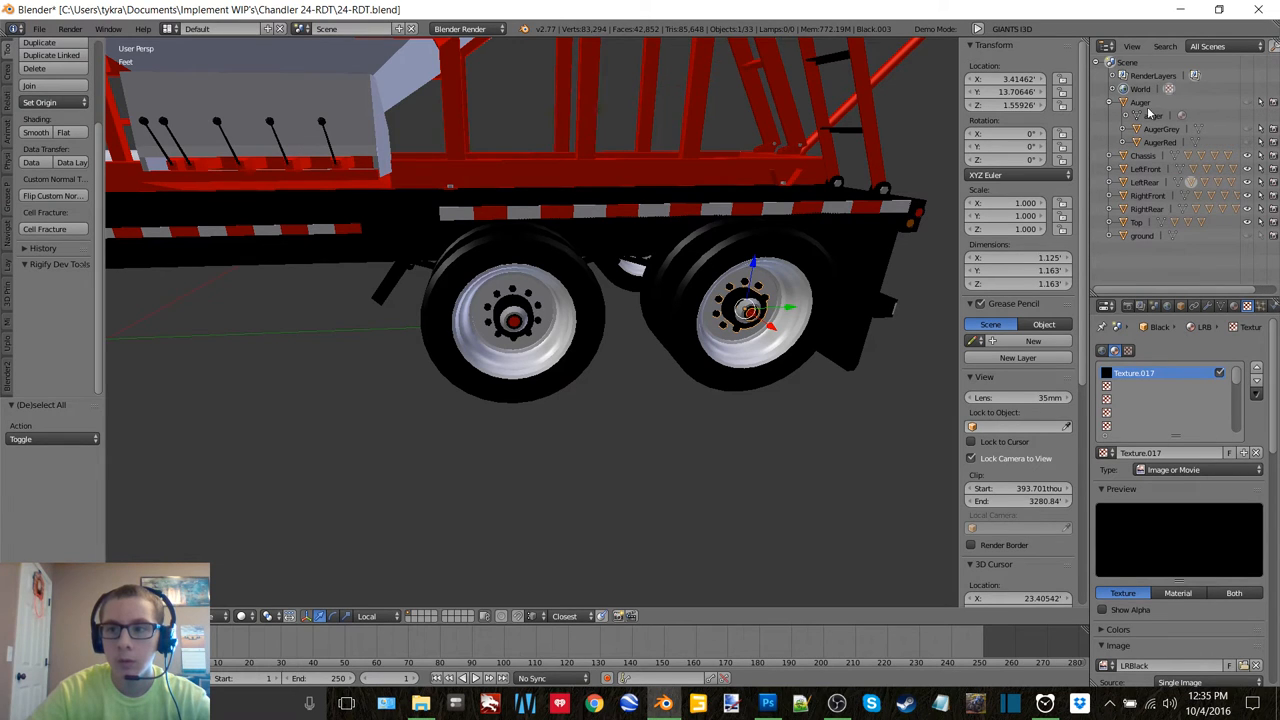
{"action": "left_click", "coordinate": [1112, 114]}
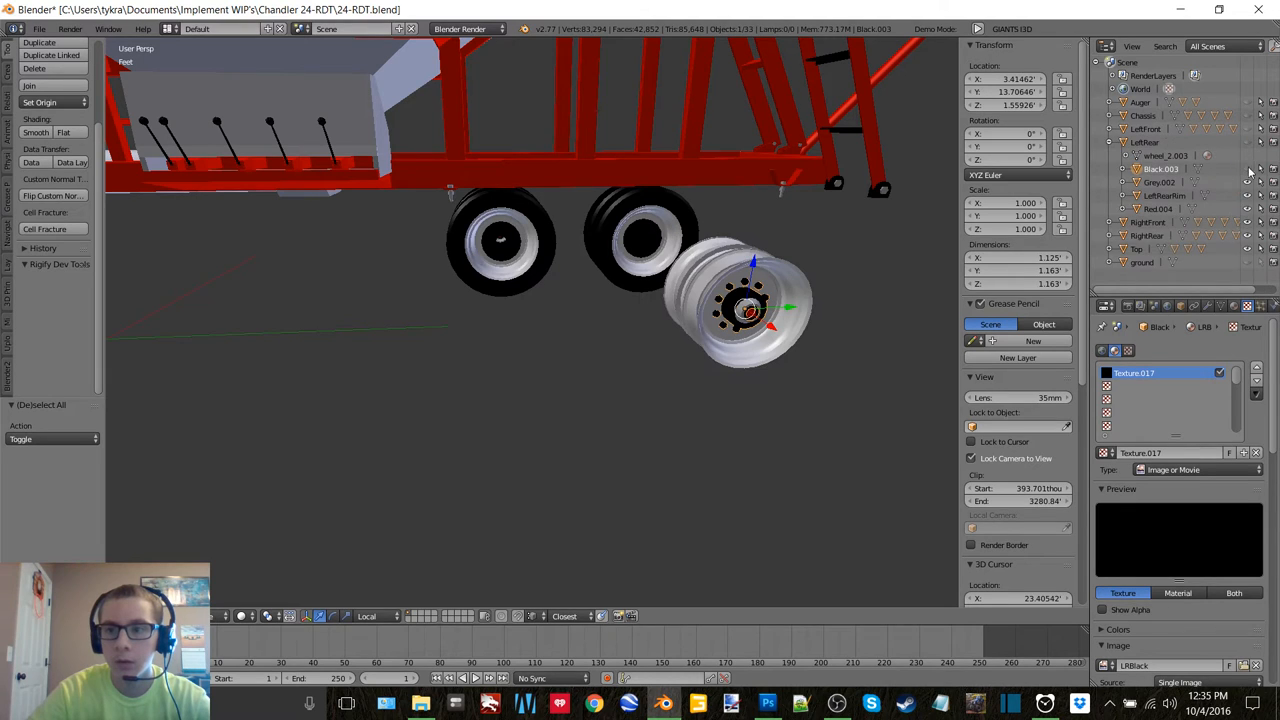
{"action": "left_click", "coordinate": [34, 68]}
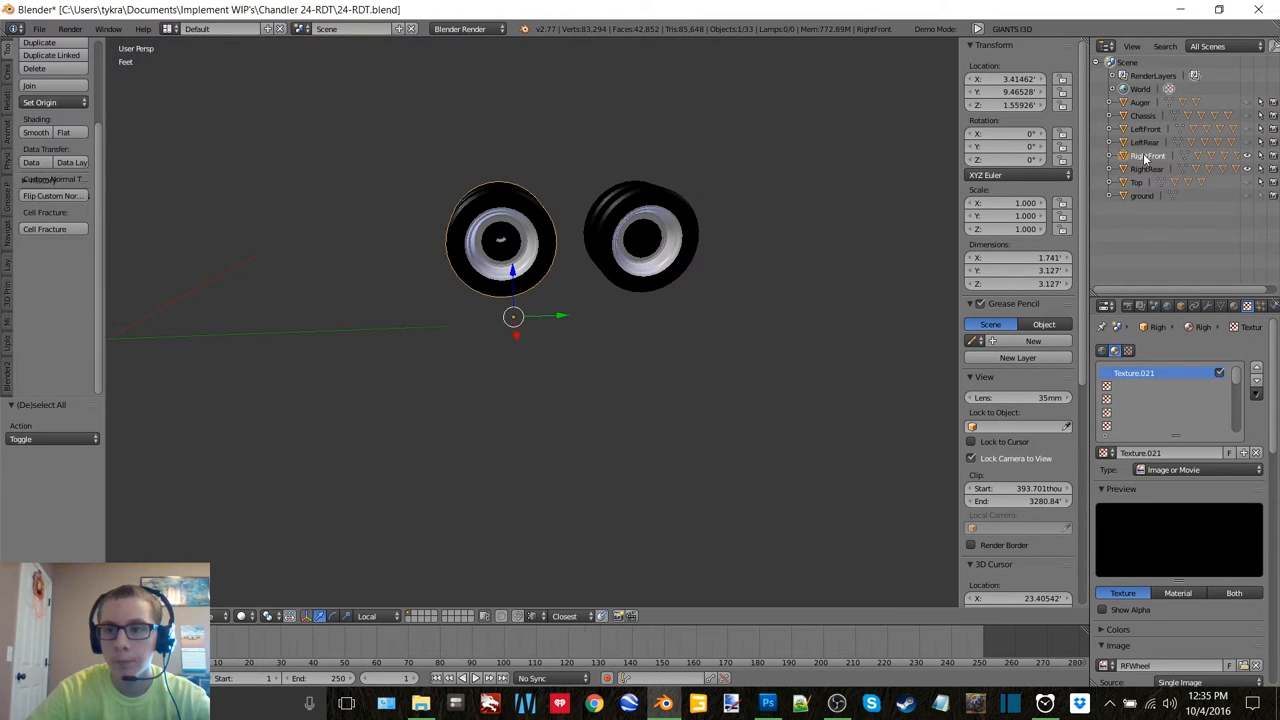
{"action": "key", "text": "Tab"}
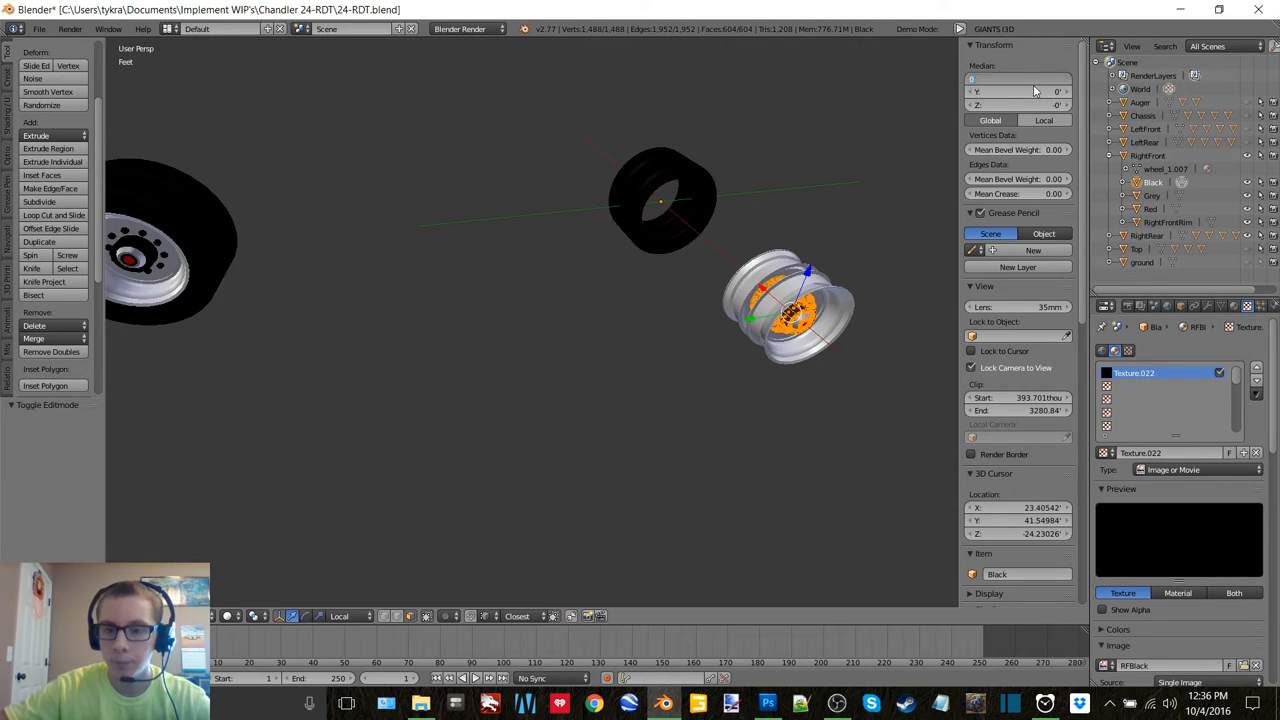
Step: Return from mesh editing to Object Mode via the mode pie menu
{"action": "key", "text": "Tab"}
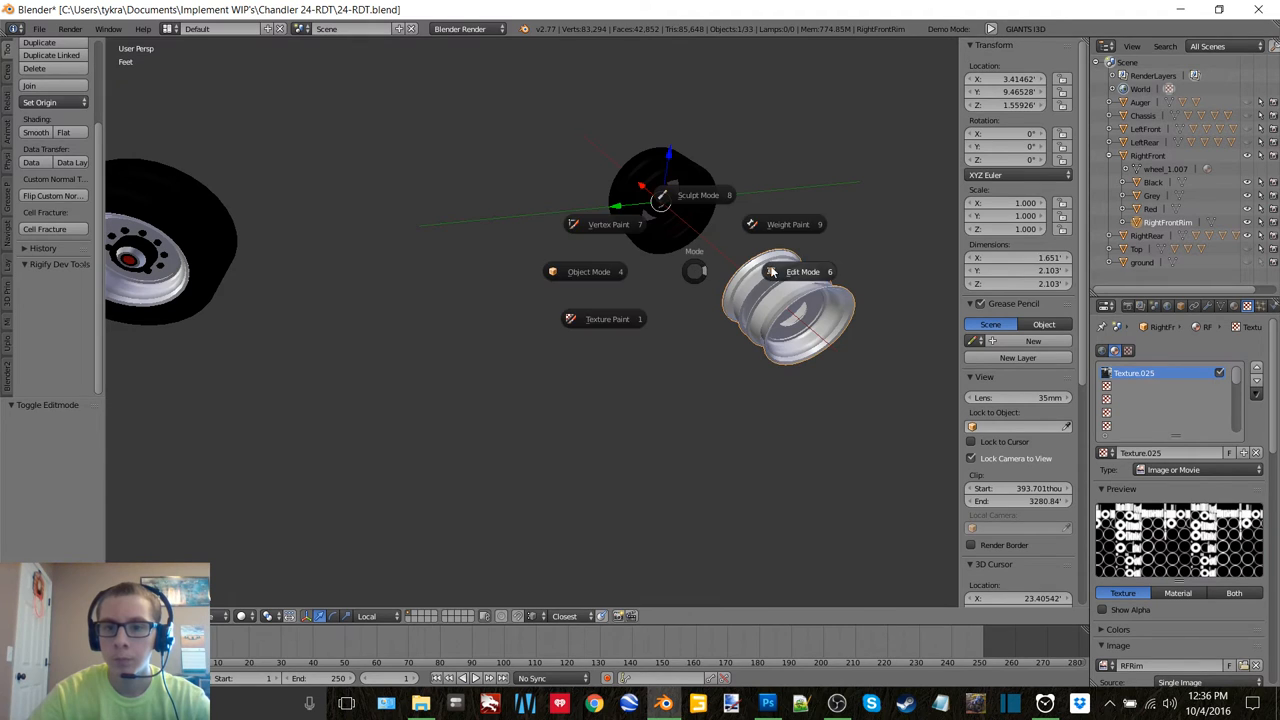
{"action": "left_click", "coordinate": [804, 272]}
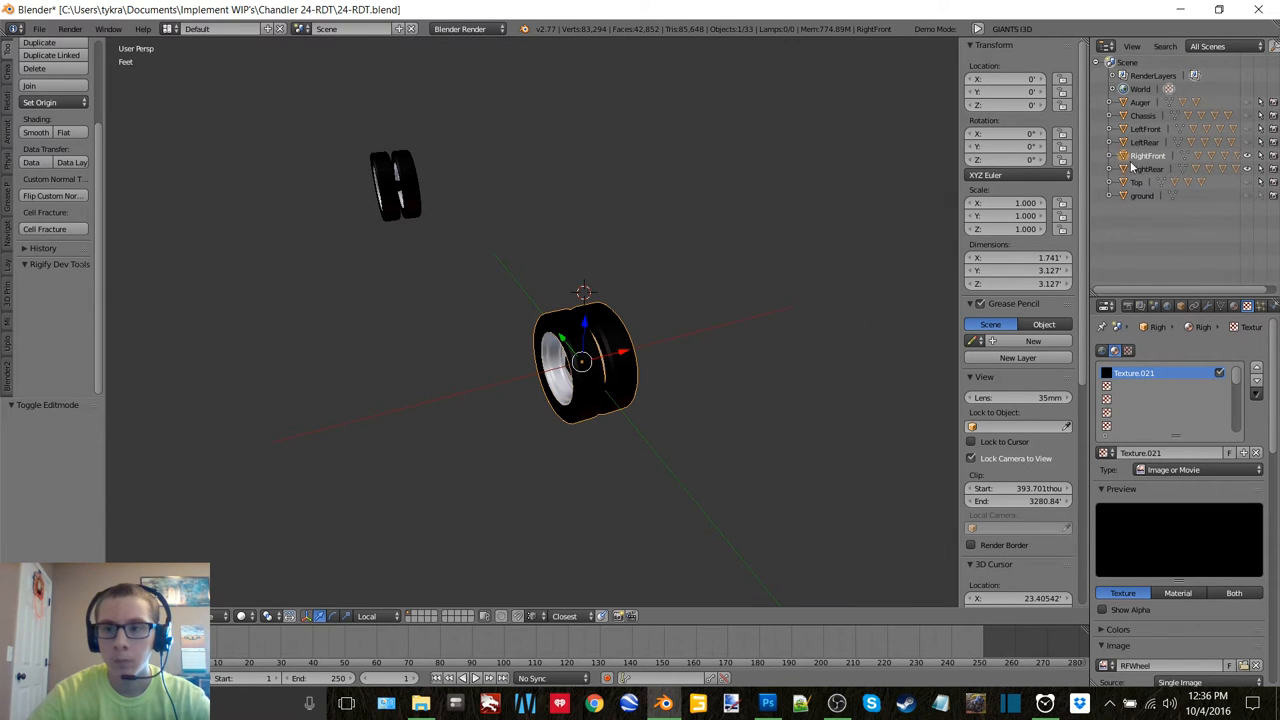
{"action": "left_click", "coordinate": [40, 28]}
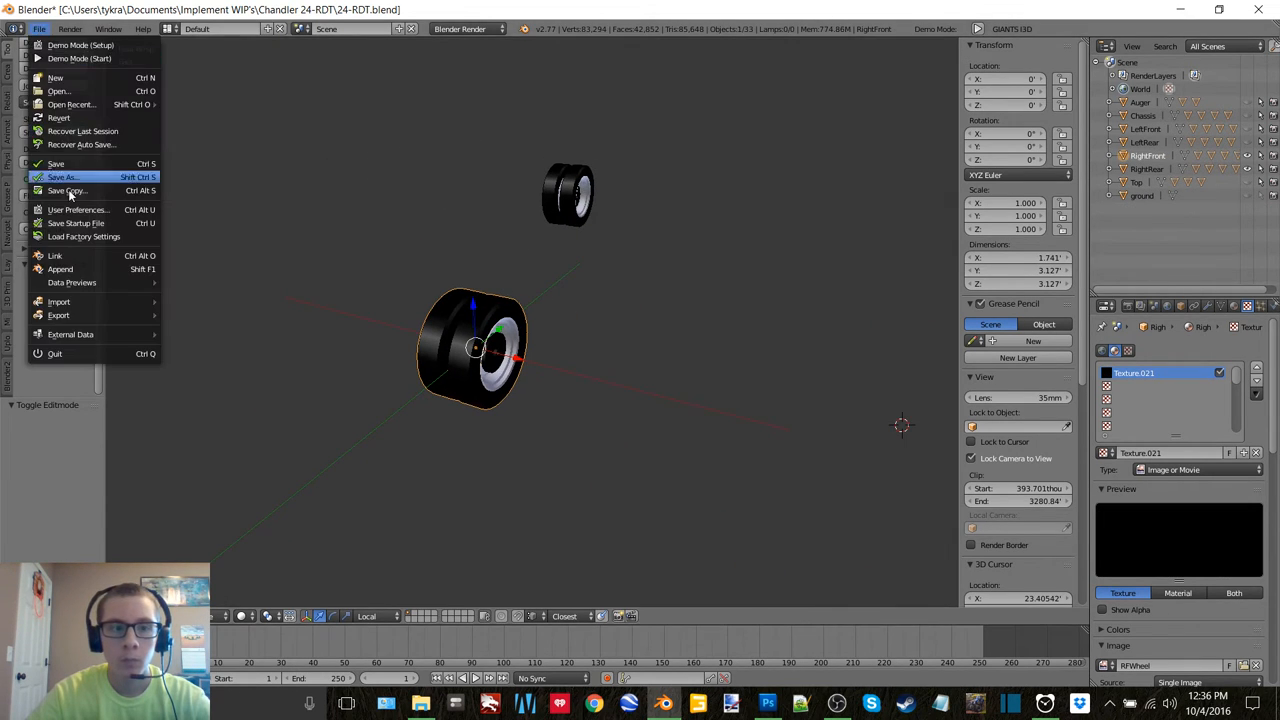
{"action": "mouse_move", "coordinate": [58, 316]}
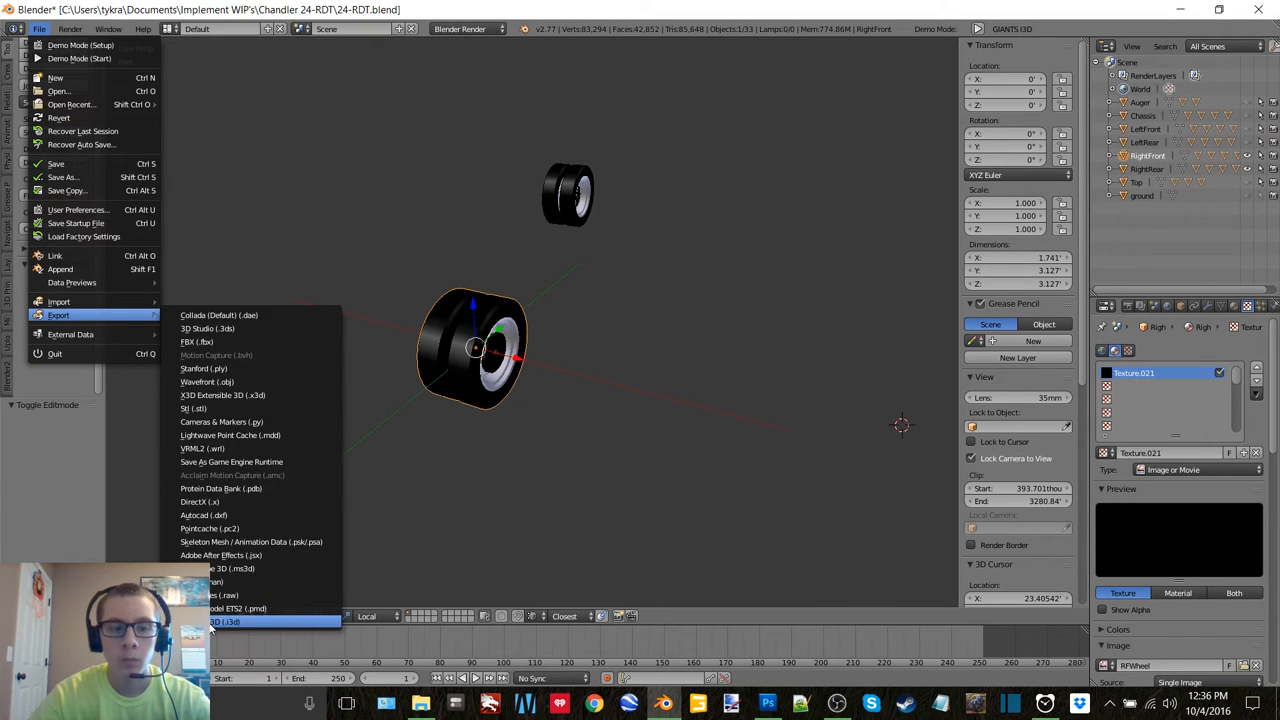
Step: Join the RightRear wheel's tire and rim parts into one object
{"action": "left_click", "coordinate": [224, 620]}
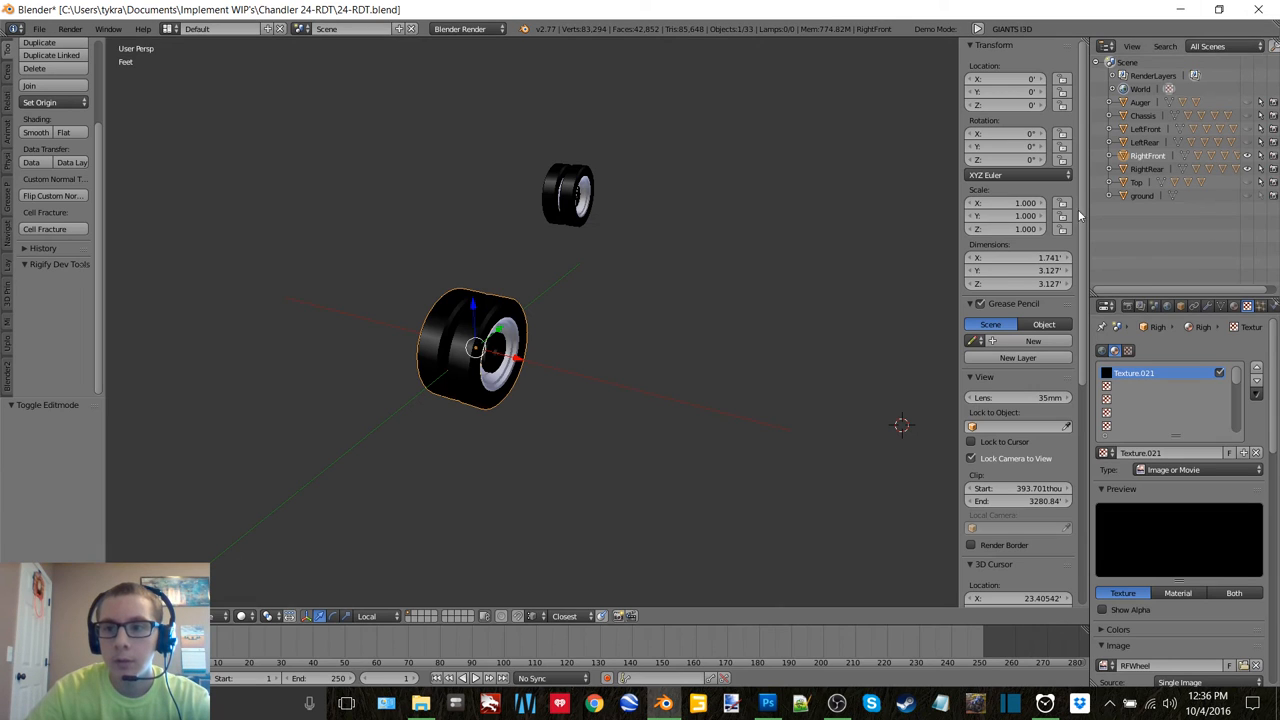
{"action": "left_click", "coordinate": [40, 28]}
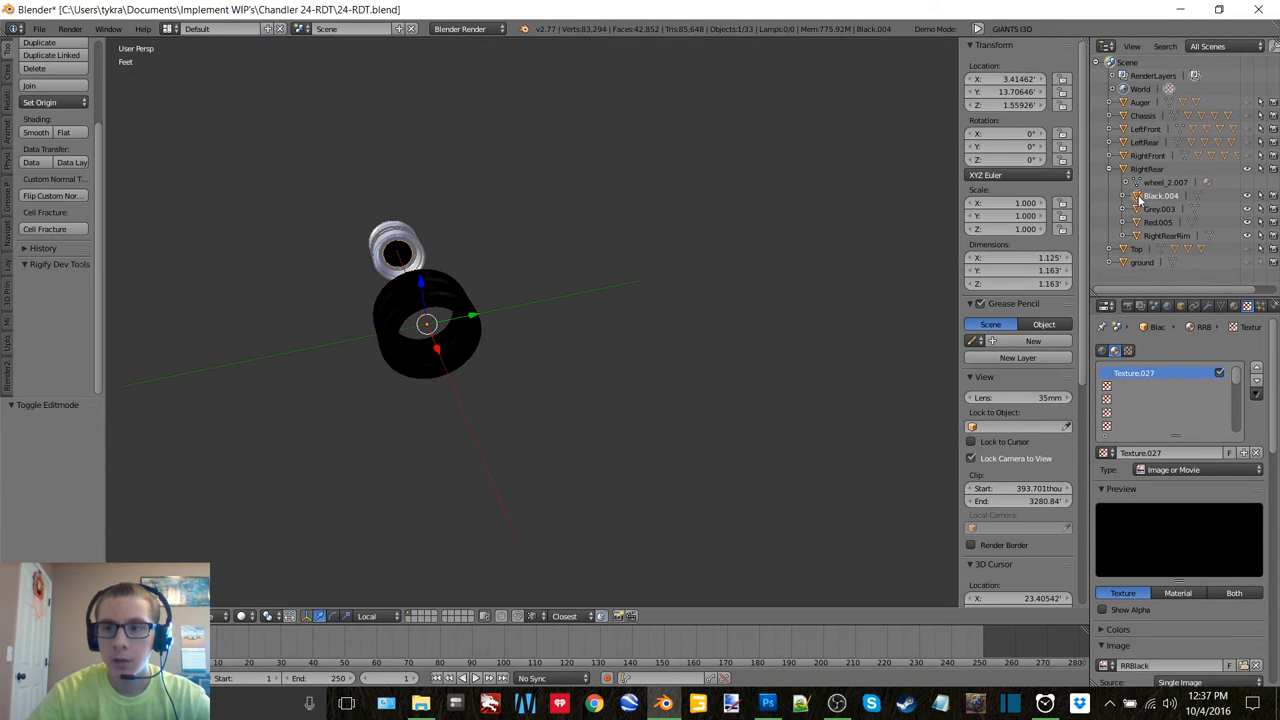
{"action": "key", "text": "Tab"}
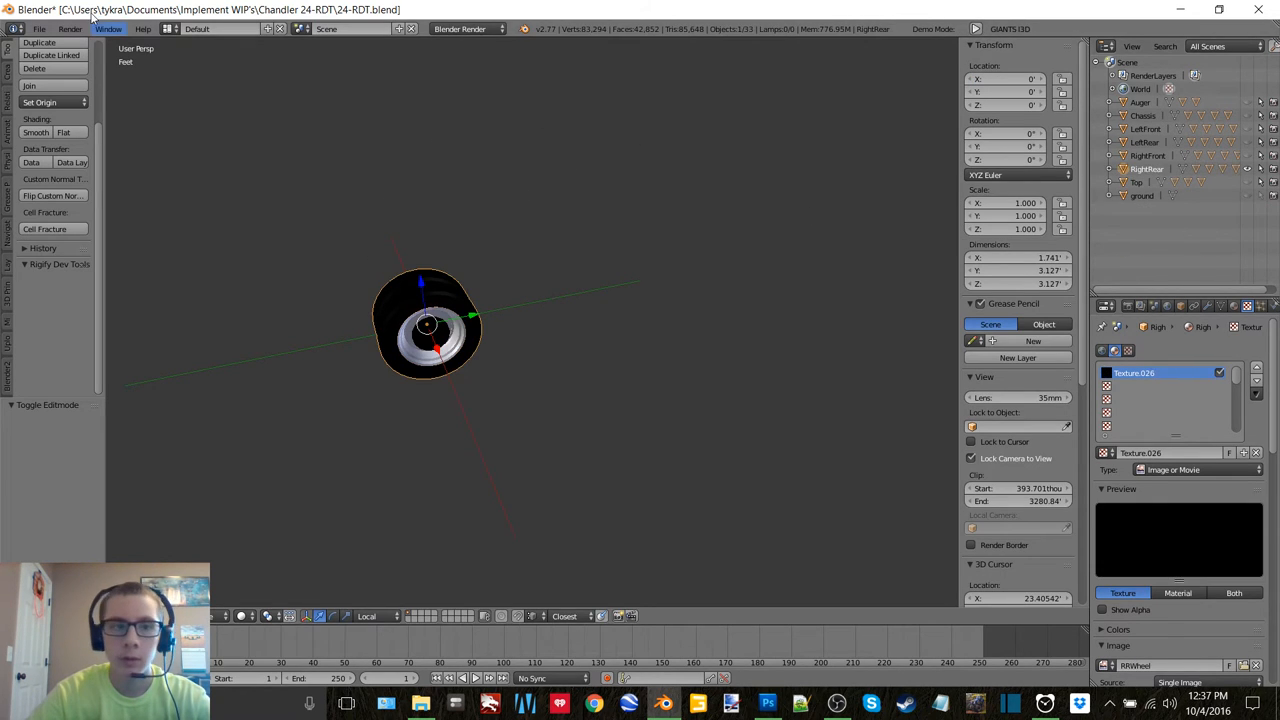
Step: Export the joined right wheel as an I3D file into the Chandler 24-RDT folder
{"action": "left_click", "coordinate": [40, 28]}
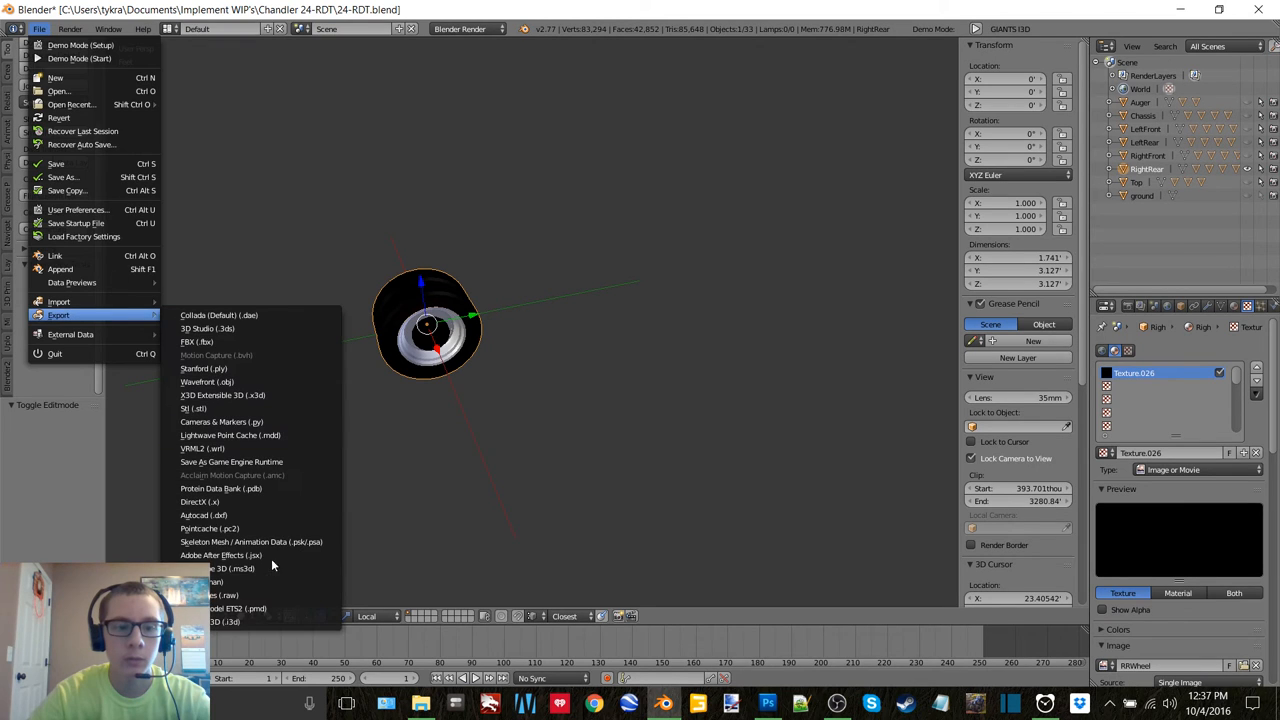
{"action": "left_click", "coordinate": [216, 620]}
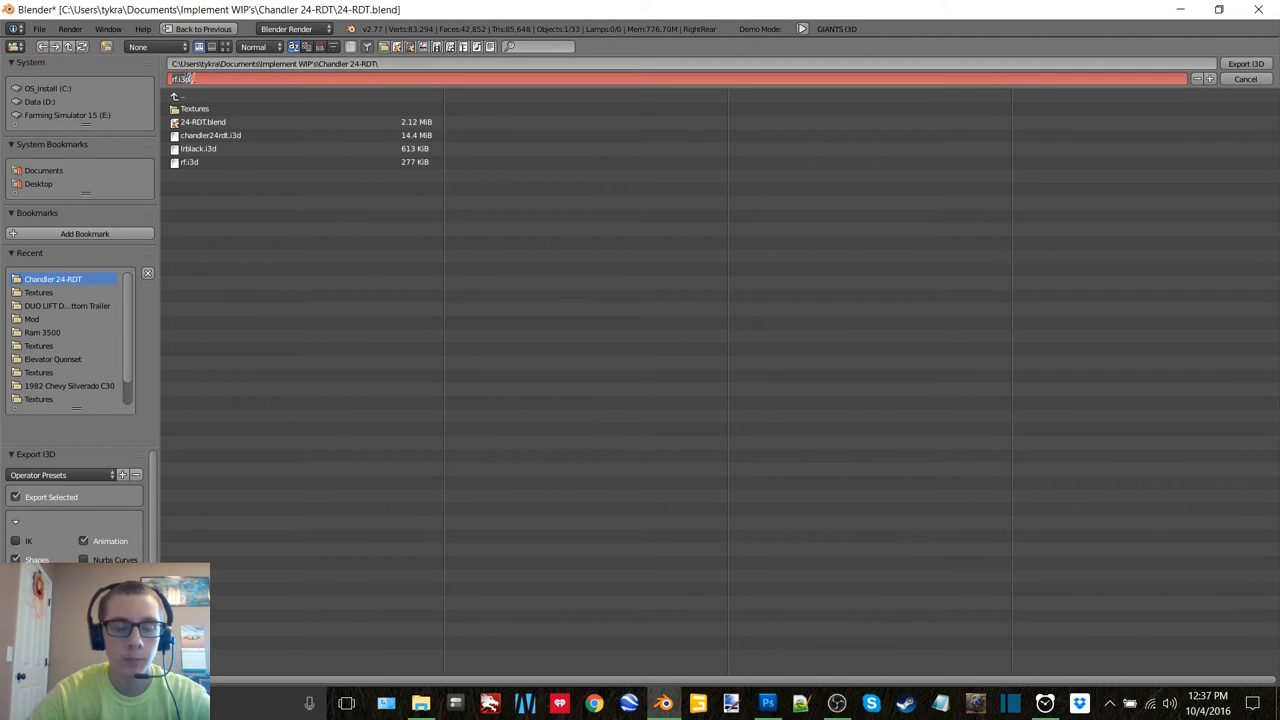
{"action": "left_click", "coordinate": [1244, 80]}
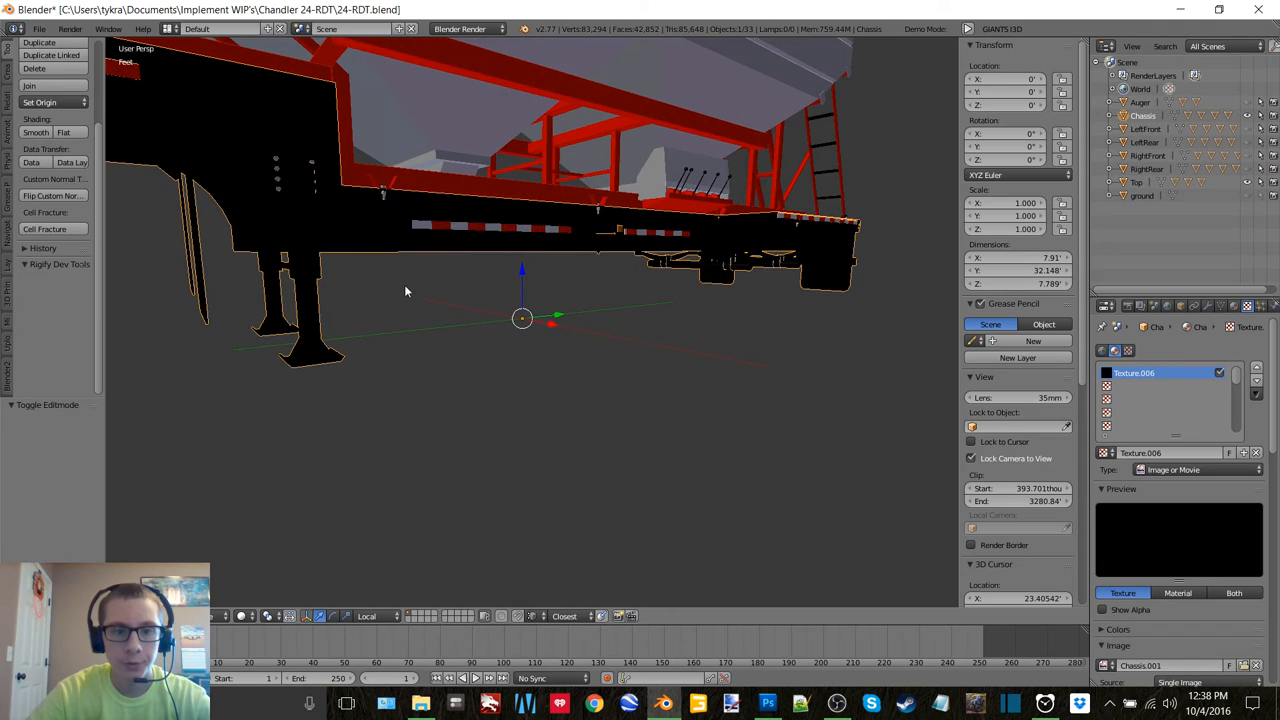
Step: Assign the landing jacks a new material named jacks and show an image editor beside the model
{"action": "key", "text": "Tab"}
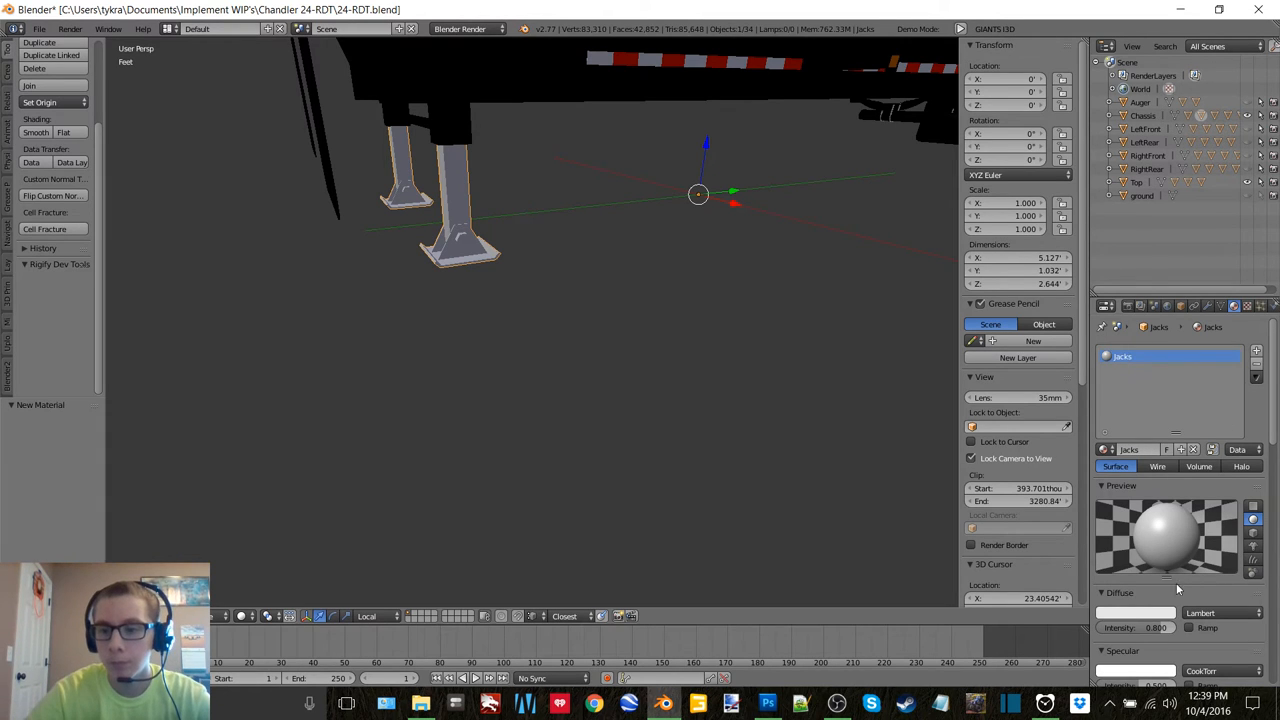
{"action": "left_click", "coordinate": [1136, 612]}
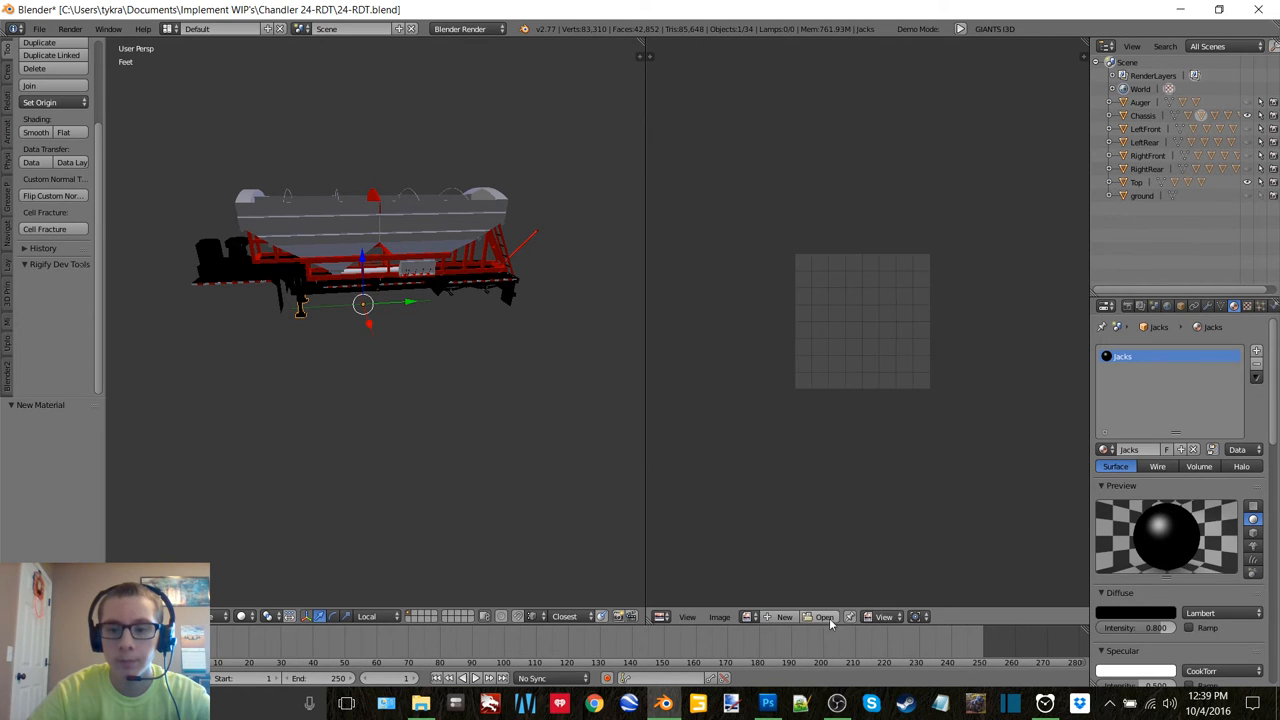
Step: Create the 2048 px jacks image and save it as jacks.png in the Textures folder
{"action": "left_click", "coordinate": [784, 616]}
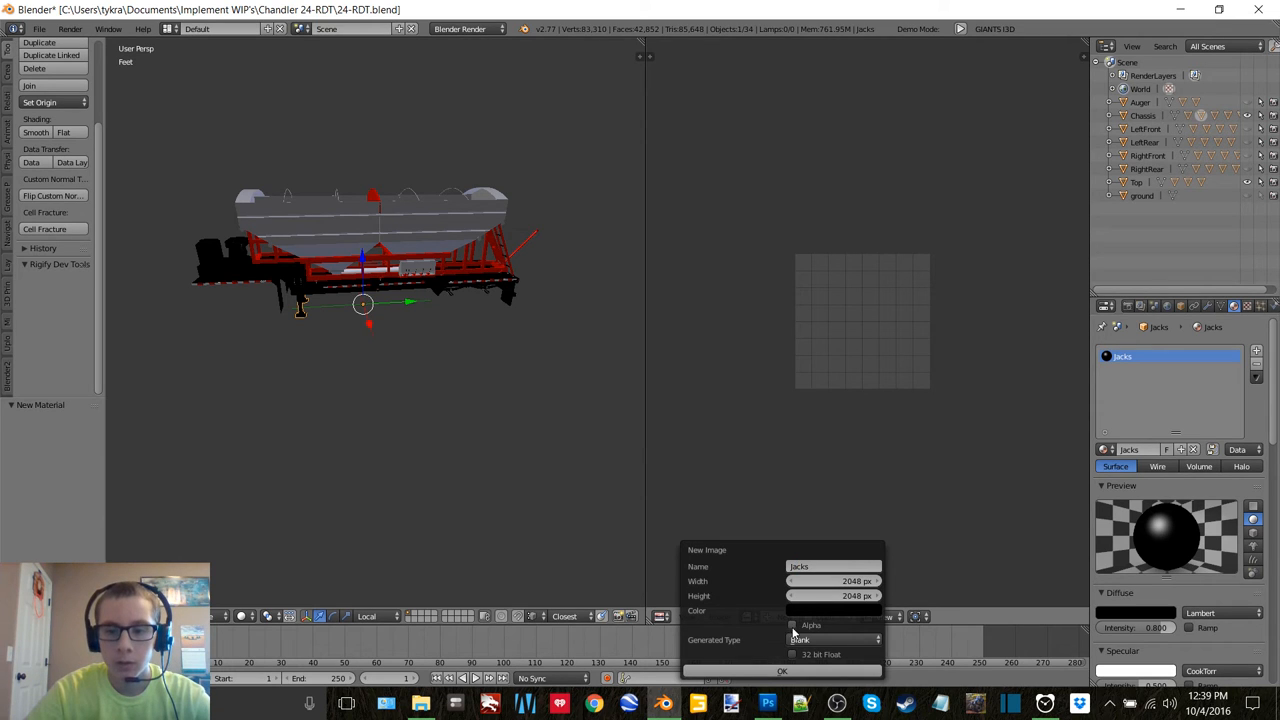
{"action": "left_click", "coordinate": [782, 672]}
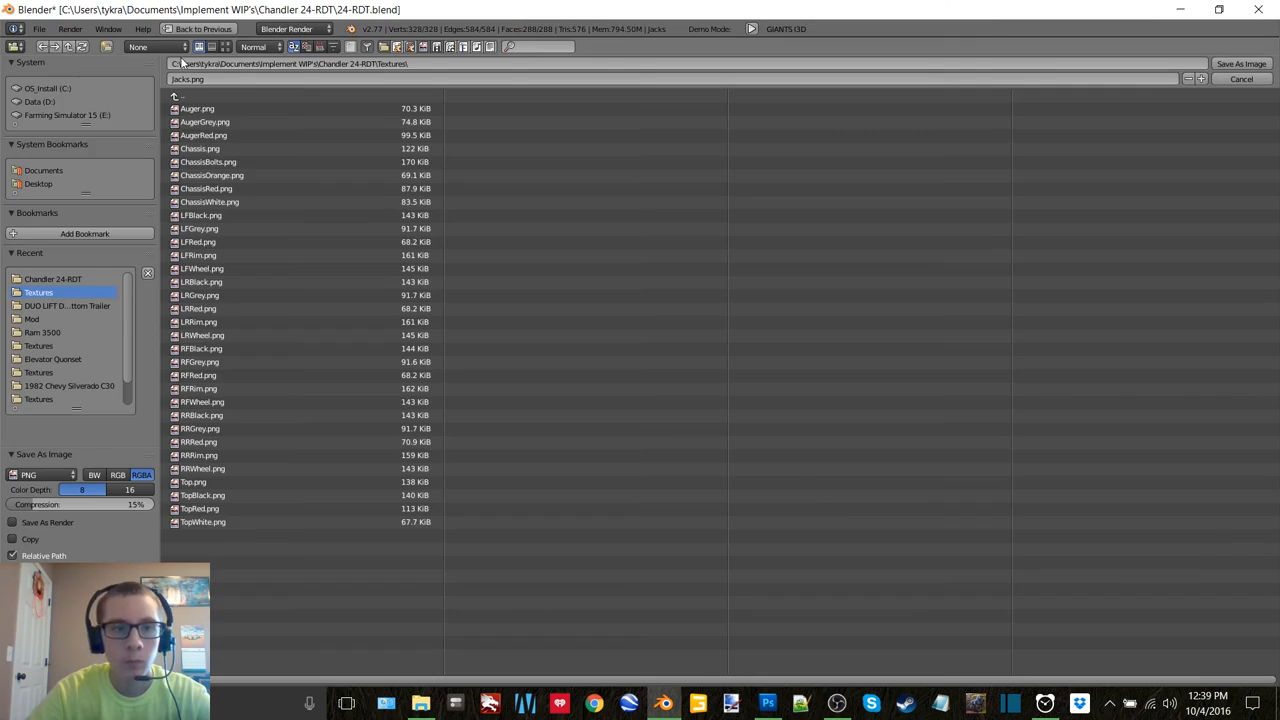
{"action": "left_click", "coordinate": [1240, 80]}
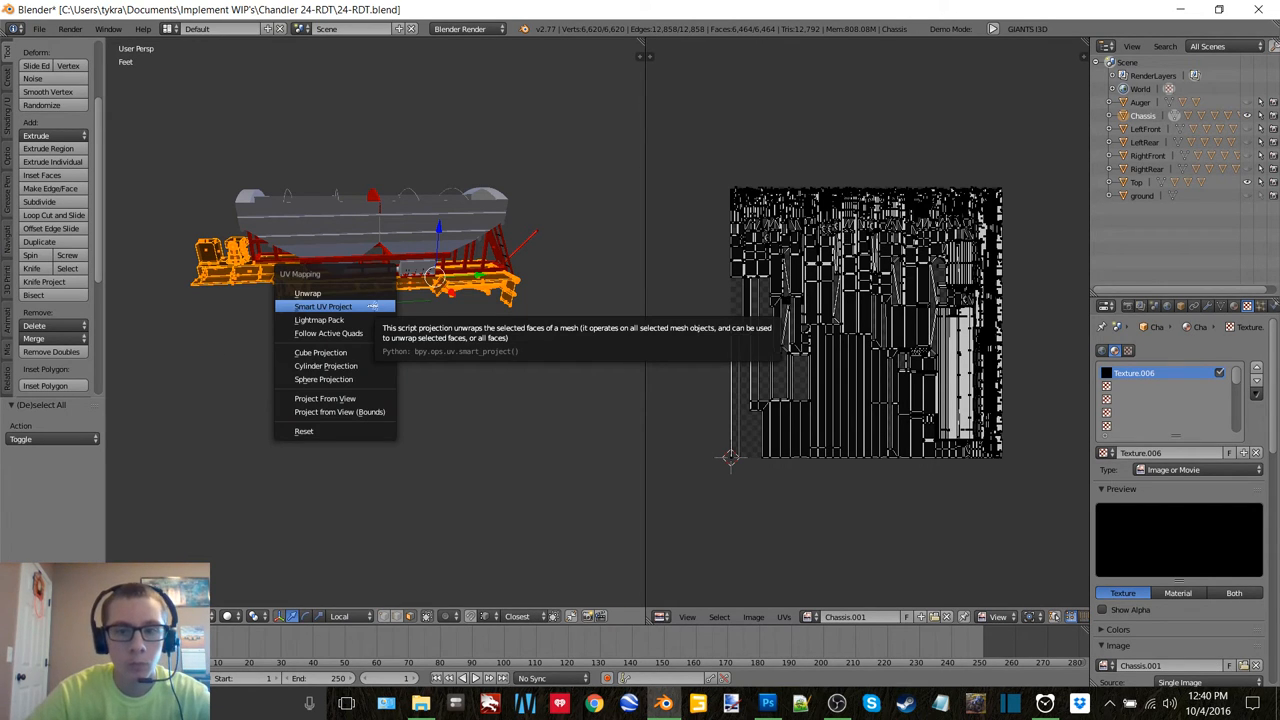
Step: Smart-unwrap the chassis, bake its texture onto the image and add a new texture to the Chassis material
{"action": "left_click", "coordinate": [324, 306]}
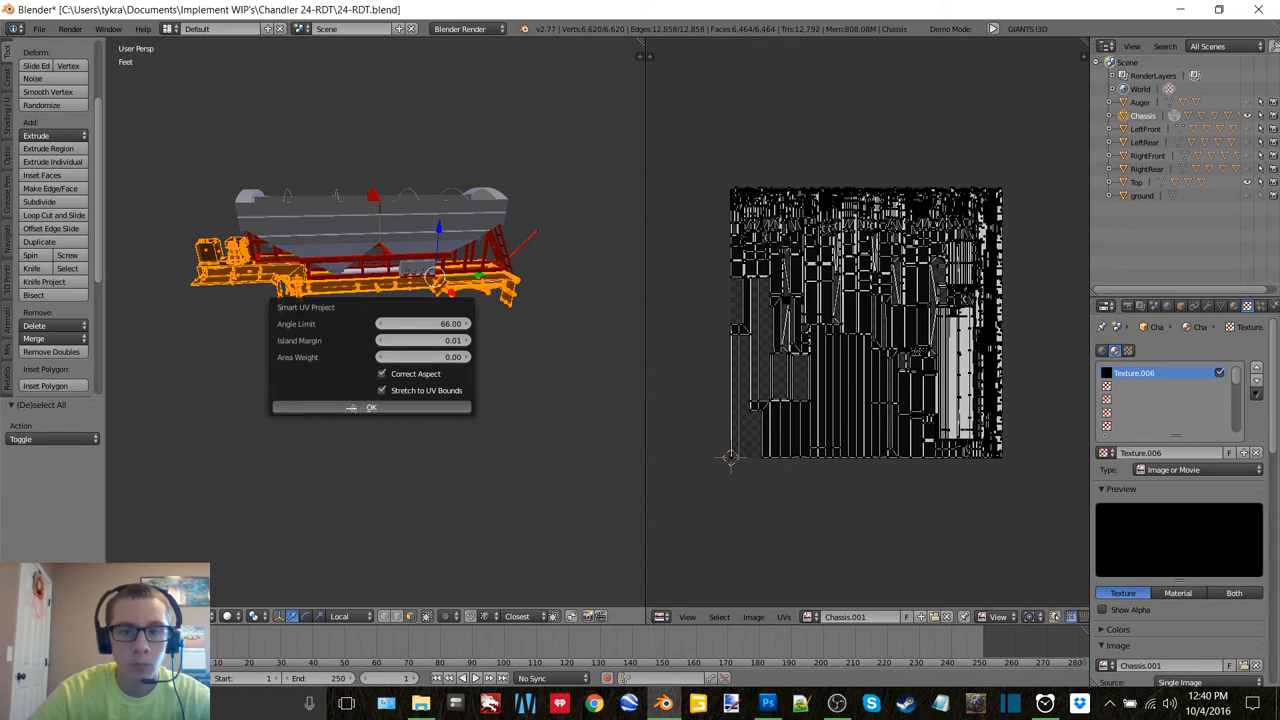
{"action": "left_click", "coordinate": [372, 408]}
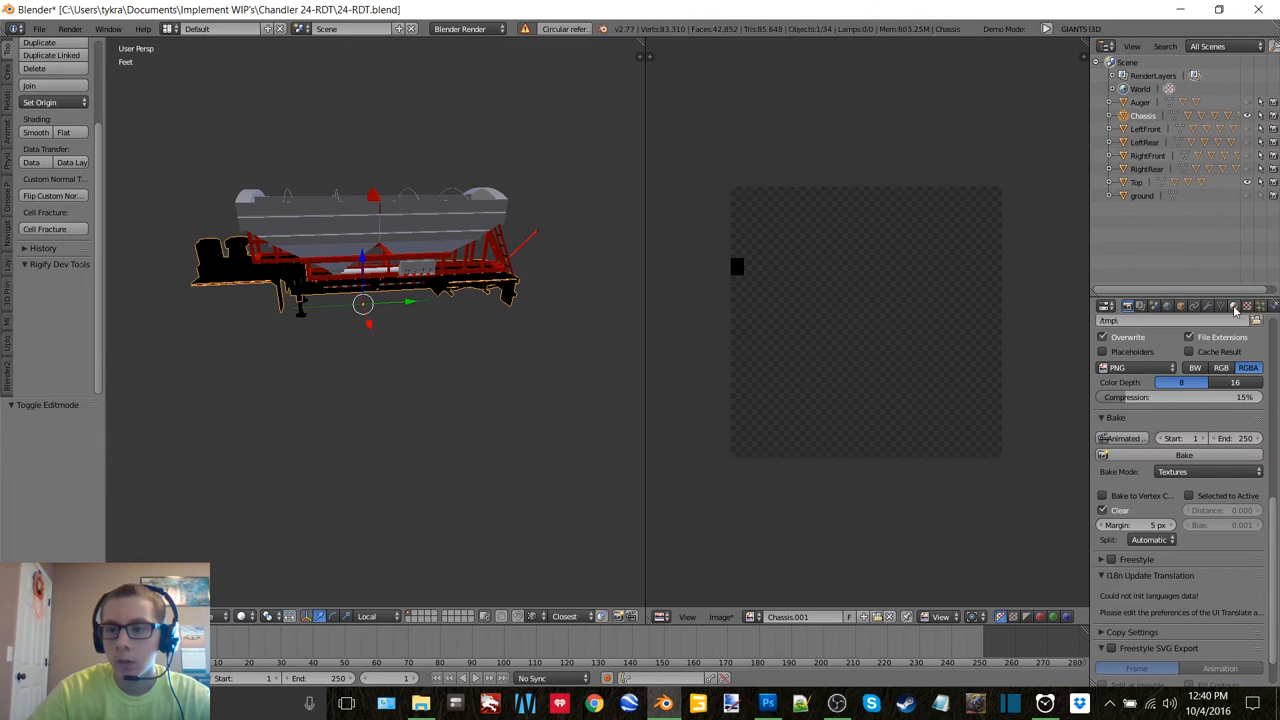
{"action": "left_click", "coordinate": [1234, 306]}
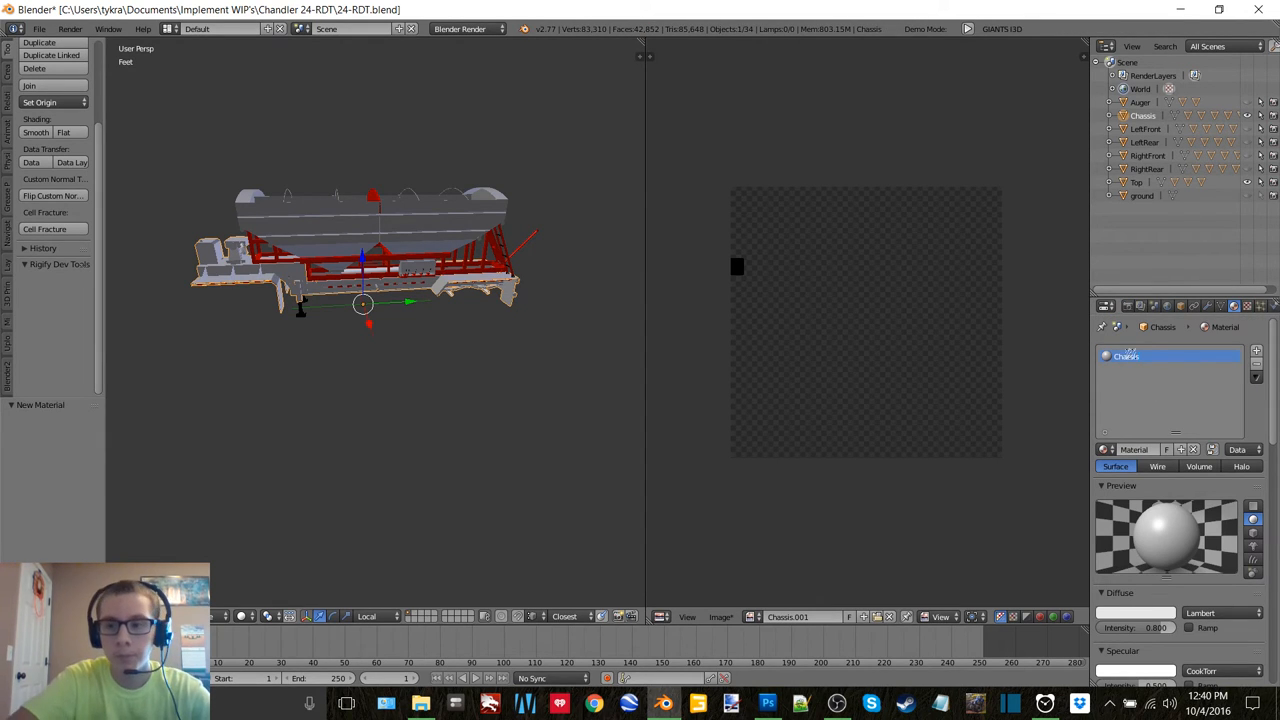
{"action": "left_click", "coordinate": [1136, 612]}
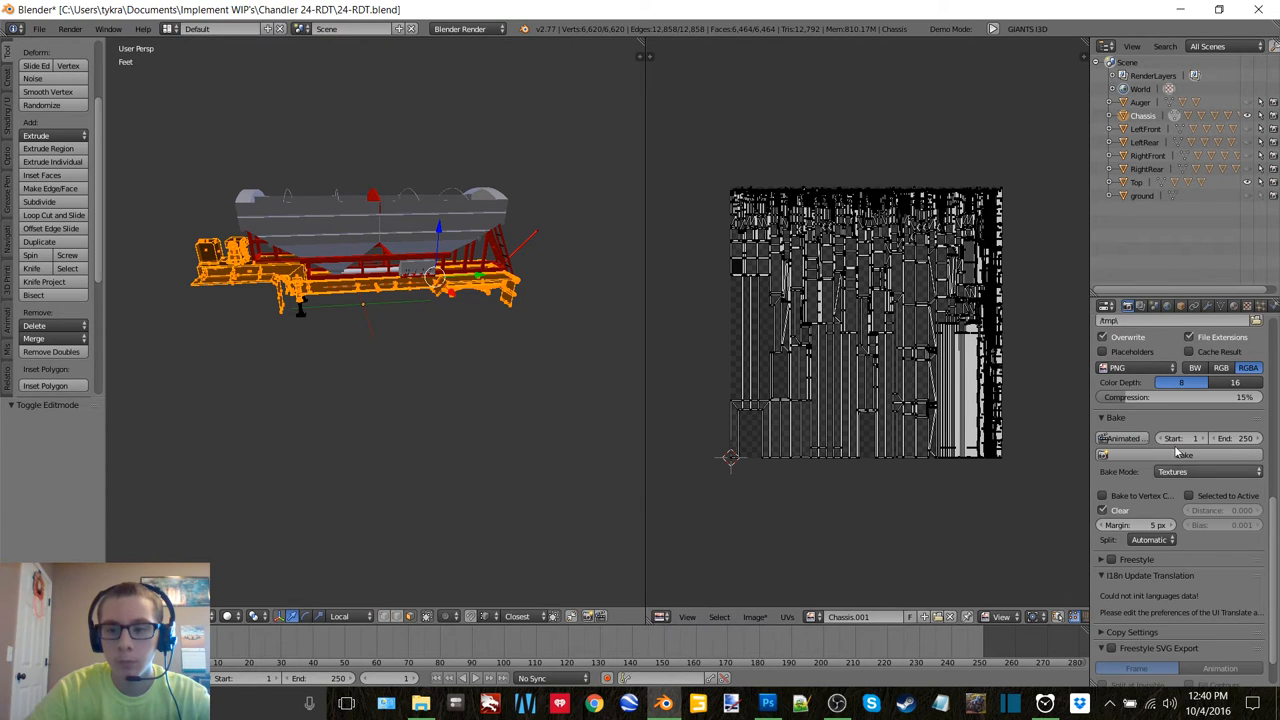
{"action": "left_click", "coordinate": [1184, 454]}
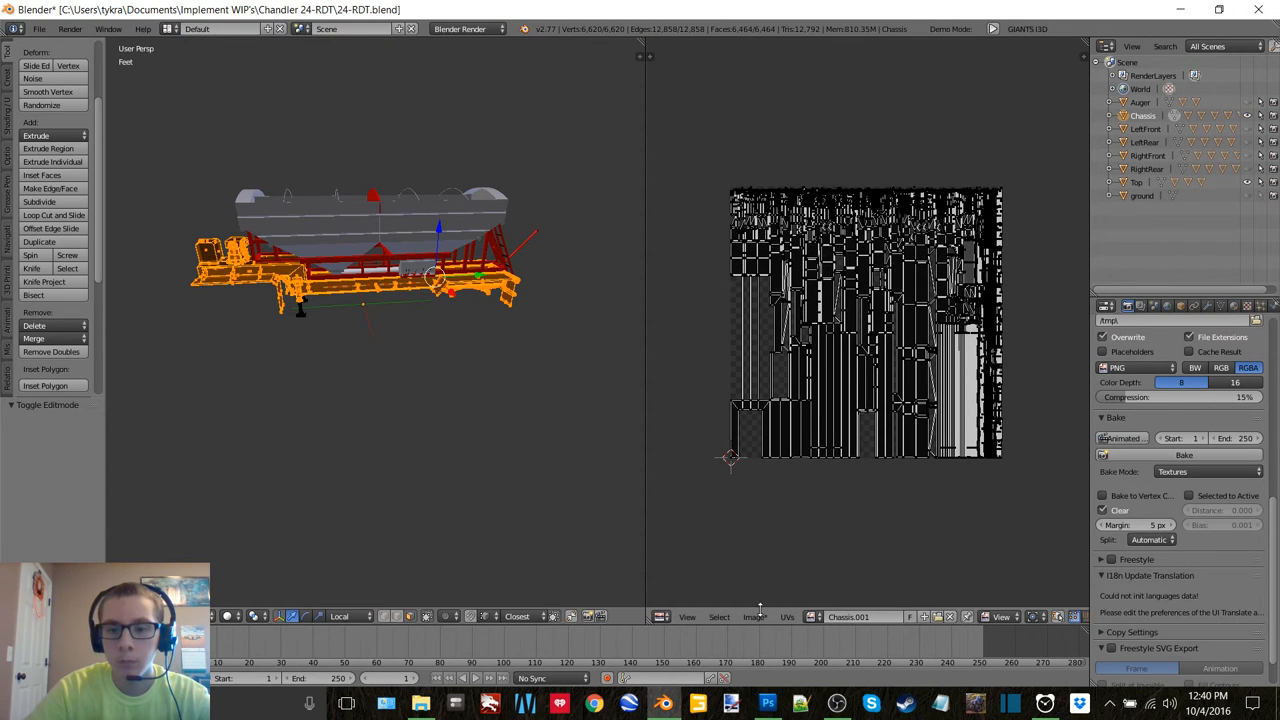
{"action": "left_click", "coordinate": [1240, 64]}
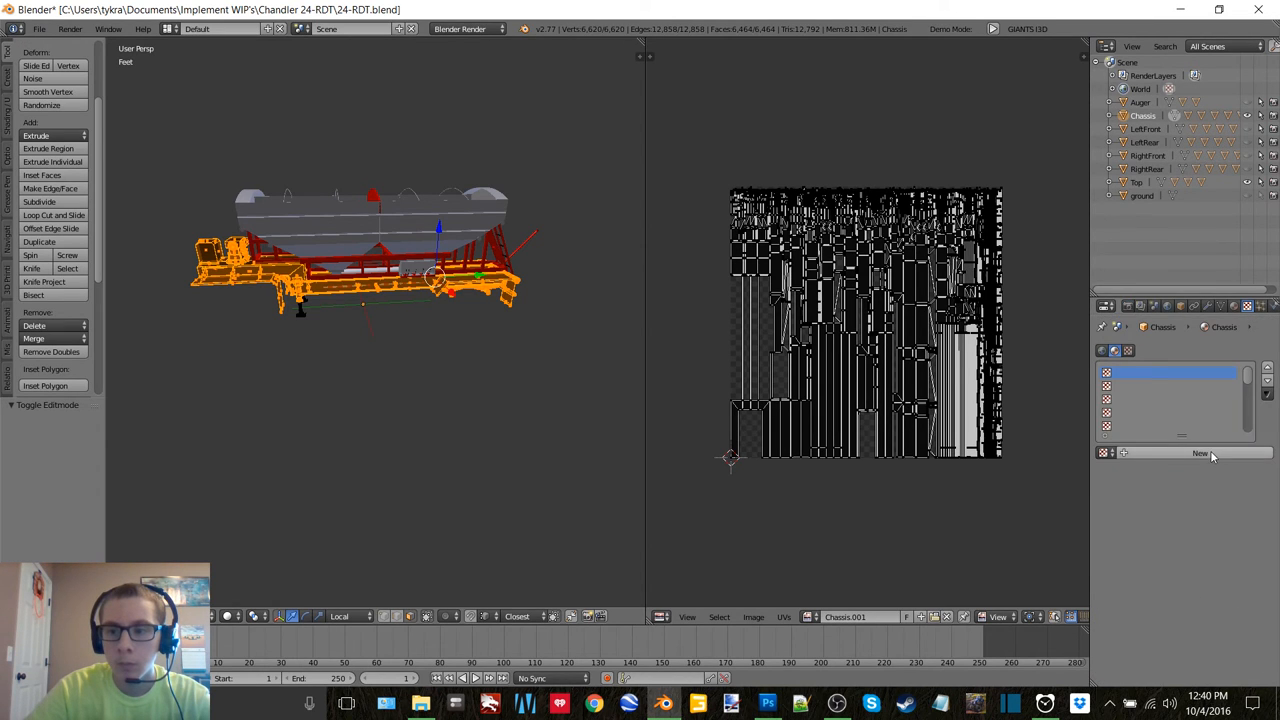
{"action": "left_click", "coordinate": [1200, 452]}
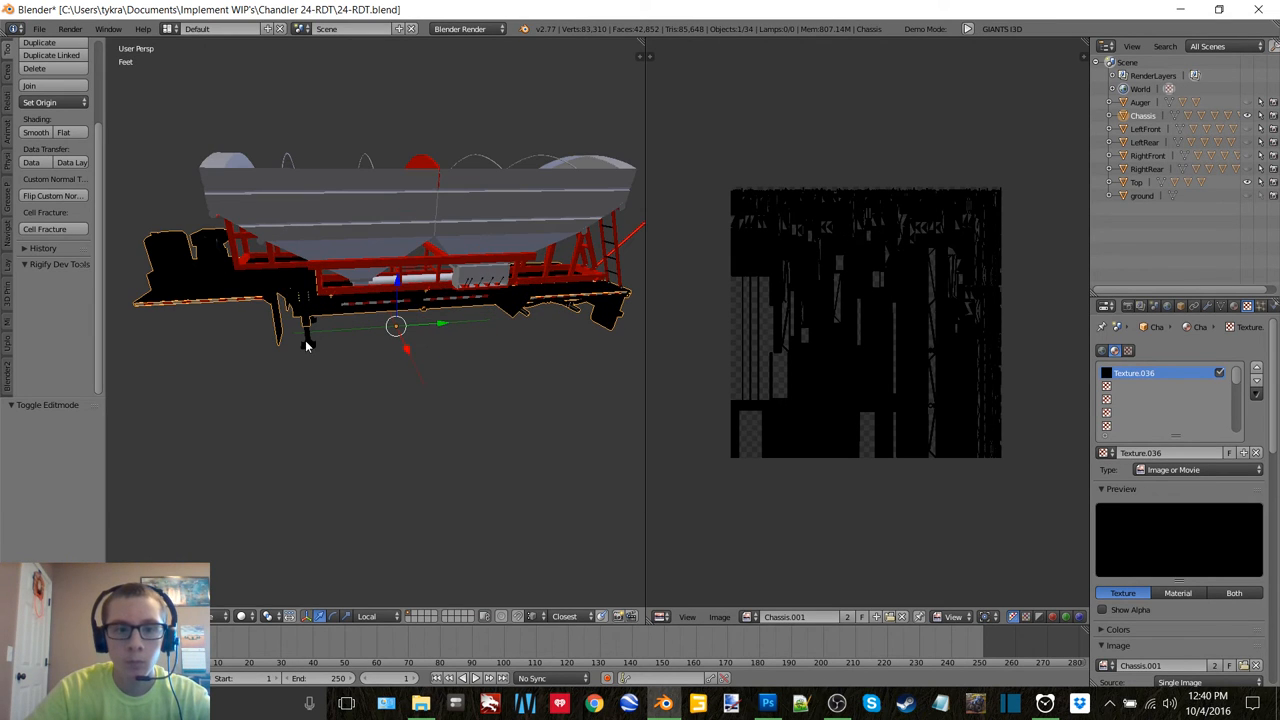
Step: Export the chassis parts as chassisnew.i3d through the GIANTS I3D exporter
{"action": "left_click", "coordinate": [40, 28]}
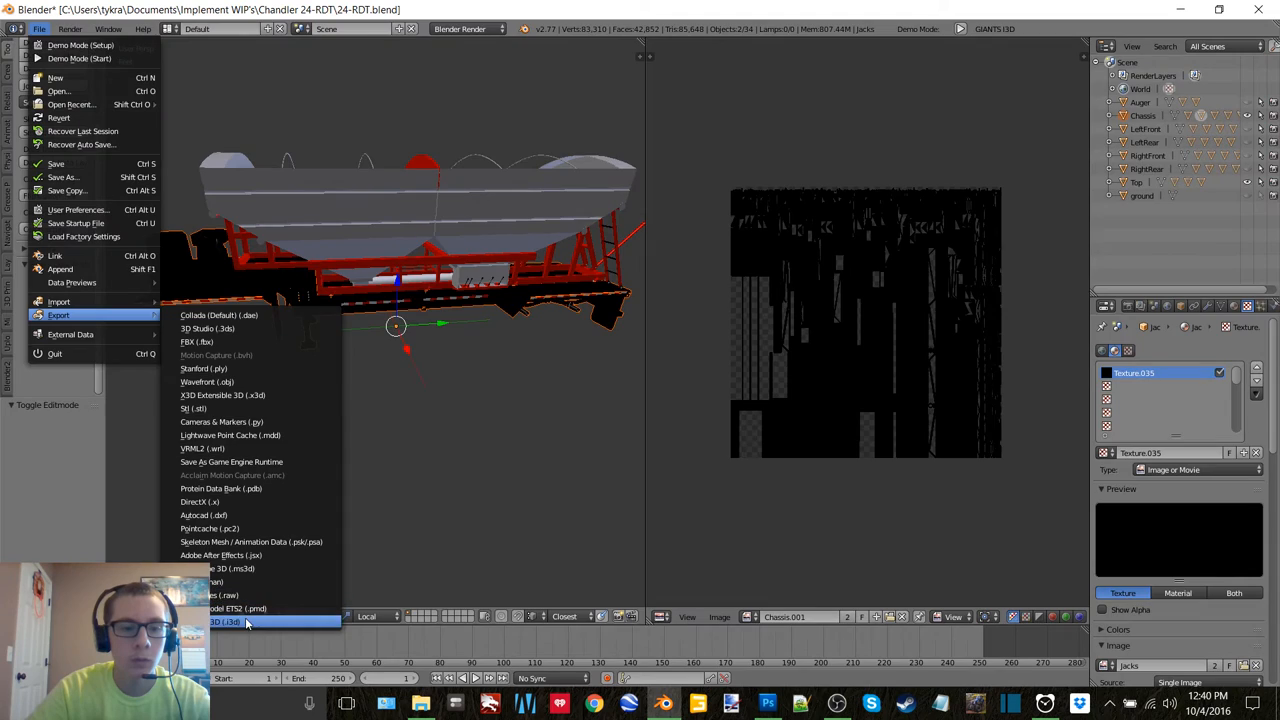
{"action": "left_click", "coordinate": [218, 622]}
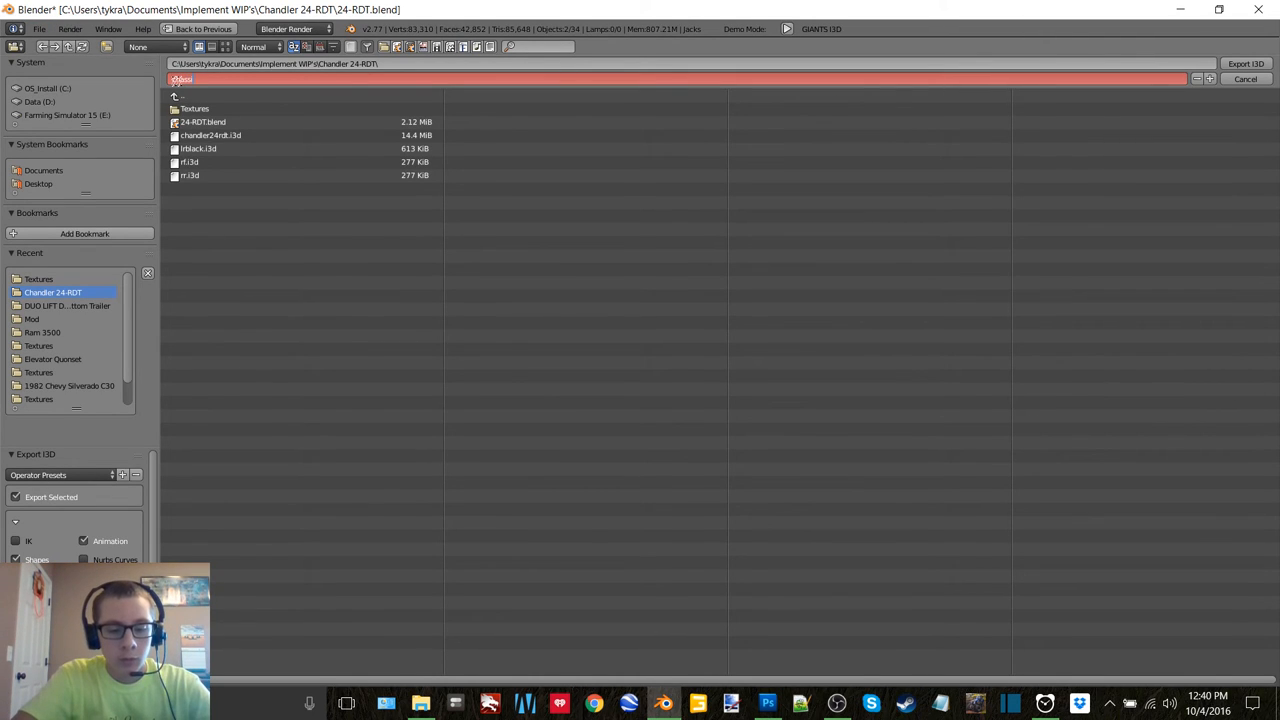
{"action": "type", "text": "chassisnew.i3d"}
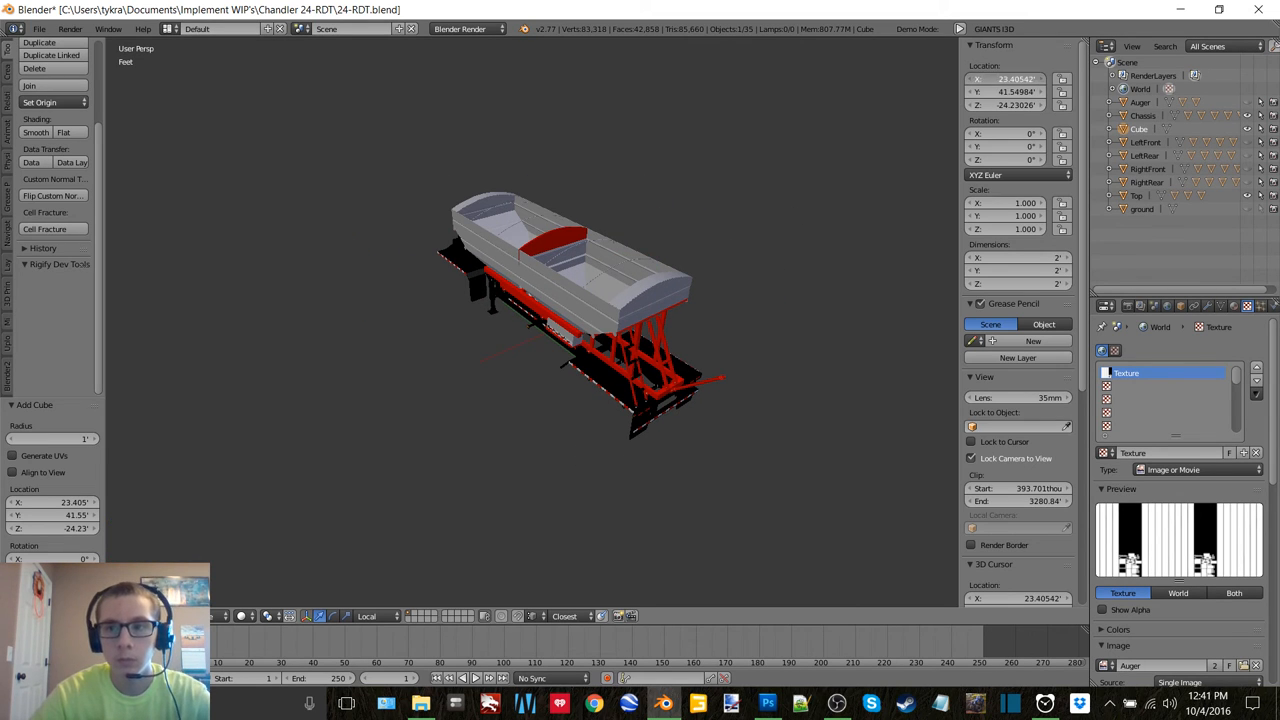
Step: Scale the added cube up around the trailer and switch it into vertex editing
{"action": "left_click", "coordinate": [1004, 92]}
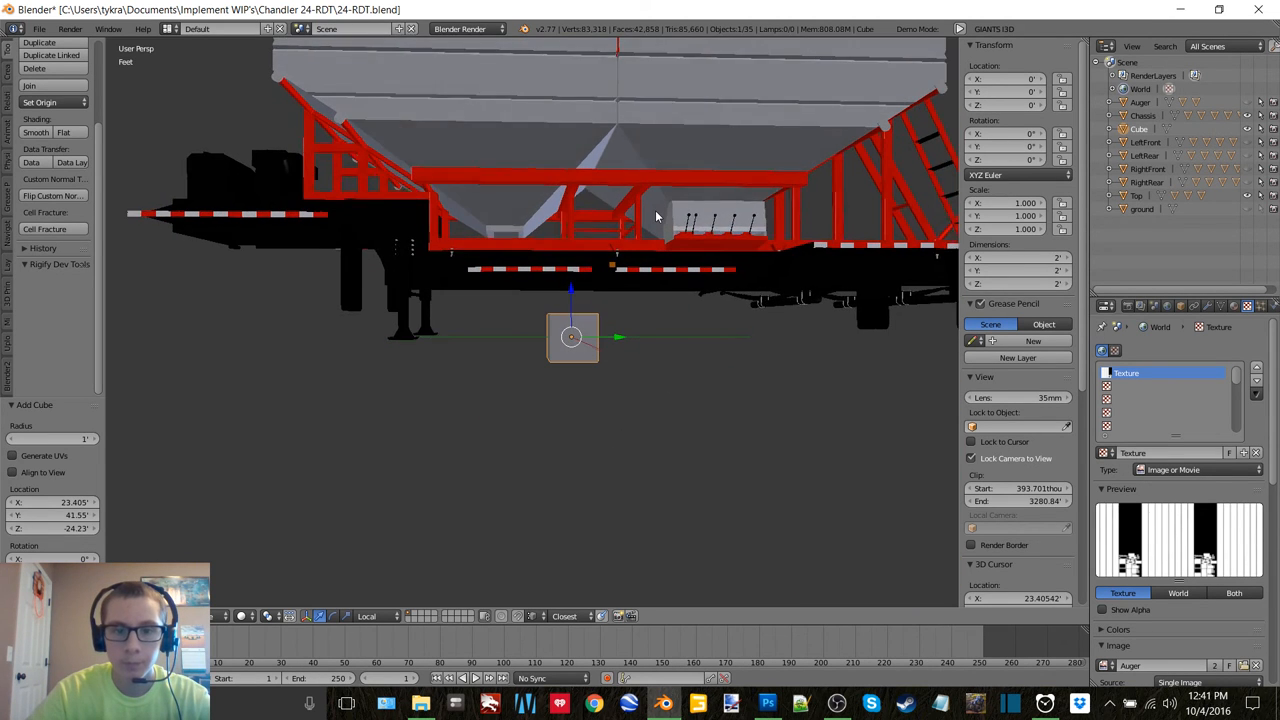
{"action": "key", "text": "Tab"}
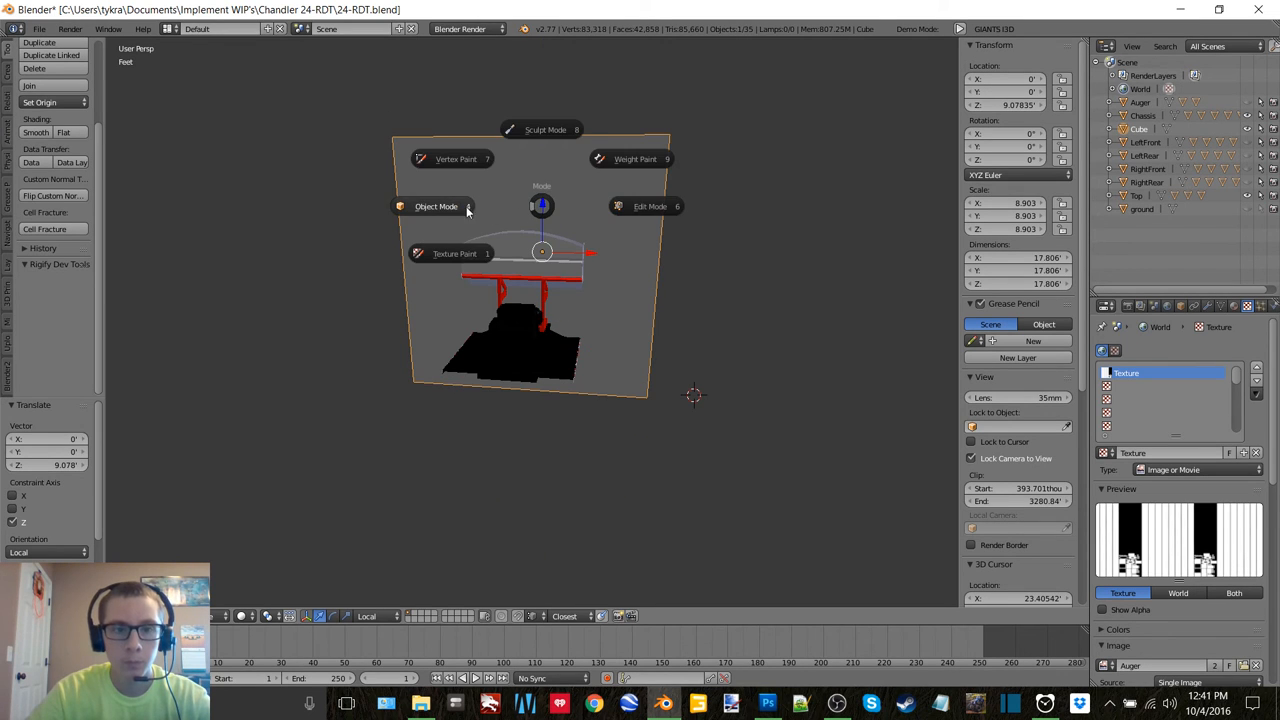
{"action": "left_click", "coordinate": [650, 206]}
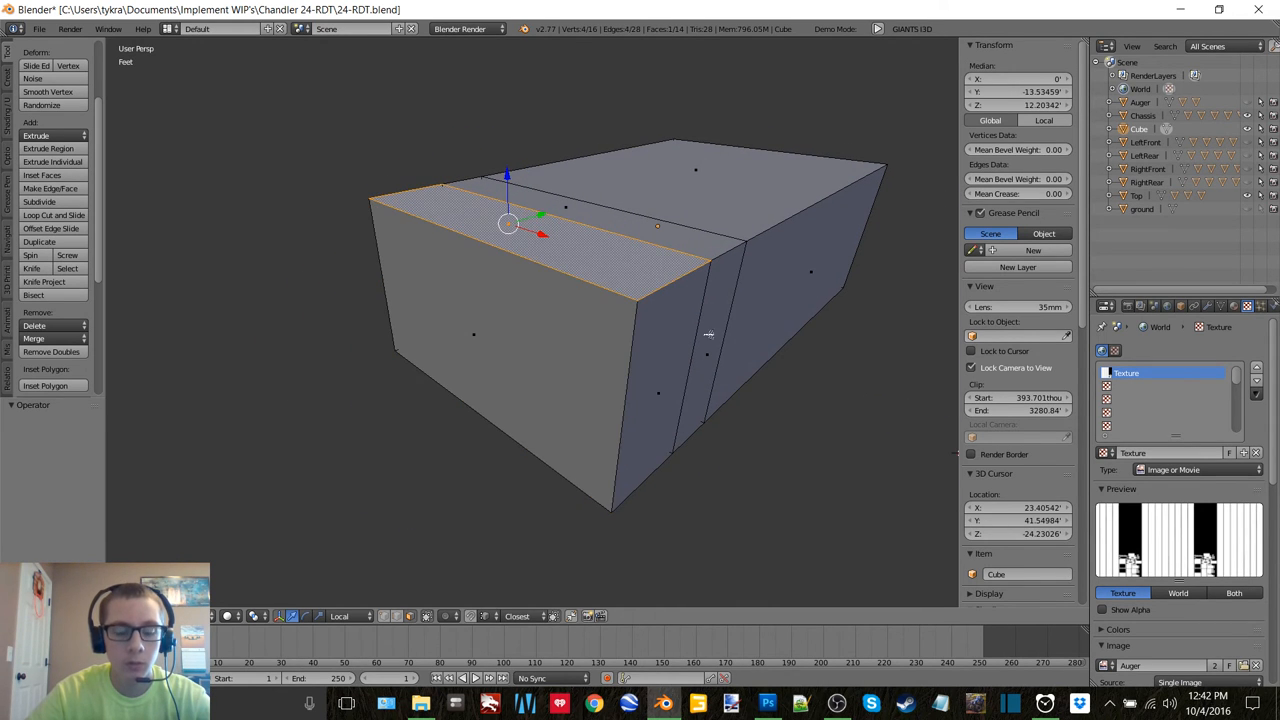
{"action": "mouse_move", "coordinate": [744, 330]}
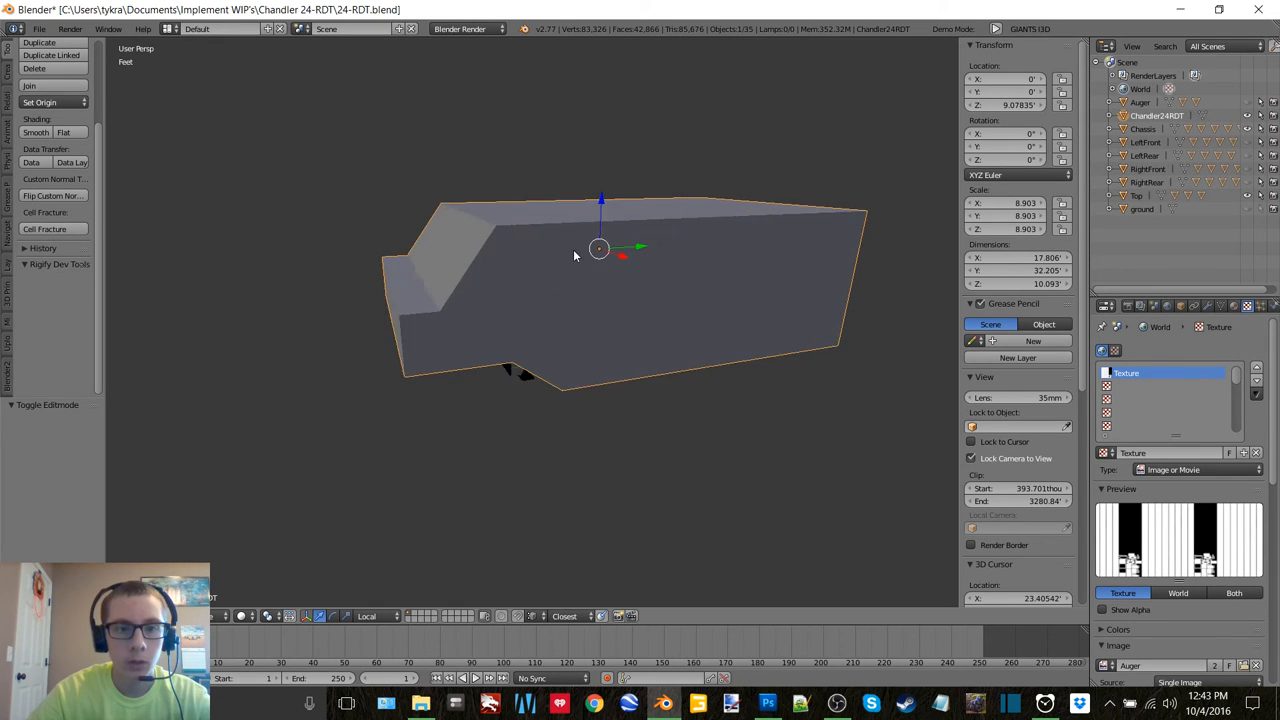
Step: Export the box-shaped collision hull as col.i3d through the GIANTS I3D exporter
{"action": "left_click", "coordinate": [40, 28]}
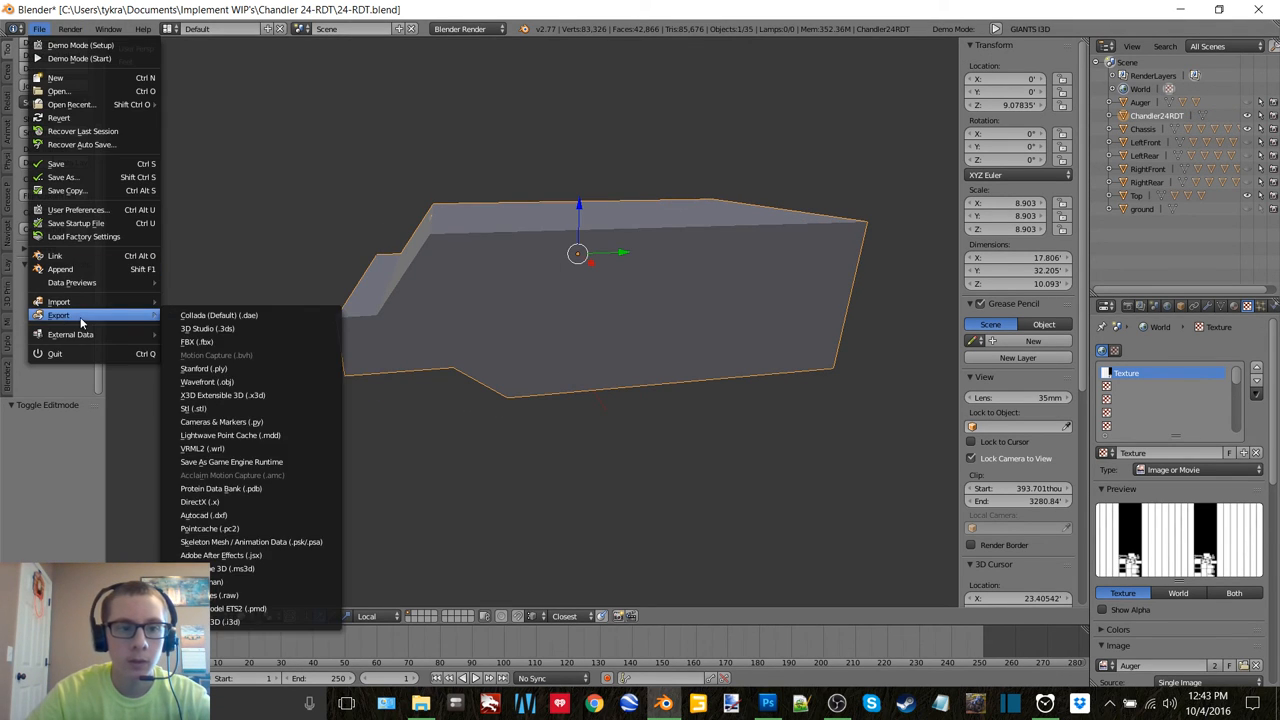
{"action": "left_click", "coordinate": [224, 620]}
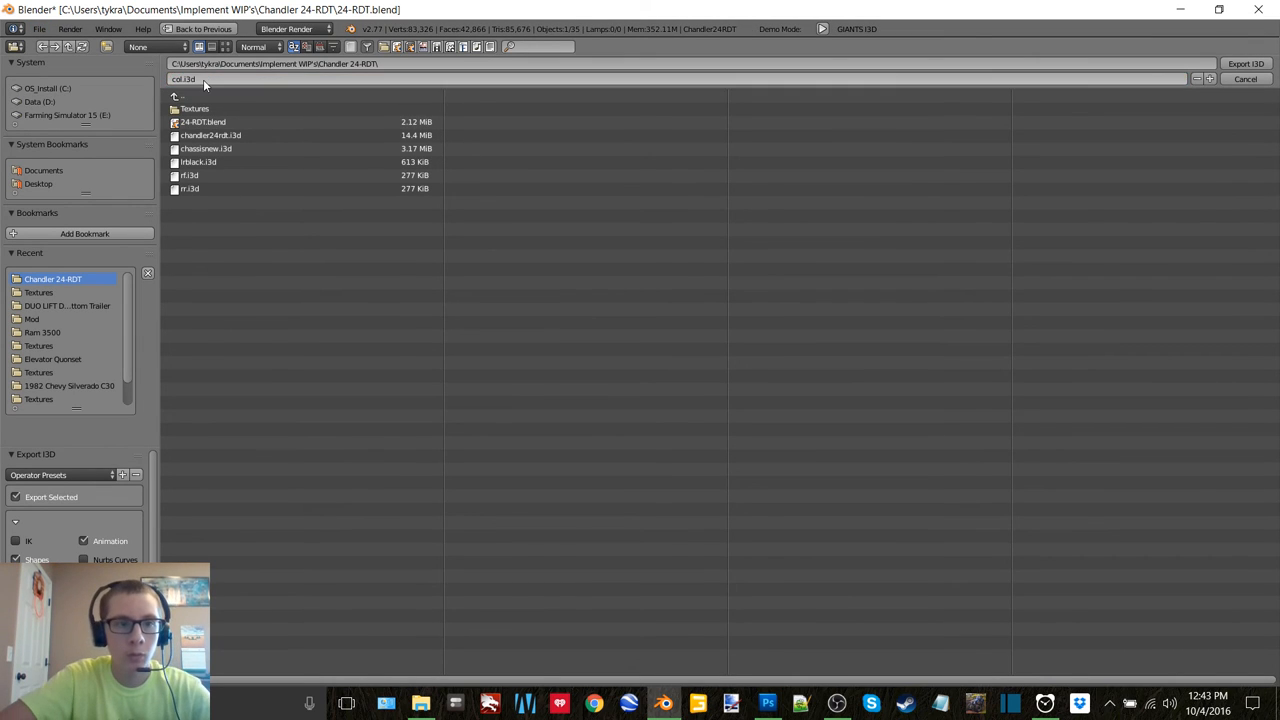
{"action": "left_click", "coordinate": [1246, 80]}
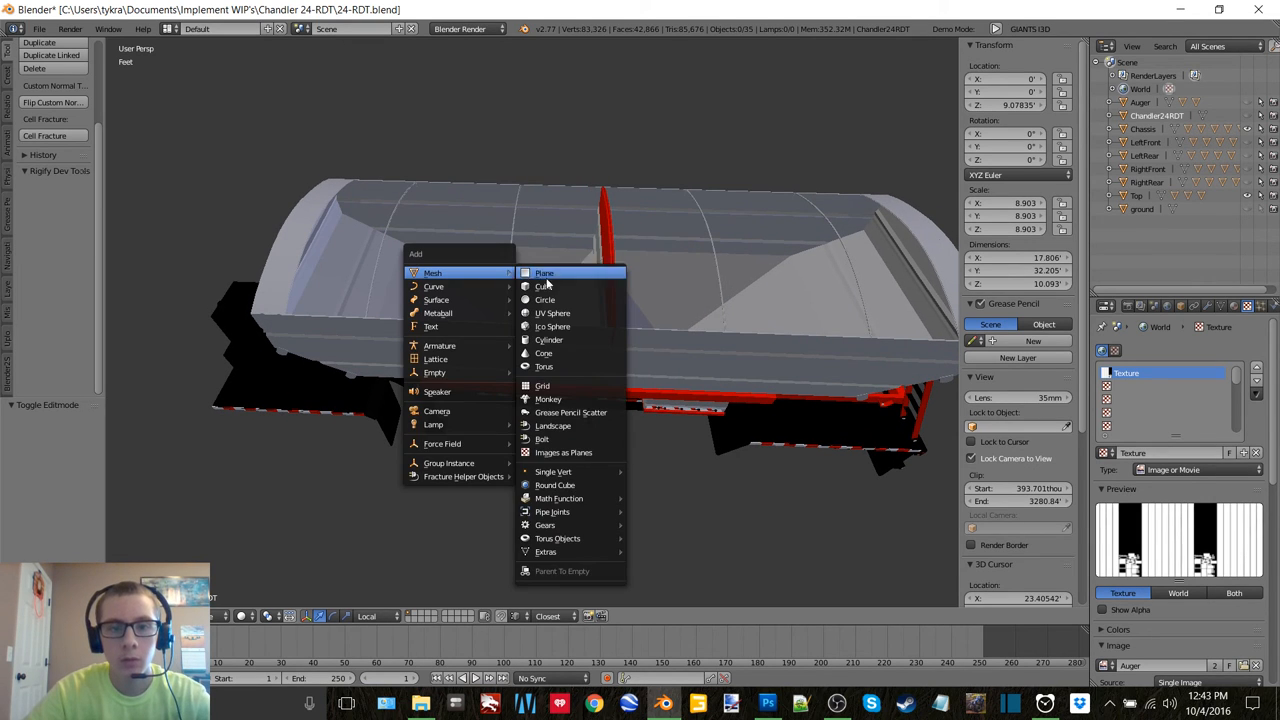
Step: Add a new mesh plane to the trailer scene
{"action": "left_click", "coordinate": [544, 286]}
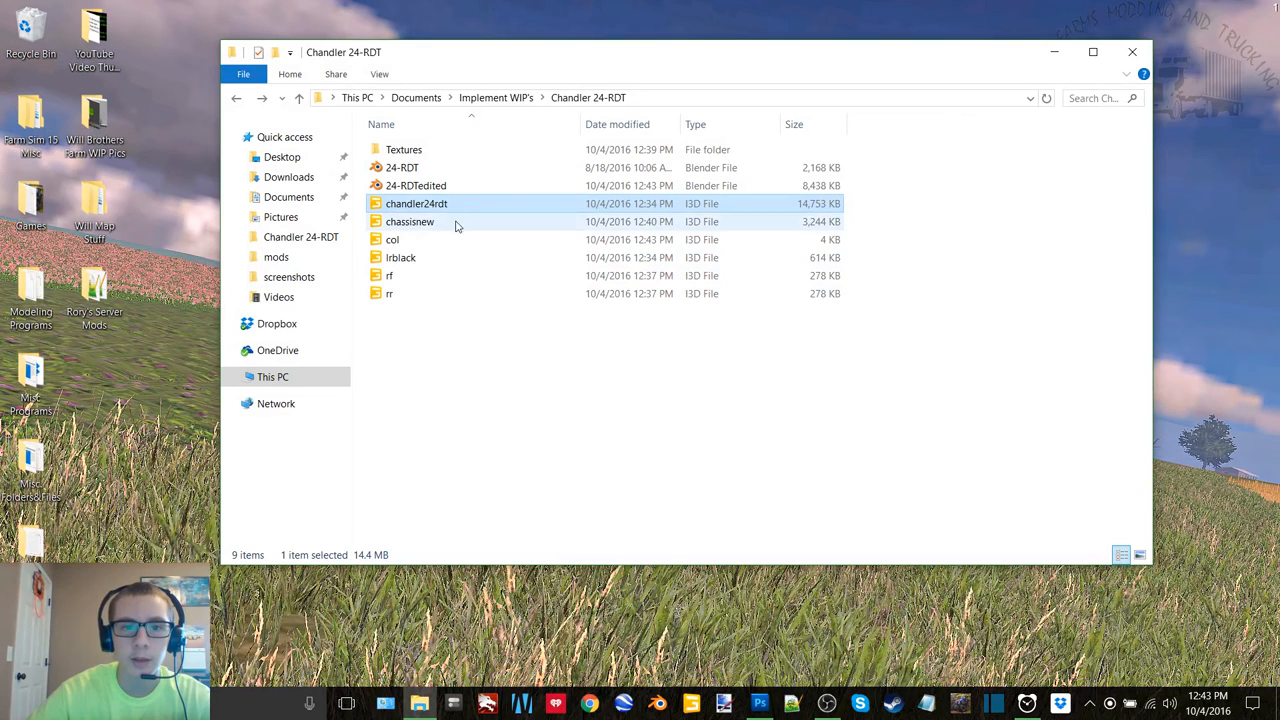
Step: Load chandler24rdt.i3d in GIANTS Editor 6.0.5, dismiss the welcome screen and select chassisnew for Notepad++
{"action": "double_click", "coordinate": [416, 204]}
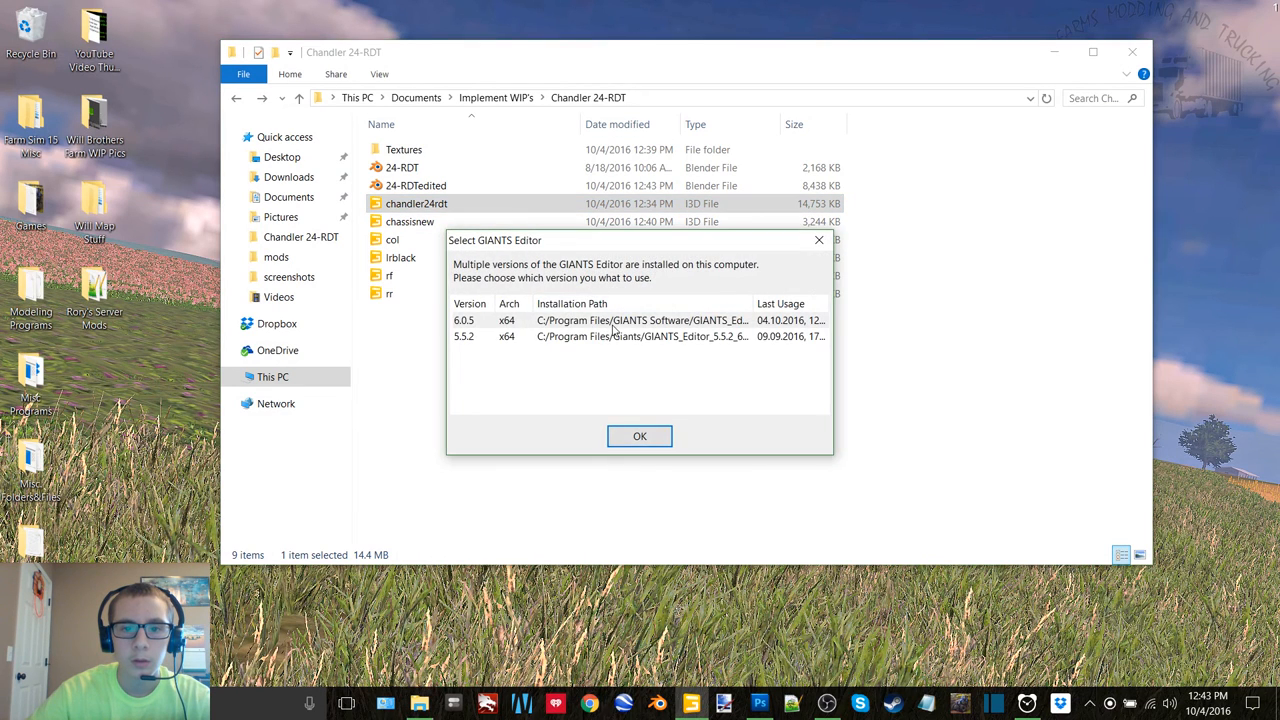
{"action": "left_click", "coordinate": [640, 436]}
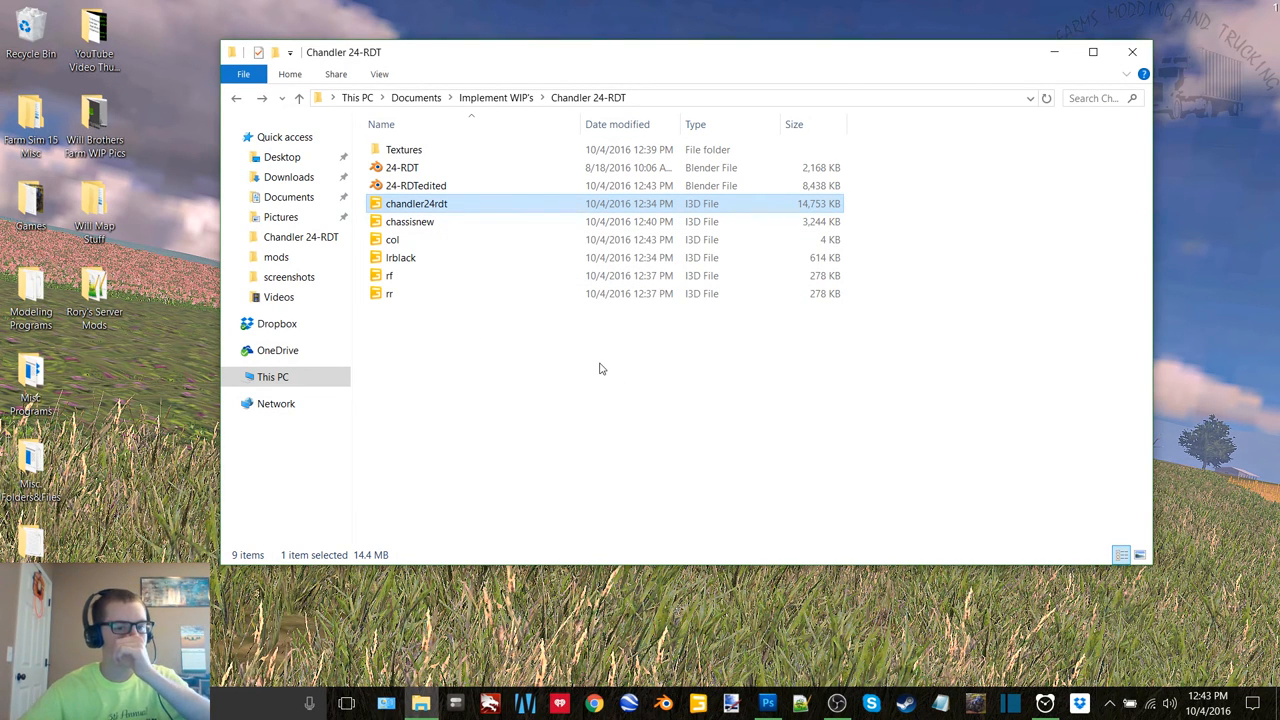
{"action": "double_click", "coordinate": [416, 204]}
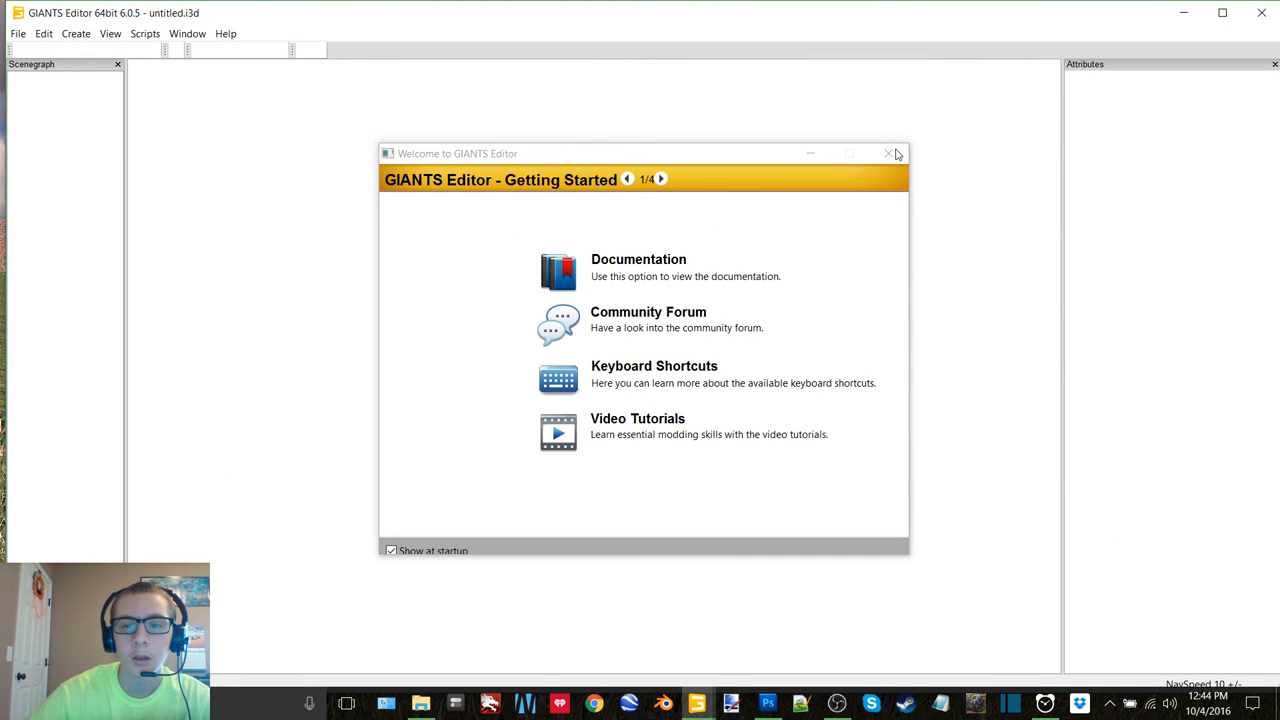
{"action": "left_click", "coordinate": [888, 152]}
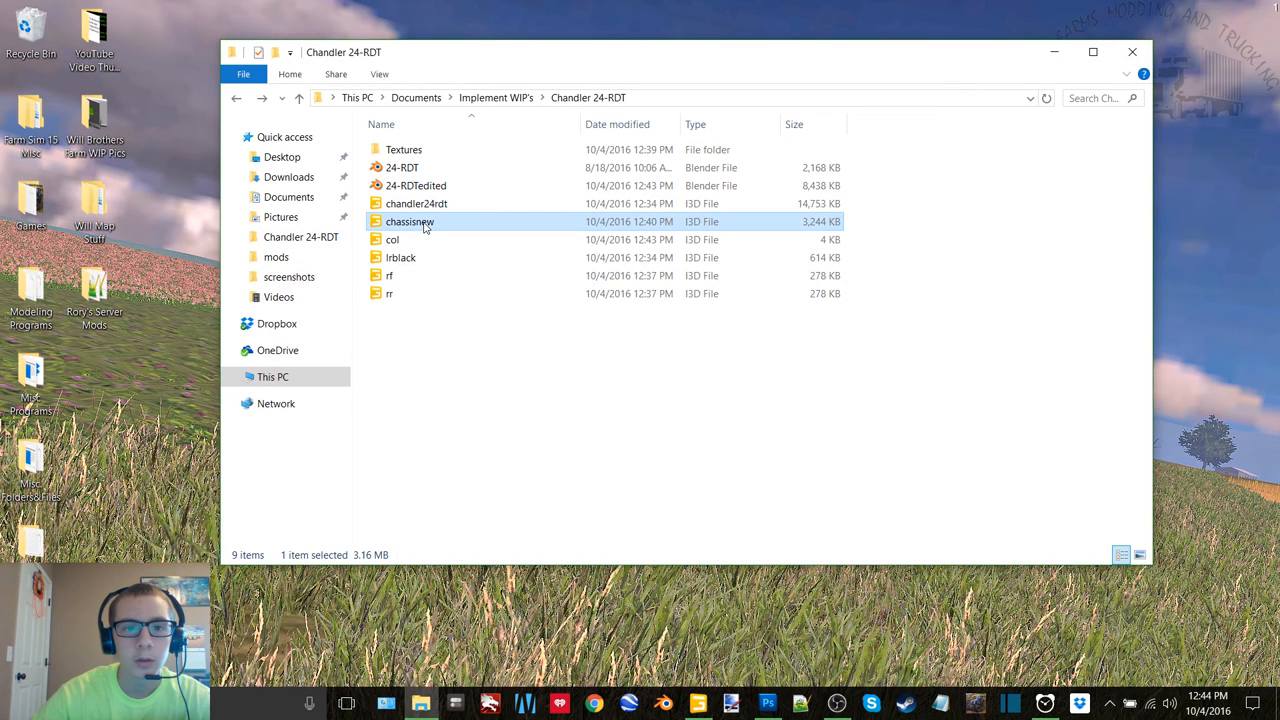
{"action": "left_click", "coordinate": [392, 240]}
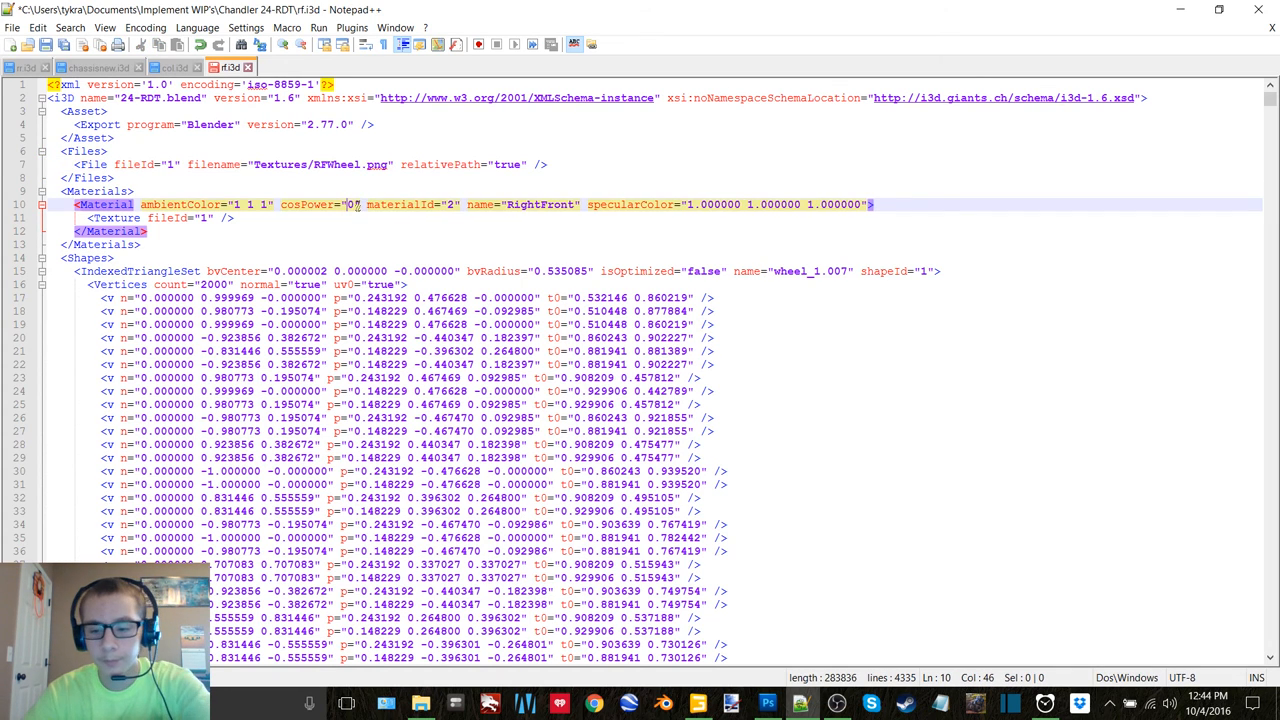
Step: Set cosPower 10 and specularColor 0 0 0 in the rf, chassisnew and rr material lines
{"action": "type", "text": "10"}
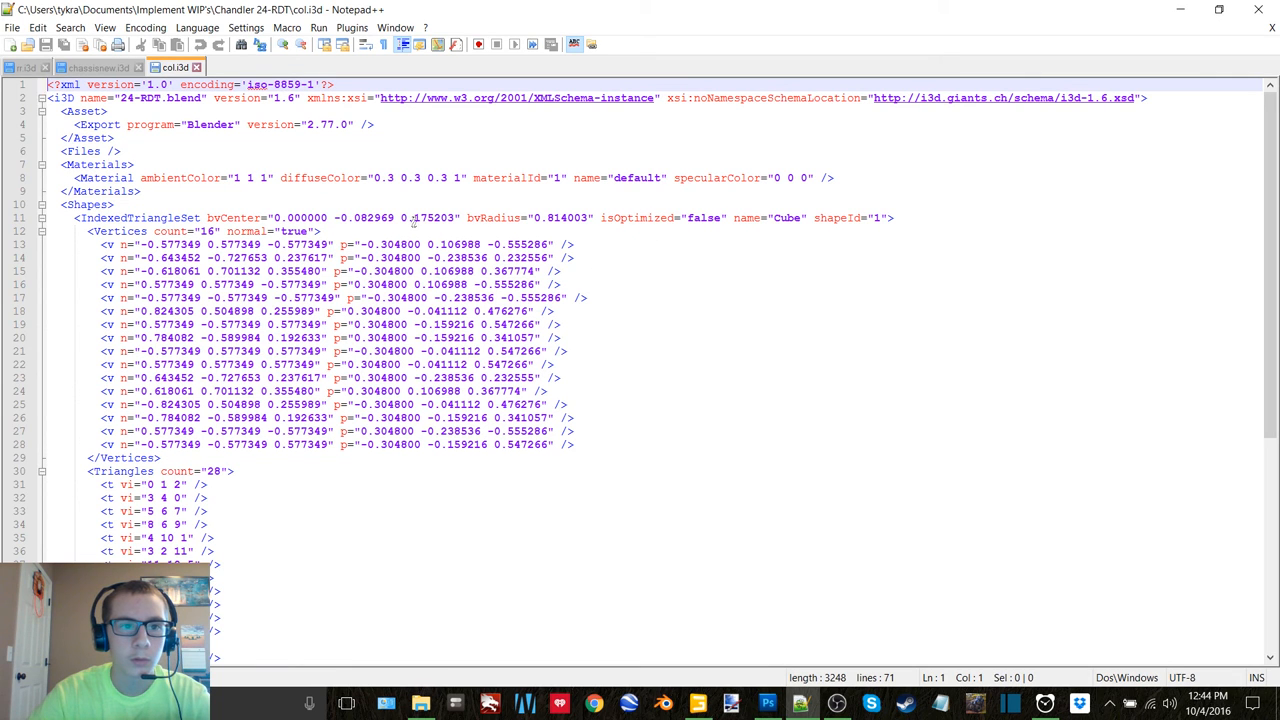
{"action": "left_click", "coordinate": [96, 68]}
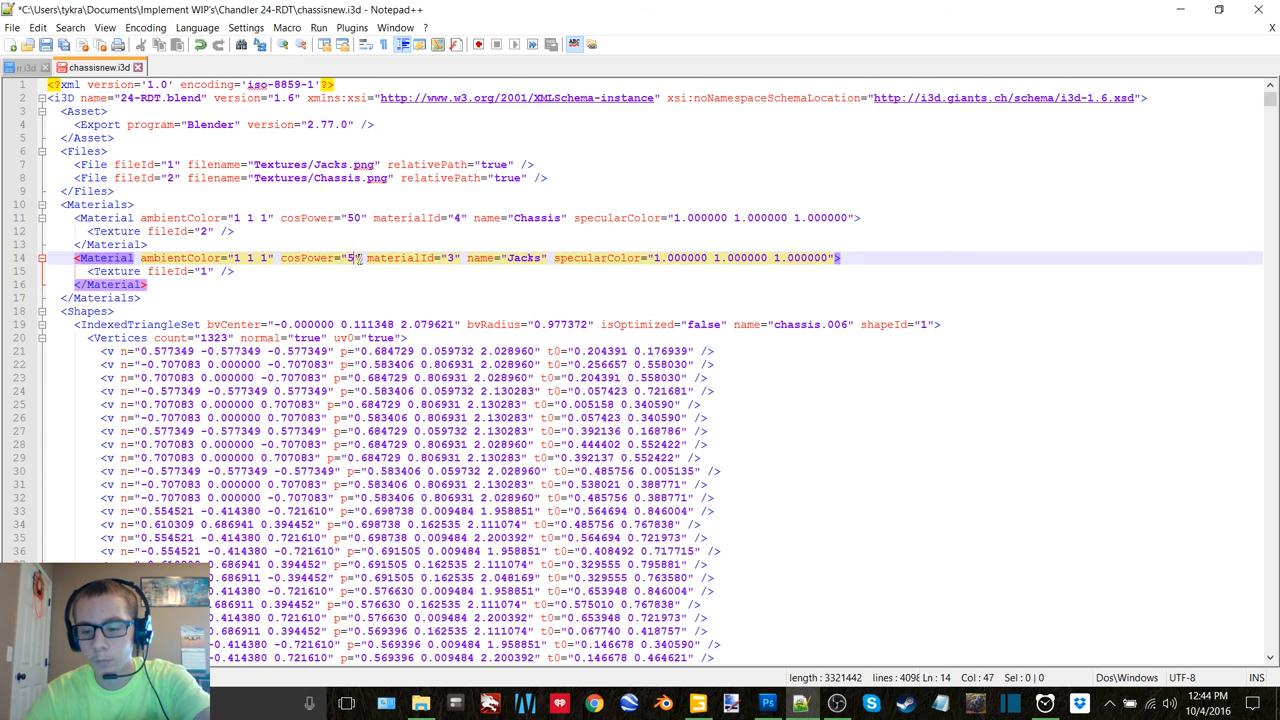
{"action": "type", "text": "0"}
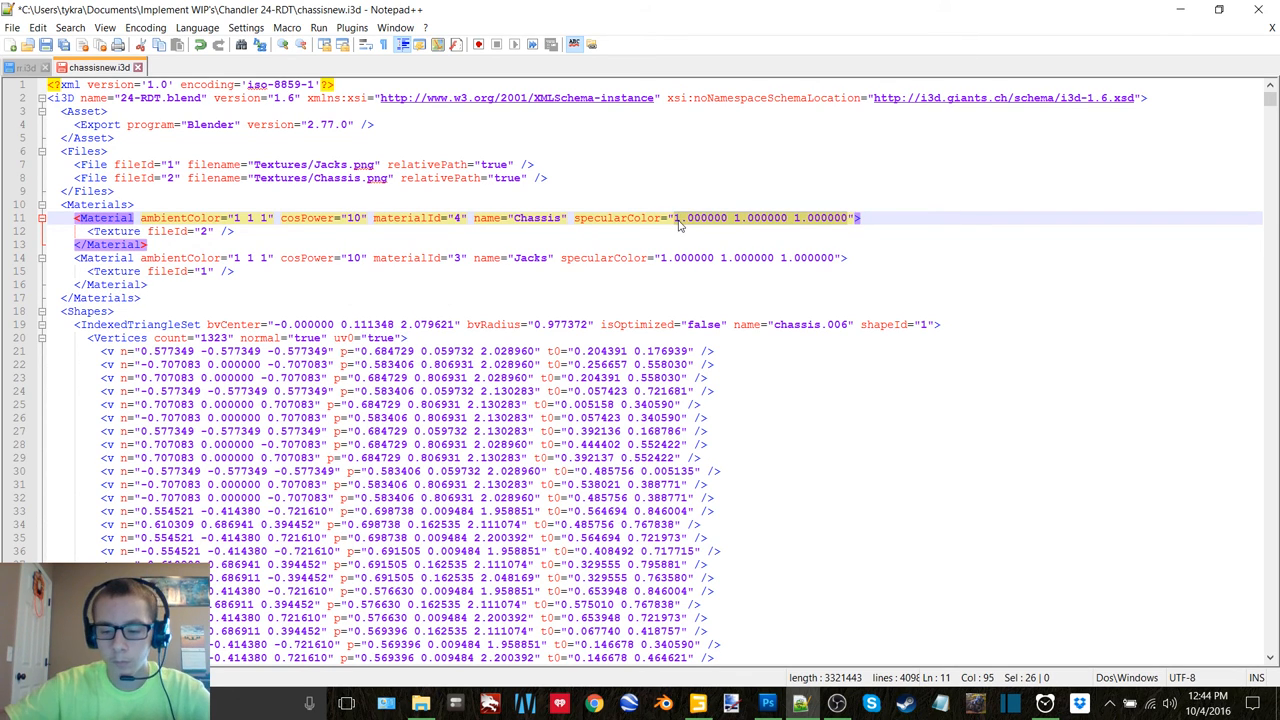
{"action": "type", "text": "0 0 0"}
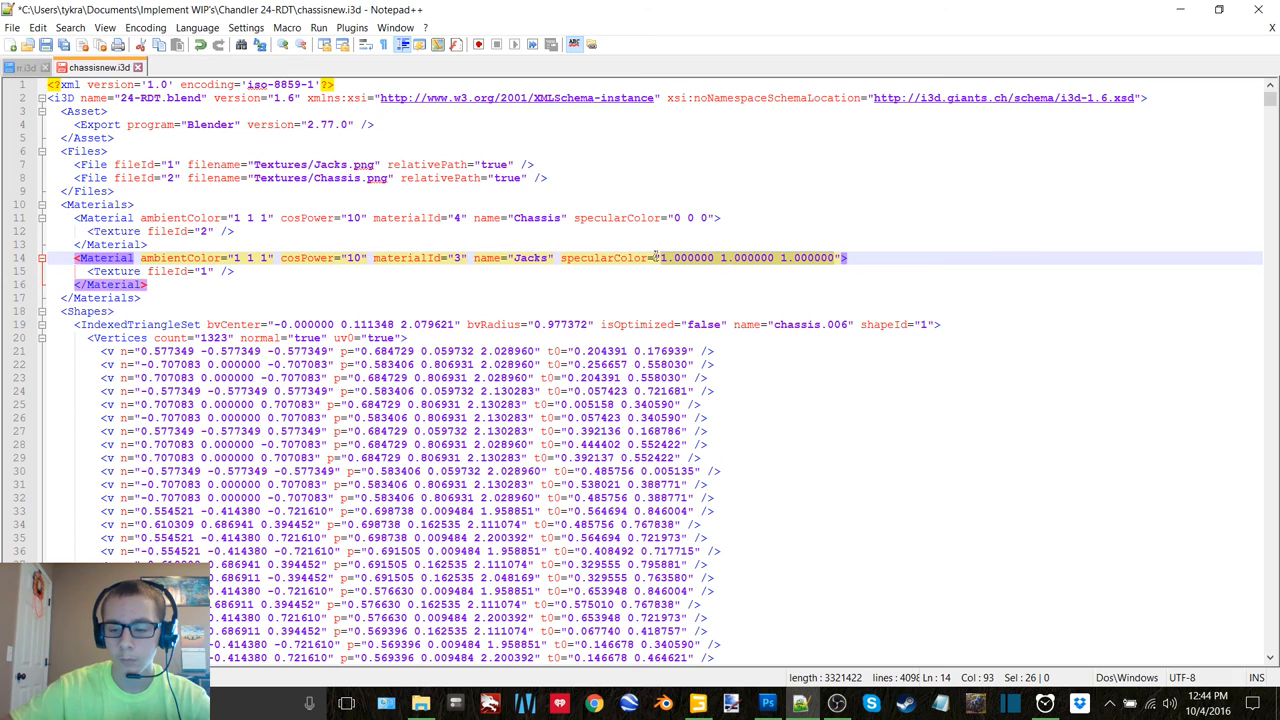
{"action": "type", "text": "0 0 0"}
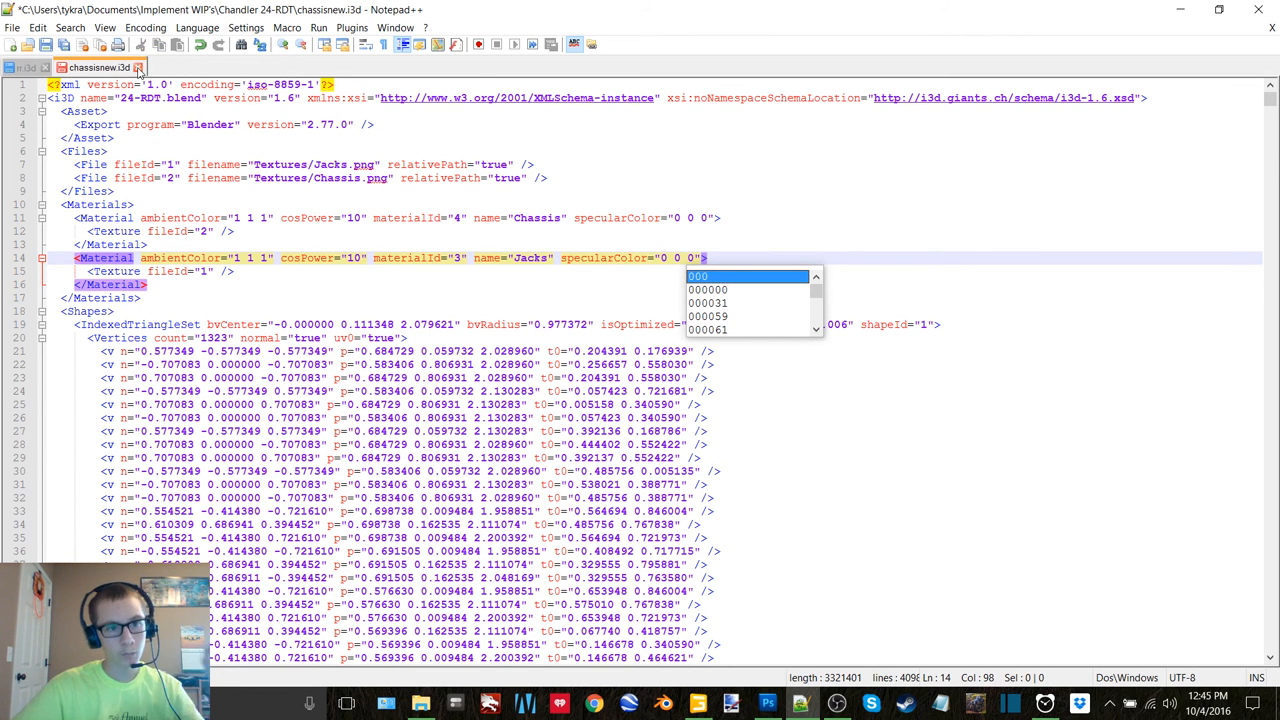
{"action": "left_click", "coordinate": [24, 68]}
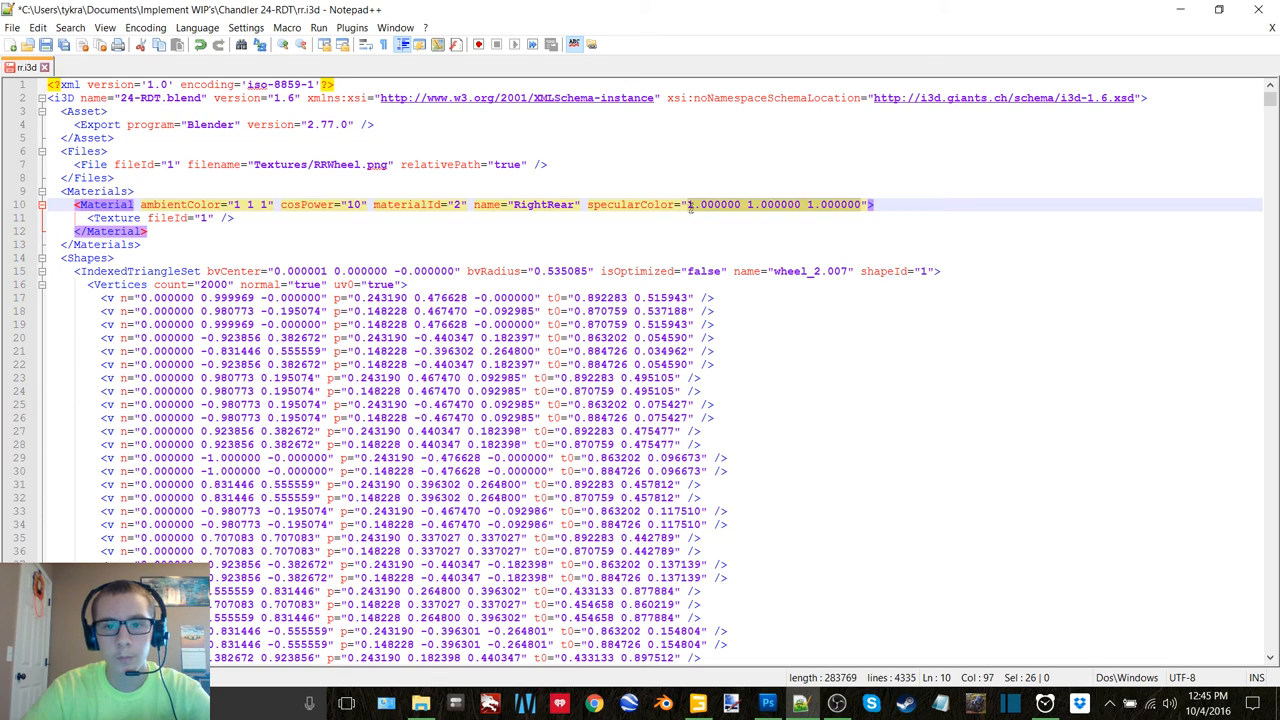
{"action": "type", "text": "0 0 0"}
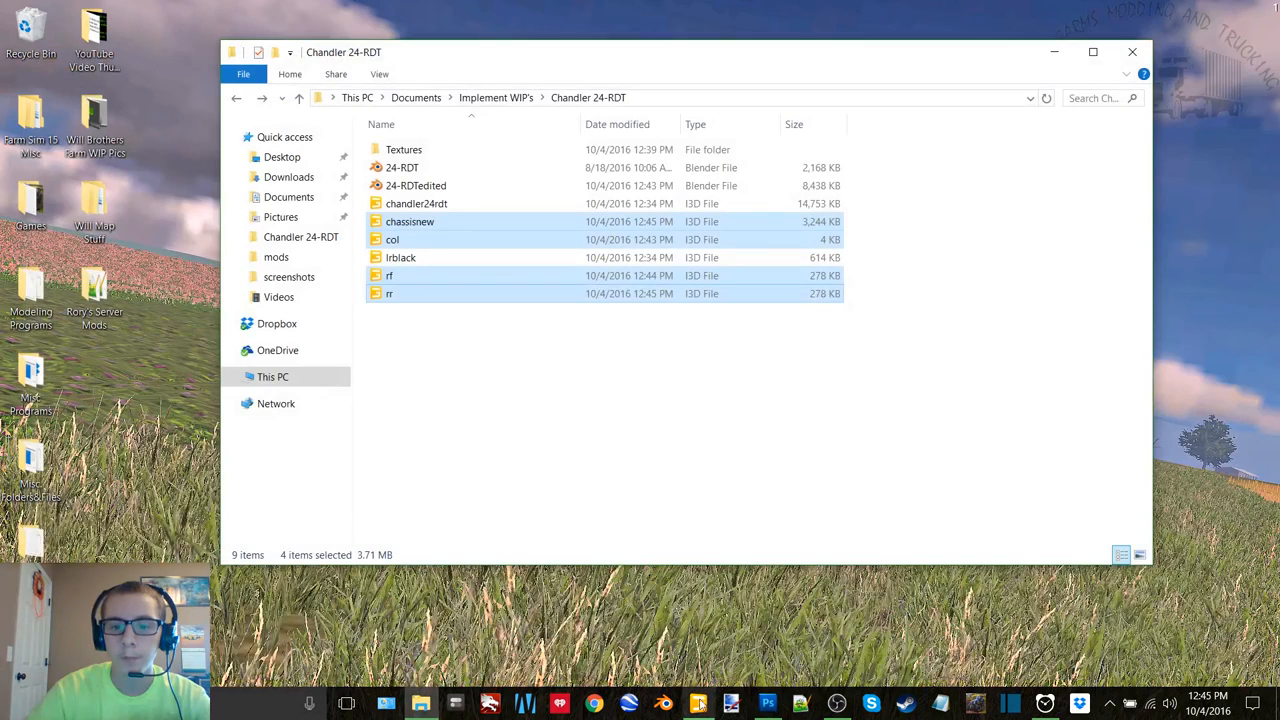
Step: Import chassisnew, col, rf and rr from the Chandler 24-RDT folder into the scene
{"action": "left_click", "coordinate": [698, 704]}
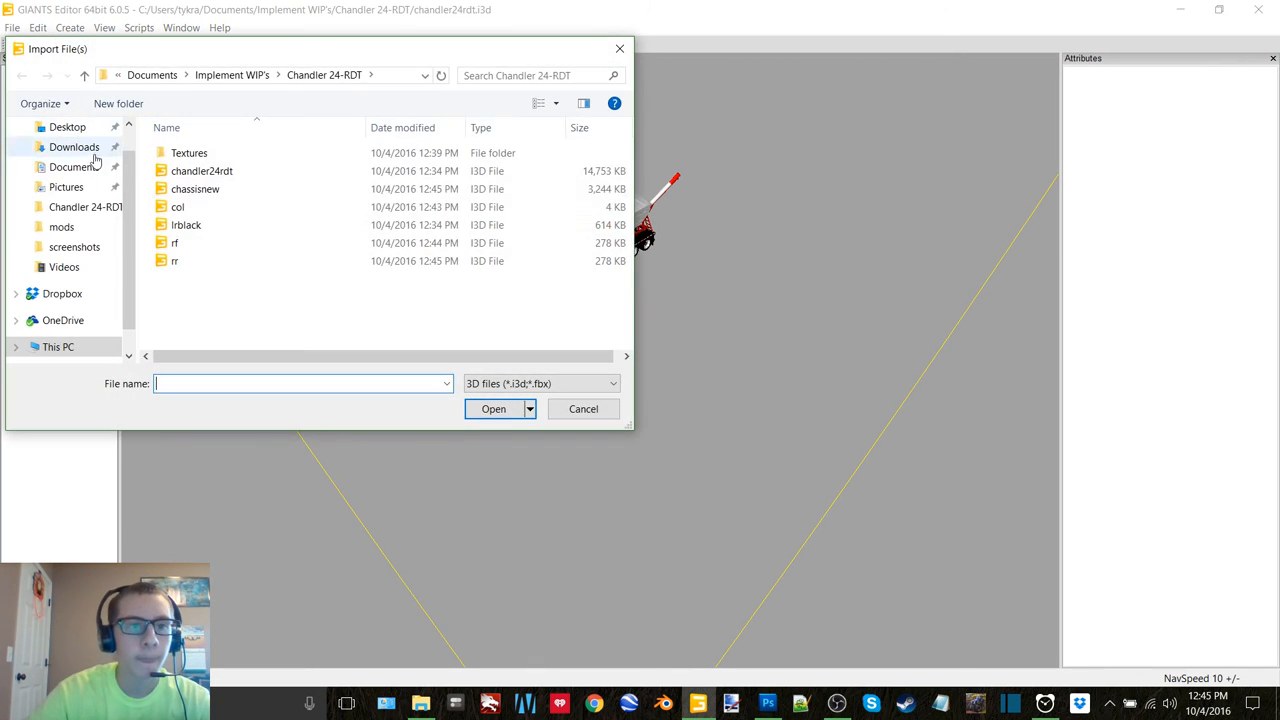
{"action": "left_click", "coordinate": [196, 188]}
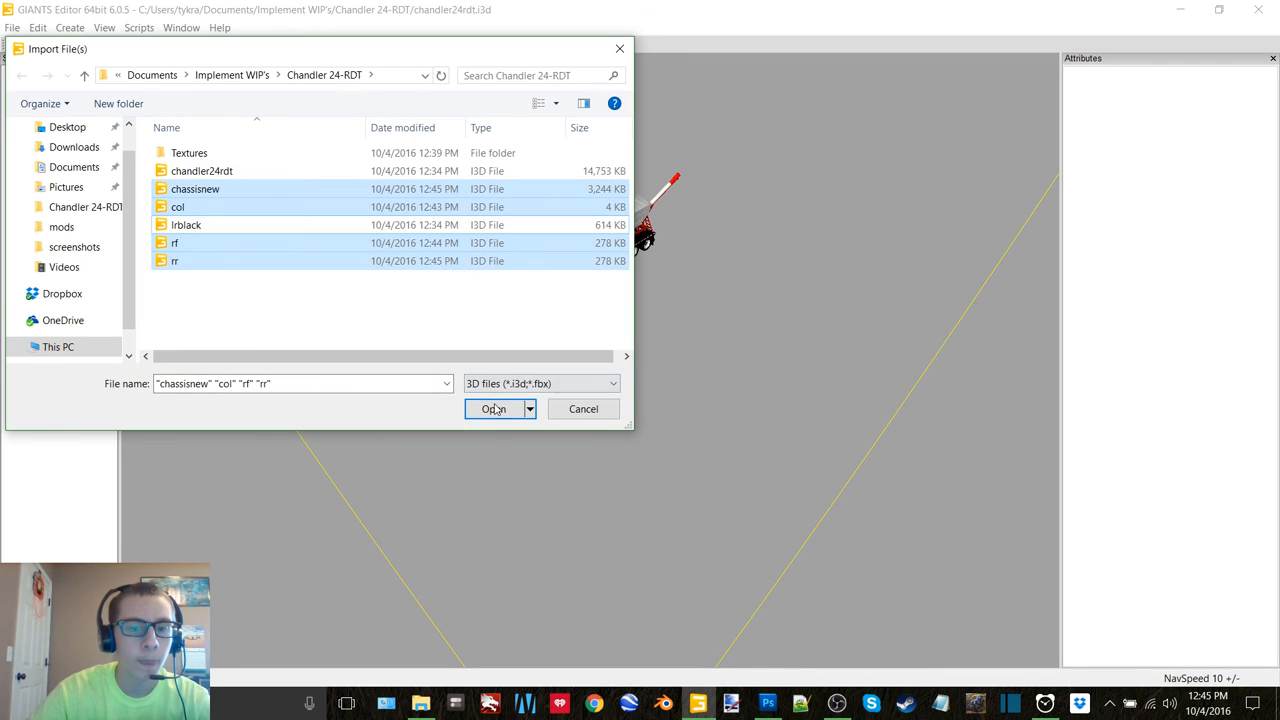
{"action": "left_click", "coordinate": [494, 408]}
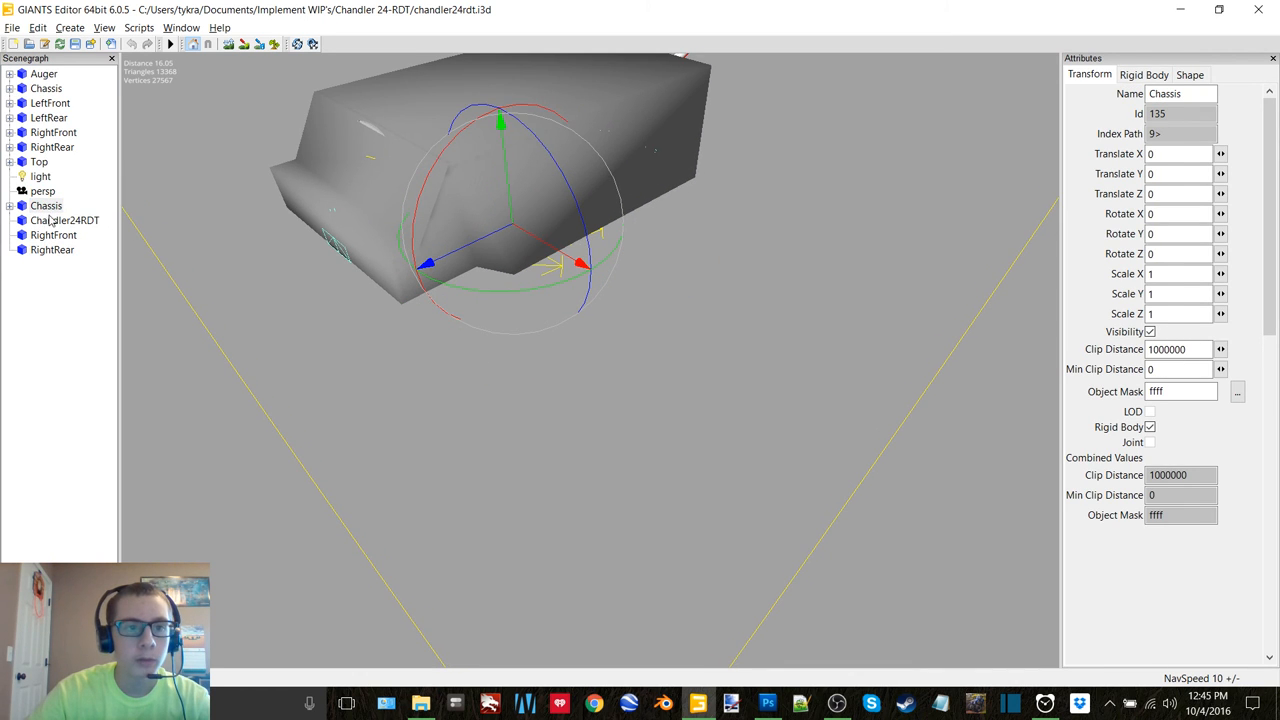
Step: Regroup the Bolts, Orange, Red.001 and White.001 parts under the imported Chassis holding Jacks
{"action": "left_click", "coordinate": [64, 220]}
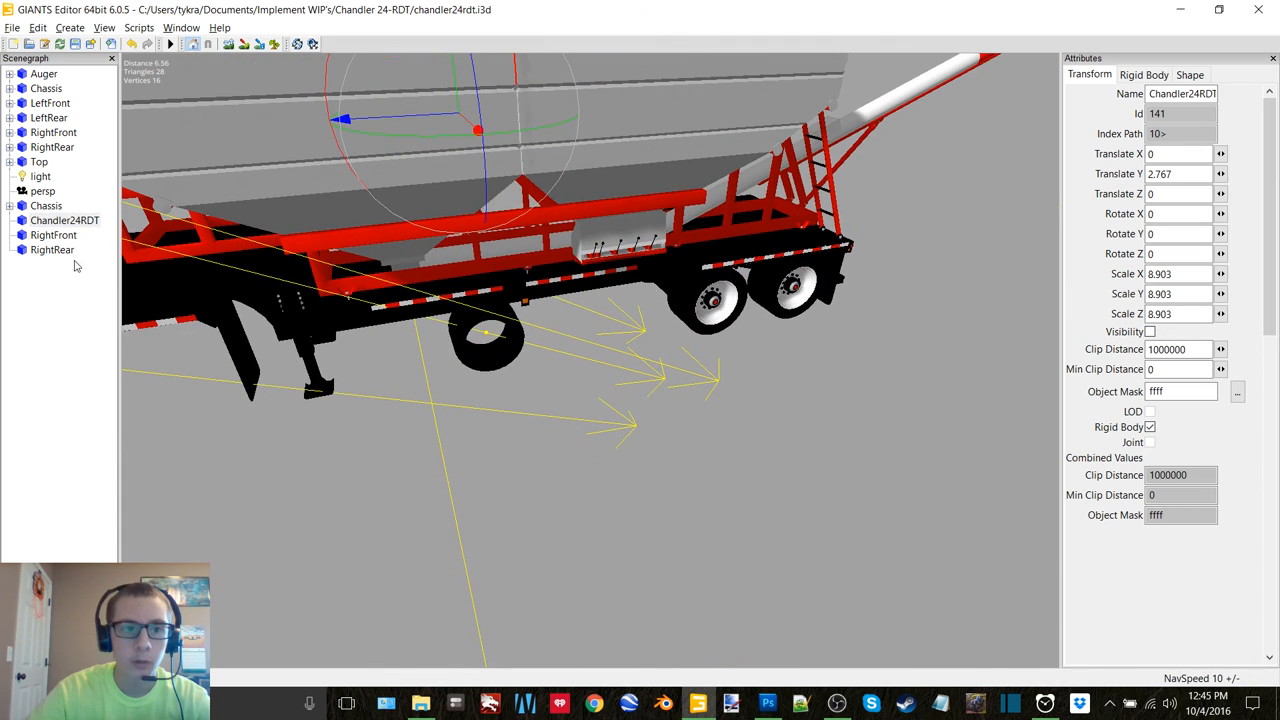
{"action": "left_click", "coordinate": [52, 248]}
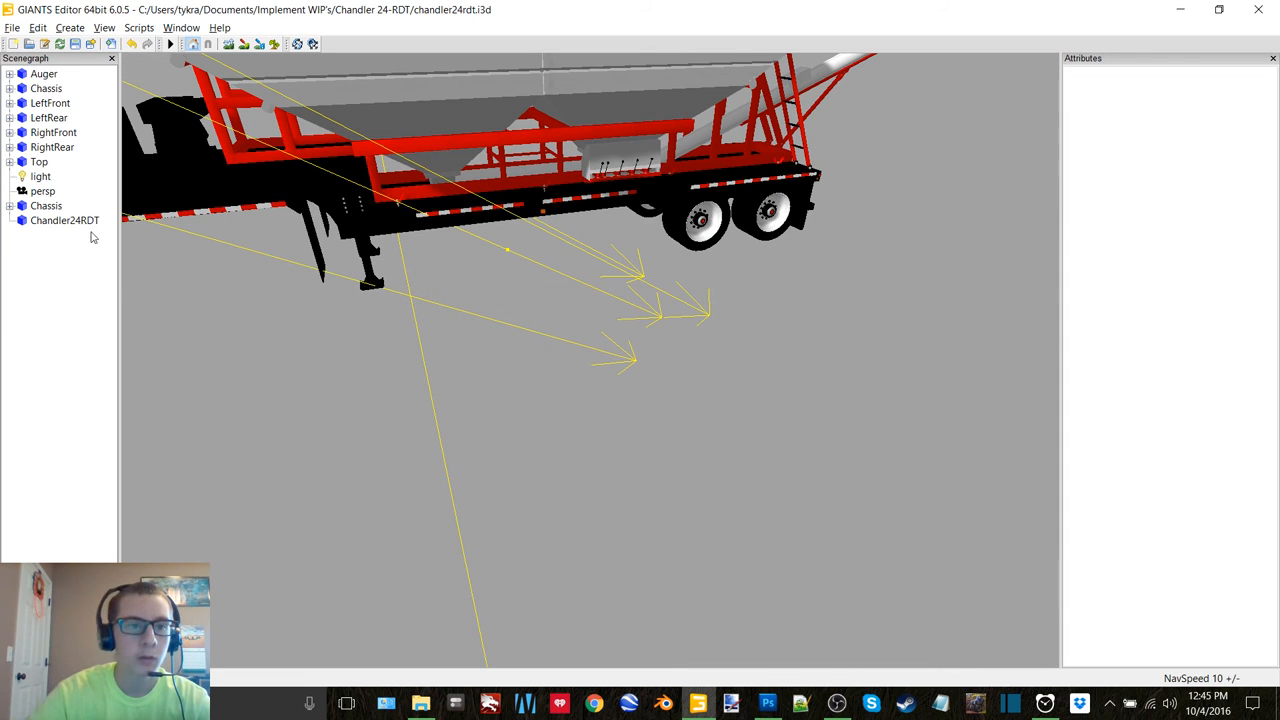
{"action": "left_click", "coordinate": [46, 204]}
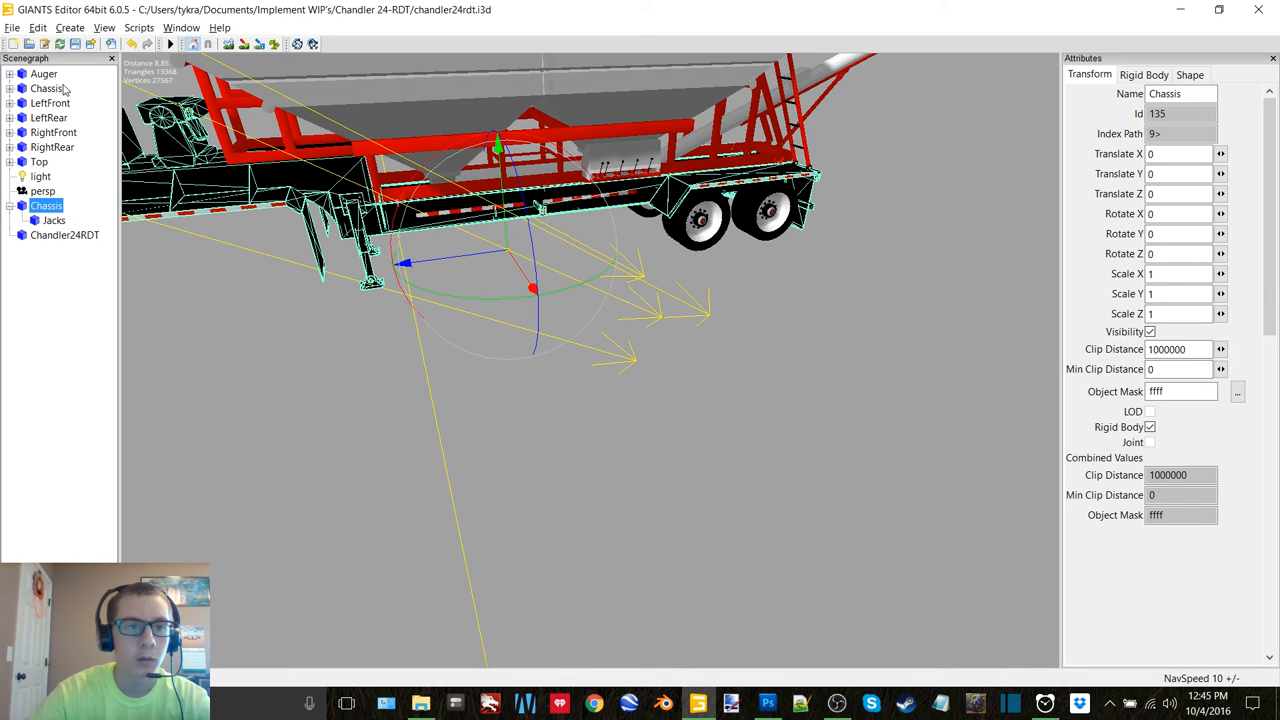
{"action": "left_click", "coordinate": [8, 88]}
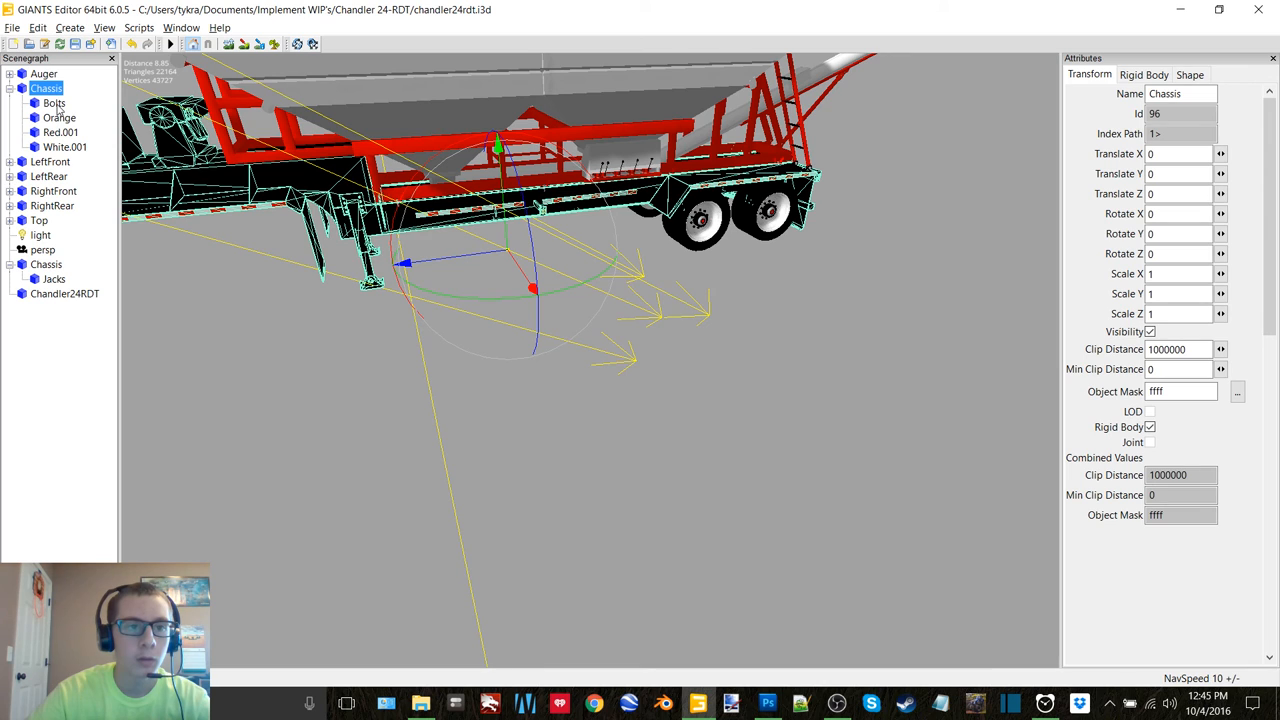
{"action": "left_click", "coordinate": [54, 104]}
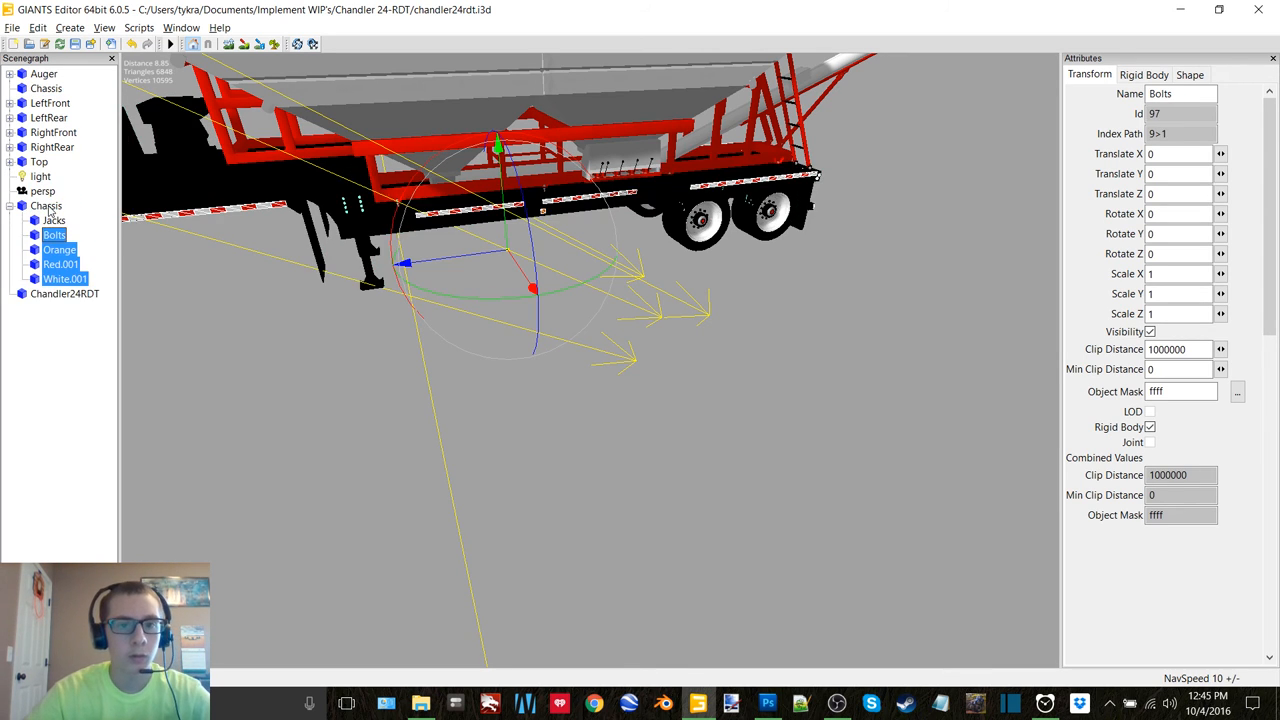
Step: Move the imported Chassis up twice to sit below Auger, then bring the trailer folder forward
{"action": "right_click", "coordinate": [46, 204]}
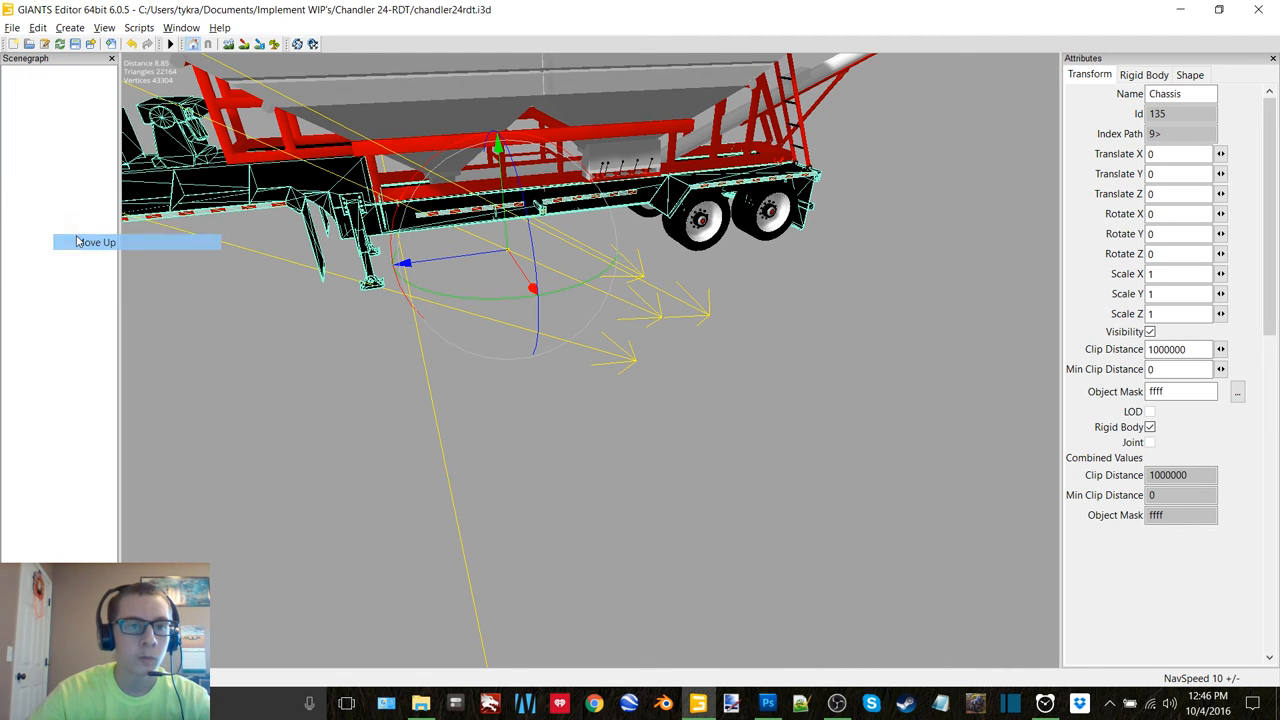
{"action": "right_click", "coordinate": [46, 160]}
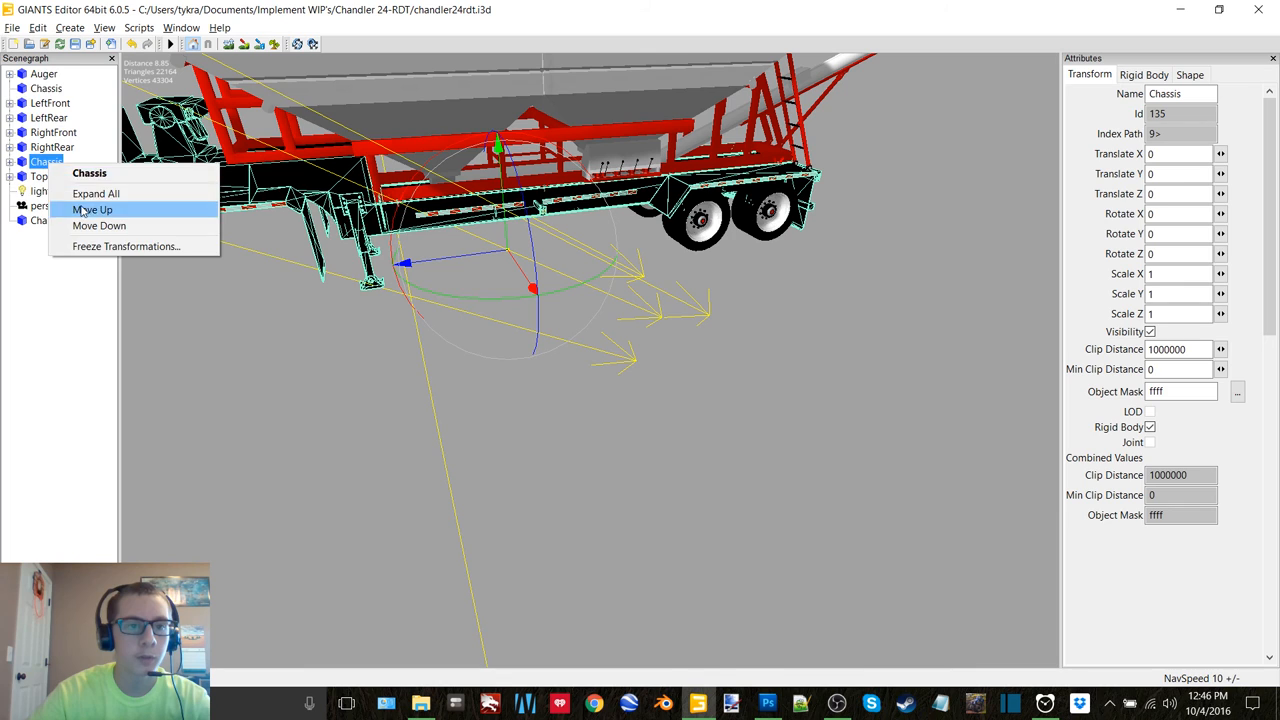
{"action": "left_click", "coordinate": [92, 210]}
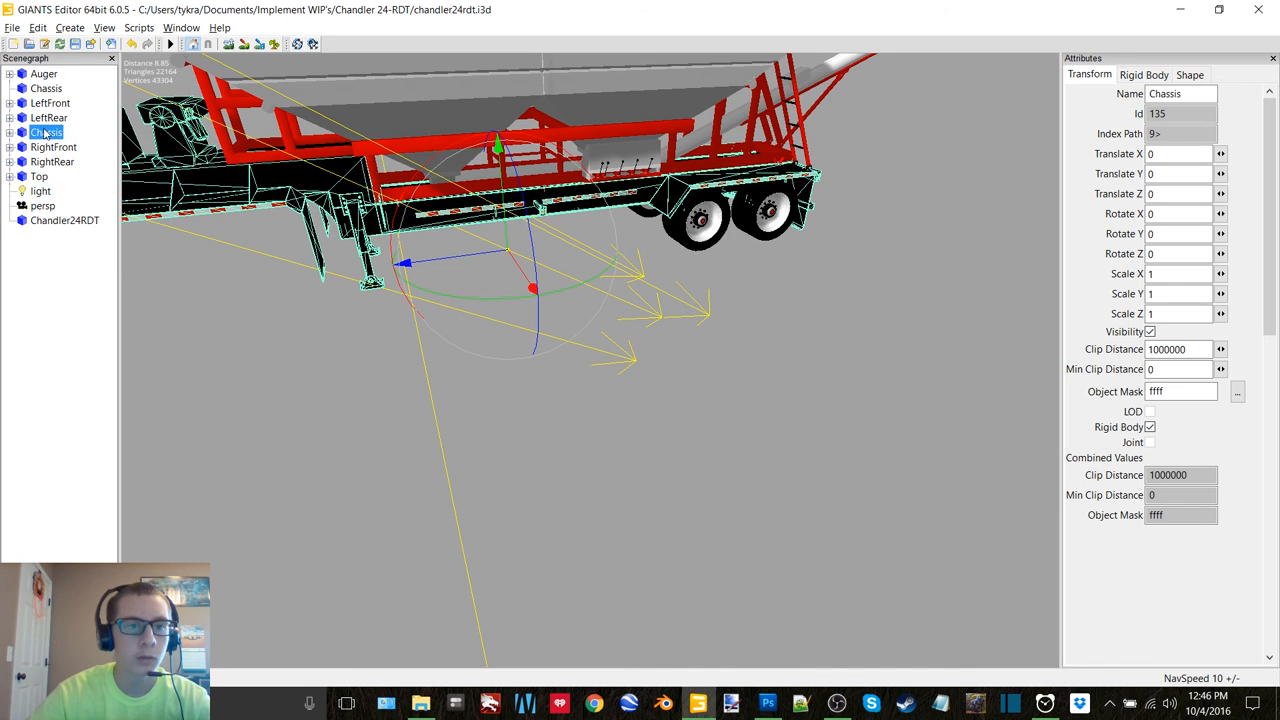
{"action": "right_click", "coordinate": [46, 116]}
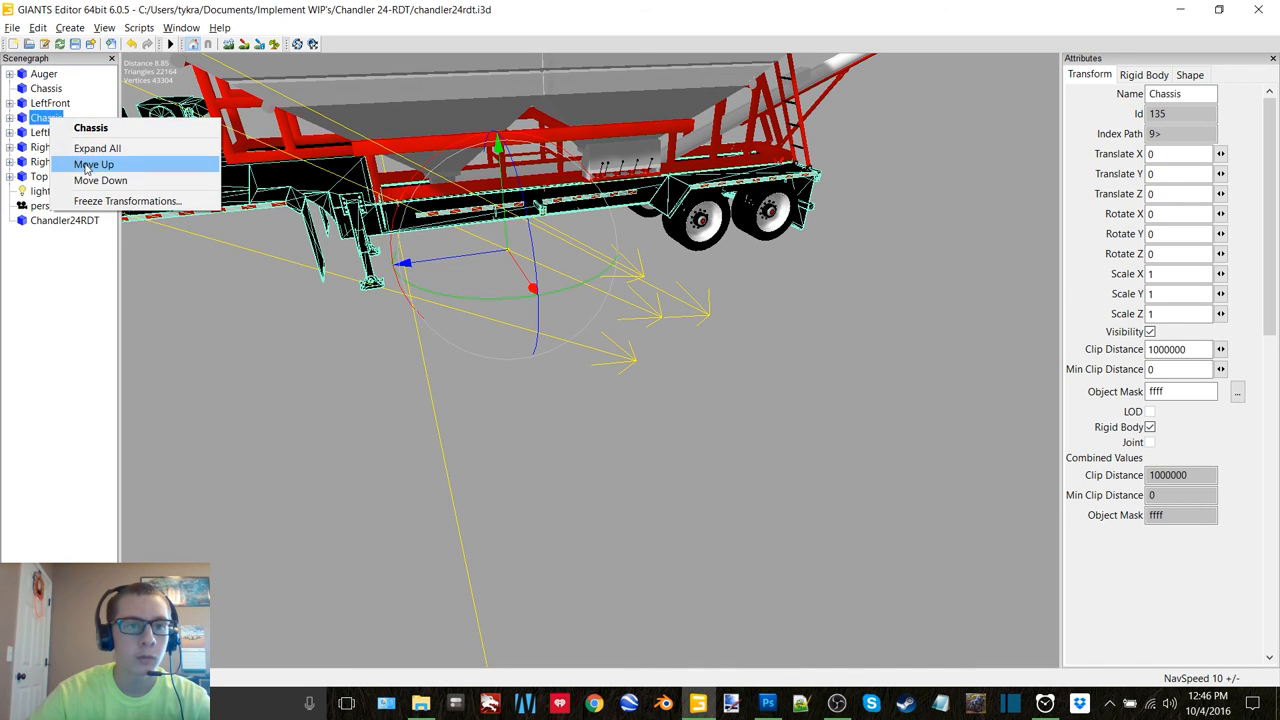
{"action": "left_click", "coordinate": [92, 164]}
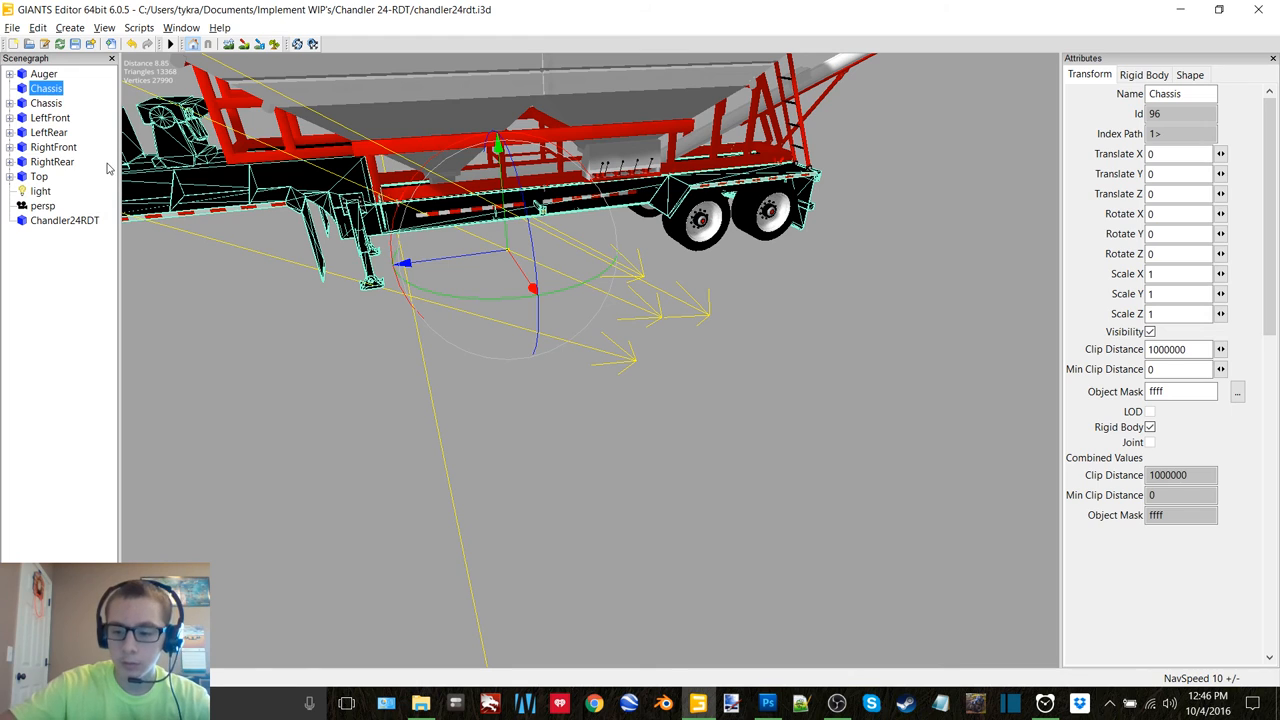
{"action": "left_click", "coordinate": [44, 72]}
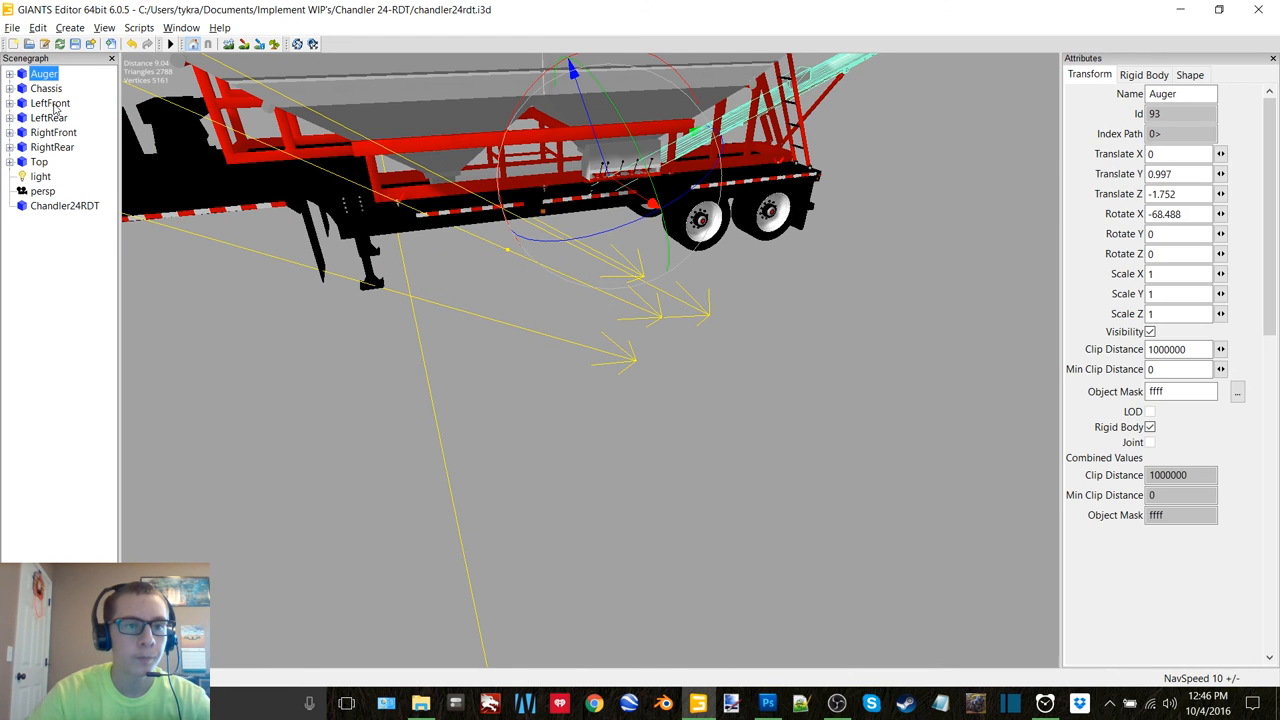
{"action": "left_click", "coordinate": [64, 192]}
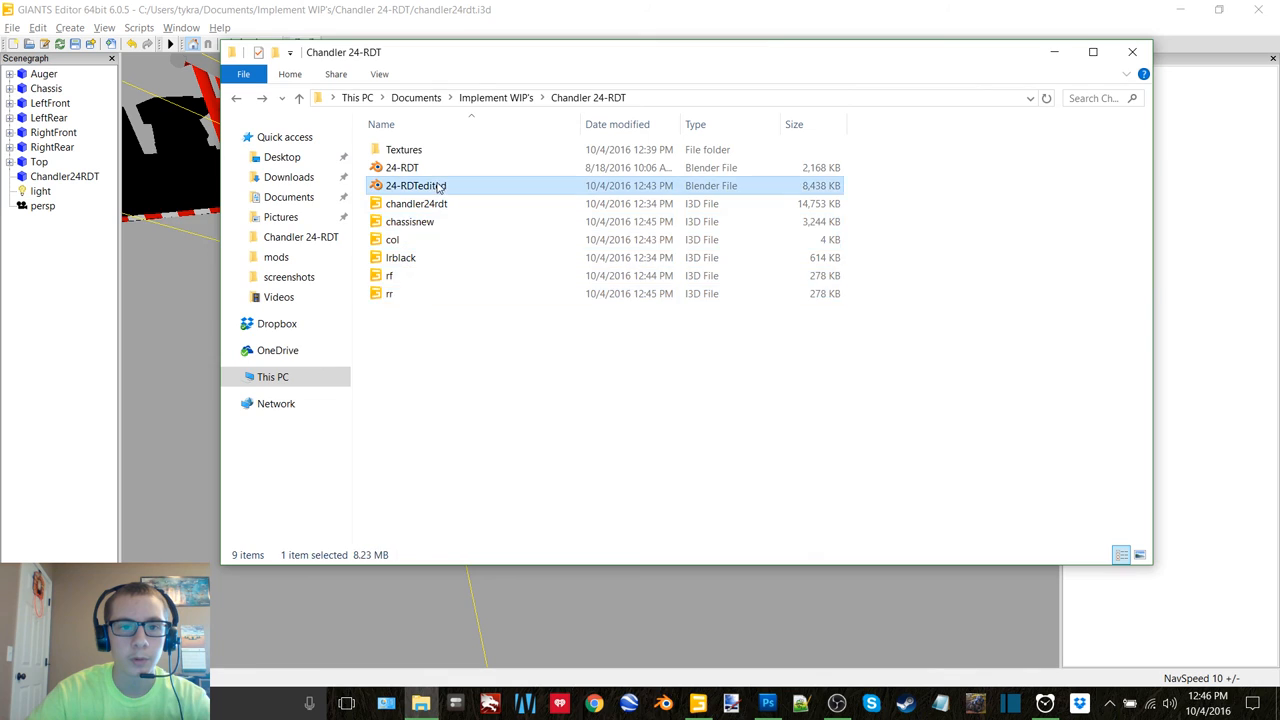
Step: Reopen 24-RDTedited.blend and isolate the RightFront wheel in local view for export
{"action": "double_click", "coordinate": [416, 184]}
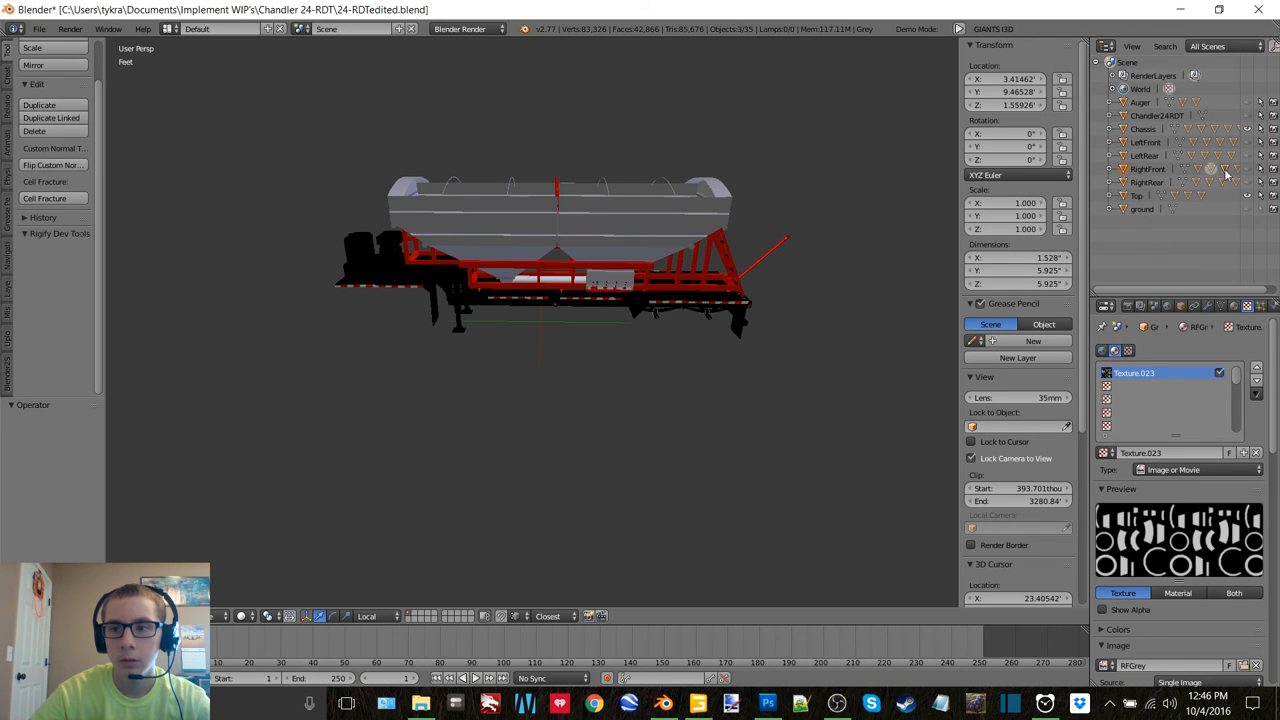
{"action": "left_click", "coordinate": [1148, 168]}
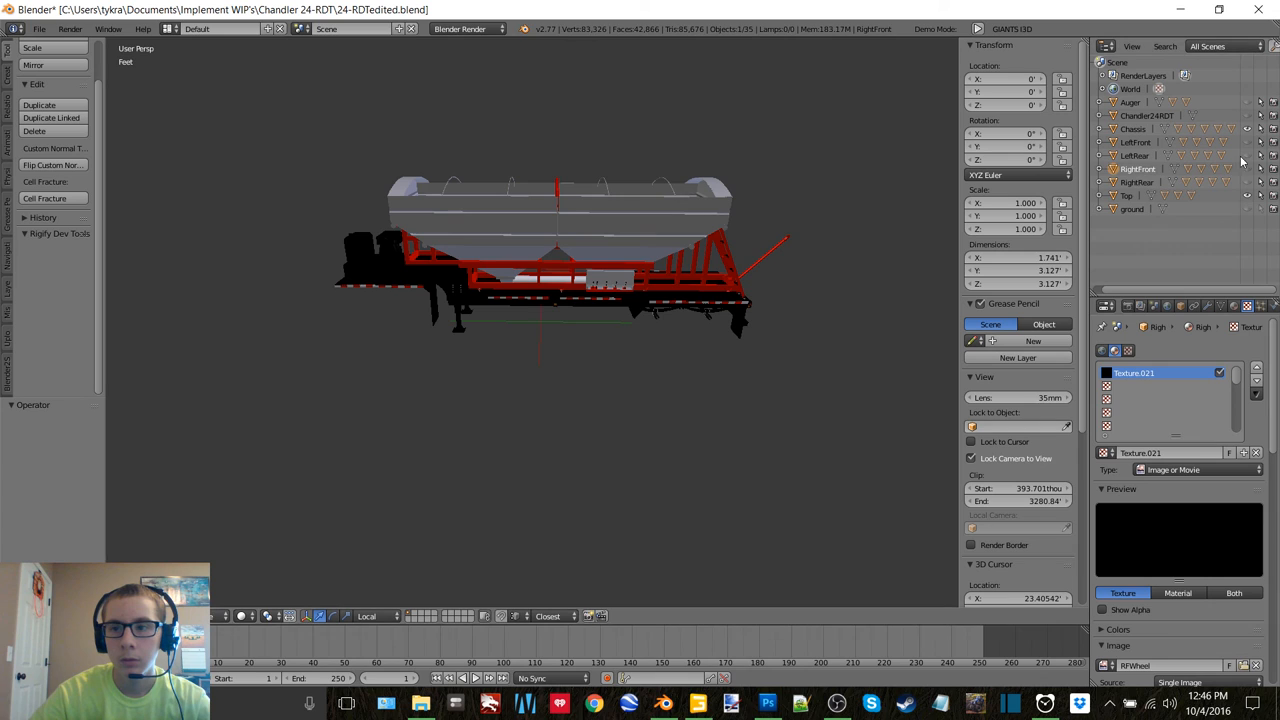
{"action": "left_click", "coordinate": [1104, 168]}
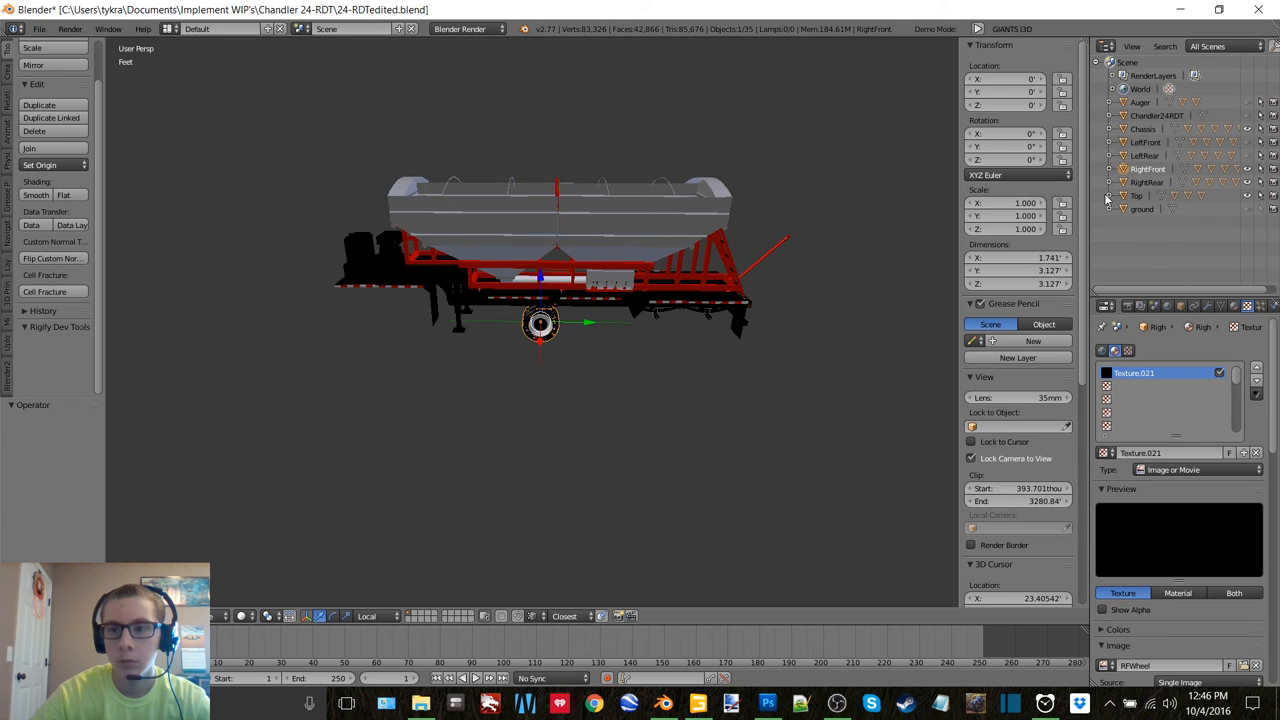
{"action": "left_click", "coordinate": [1124, 196]}
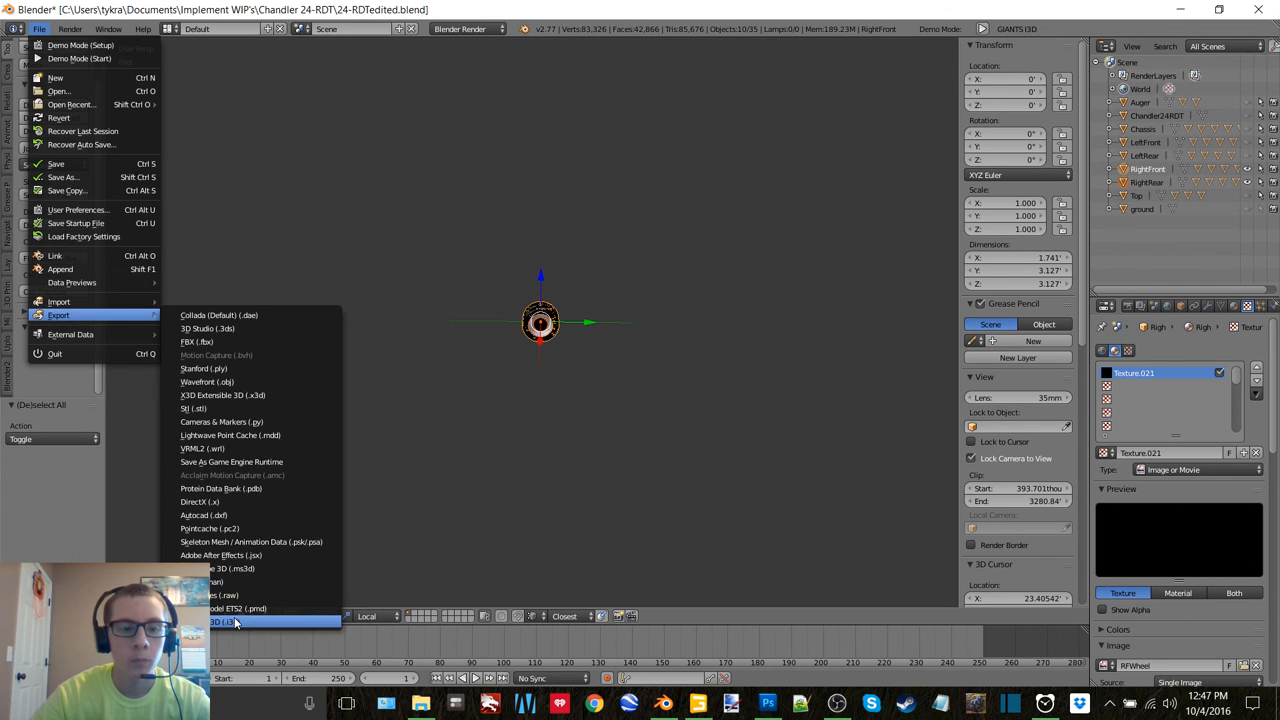
Step: Export the isolated wheel as wheels.i3d in I3D format to the Chandler 24-RDT folder
{"action": "left_click", "coordinate": [218, 620]}
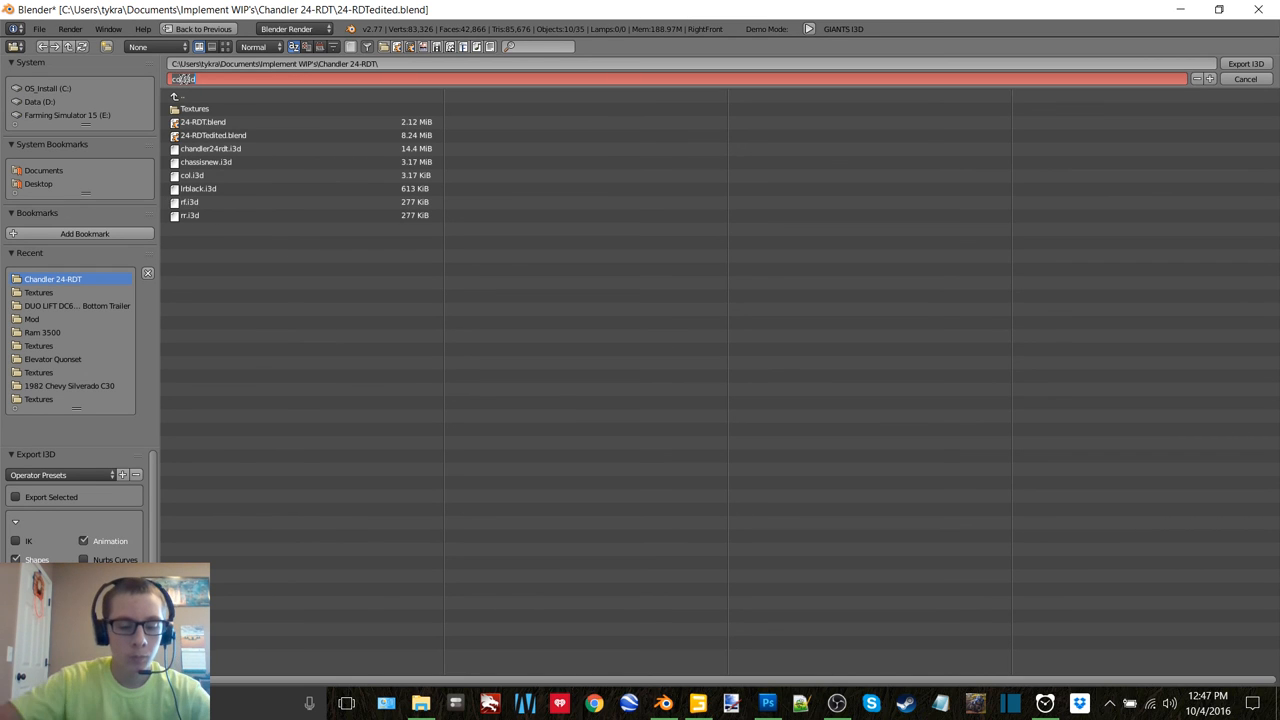
{"action": "type", "text": "wheels.i3d"}
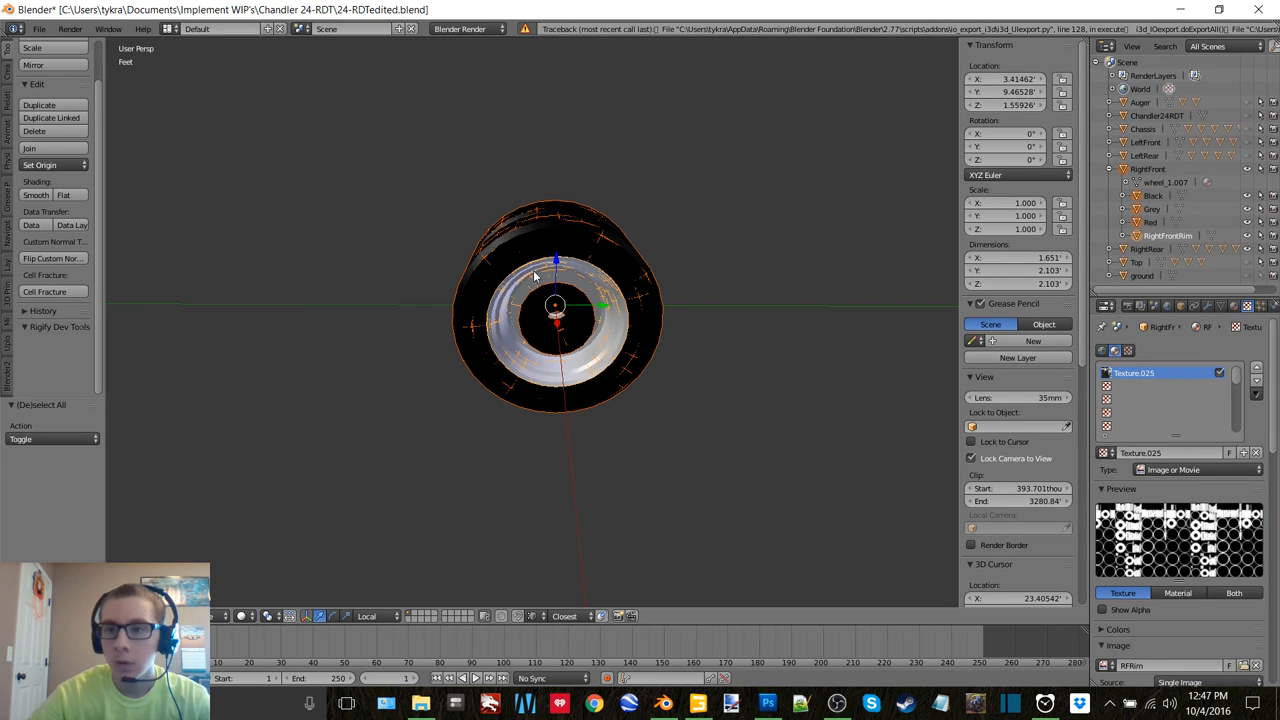
{"action": "left_click", "coordinate": [40, 28]}
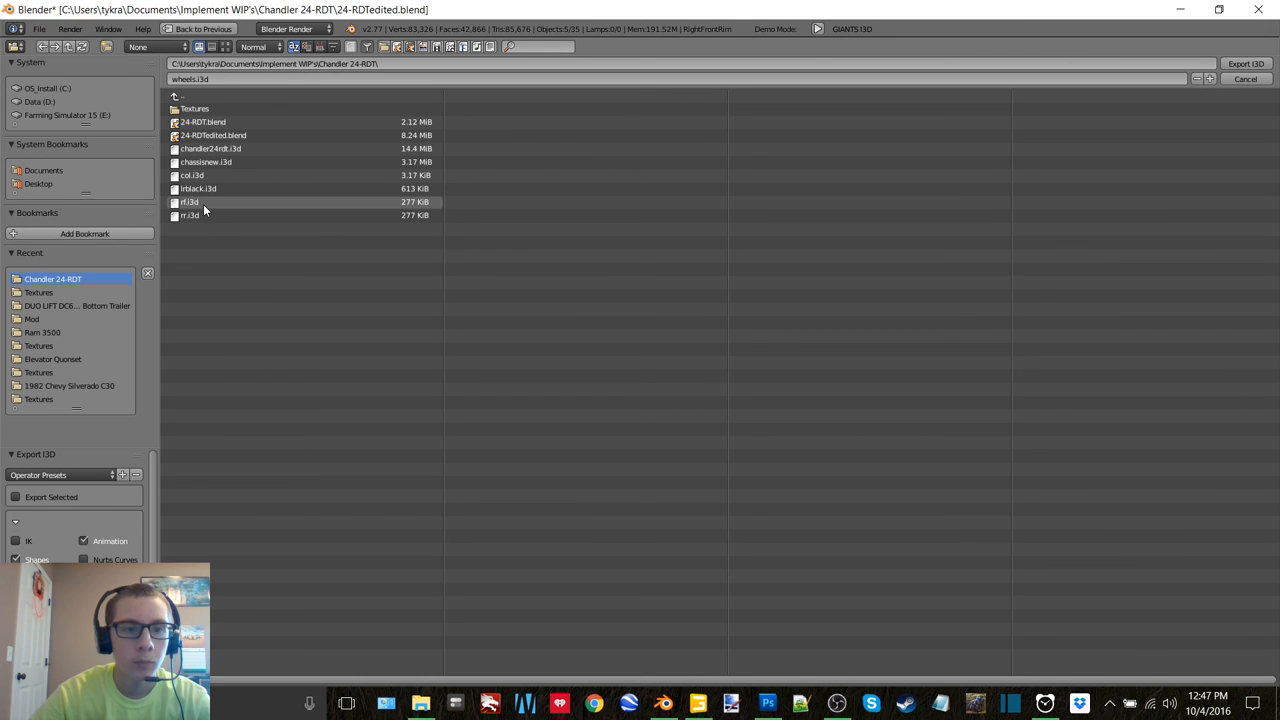
{"action": "left_click", "coordinate": [1246, 62]}
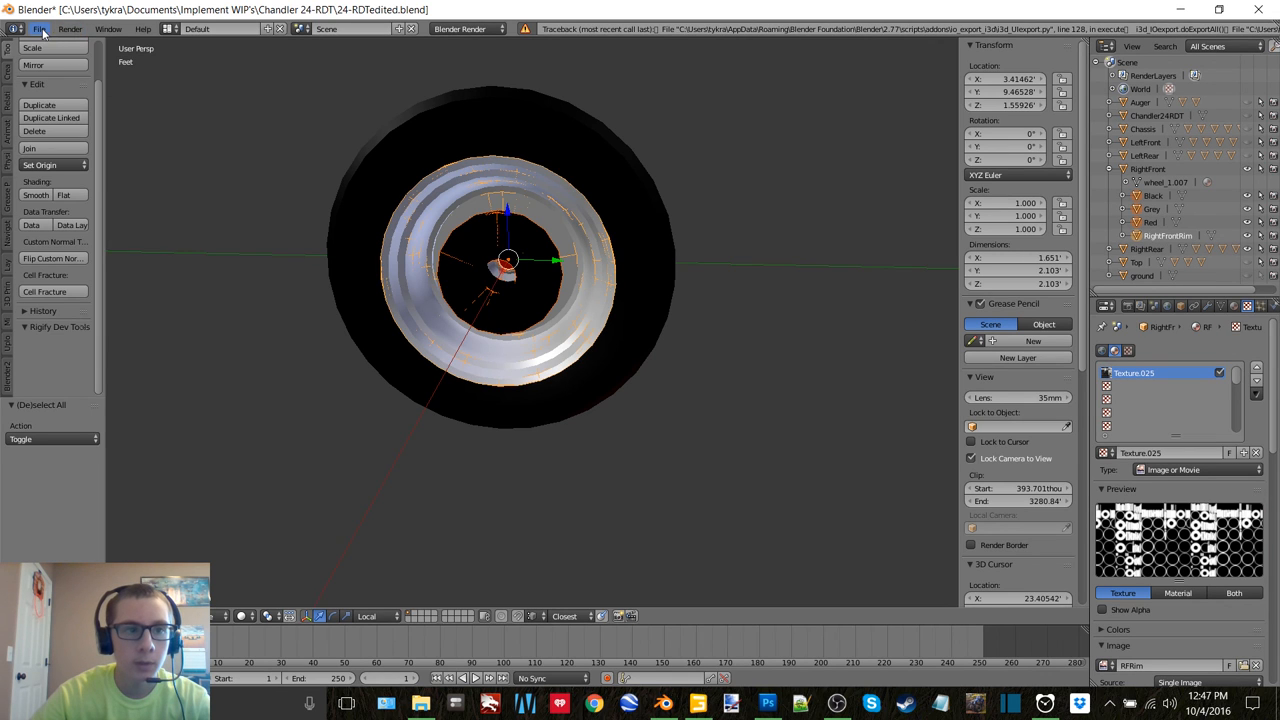
Step: Retry the wheels.i3d export twice after the traceback error appears
{"action": "left_click", "coordinate": [40, 28]}
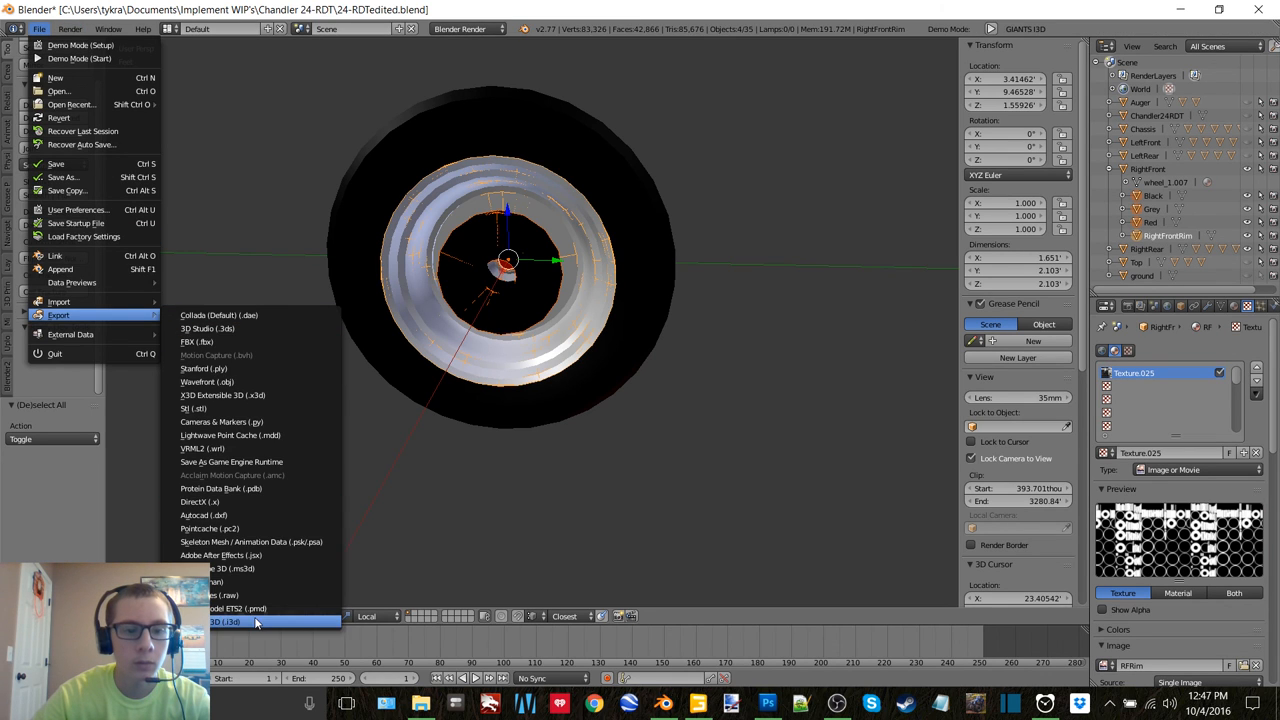
{"action": "left_click", "coordinate": [224, 620]}
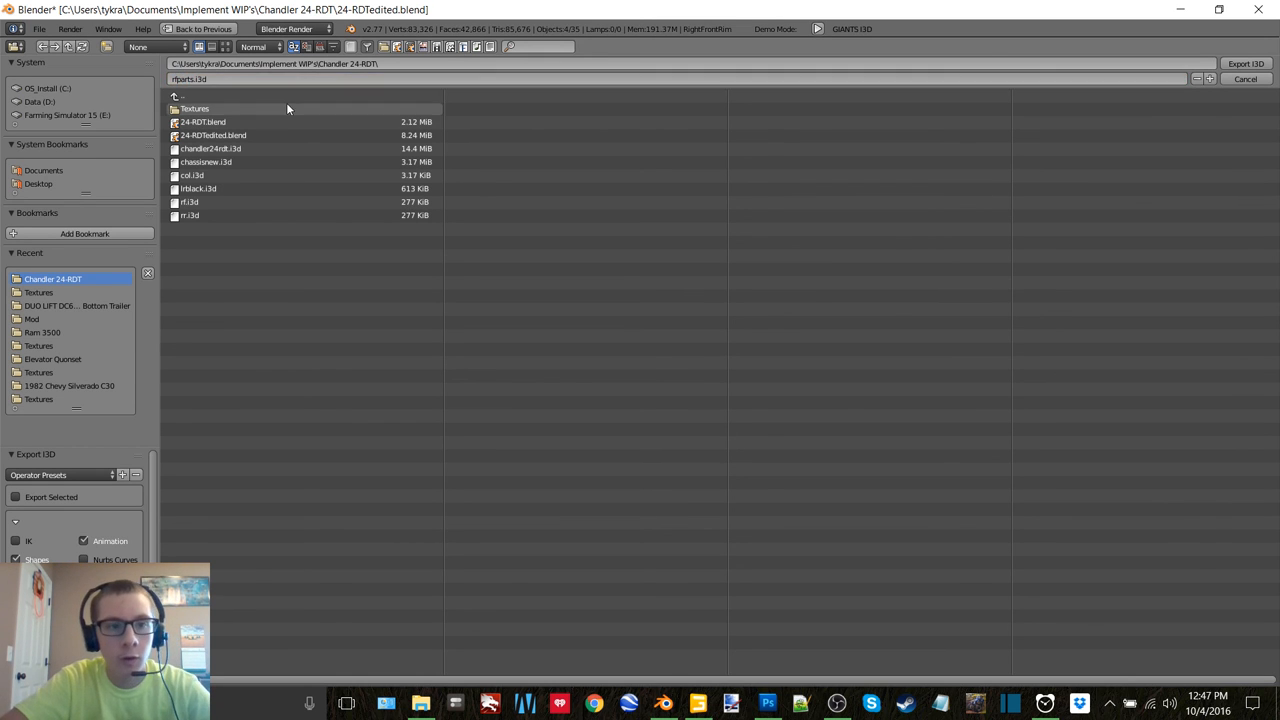
{"action": "left_click", "coordinate": [1246, 64]}
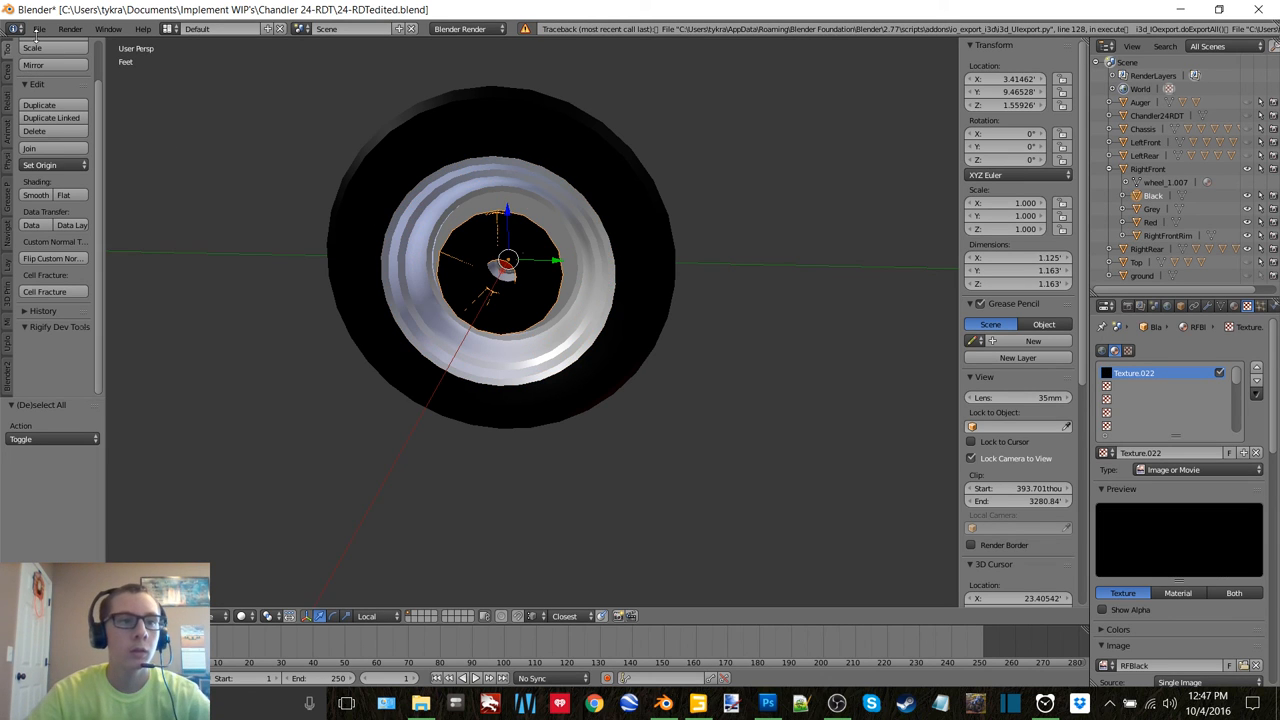
{"action": "mouse_move", "coordinate": [196, 334]}
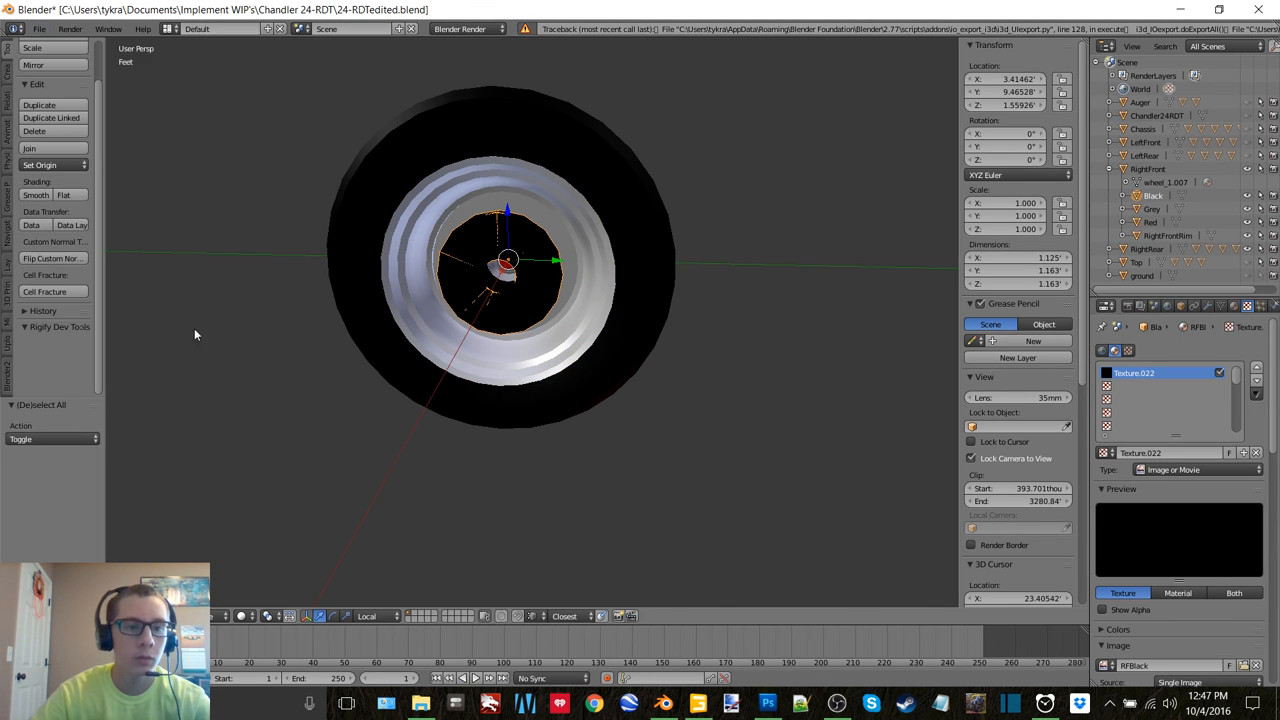
{"action": "left_click", "coordinate": [58, 316]}
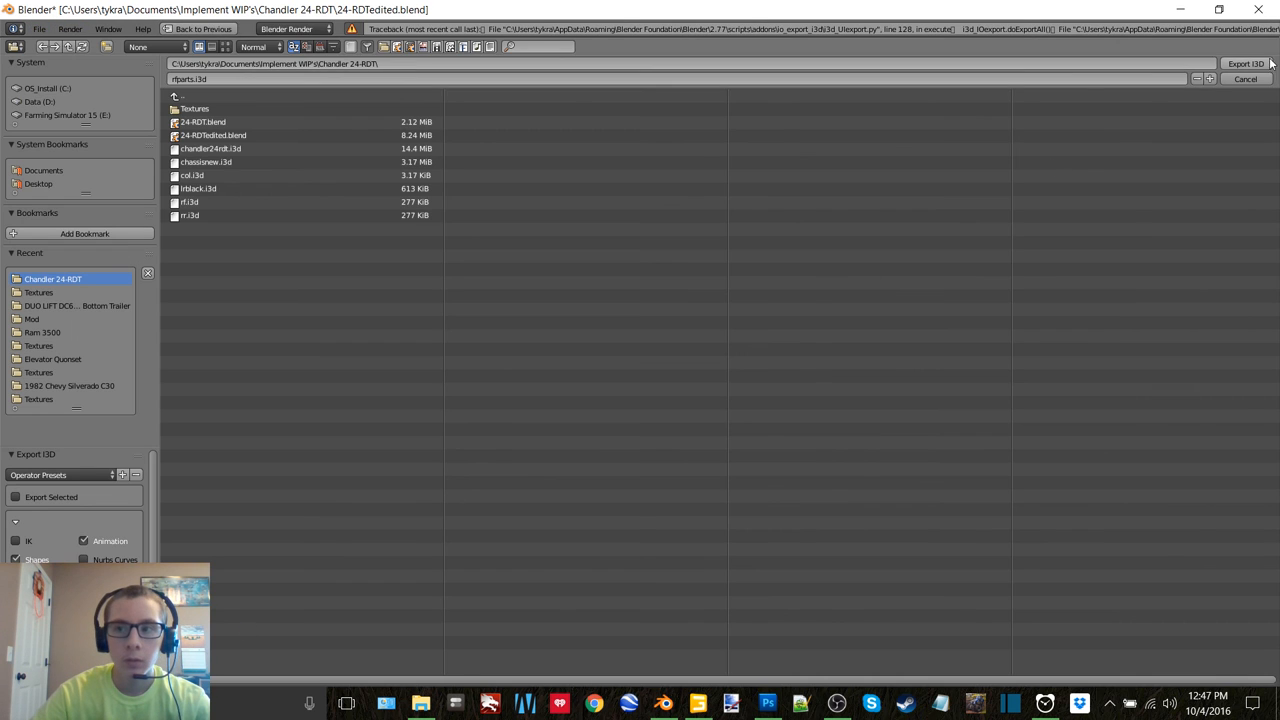
{"action": "left_click", "coordinate": [1244, 62]}
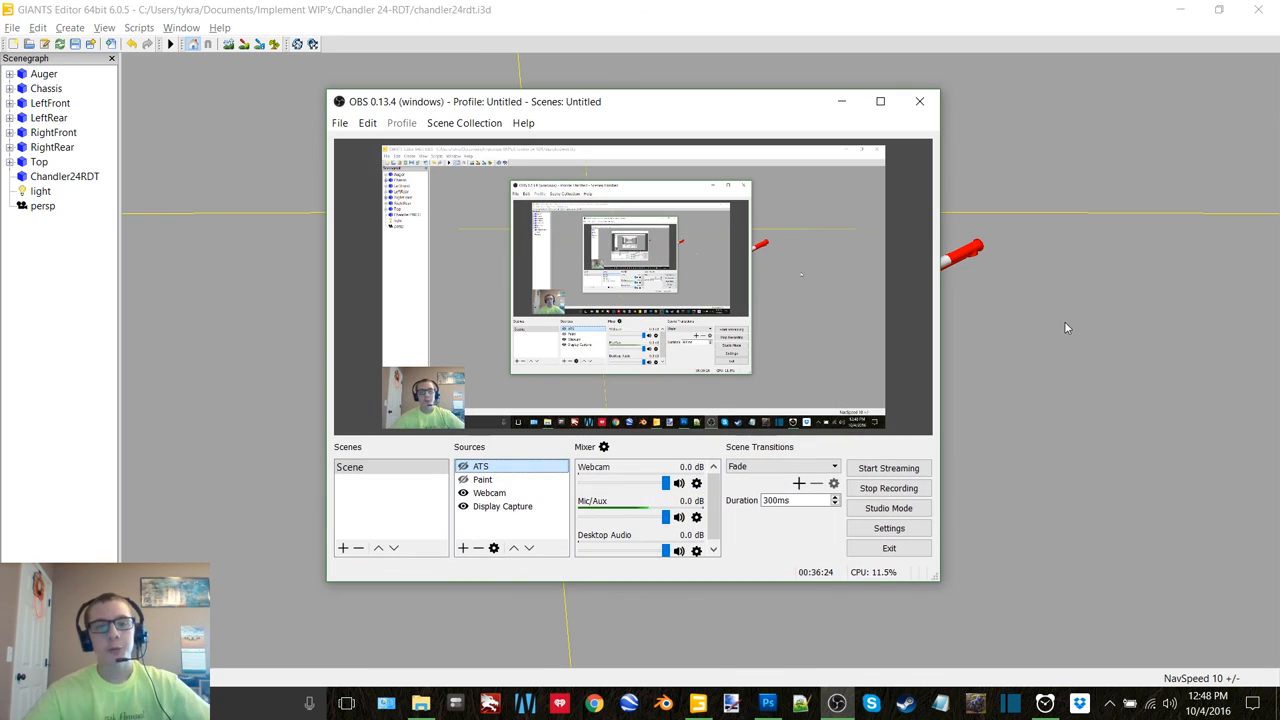
{"action": "mouse_move", "coordinate": [1060, 264]}
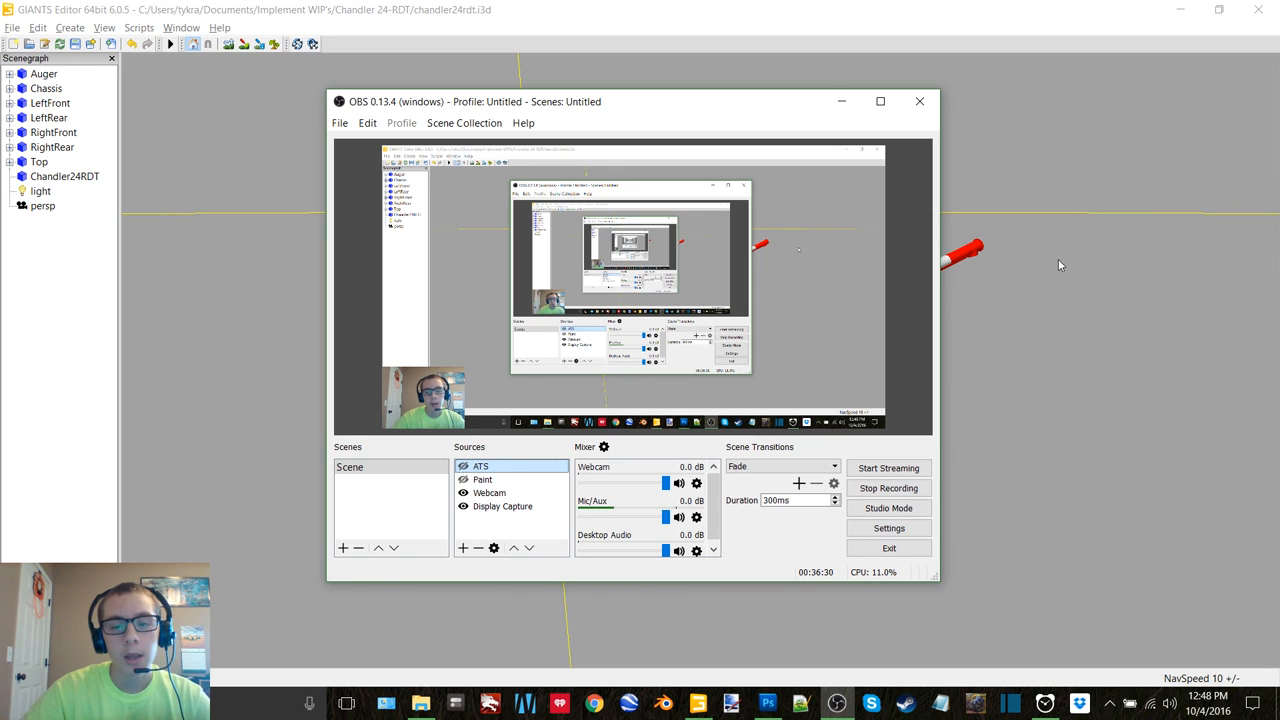
{"action": "mouse_move", "coordinate": [1024, 242]}
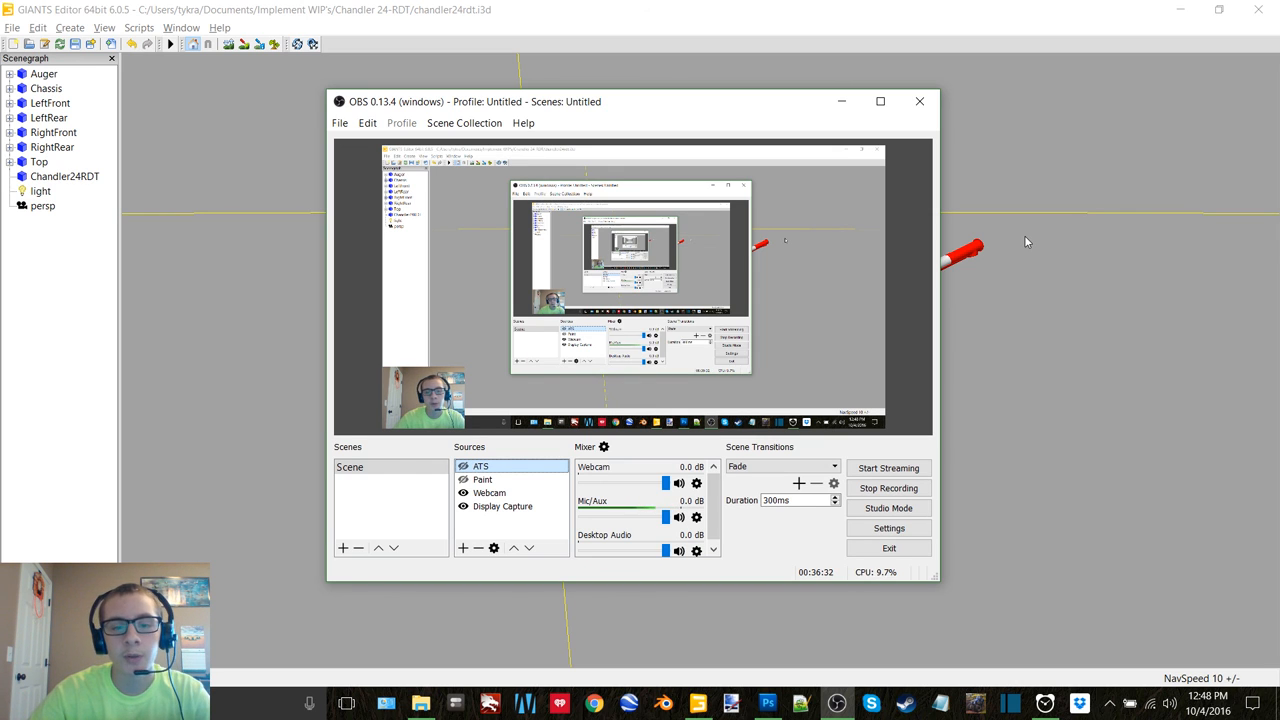